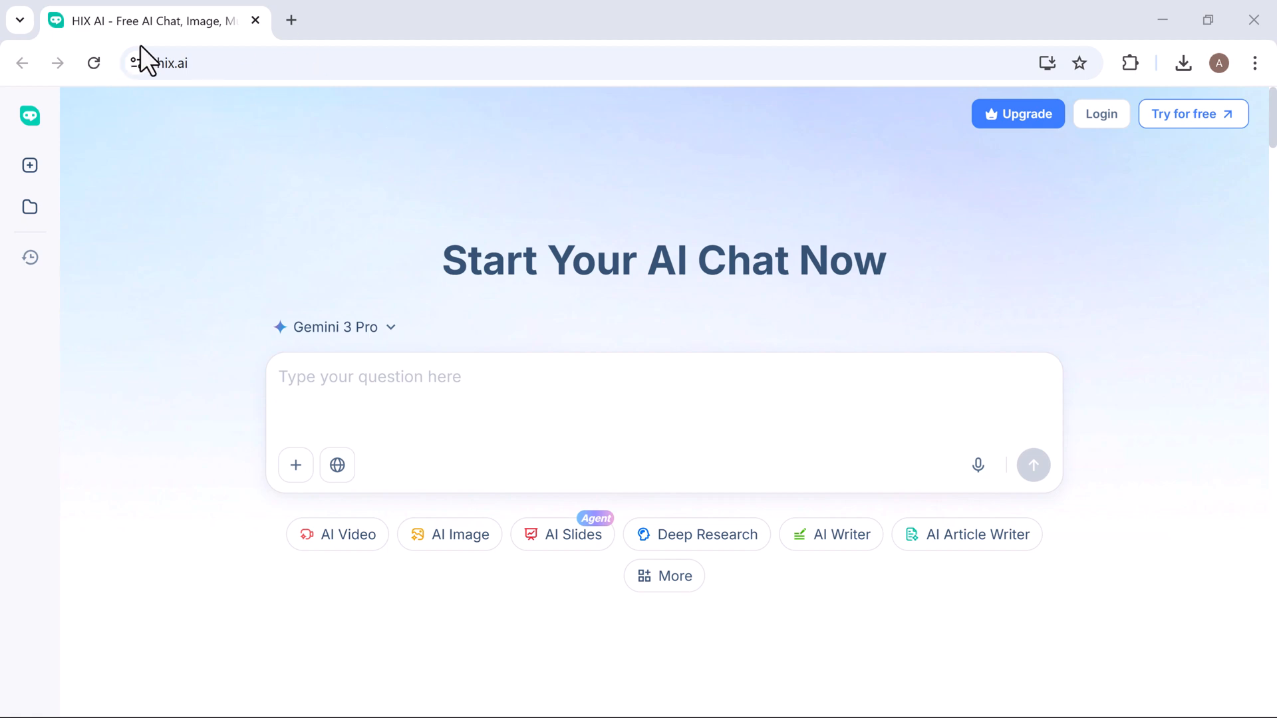
mouse_move(678, 359)
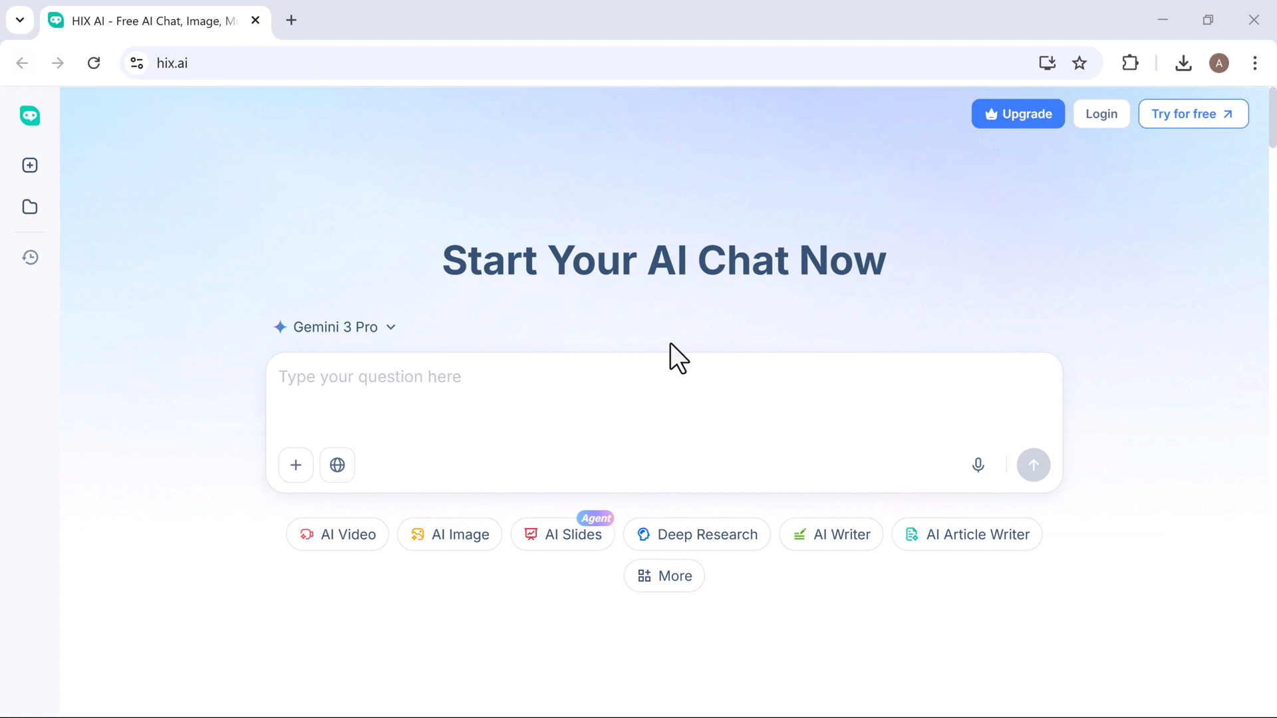
mouse_move(776, 415)
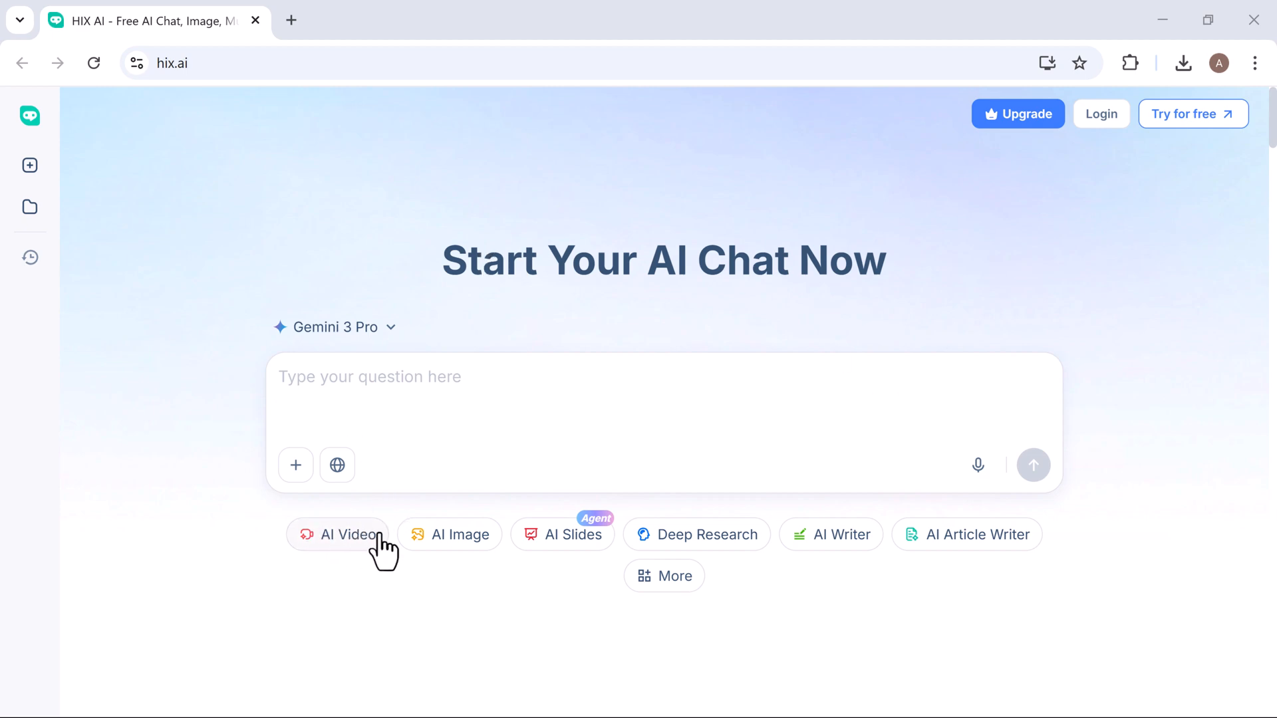
mouse_move(982, 546)
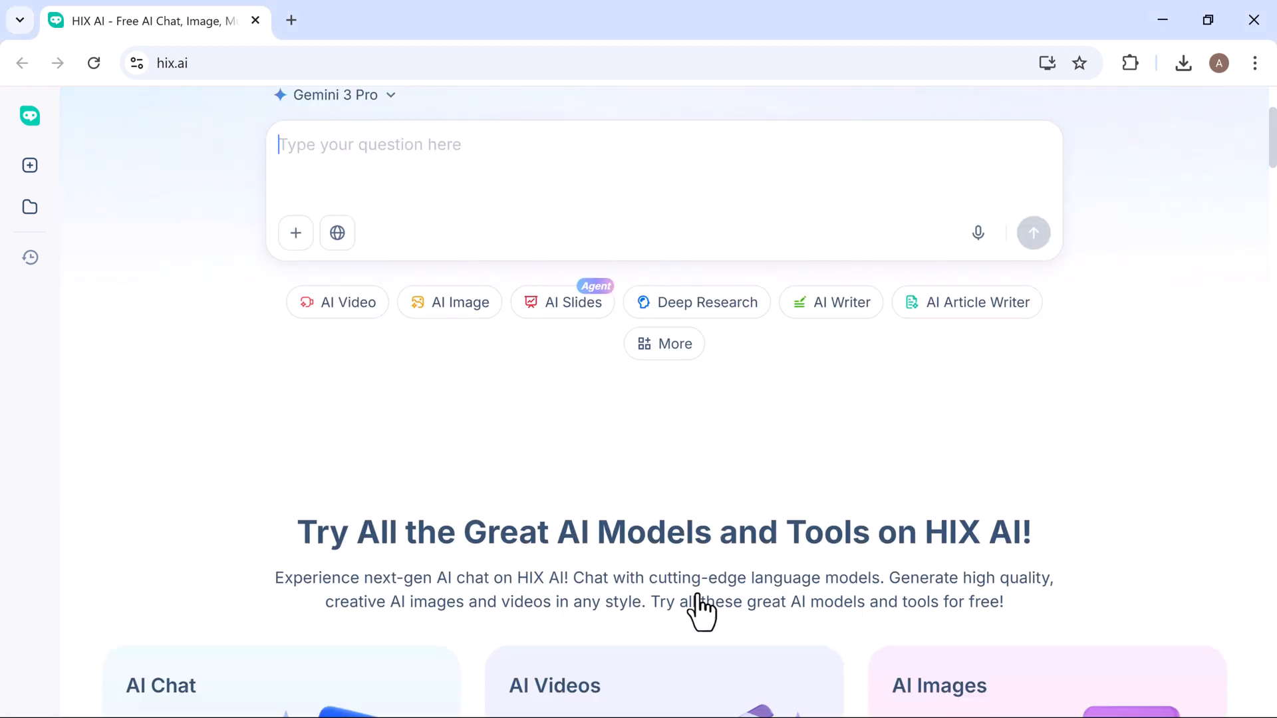
Browse the HIX AI landing page, then use 'Try for free' to reach the signed-in home
scroll(down, 3)
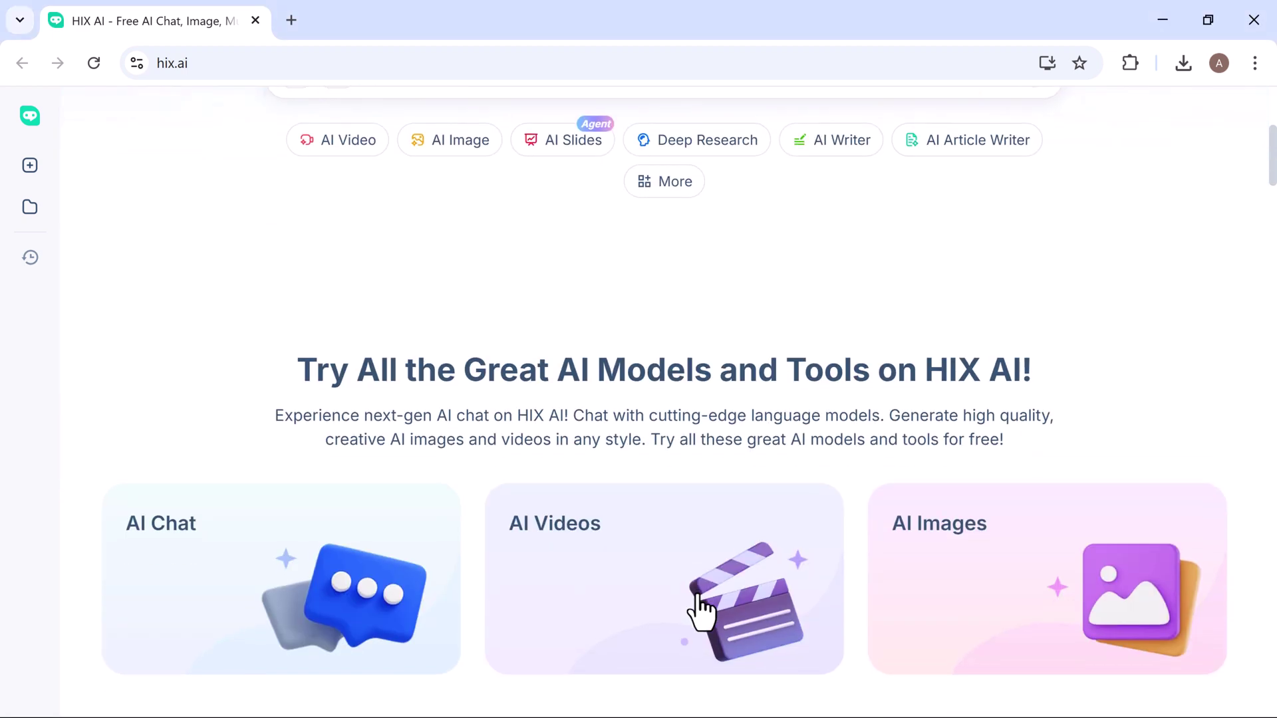
scroll(down, 3)
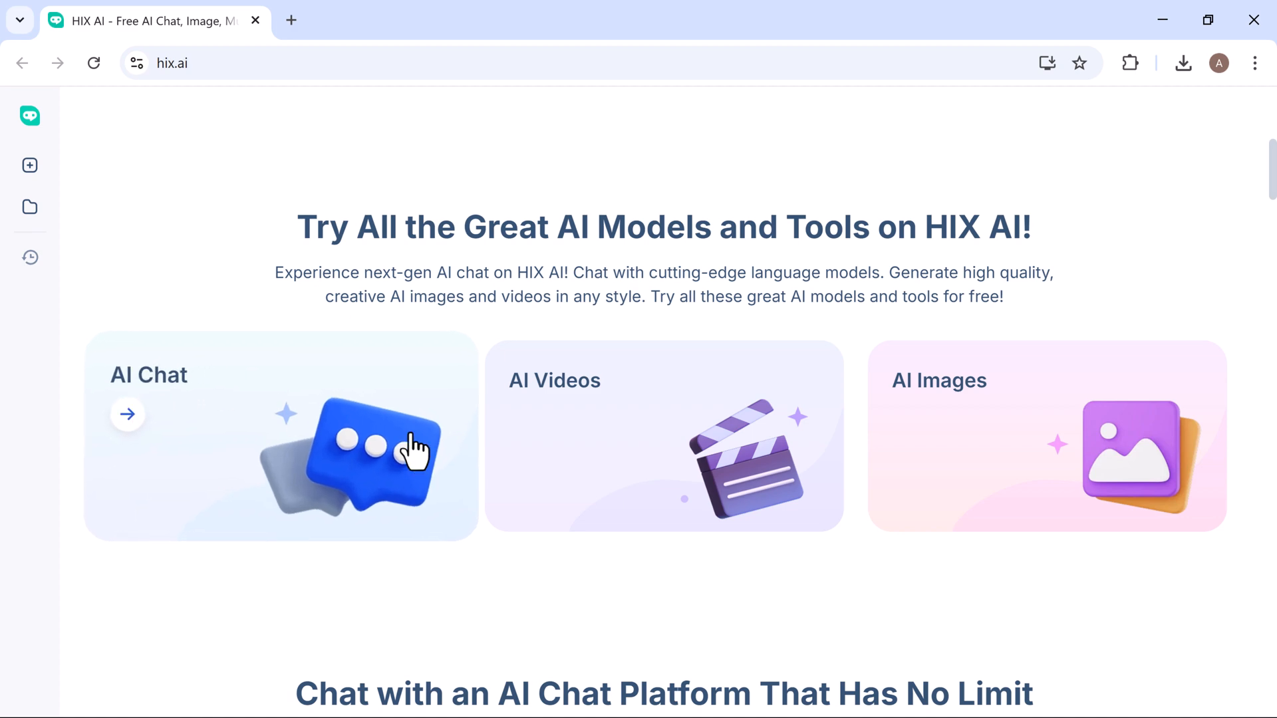
scroll(down, 3)
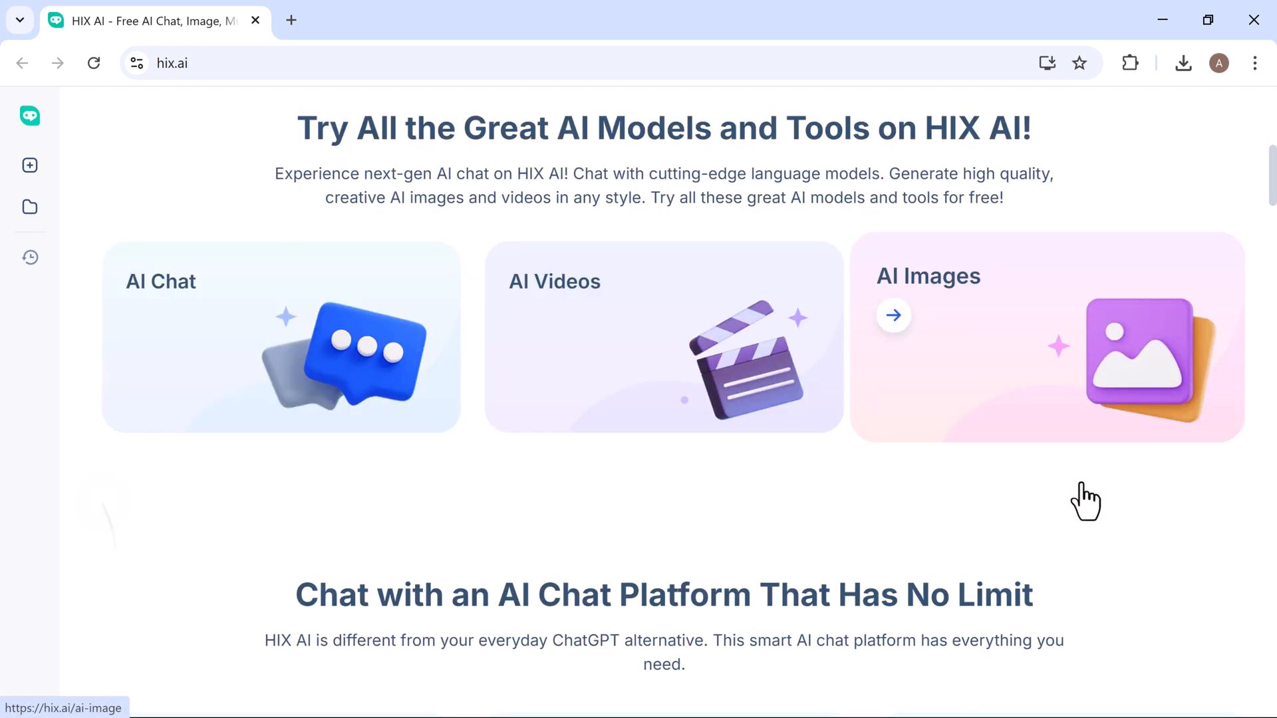
scroll(down, 3)
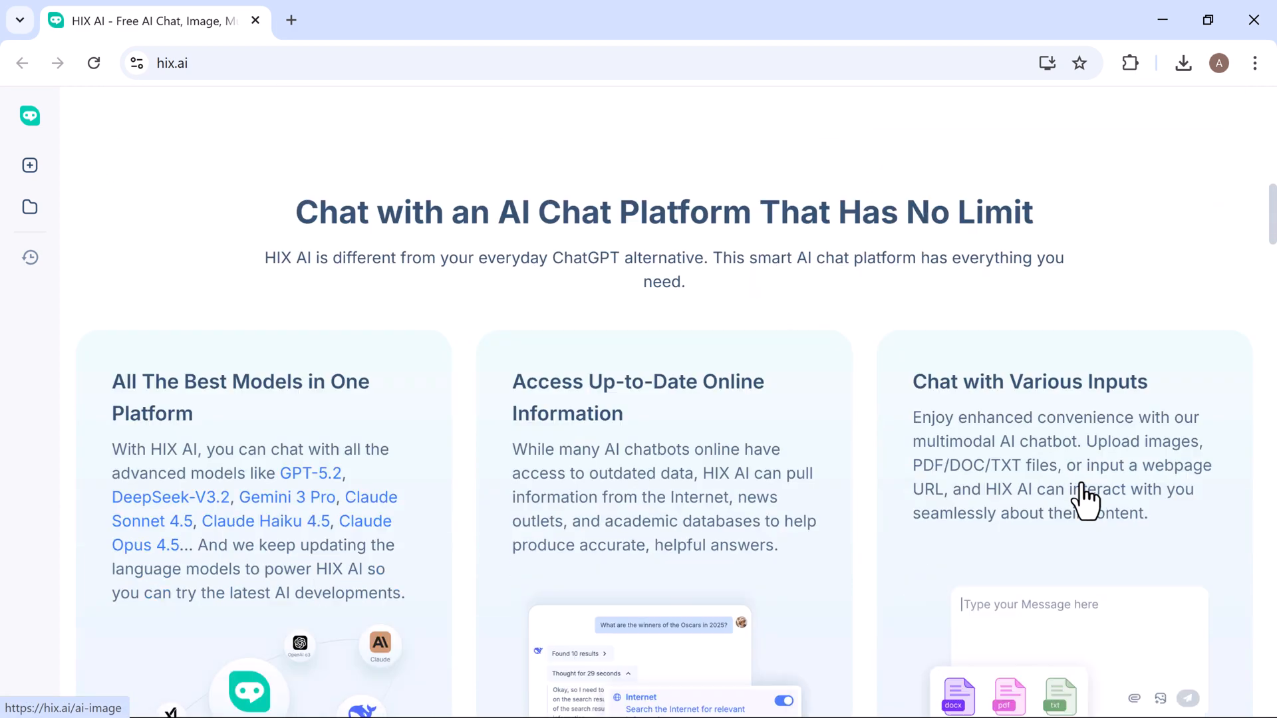
scroll(down, 3)
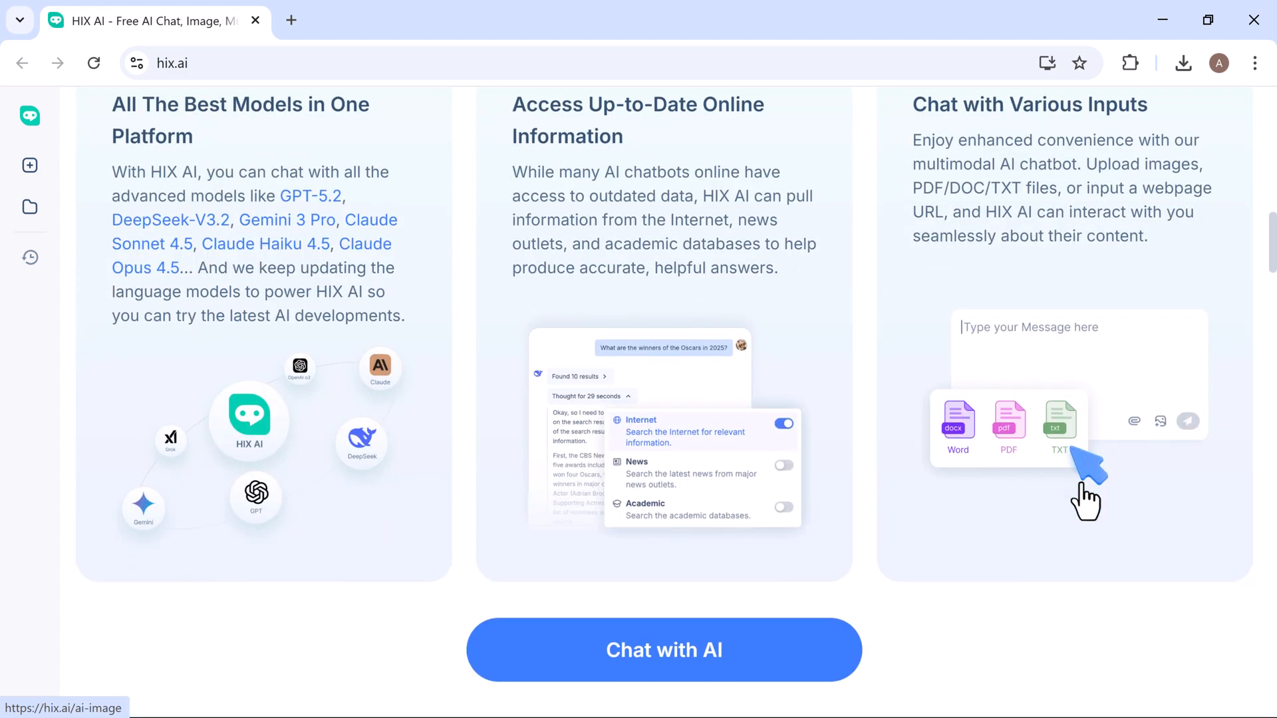
scroll(down, 3)
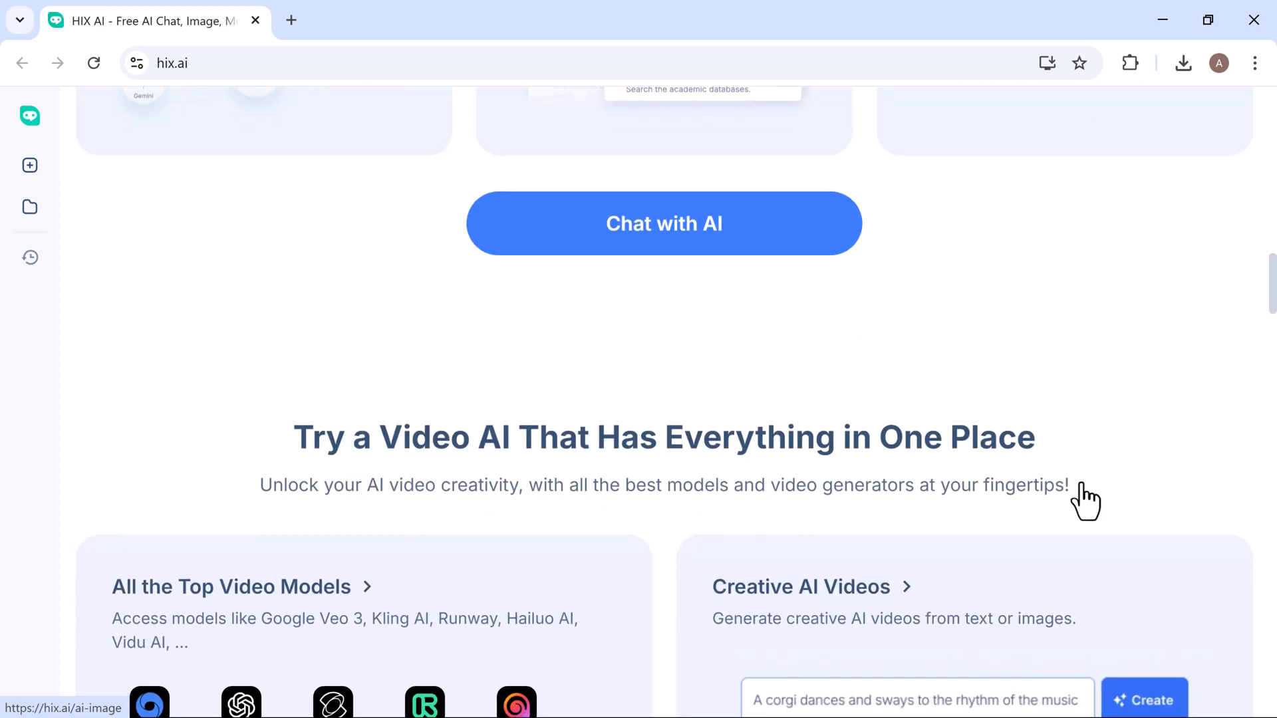
scroll(down, 3)
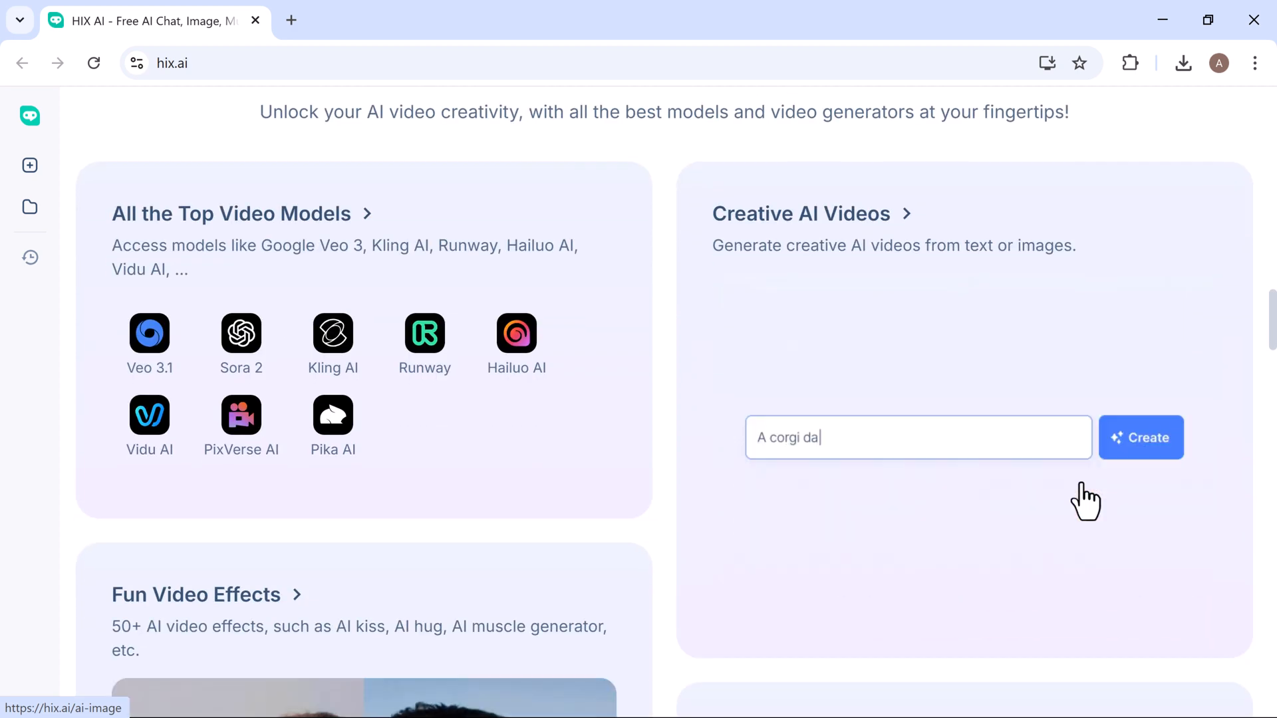
scroll(down, 3)
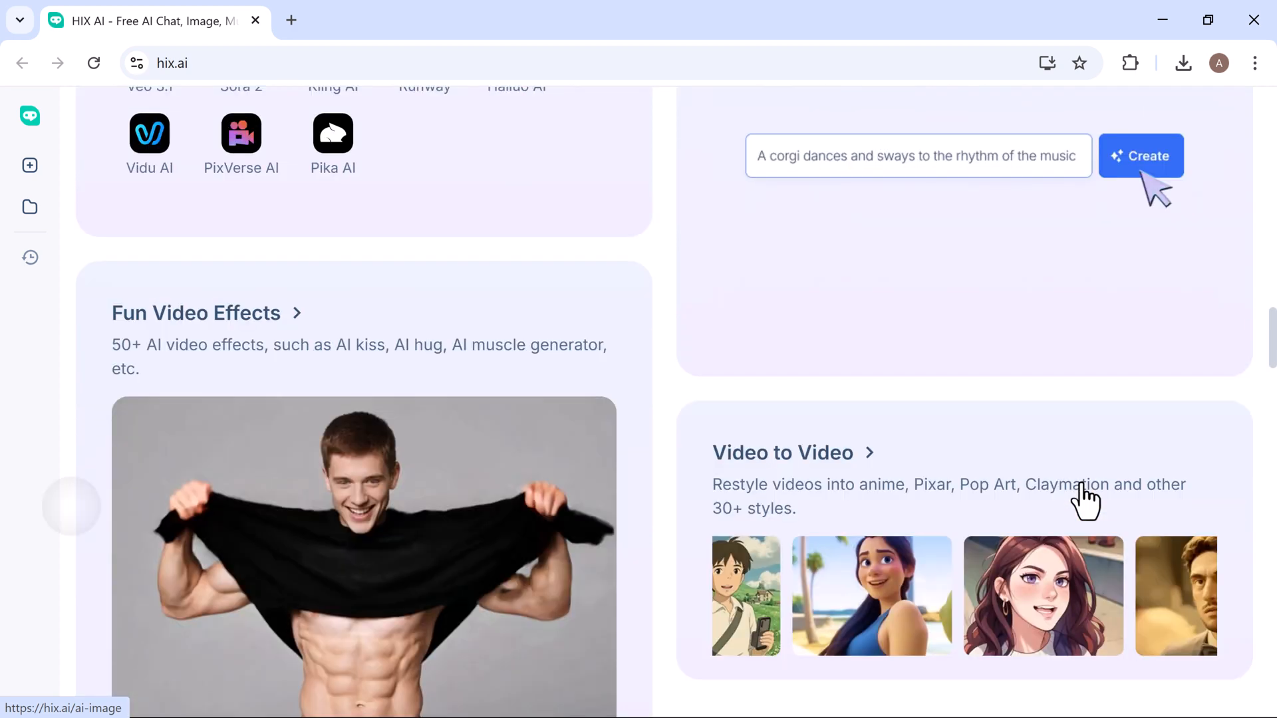
scroll(down, 3)
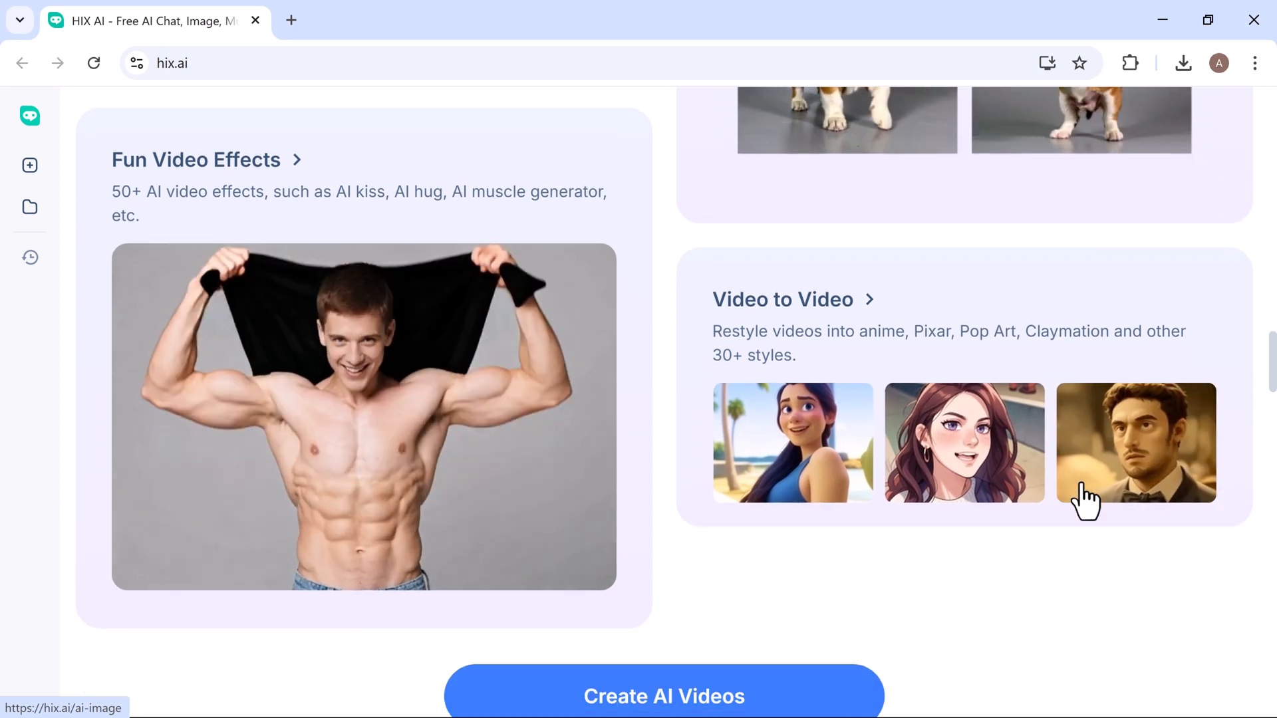
scroll(down, 3)
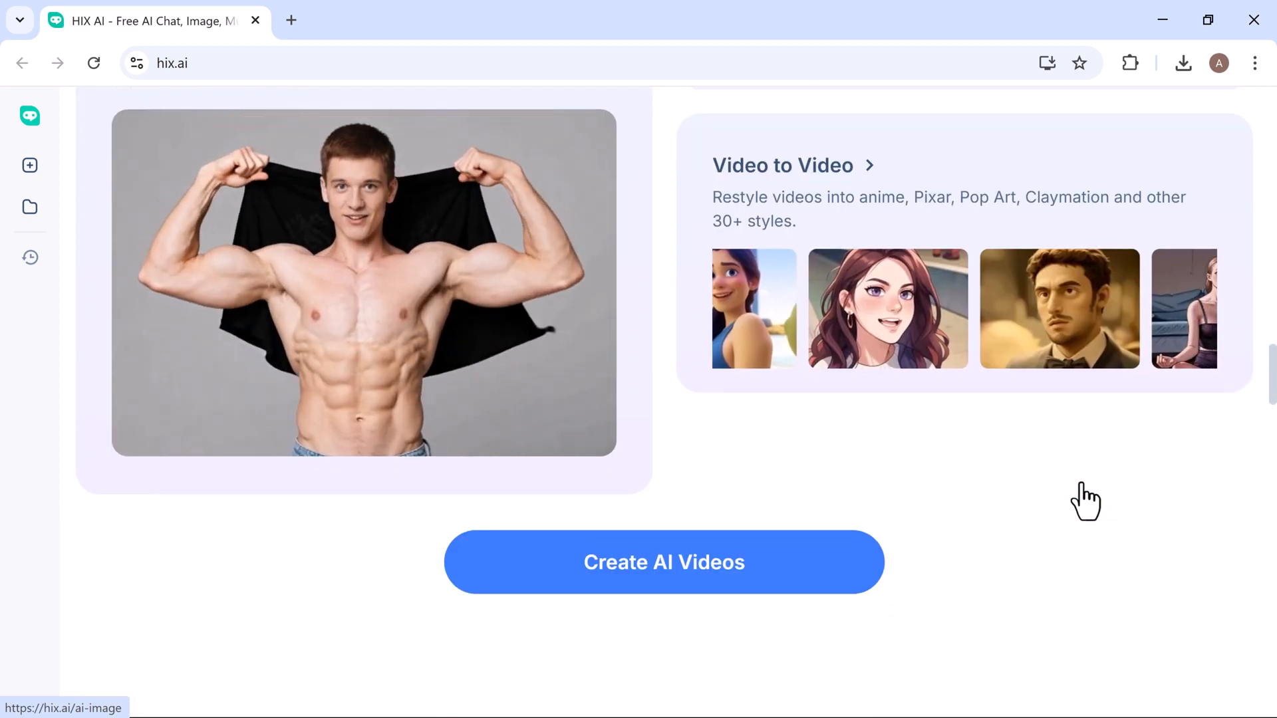
scroll(down, 3)
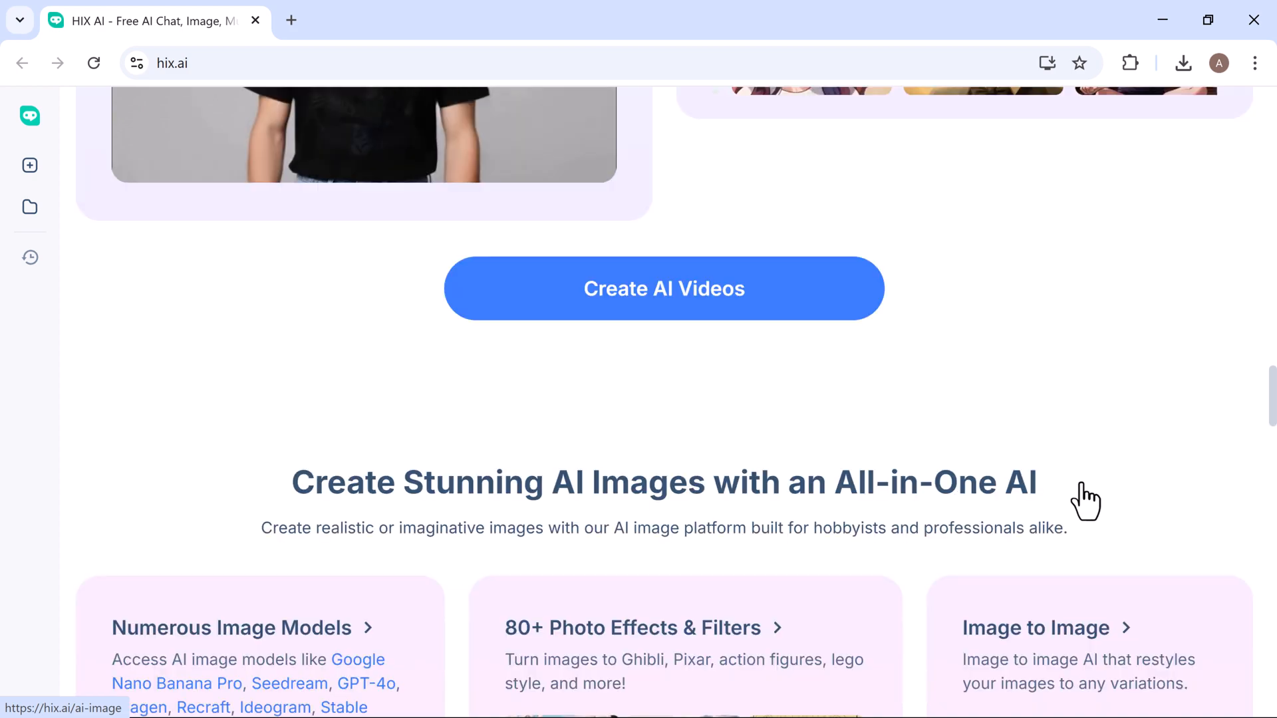
scroll(down, 3)
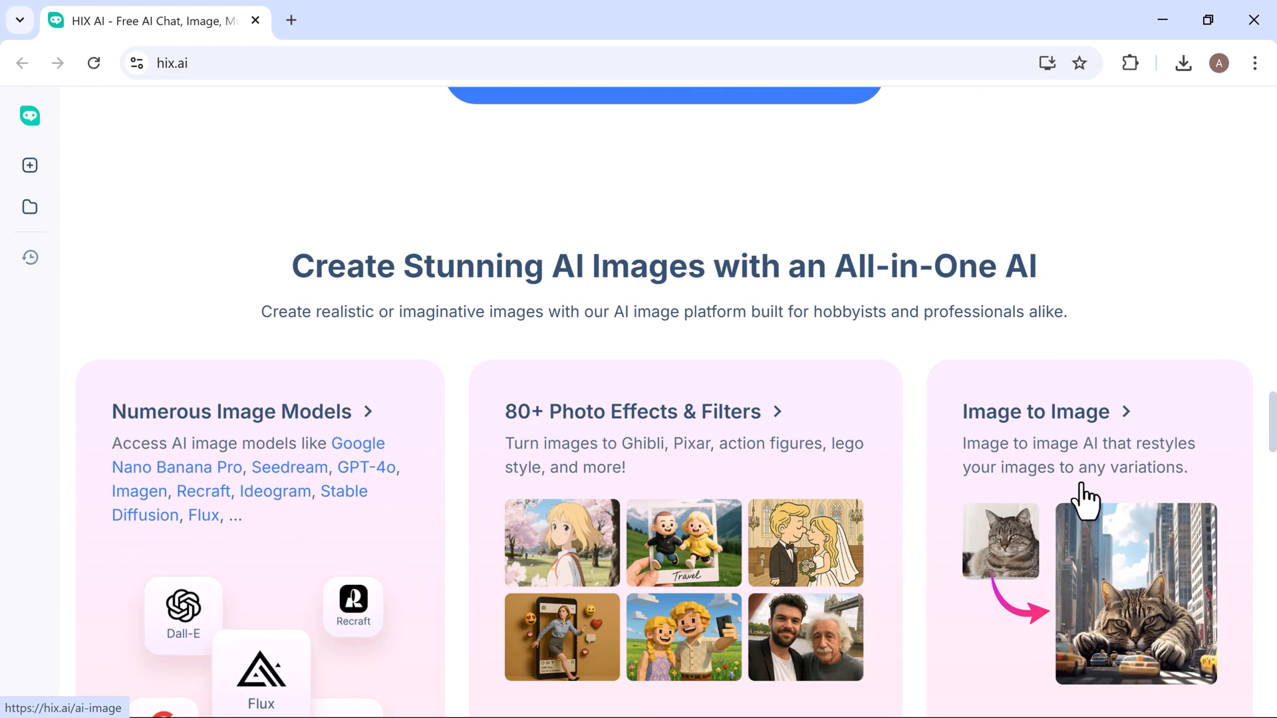
scroll(down, 3)
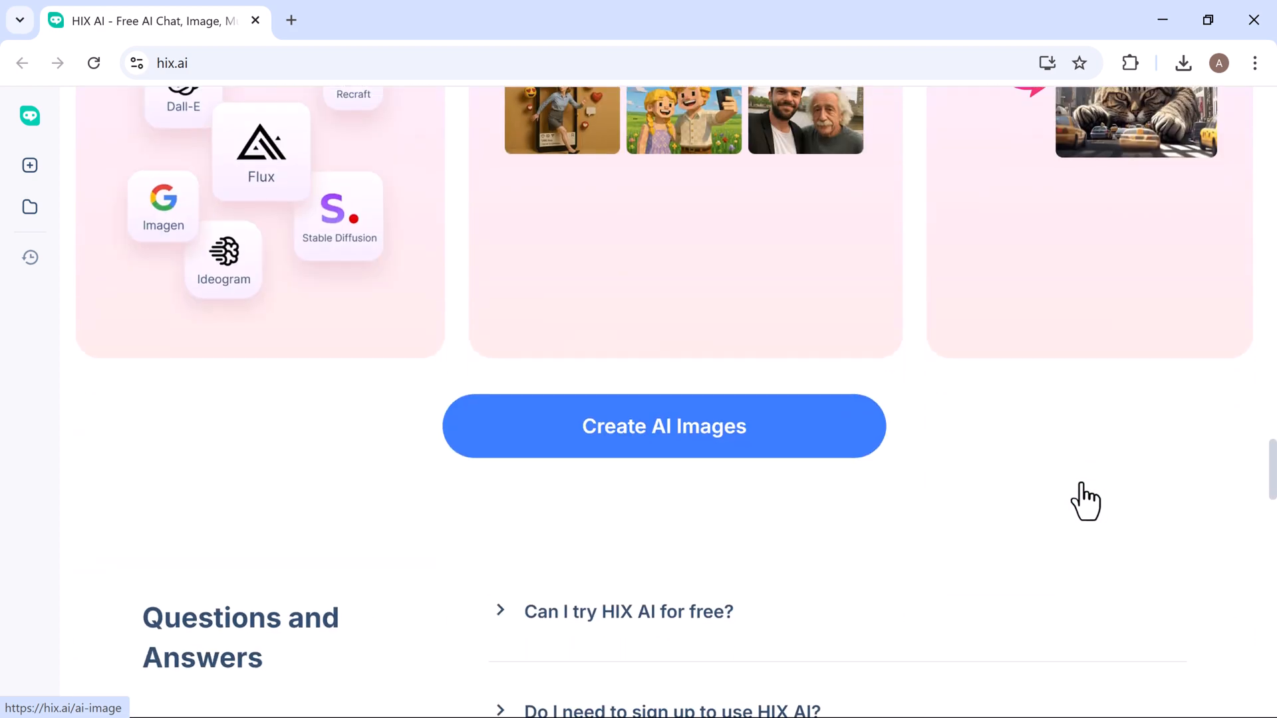
scroll(down, 3)
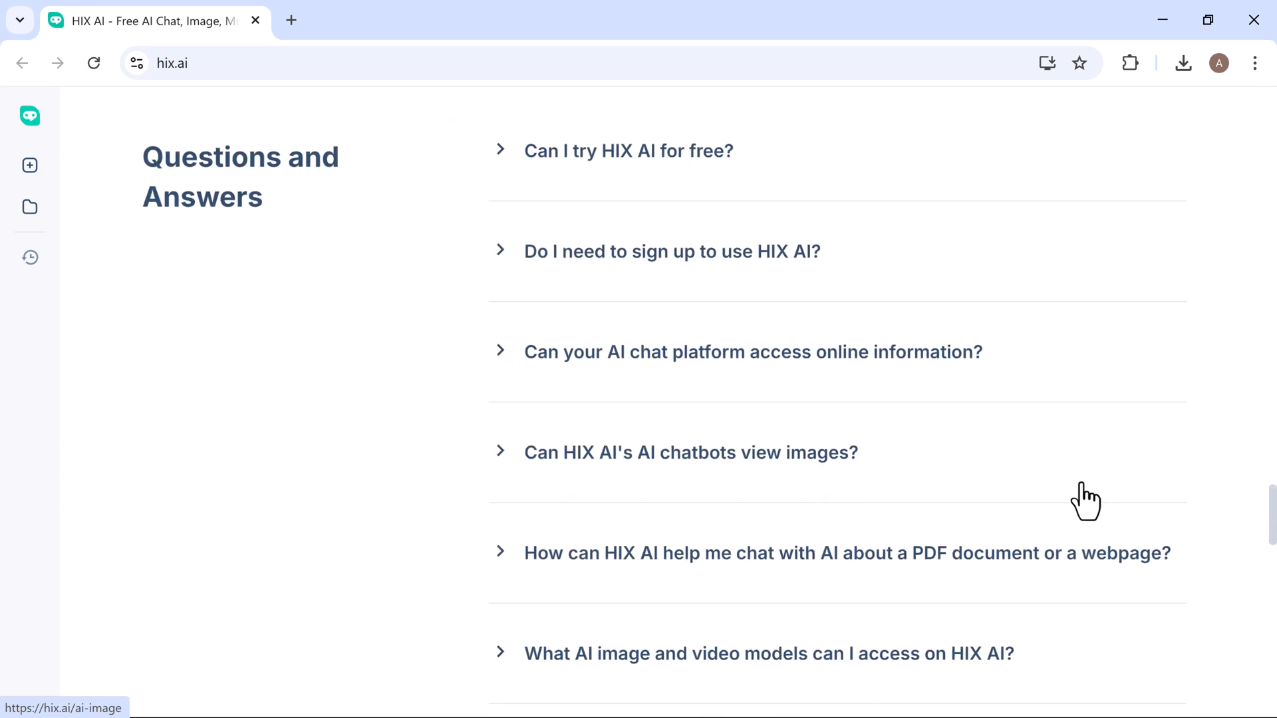
scroll(down, 3)
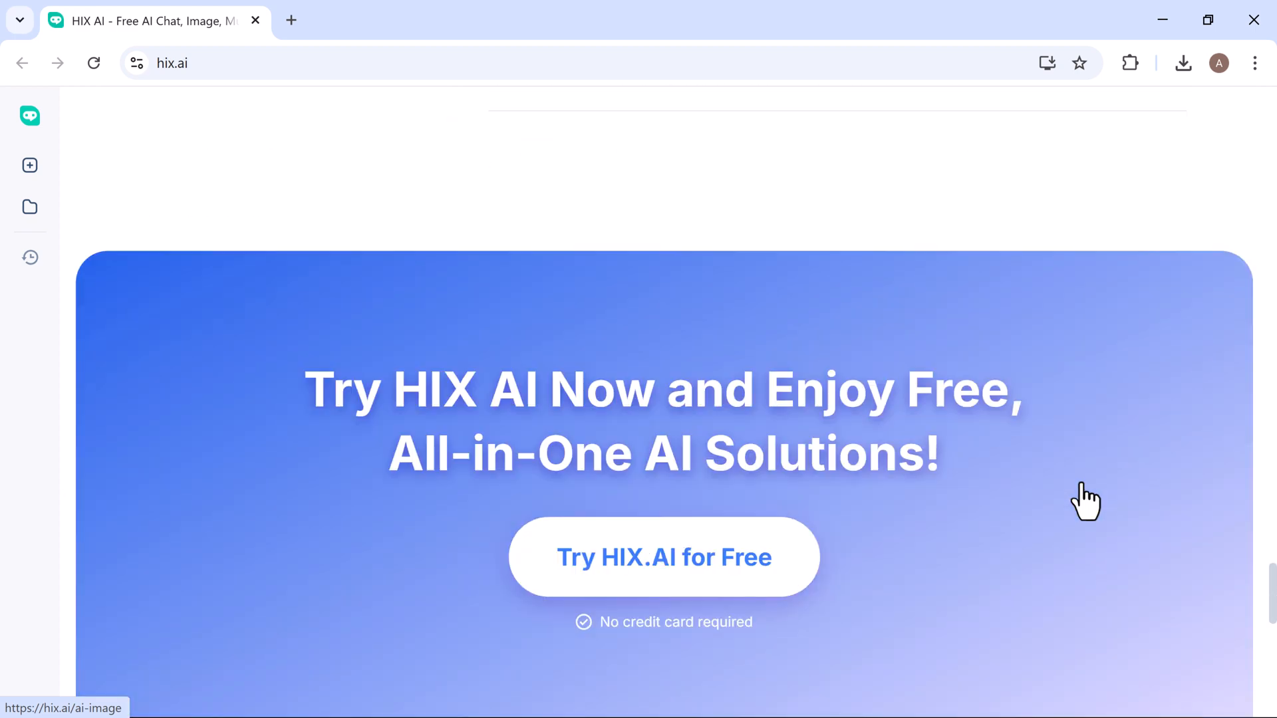
scroll(down, 3)
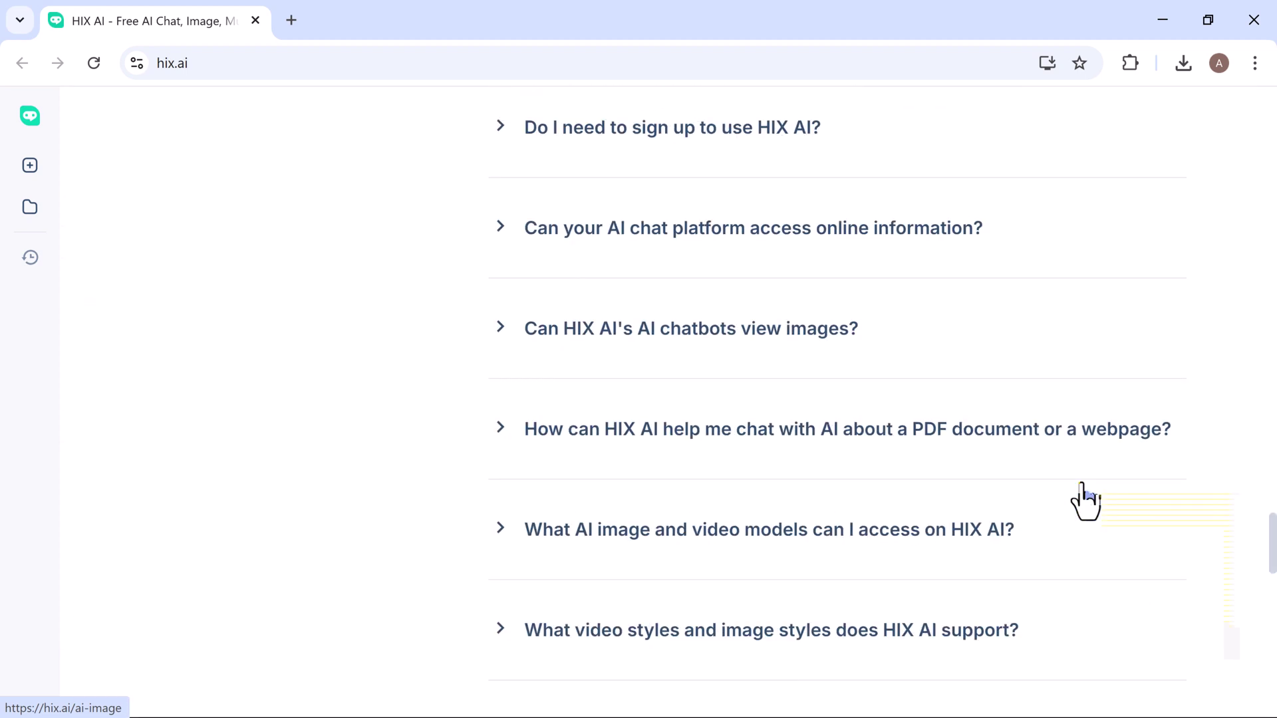
scroll(up, 3)
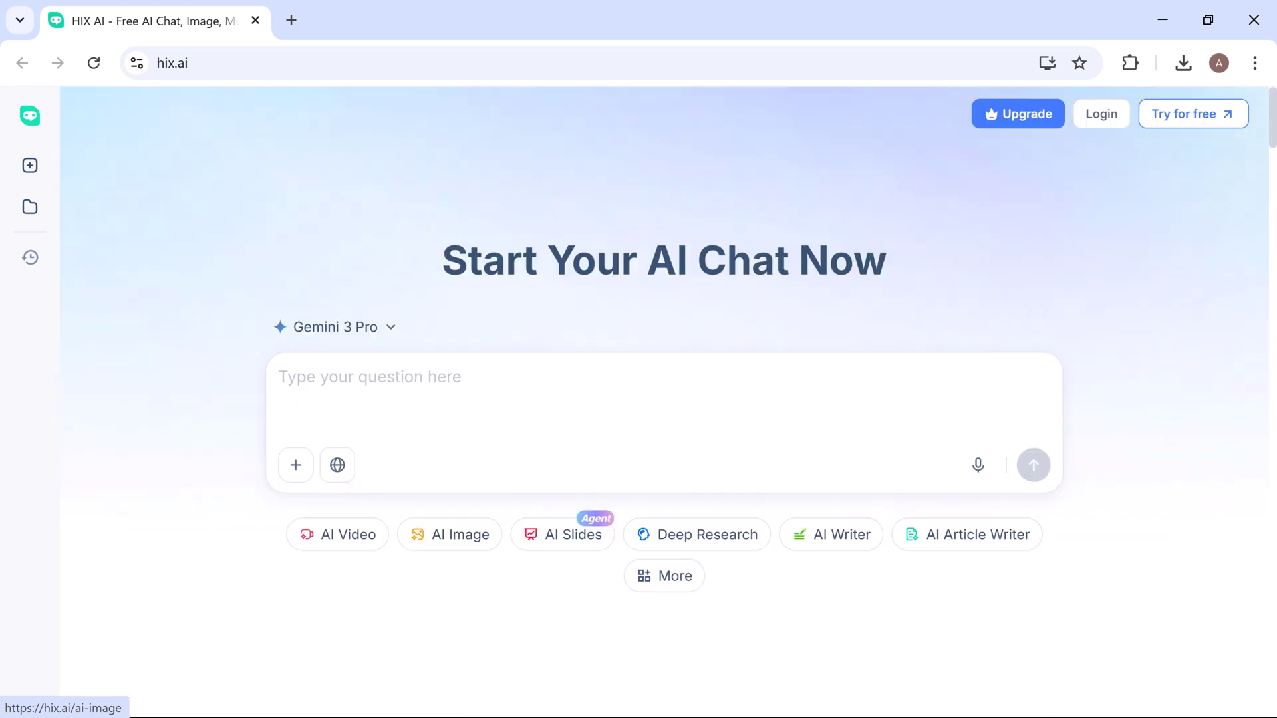
mouse_move(1179, 141)
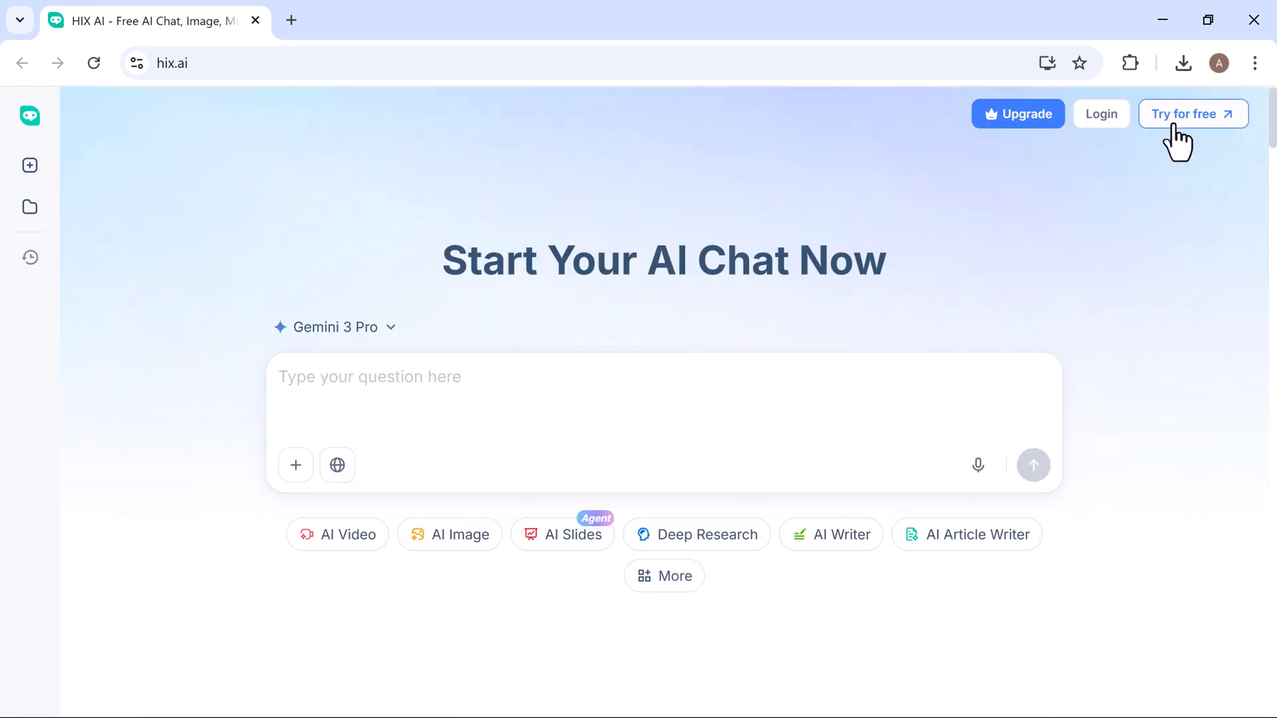
mouse_move(1189, 113)
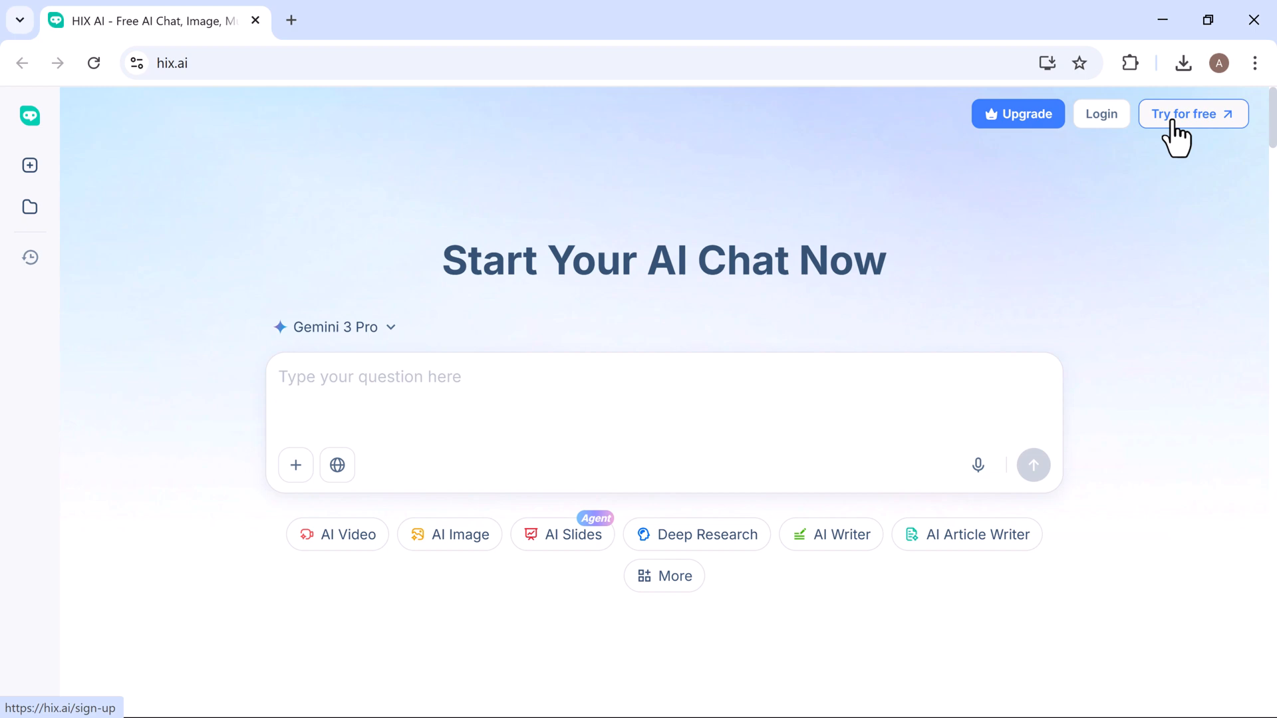
click(1192, 113)
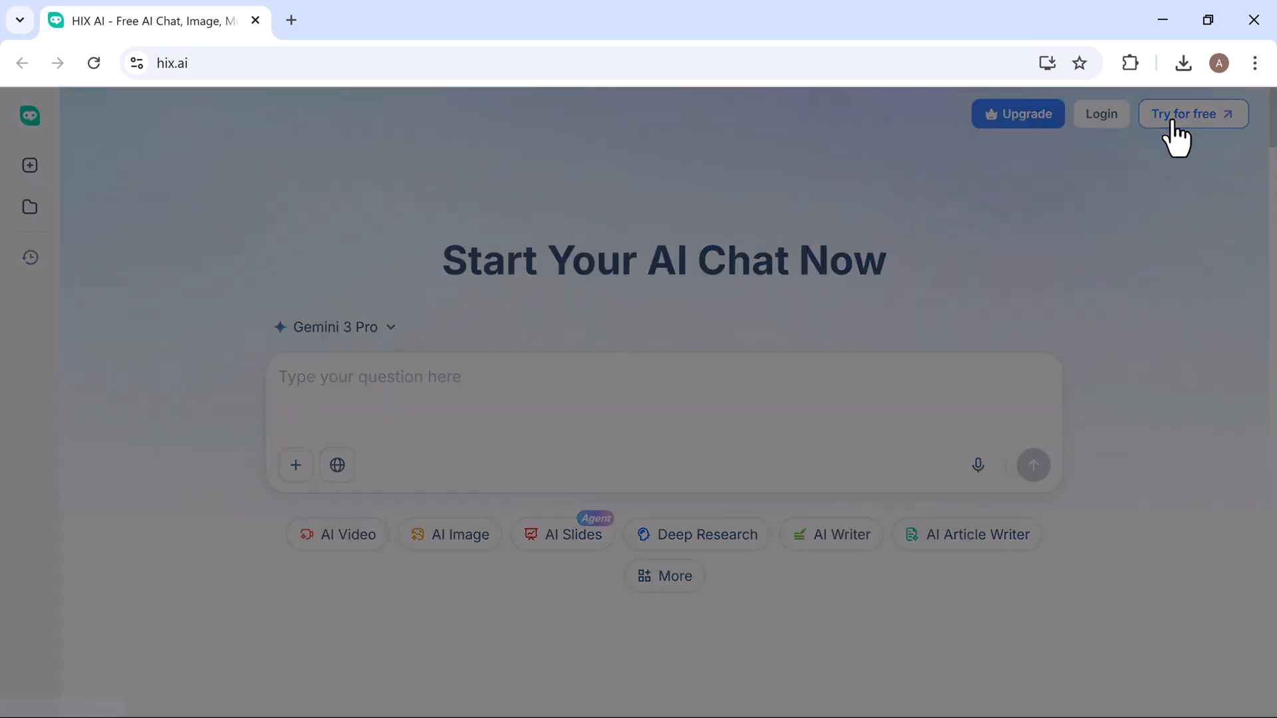
click(1190, 113)
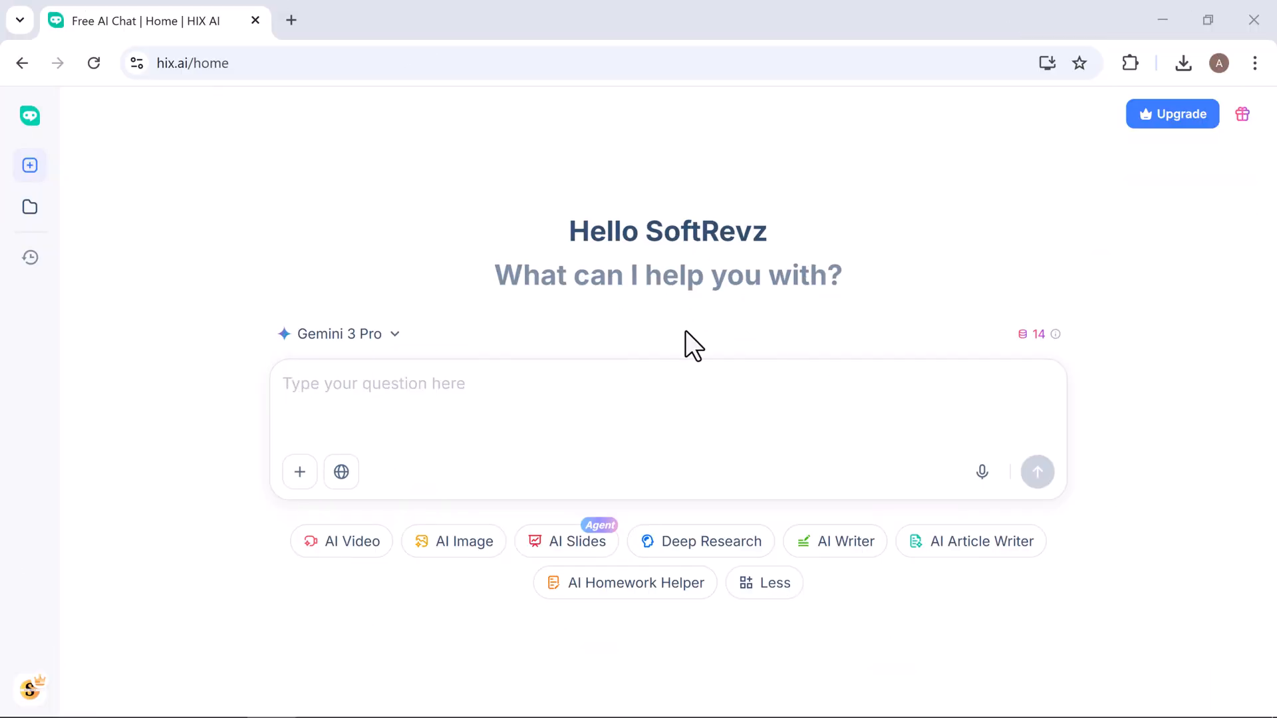
mouse_move(438, 694)
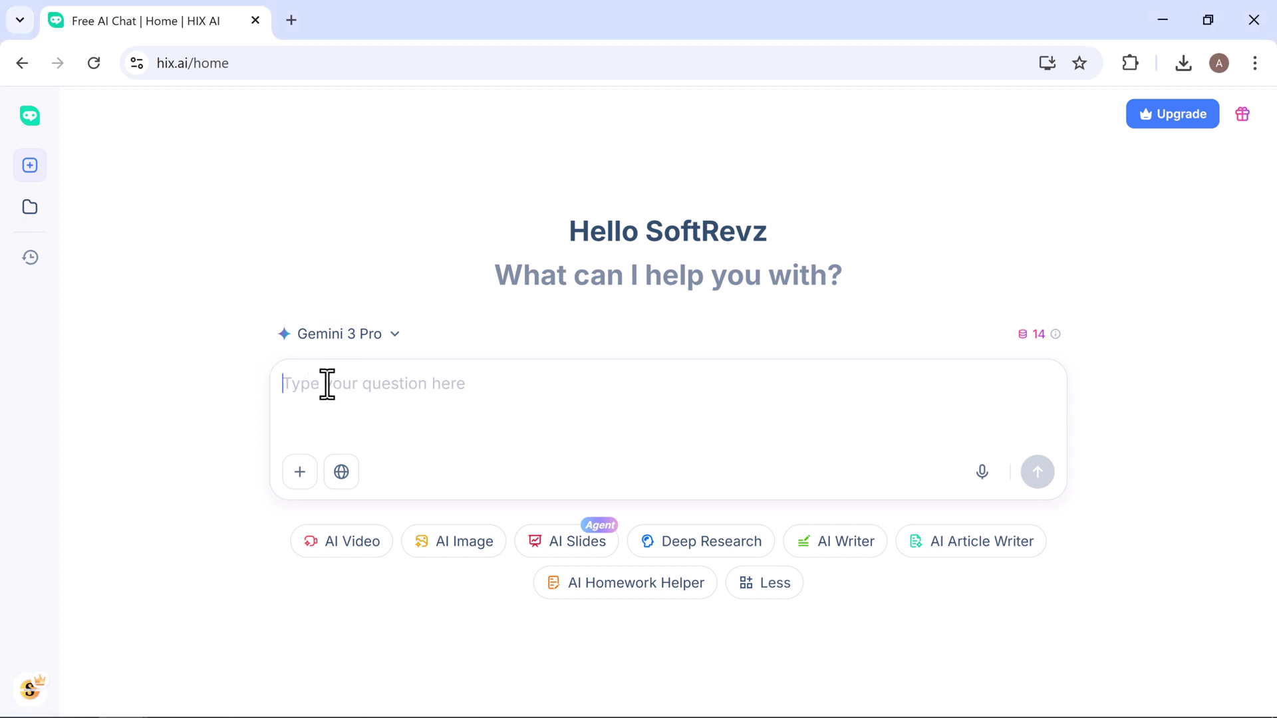
mouse_move(382, 383)
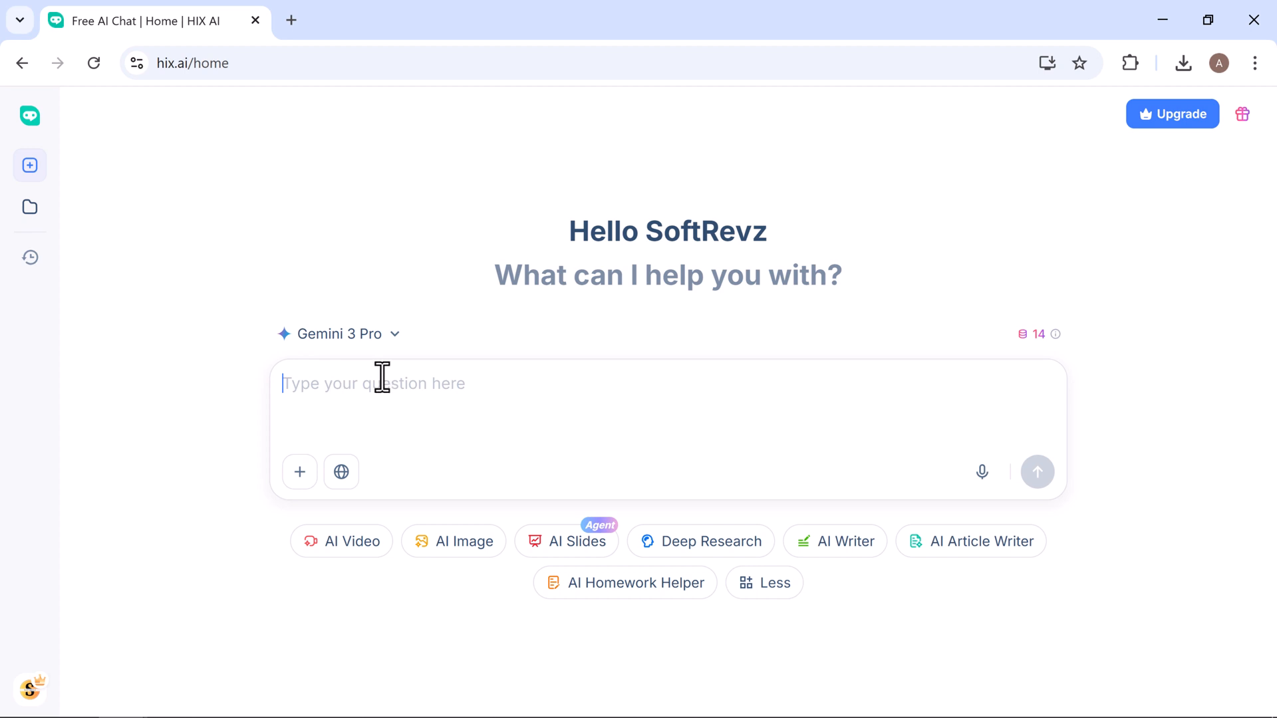
mouse_move(482, 395)
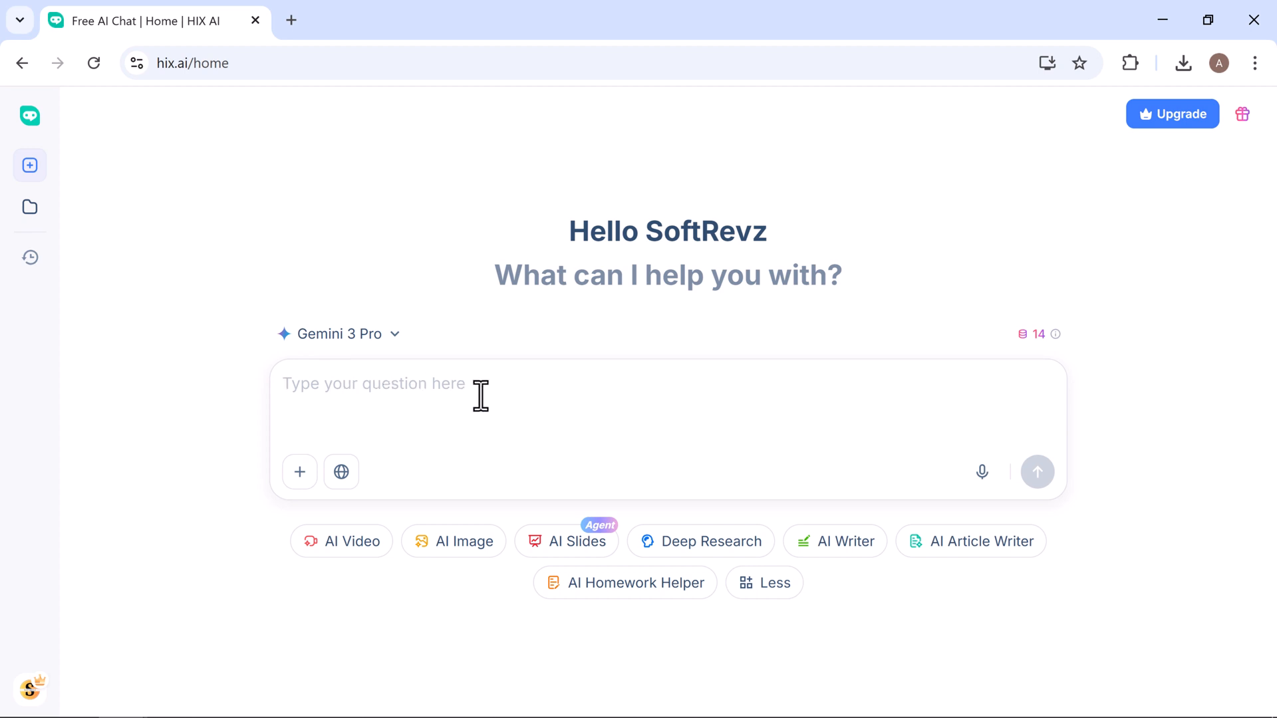
click(337, 334)
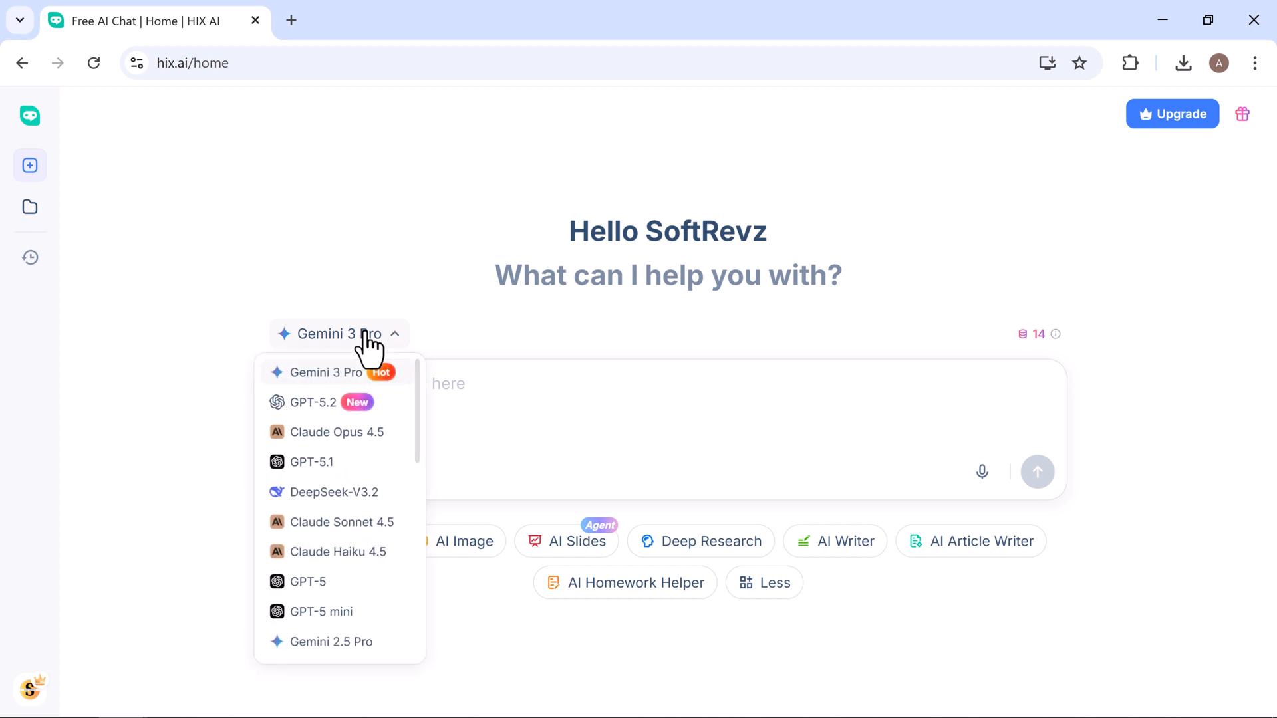
mouse_move(314, 452)
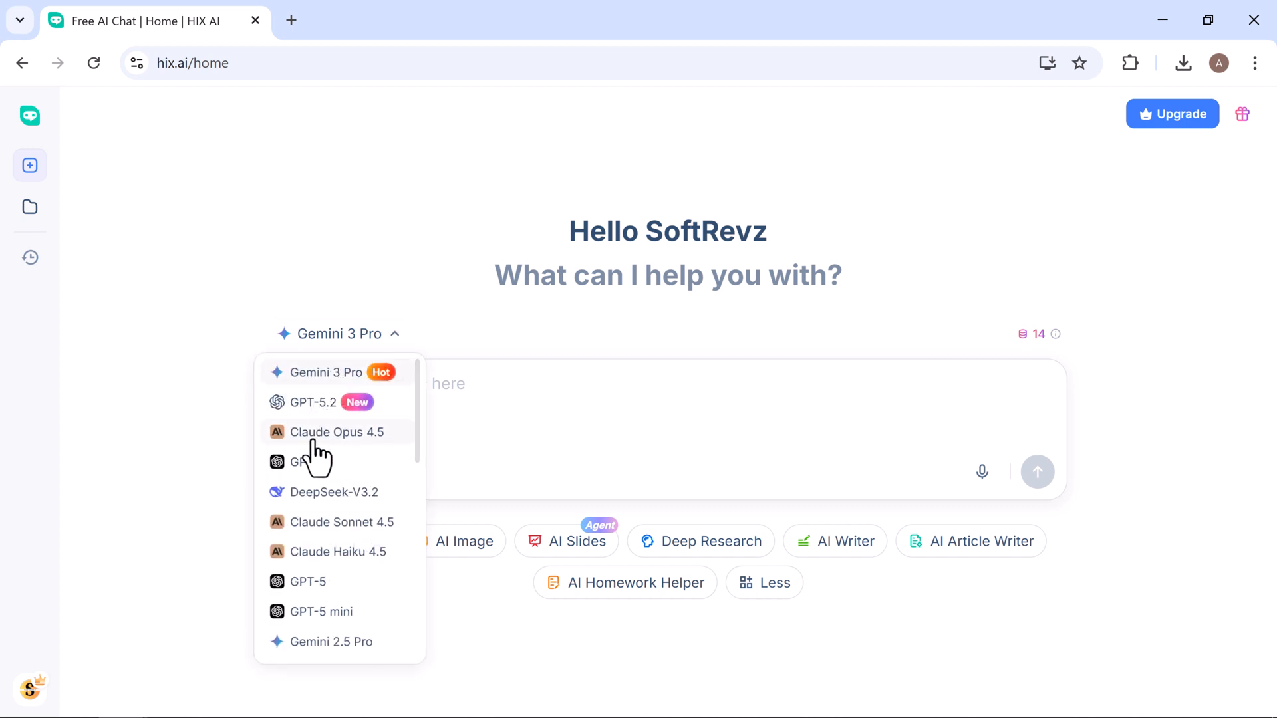
mouse_move(332, 533)
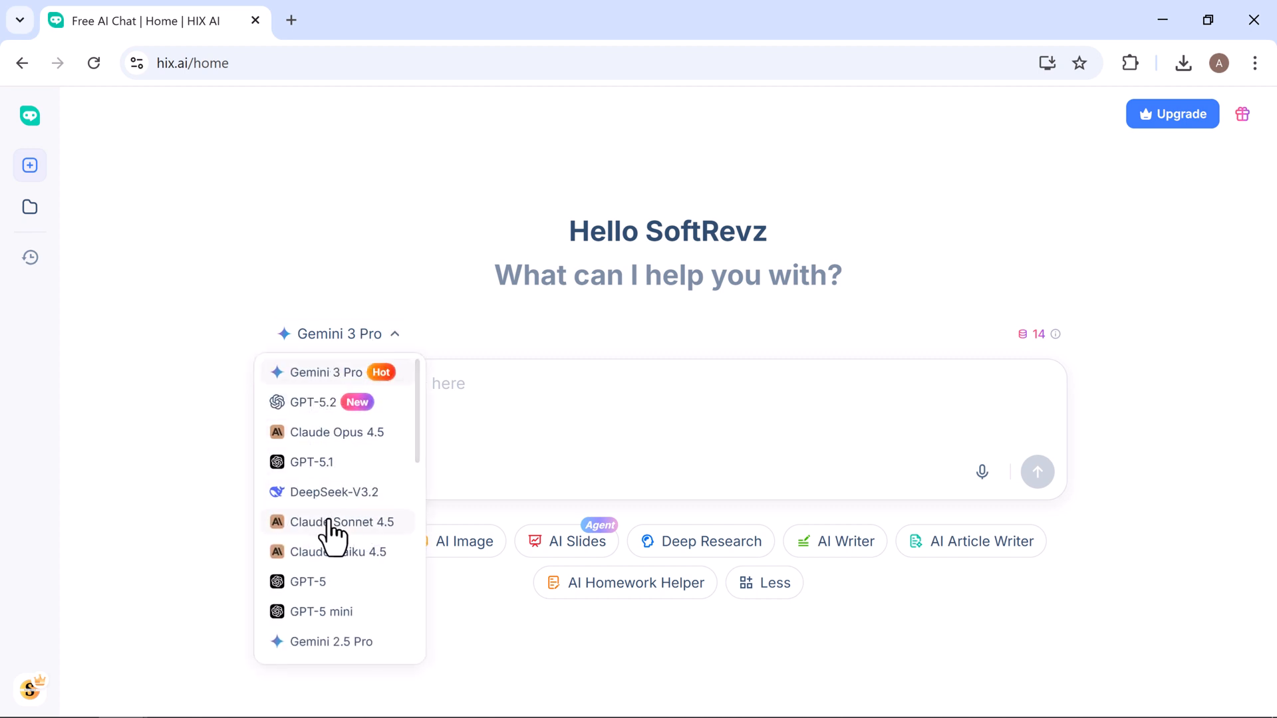
mouse_move(422, 450)
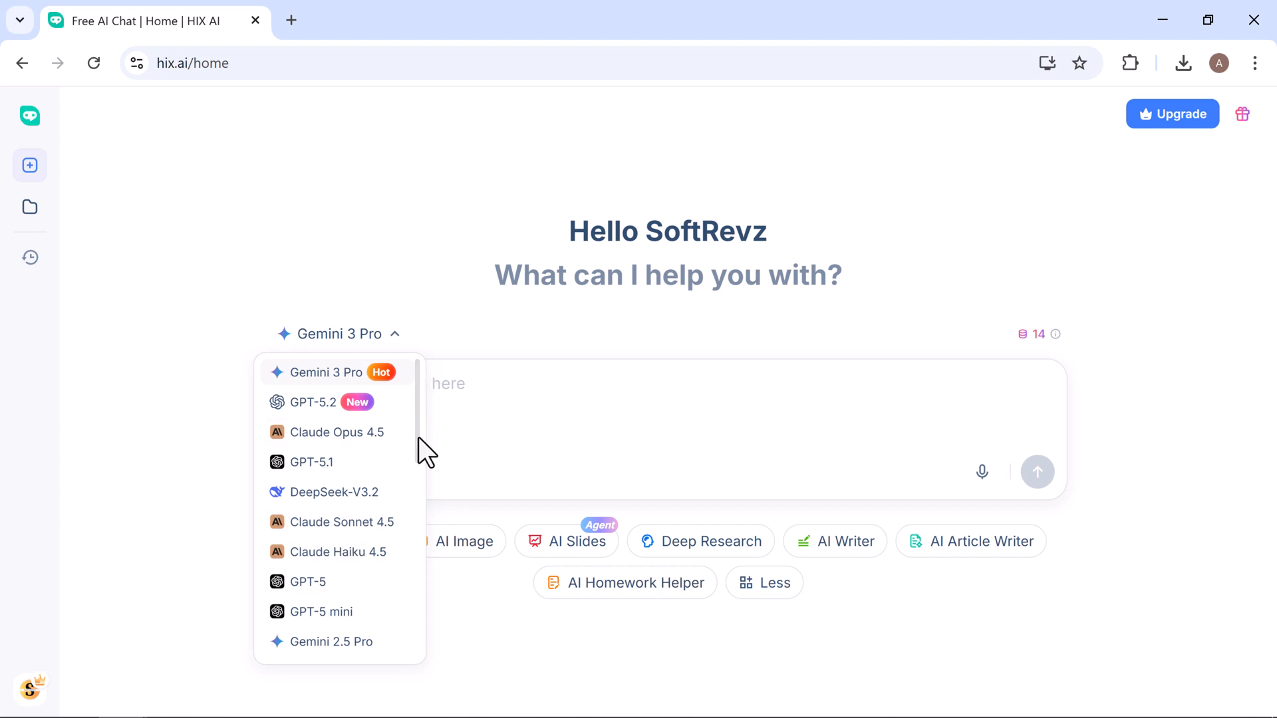
scroll(down, 3)
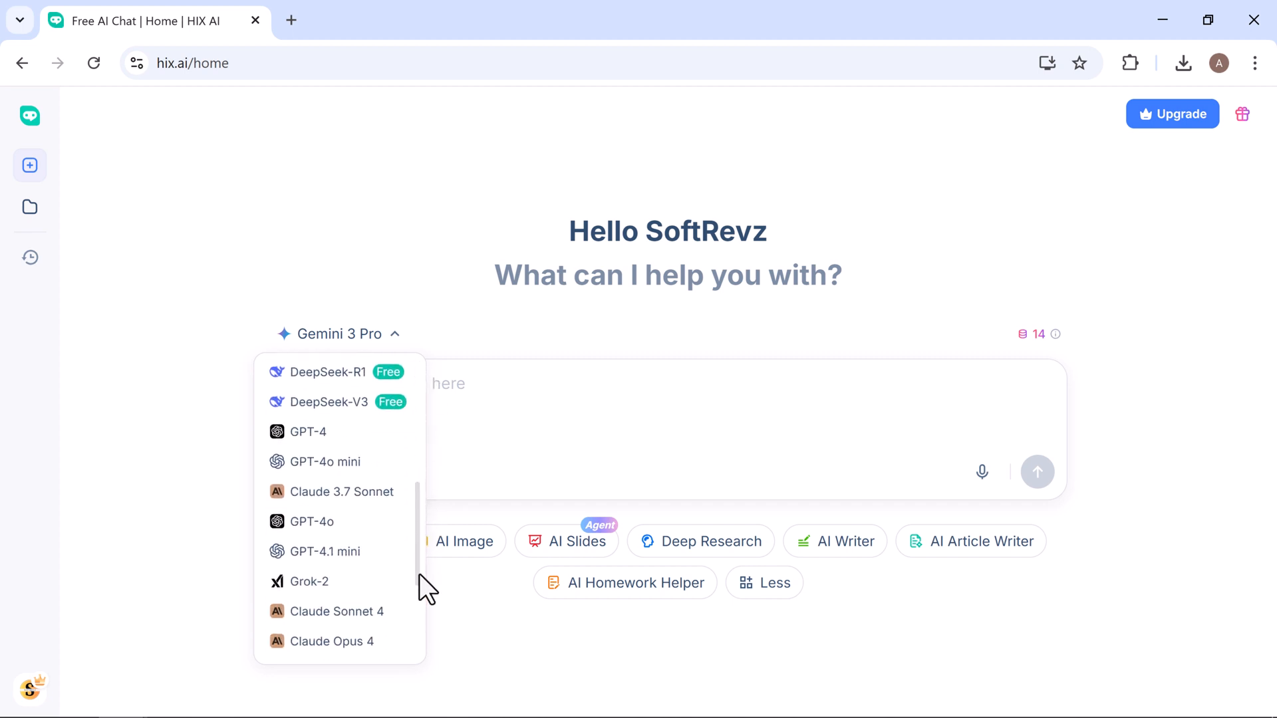
scroll(up, 3)
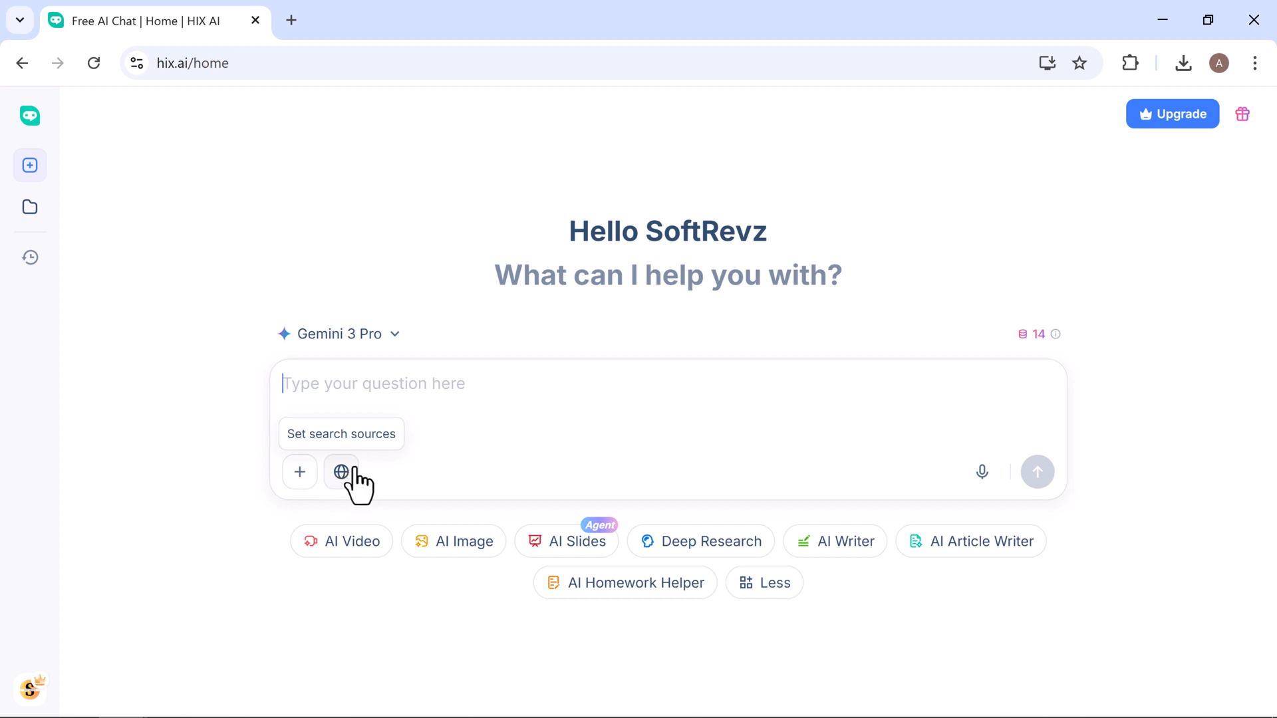
mouse_move(917, 478)
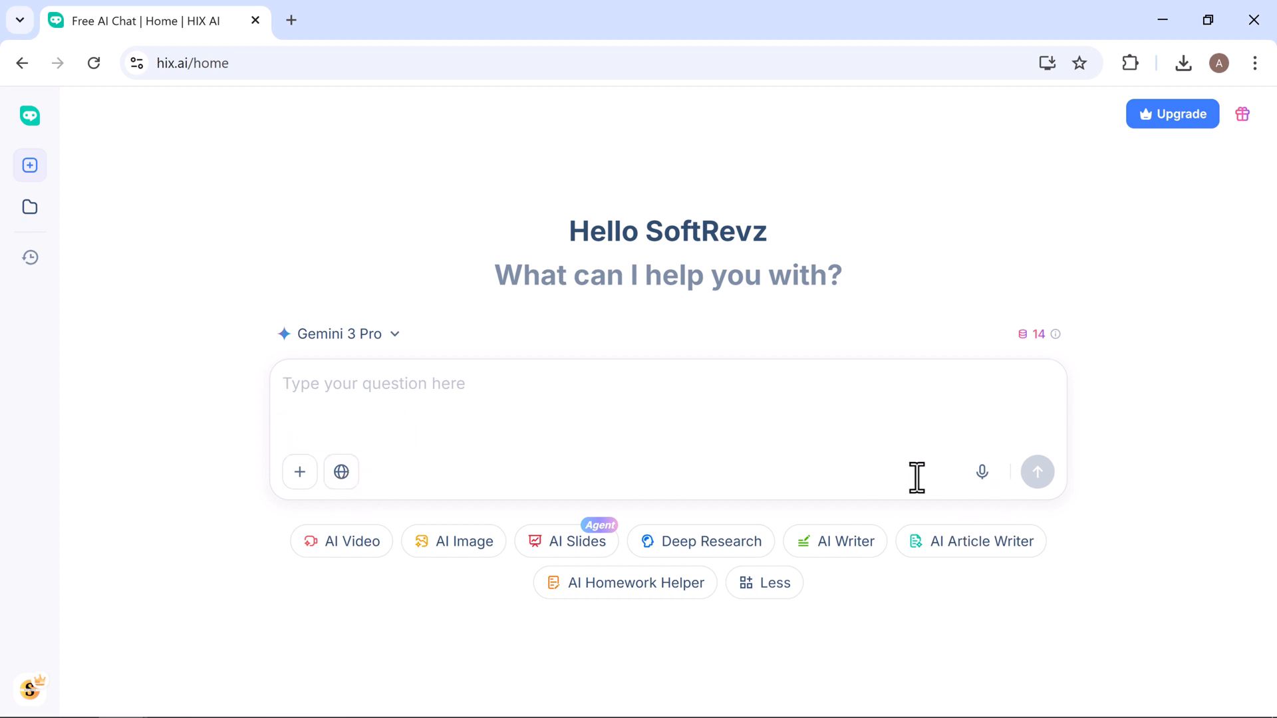
mouse_move(1014, 480)
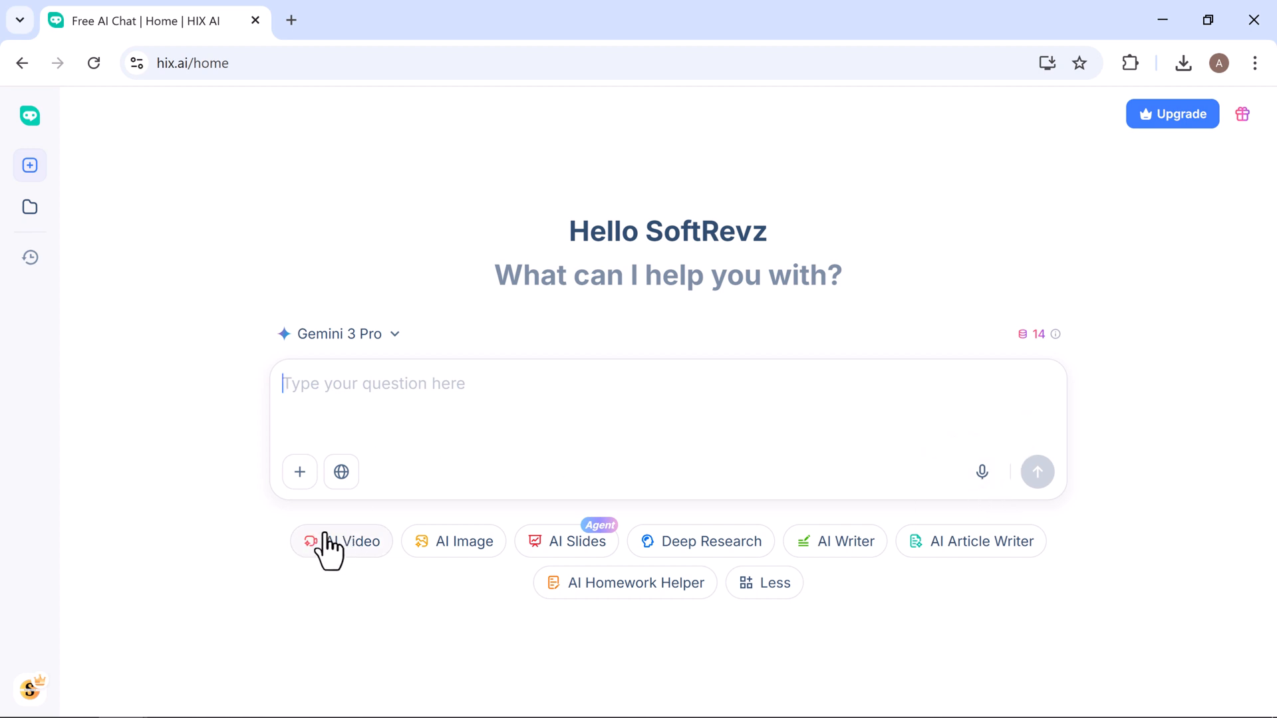
Visit the AI Video and AI Image tools, then reach the Deep Research page
click(342, 540)
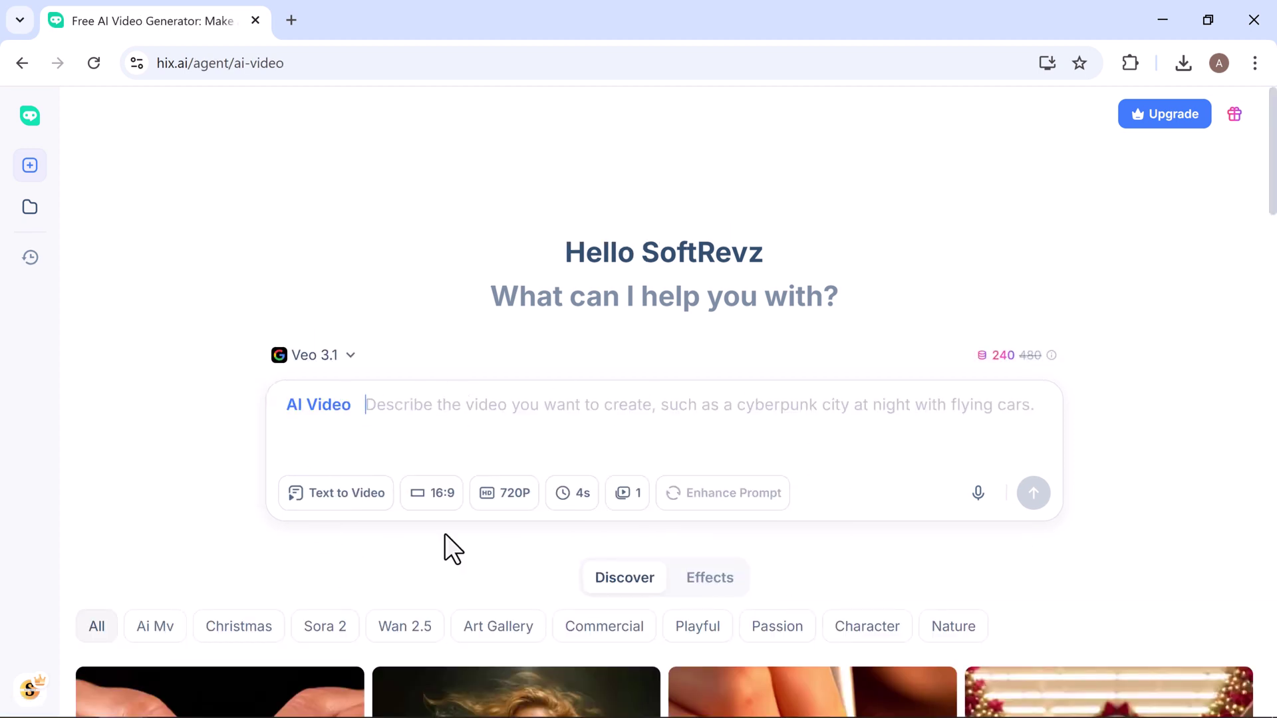
click(464, 541)
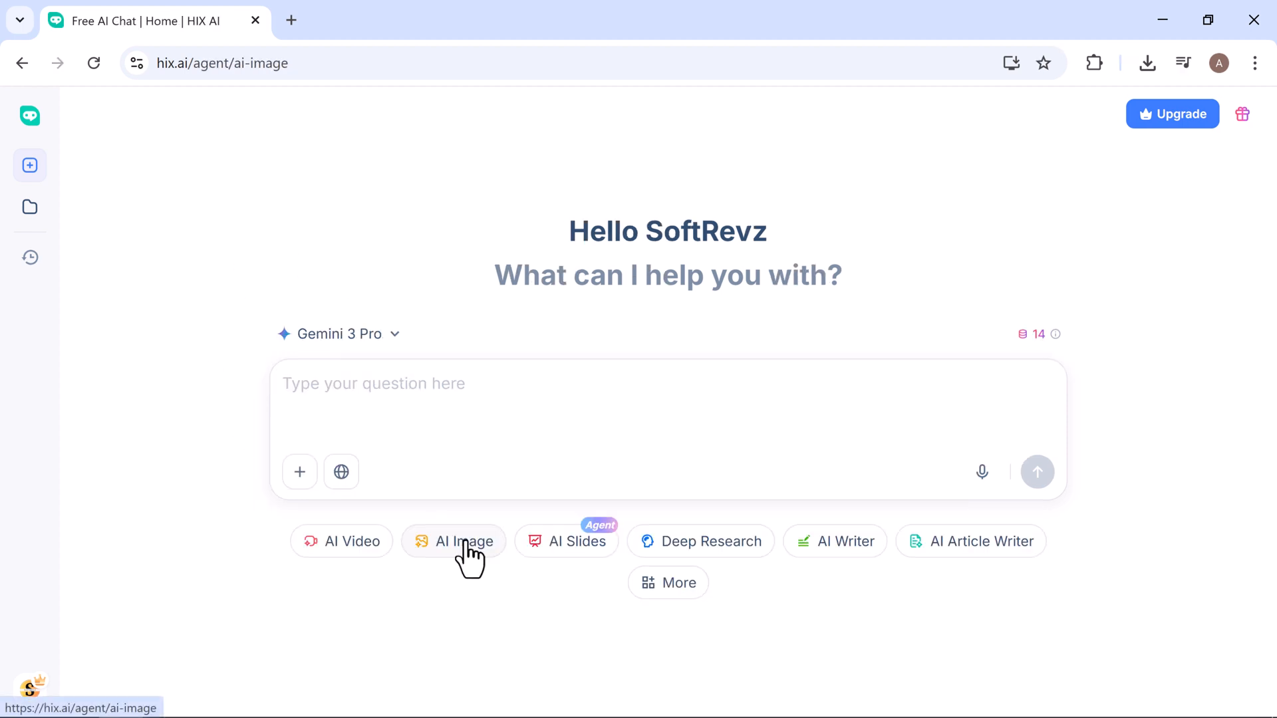
click(454, 542)
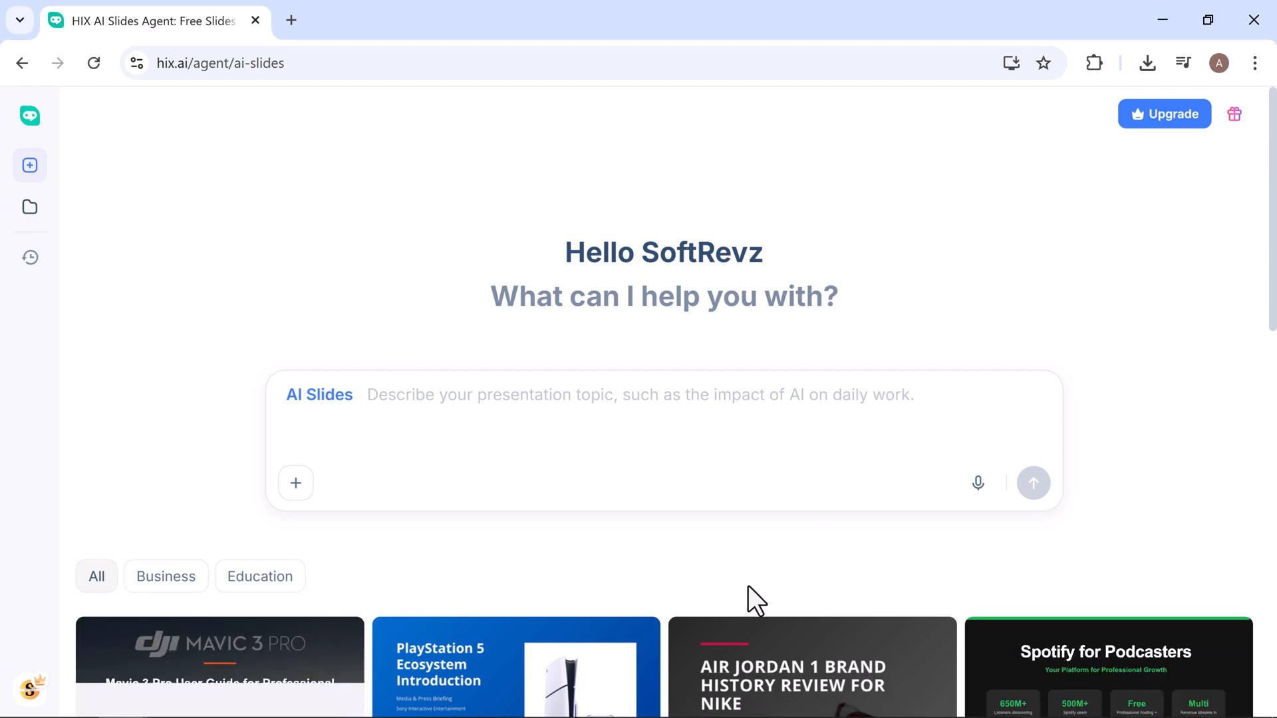
scroll(down, 3)
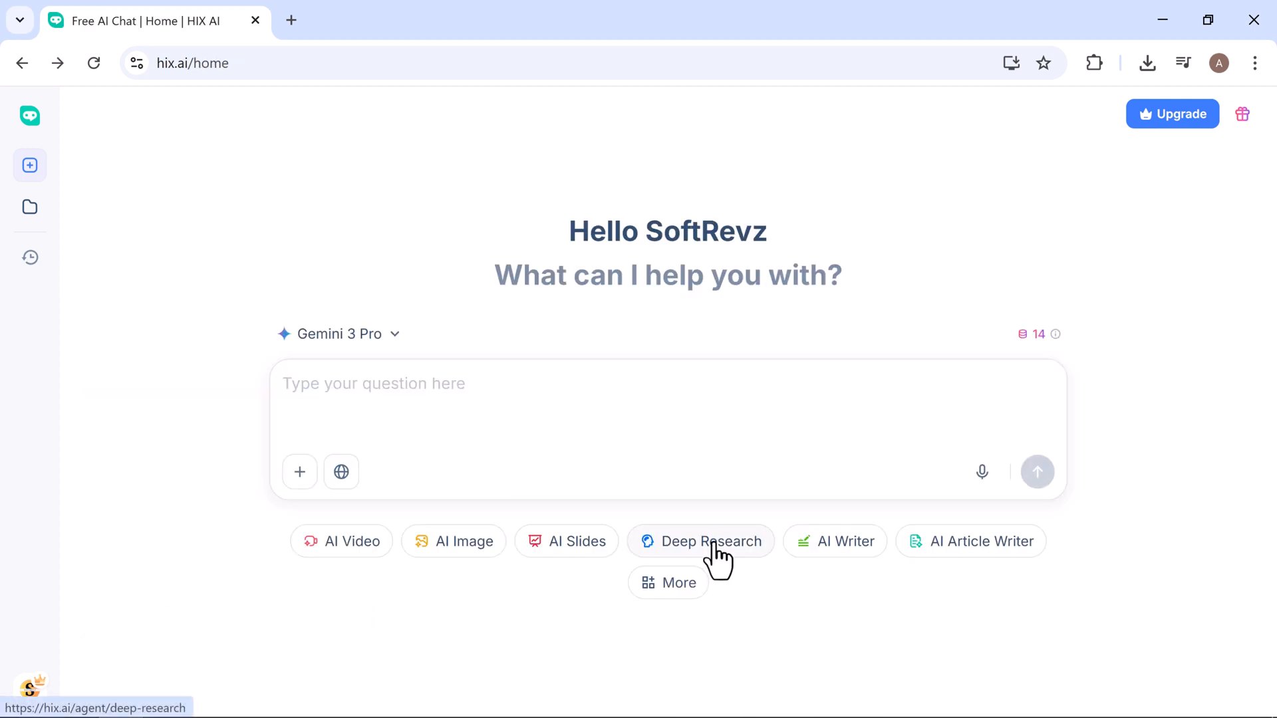
click(701, 541)
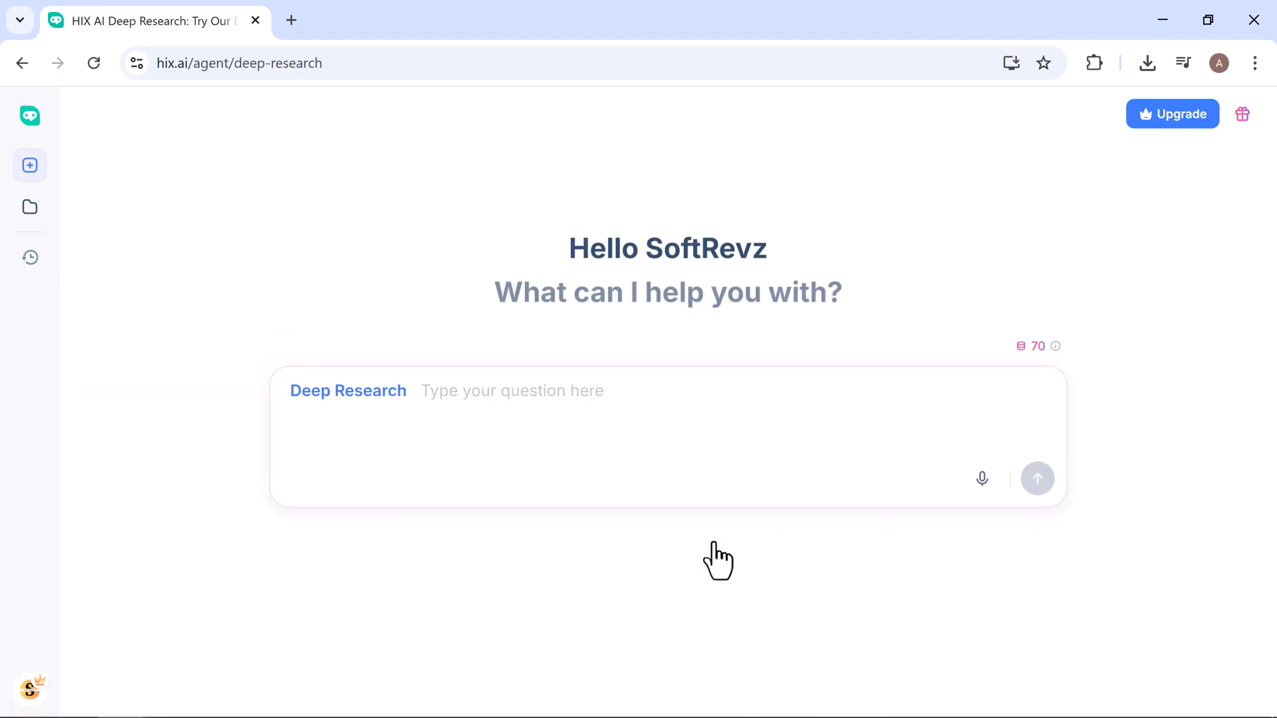
mouse_move(543, 410)
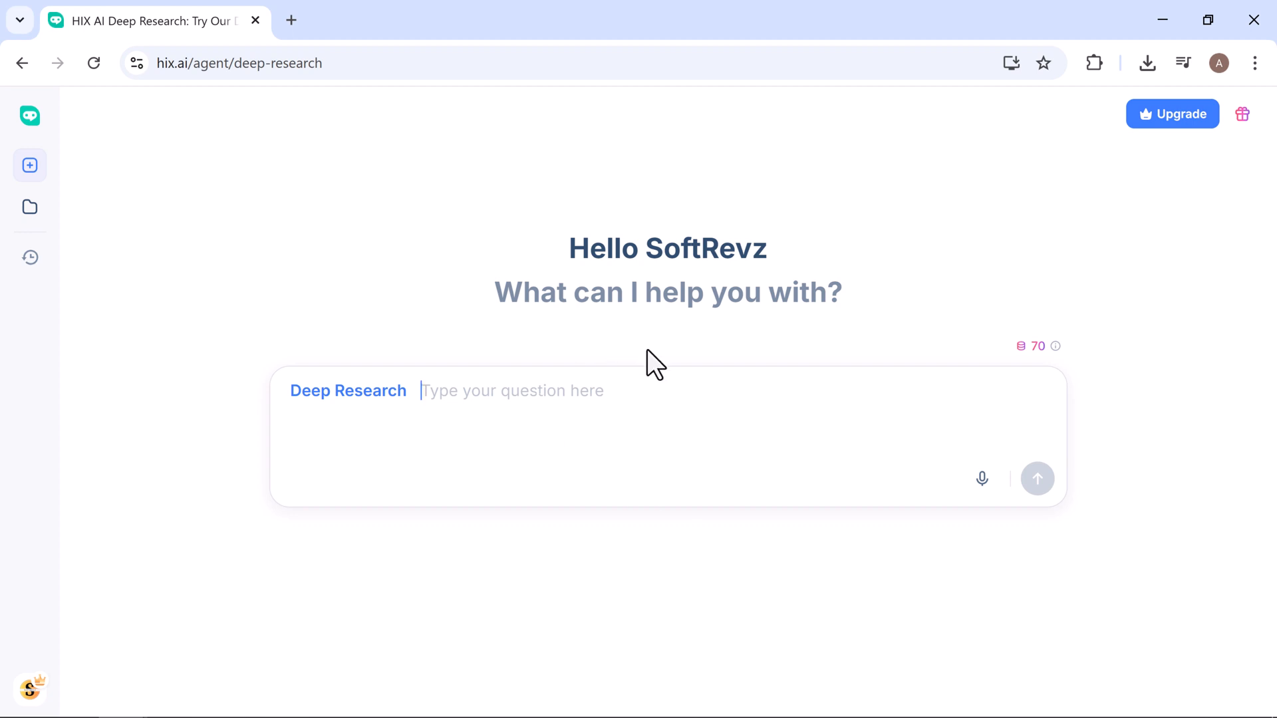
mouse_move(647, 418)
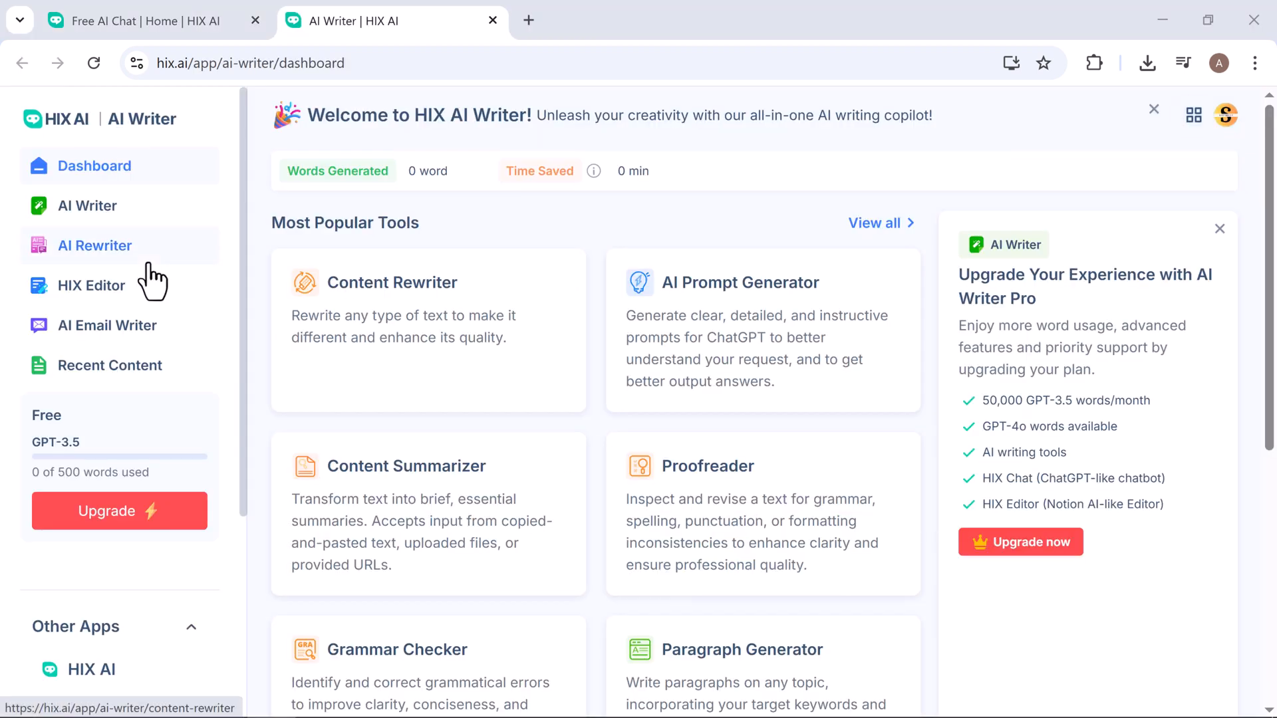
mouse_move(87, 206)
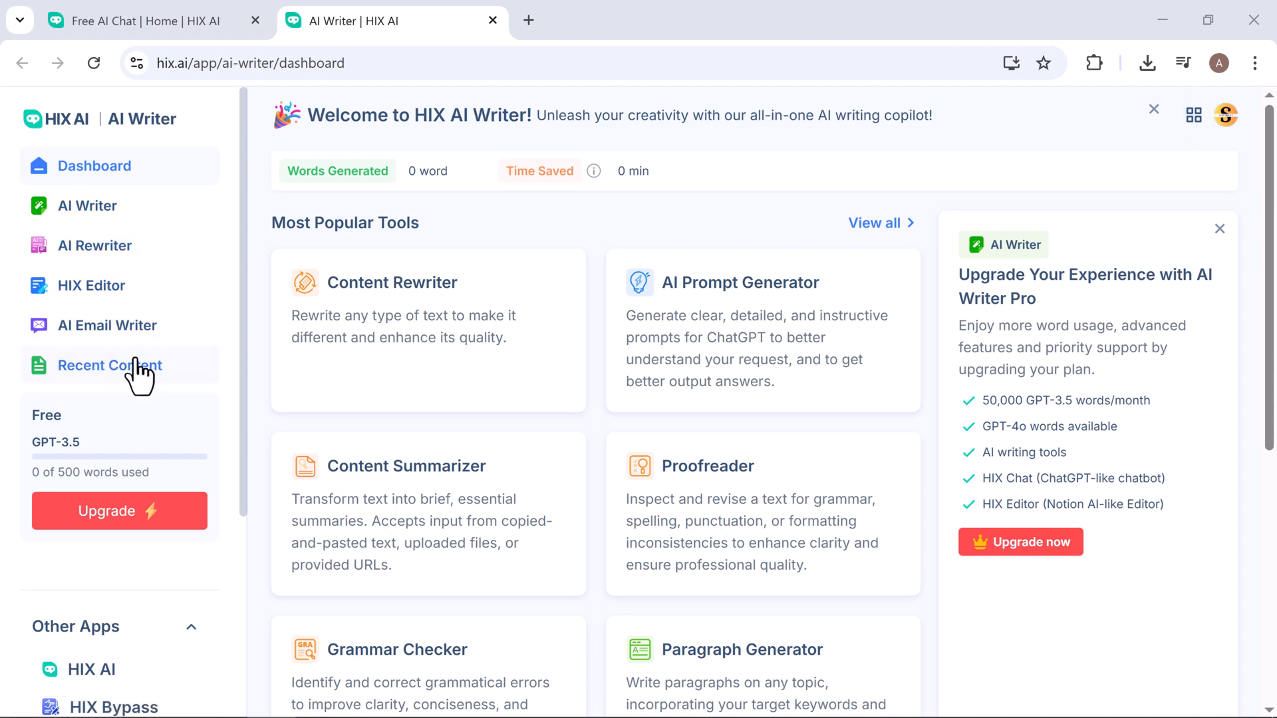
mouse_move(859, 558)
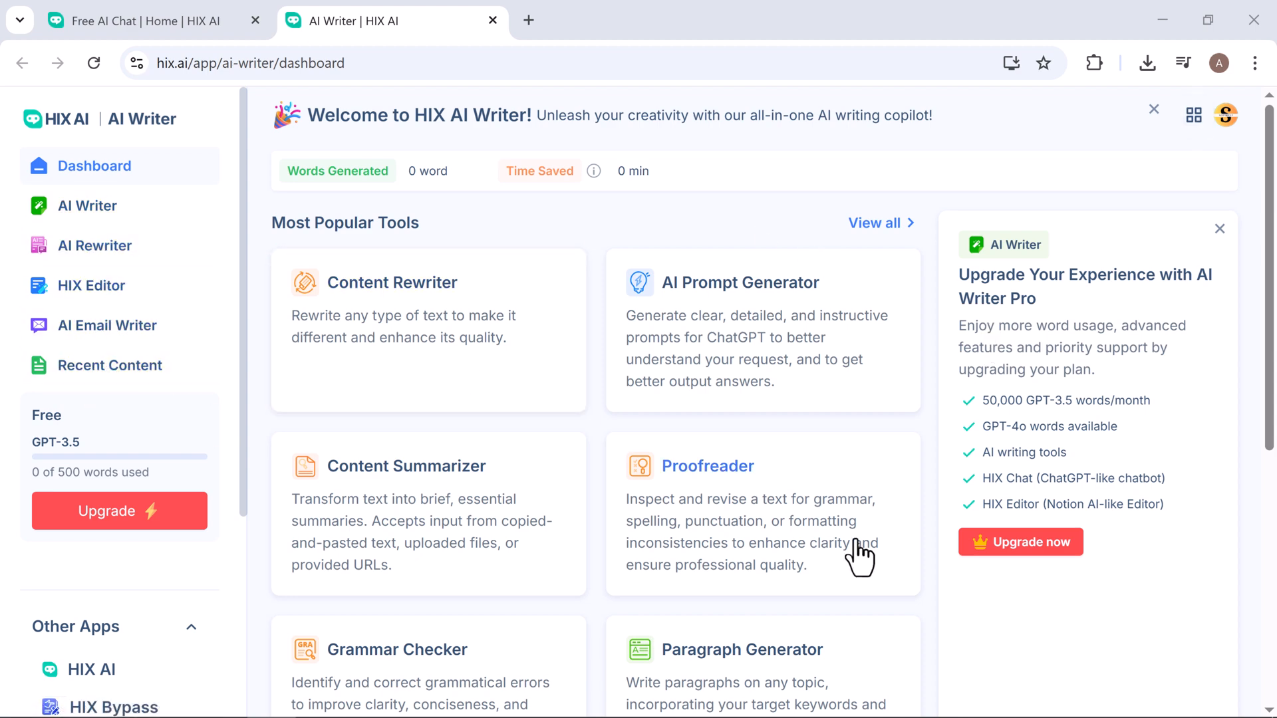
mouse_move(727, 705)
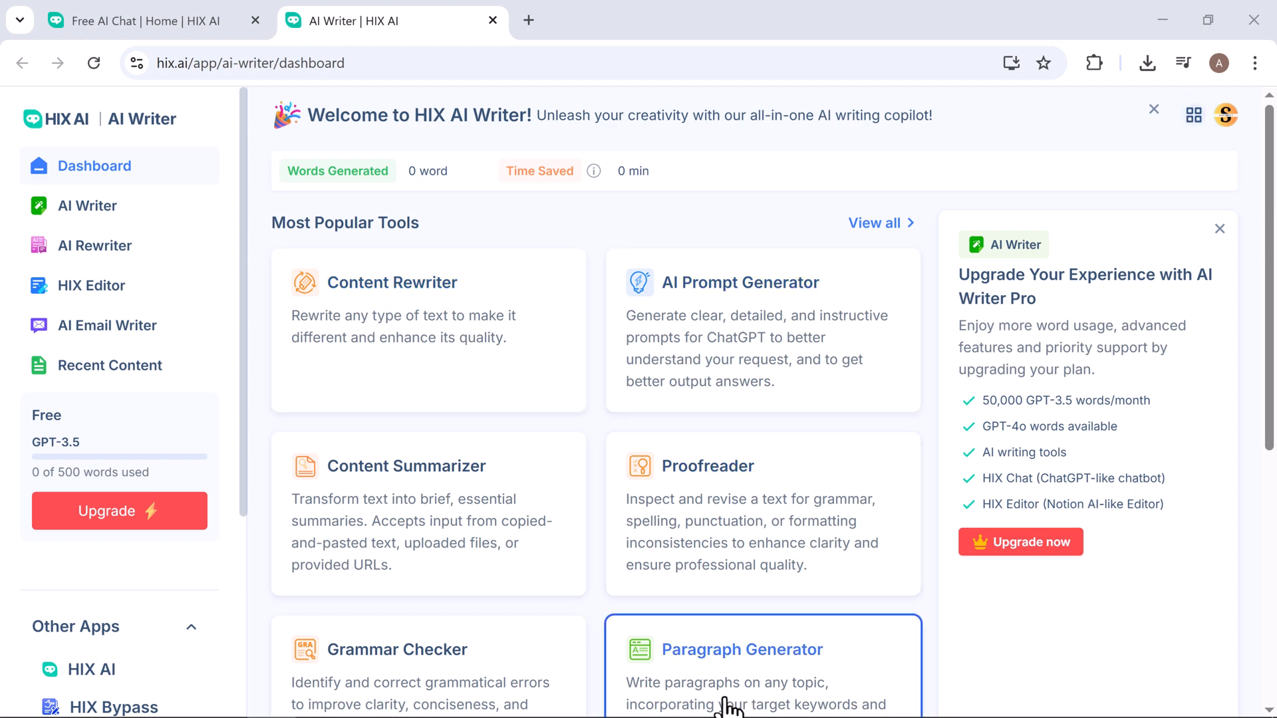
mouse_move(407, 94)
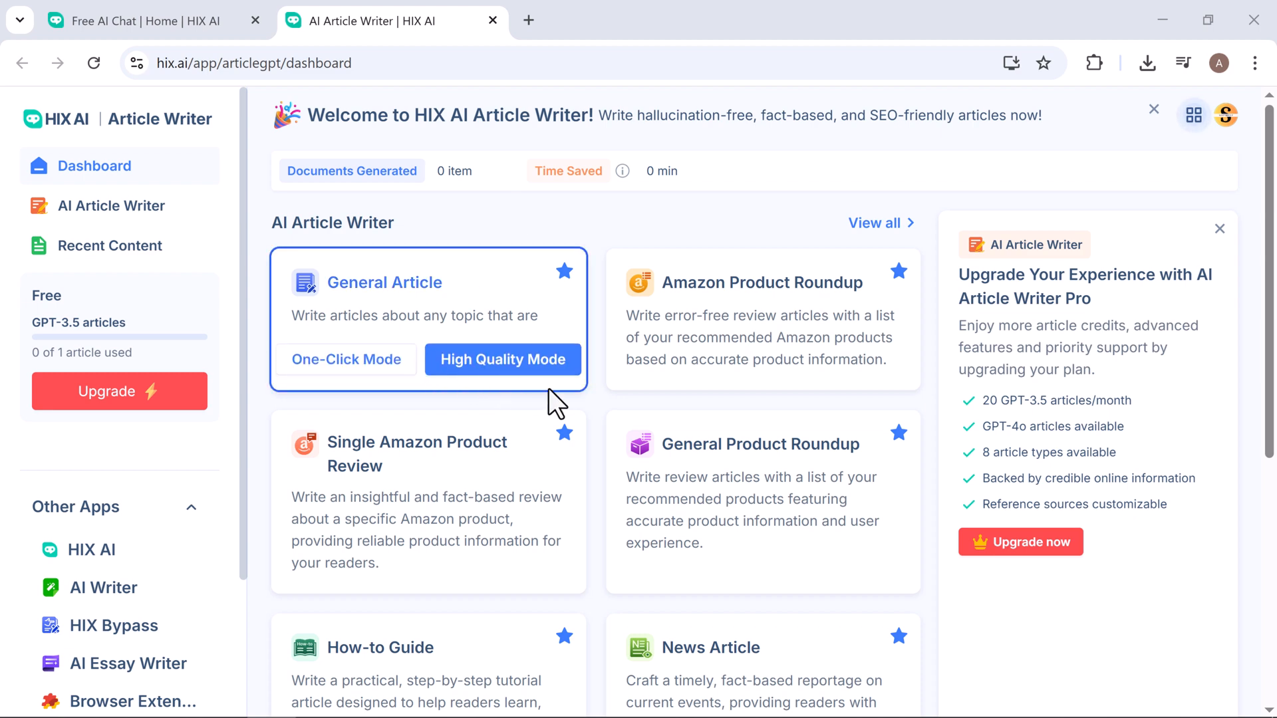
mouse_move(762, 282)
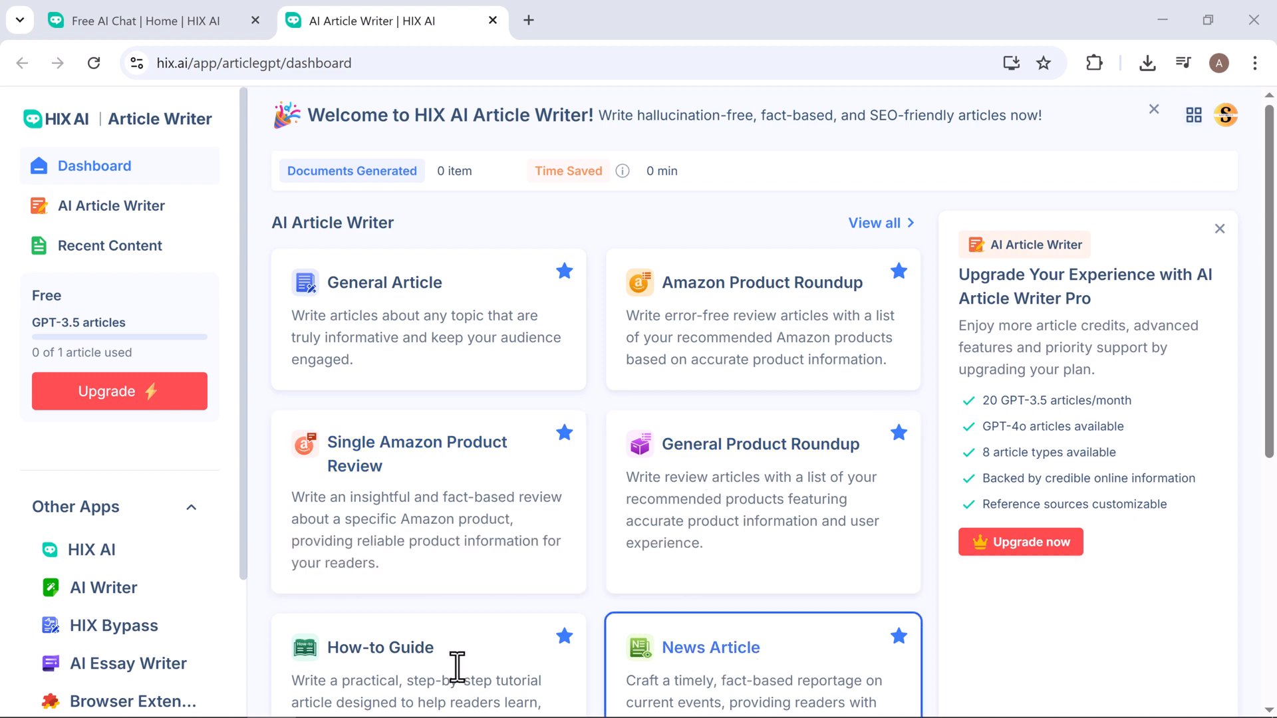
mouse_move(568, 271)
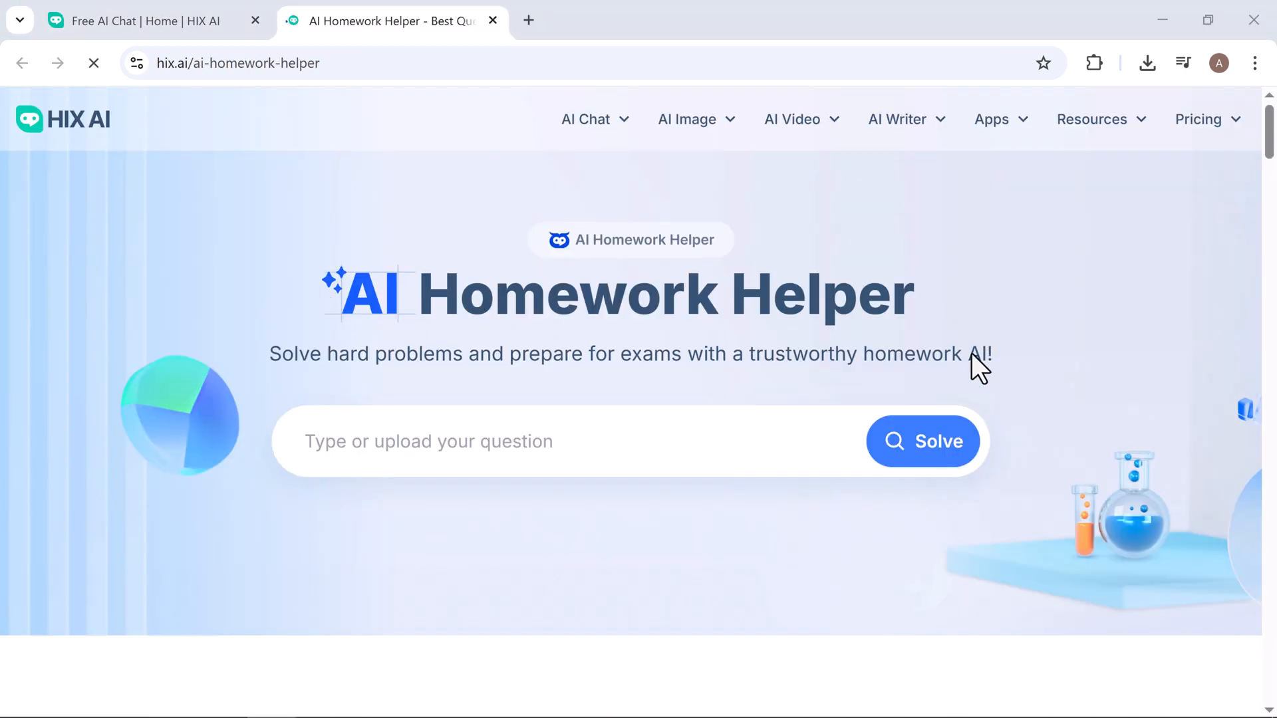
Open AI Homework Helper, click into its question box, then close its tab
click(489, 442)
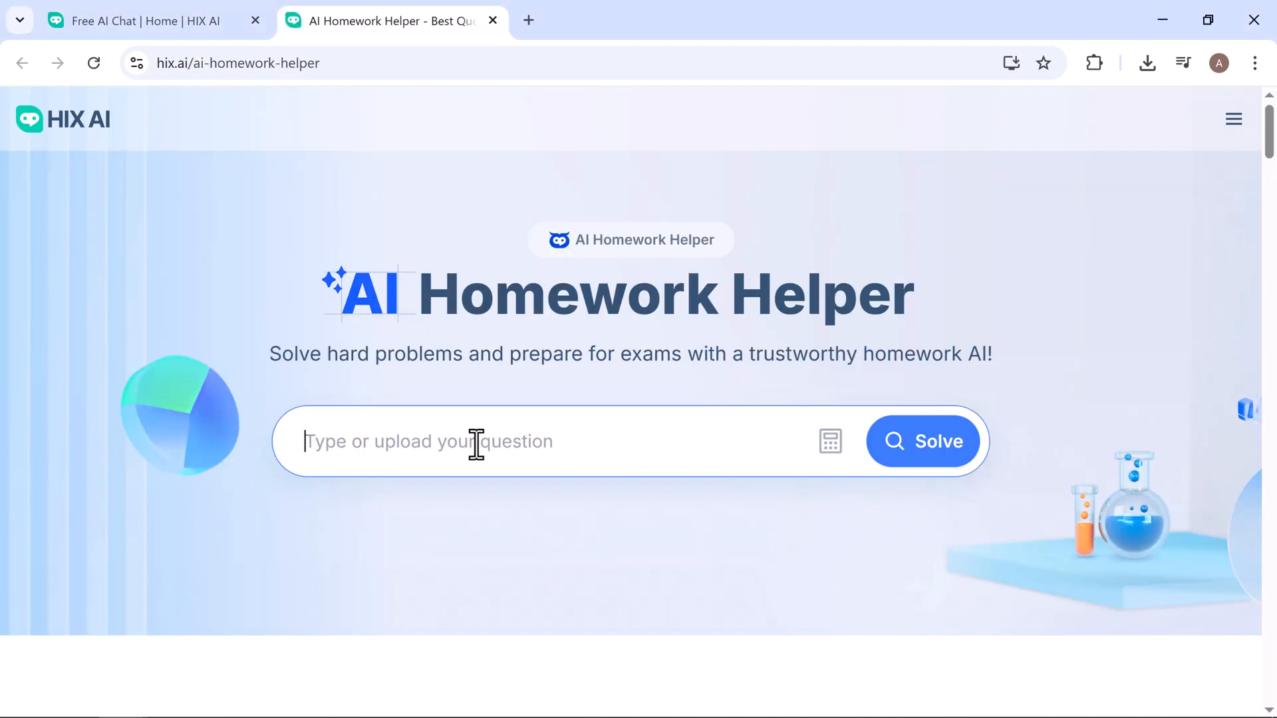
click(829, 440)
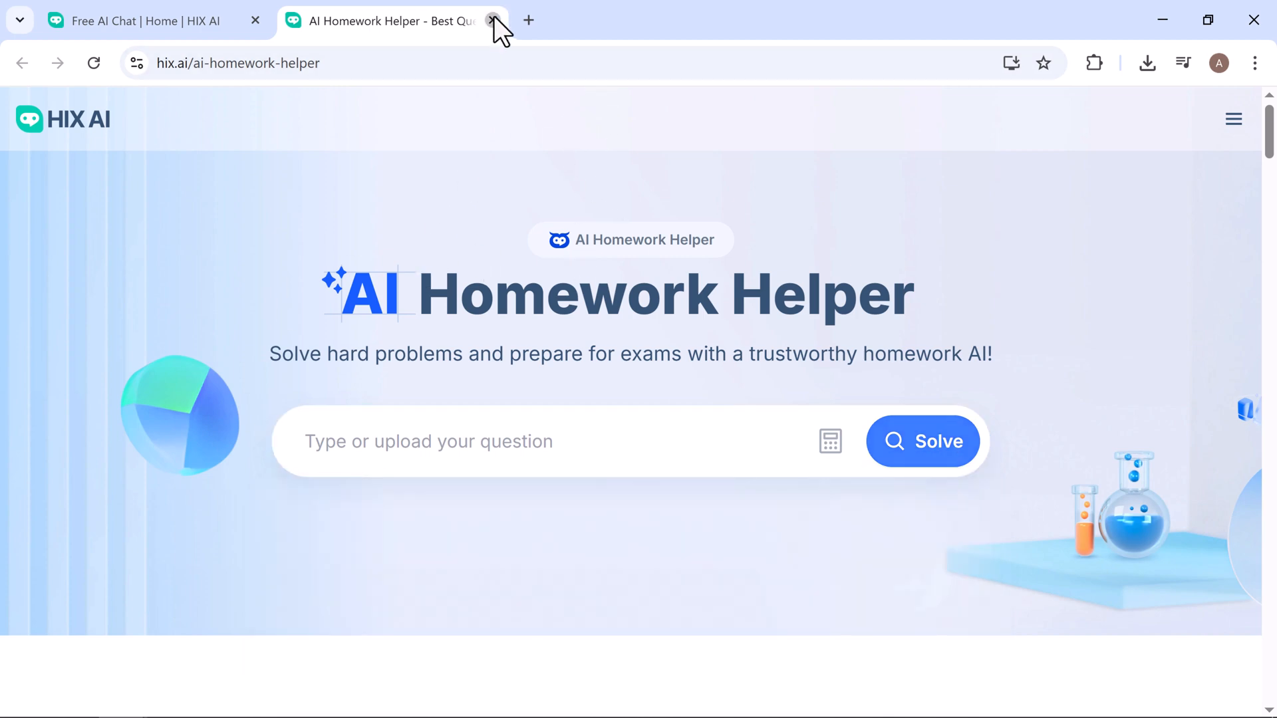
click(493, 20)
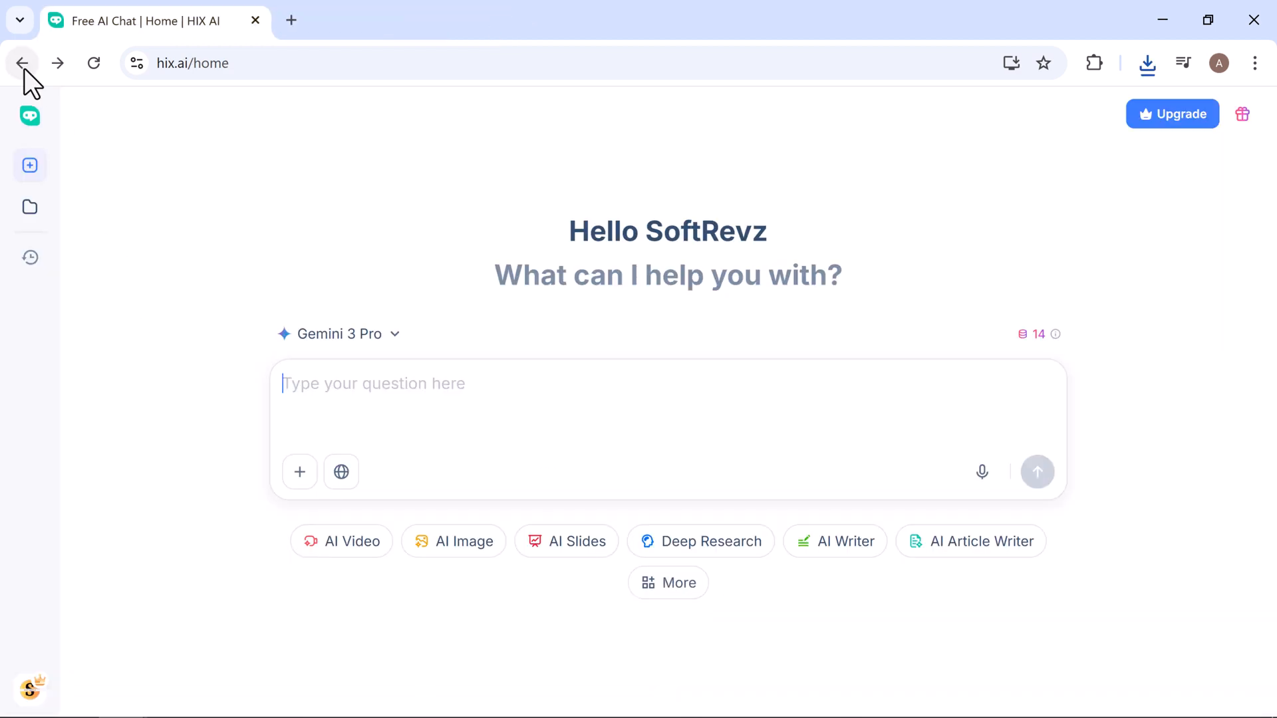
mouse_move(611, 410)
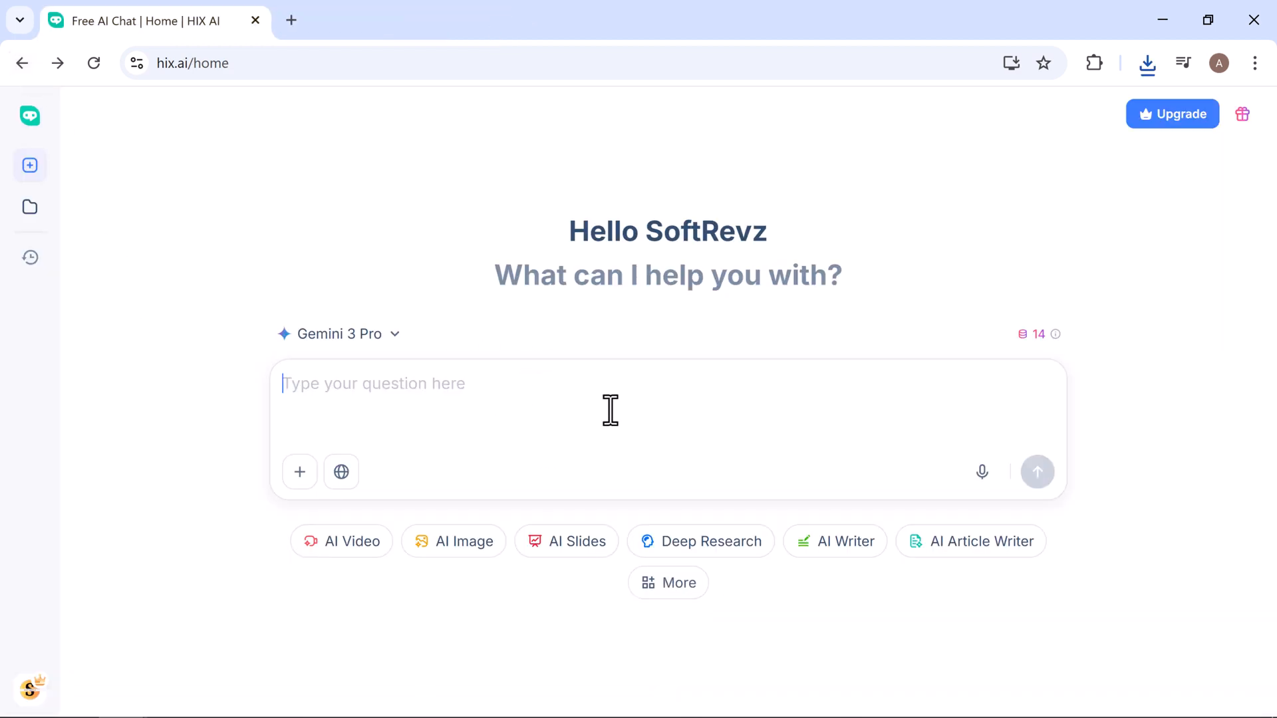
mouse_move(671, 388)
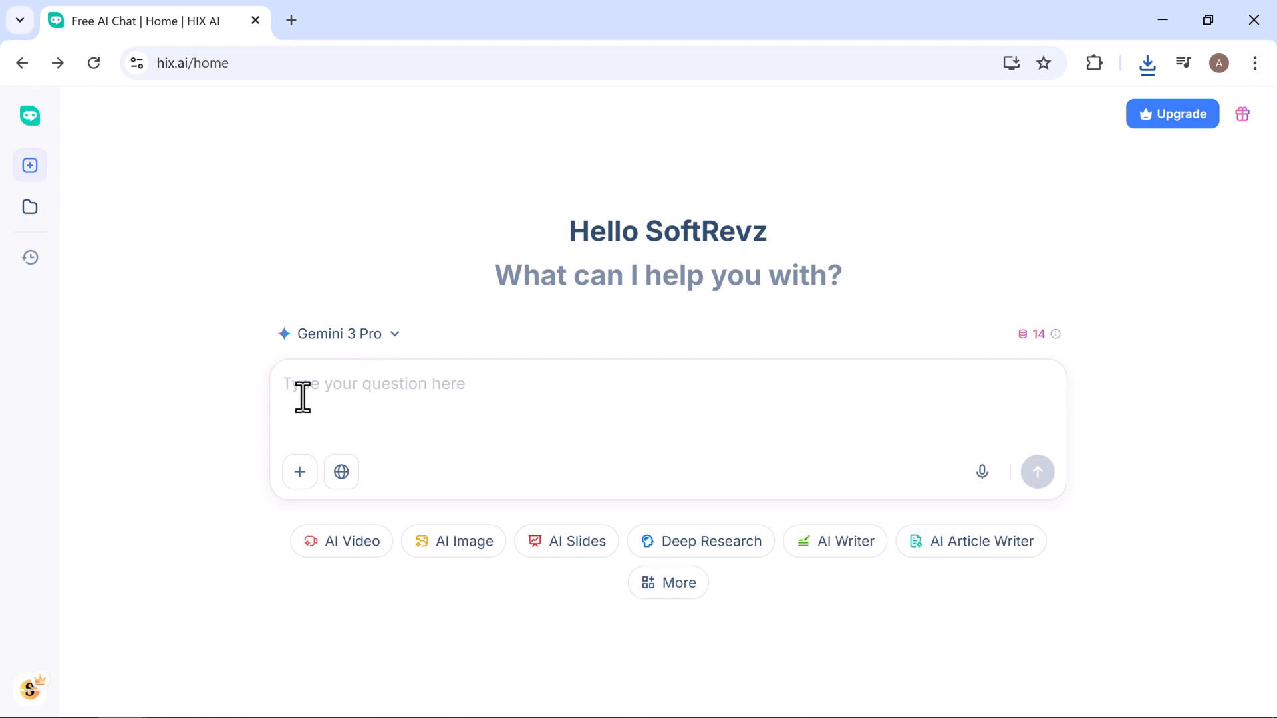
mouse_move(300, 471)
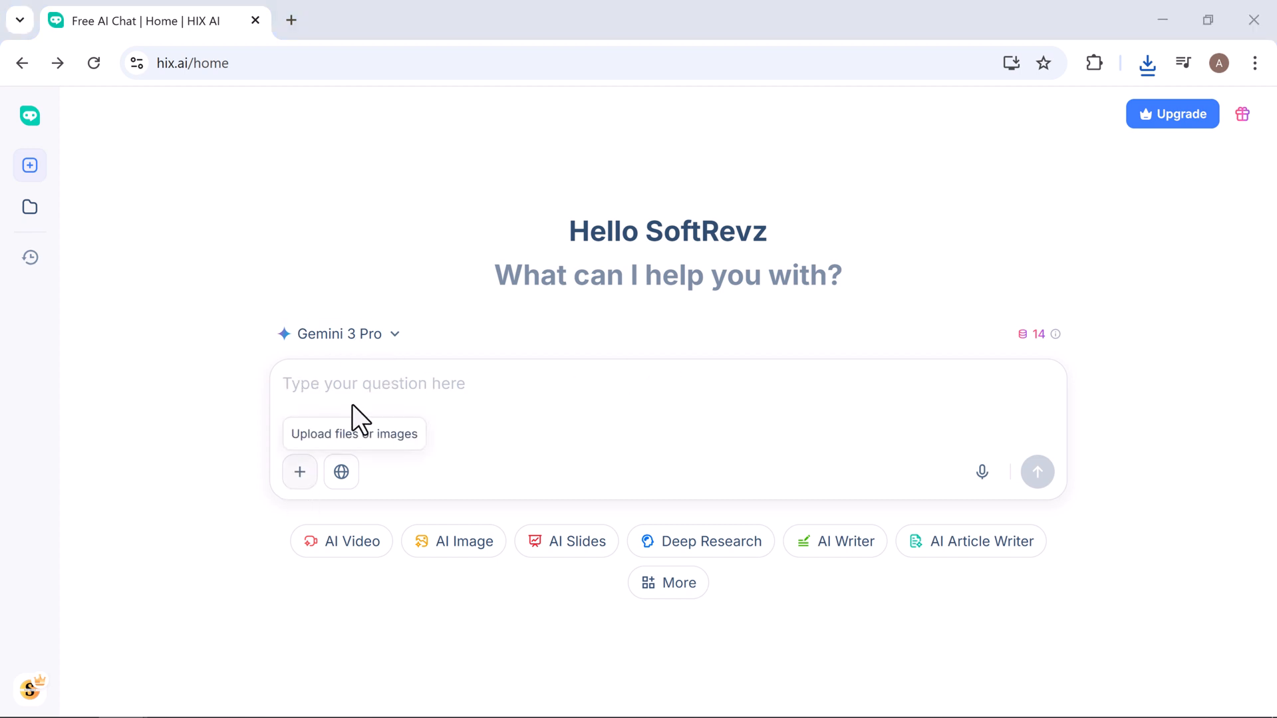
Attach the red-carpet photo from Downloads, ask 'Analyze this image', and read the reply
click(353, 433)
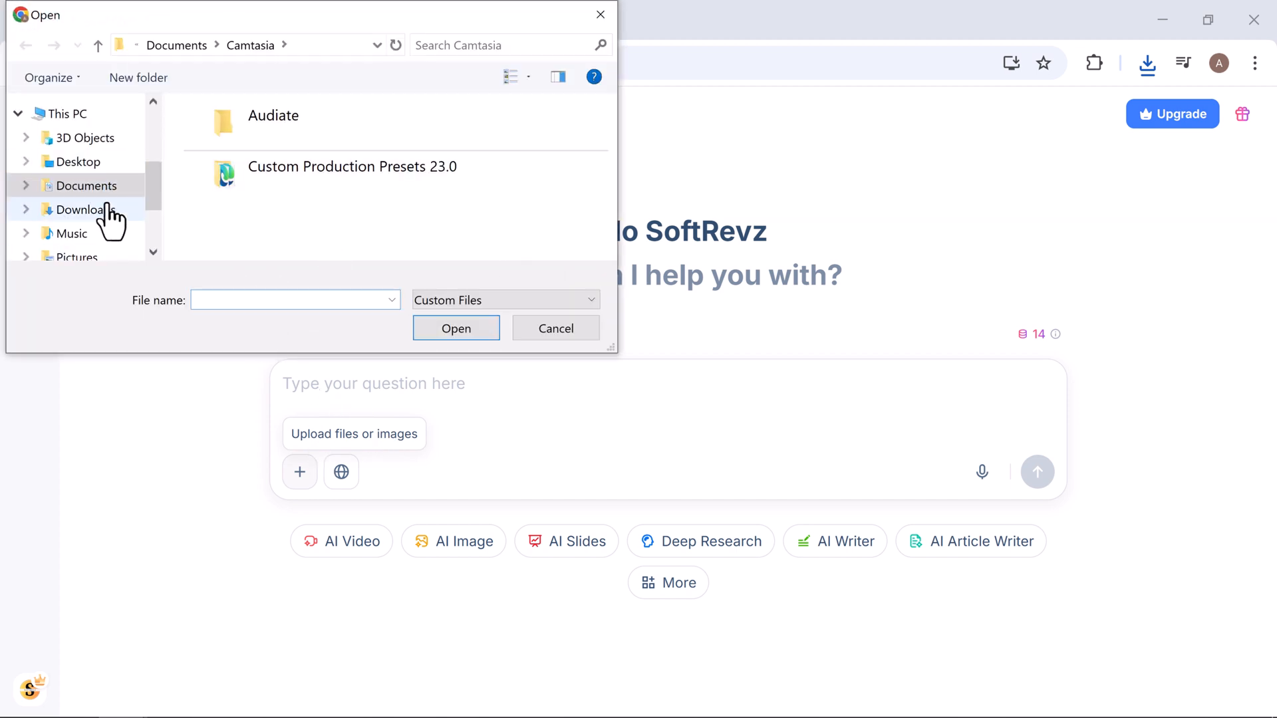
click(455, 328)
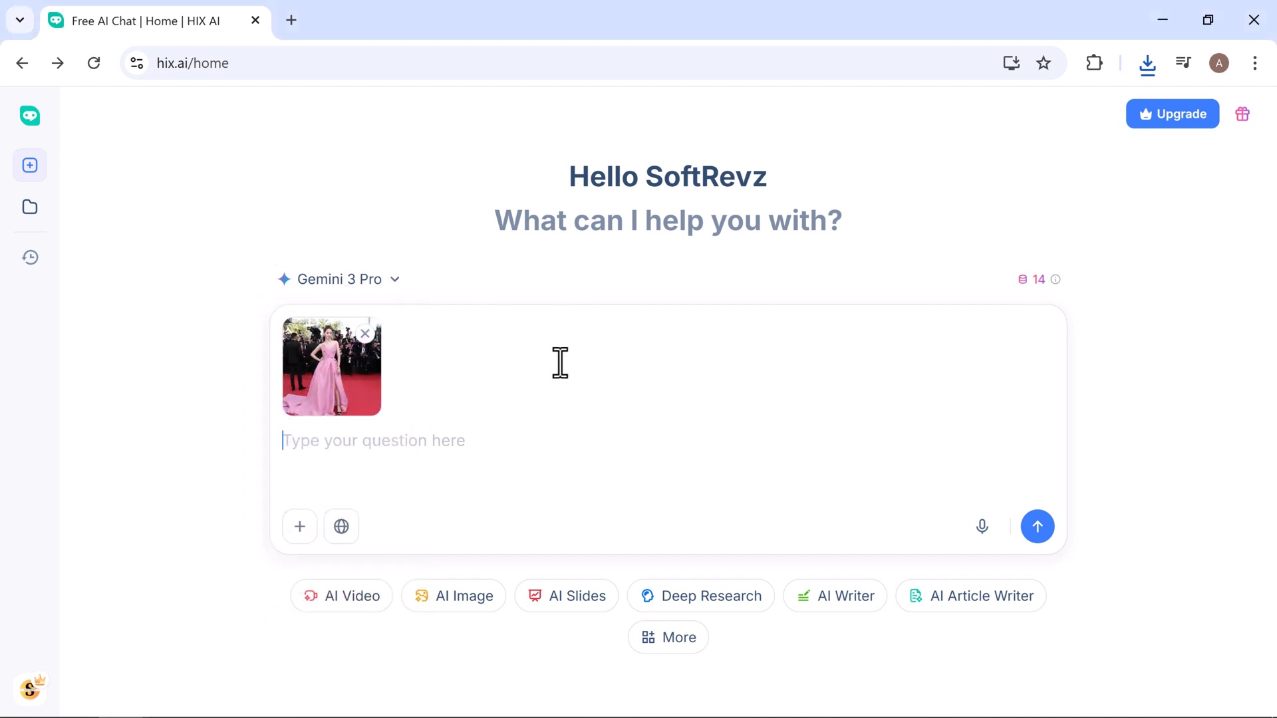
text(Analyze this image)
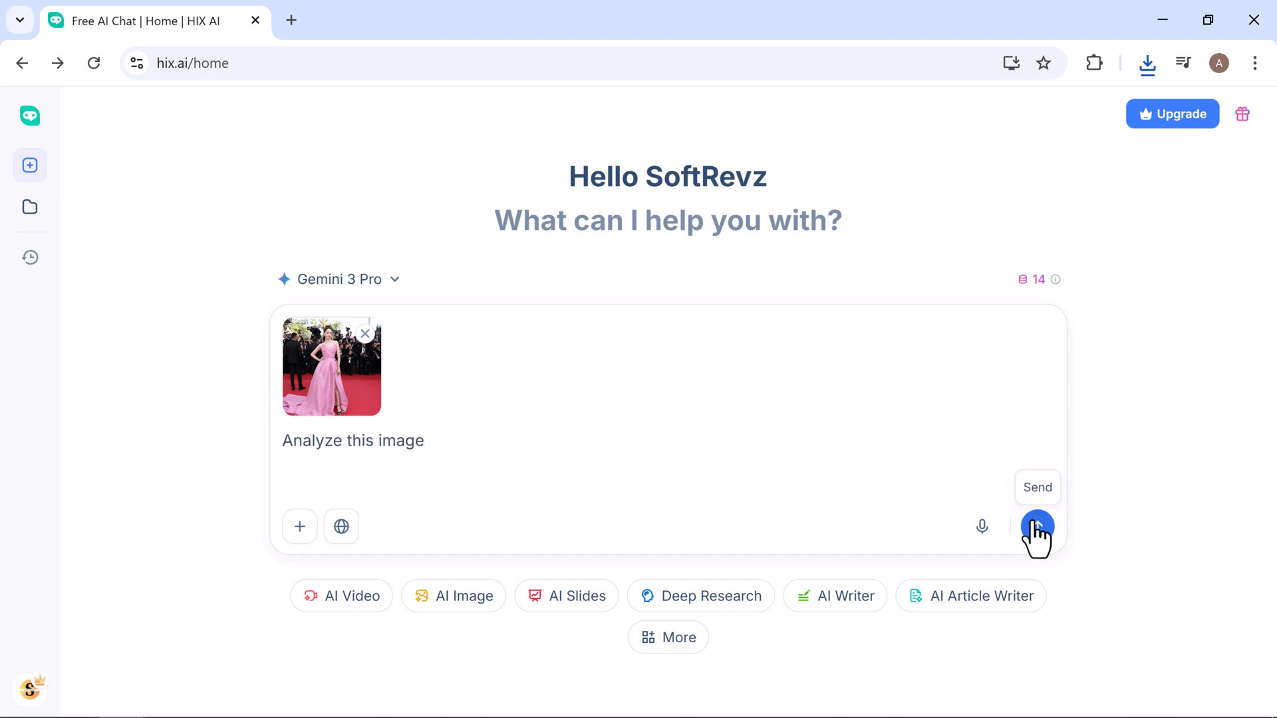
click(1037, 526)
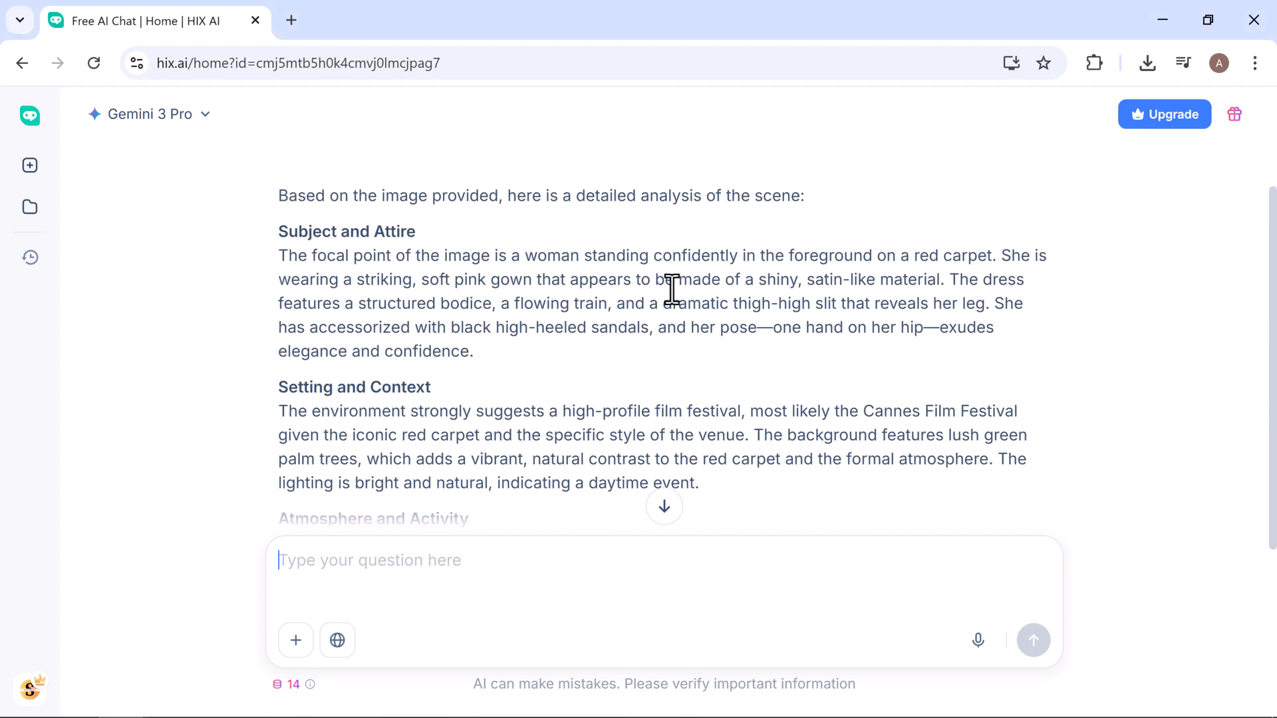
scroll(down, 3)
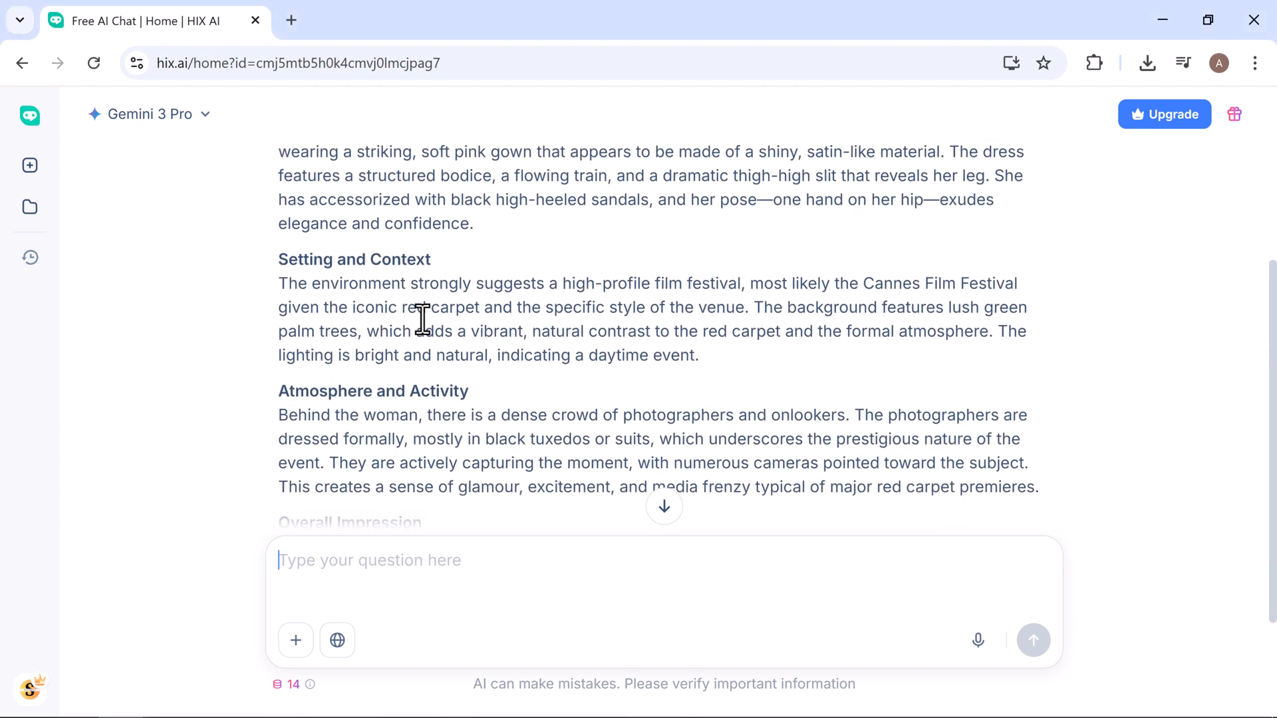
scroll(down, 3)
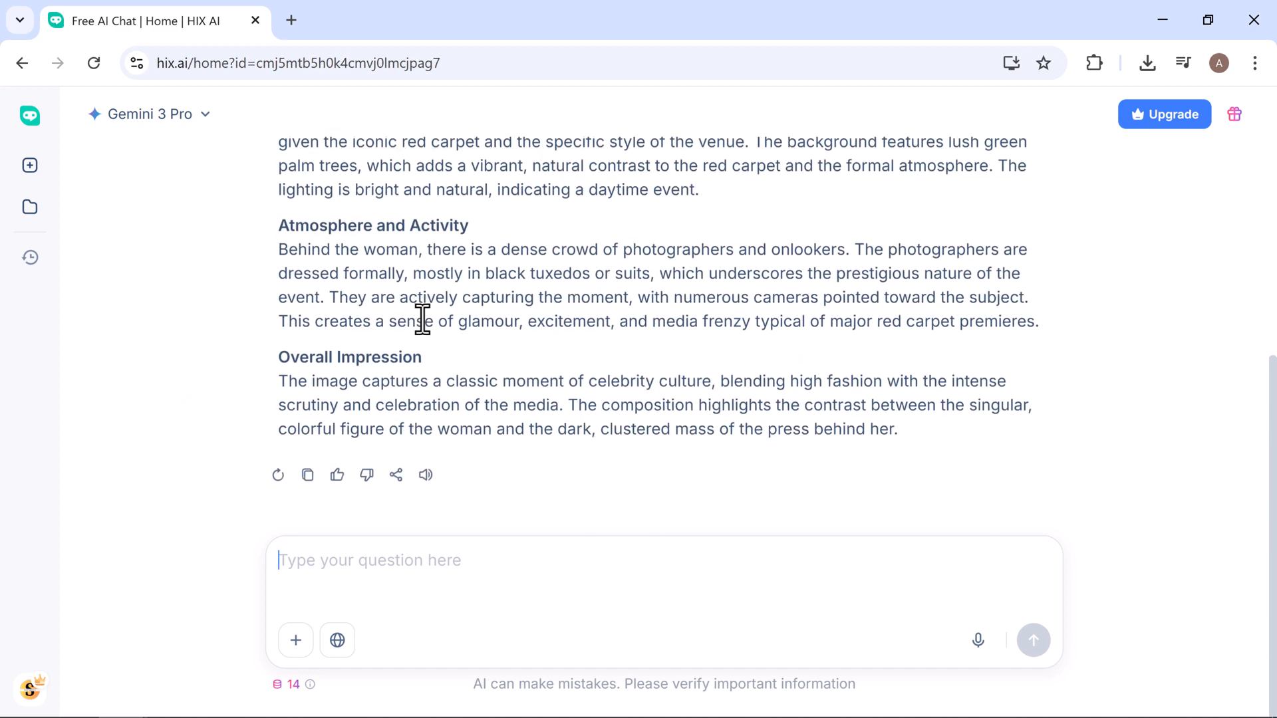
mouse_move(98, 221)
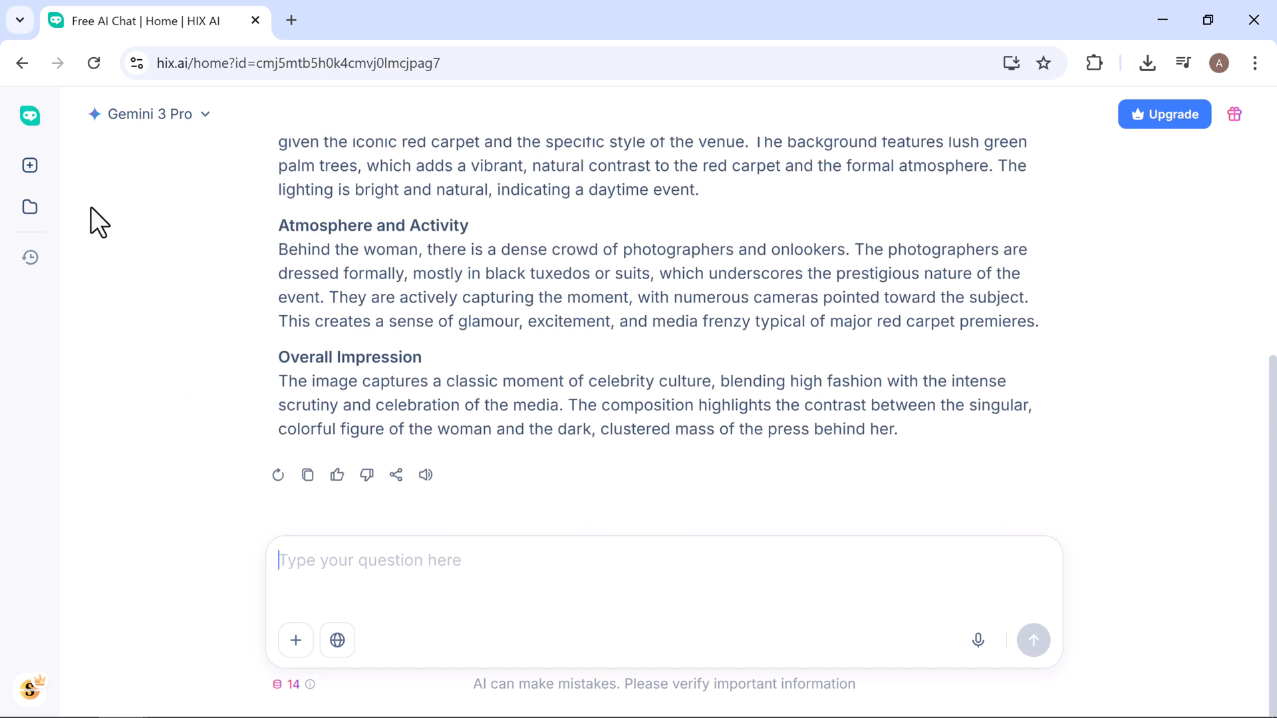
In a new chat, request a vibrant tech-products webpage with lighting effects and copy its code
click(30, 166)
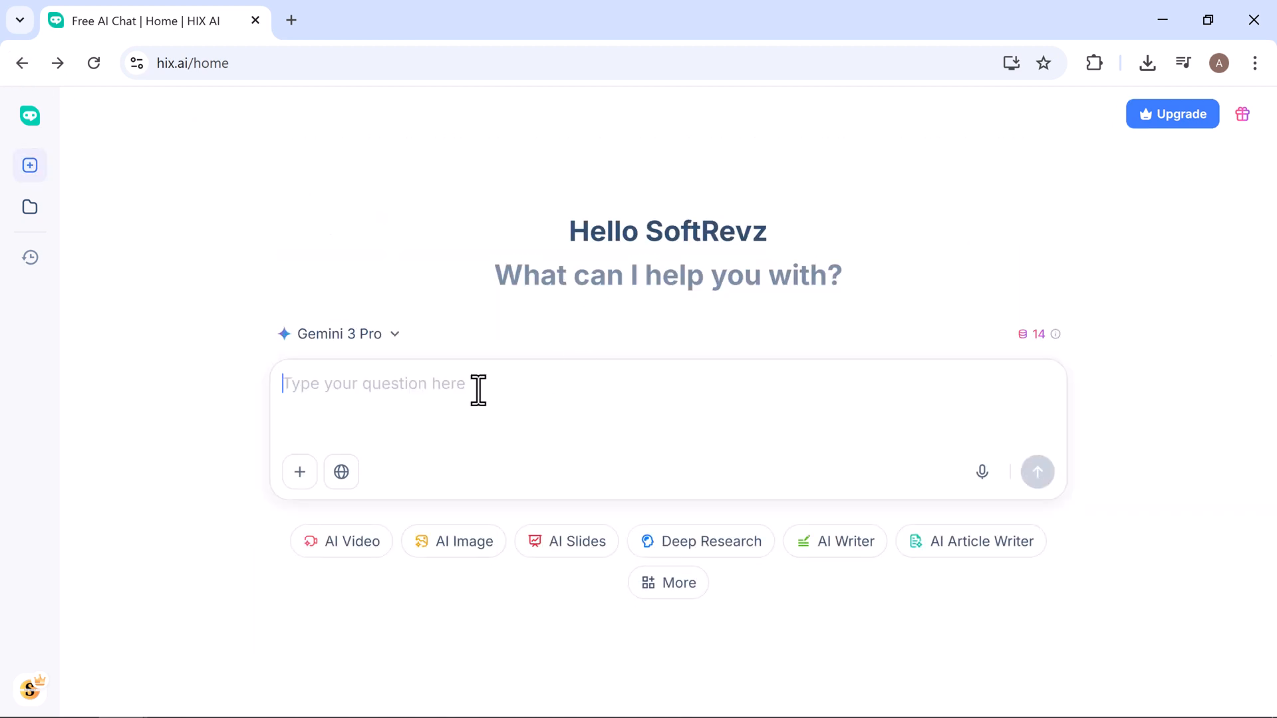
text(Generate a webpage about tech products, with vibrant colors and lighting effects)
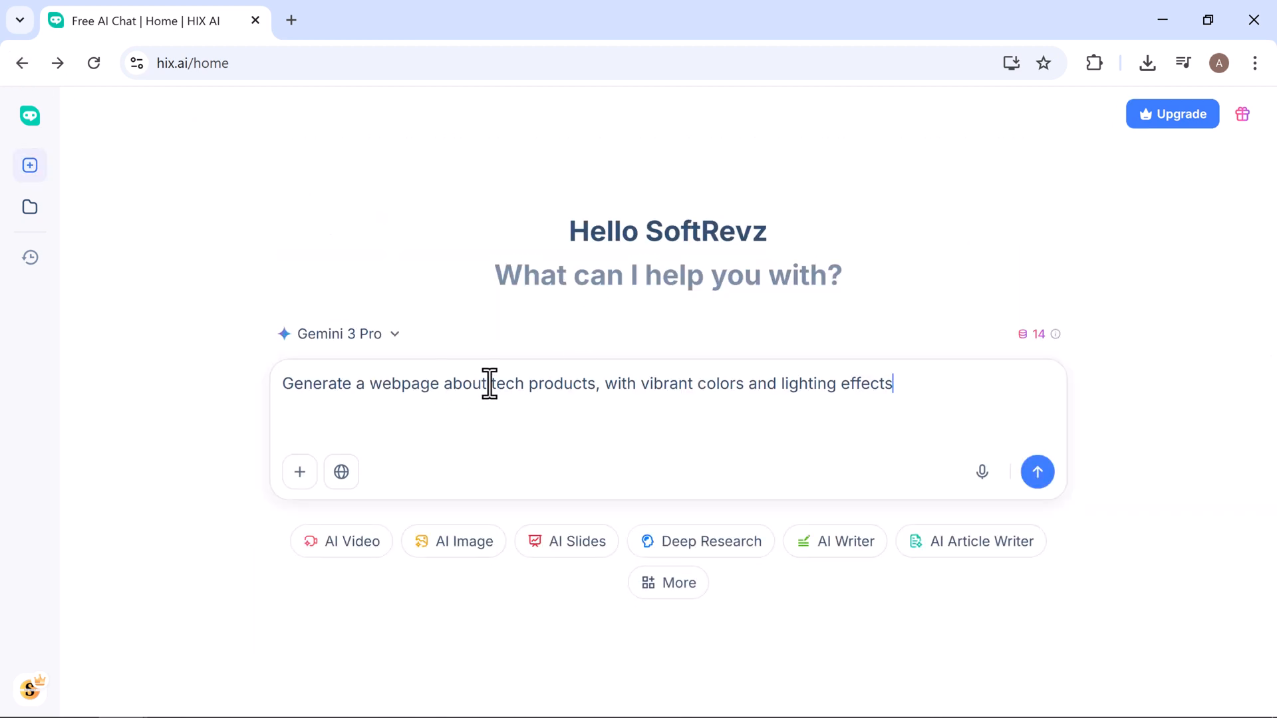
mouse_move(694, 387)
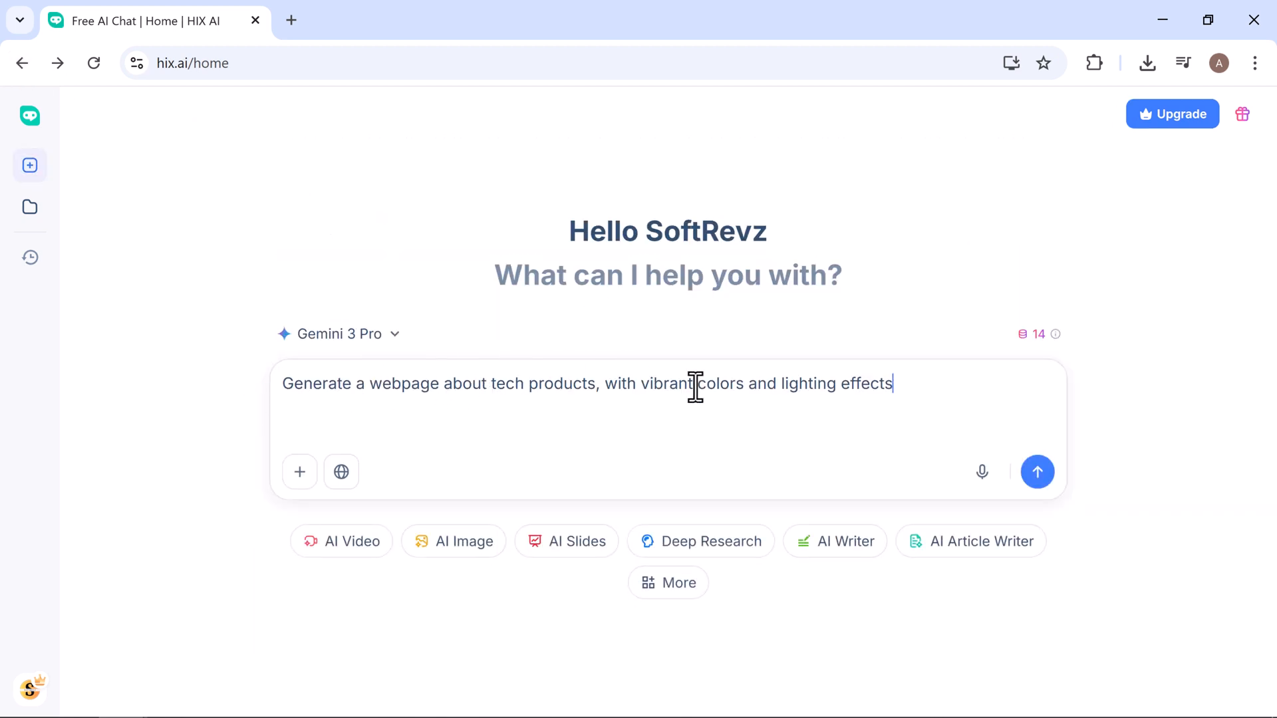
mouse_move(1013, 410)
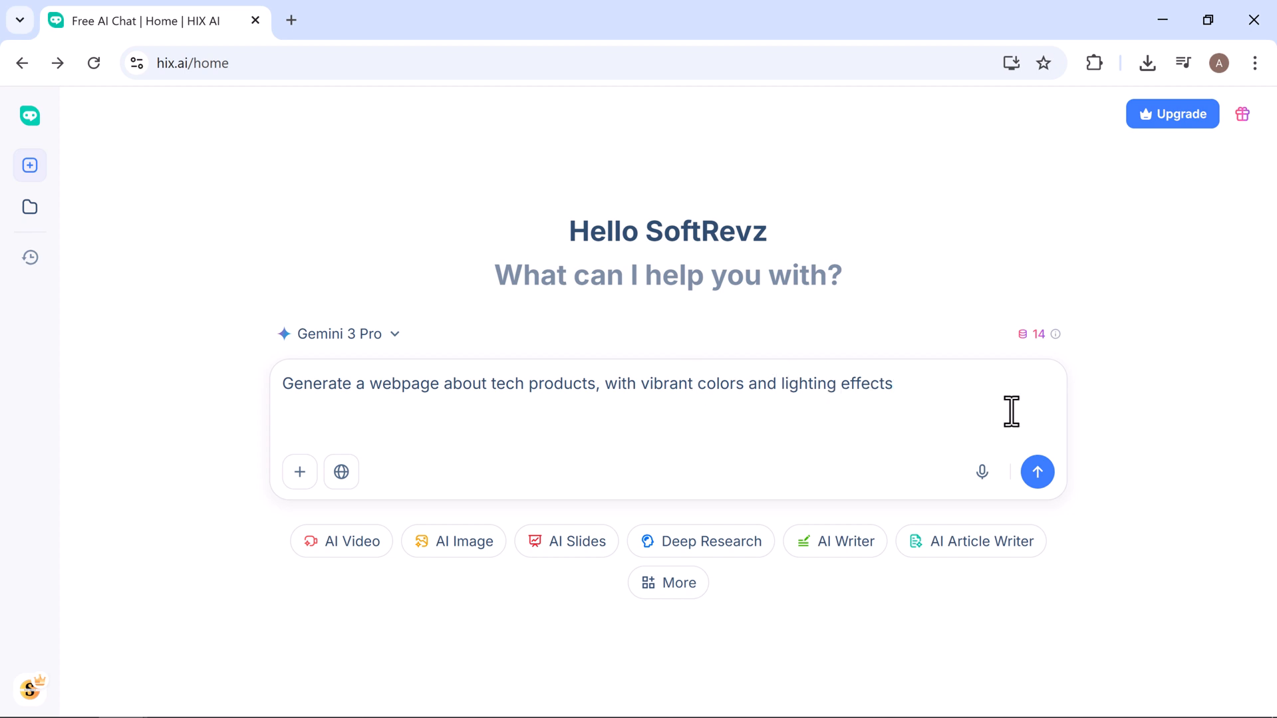
click(1037, 471)
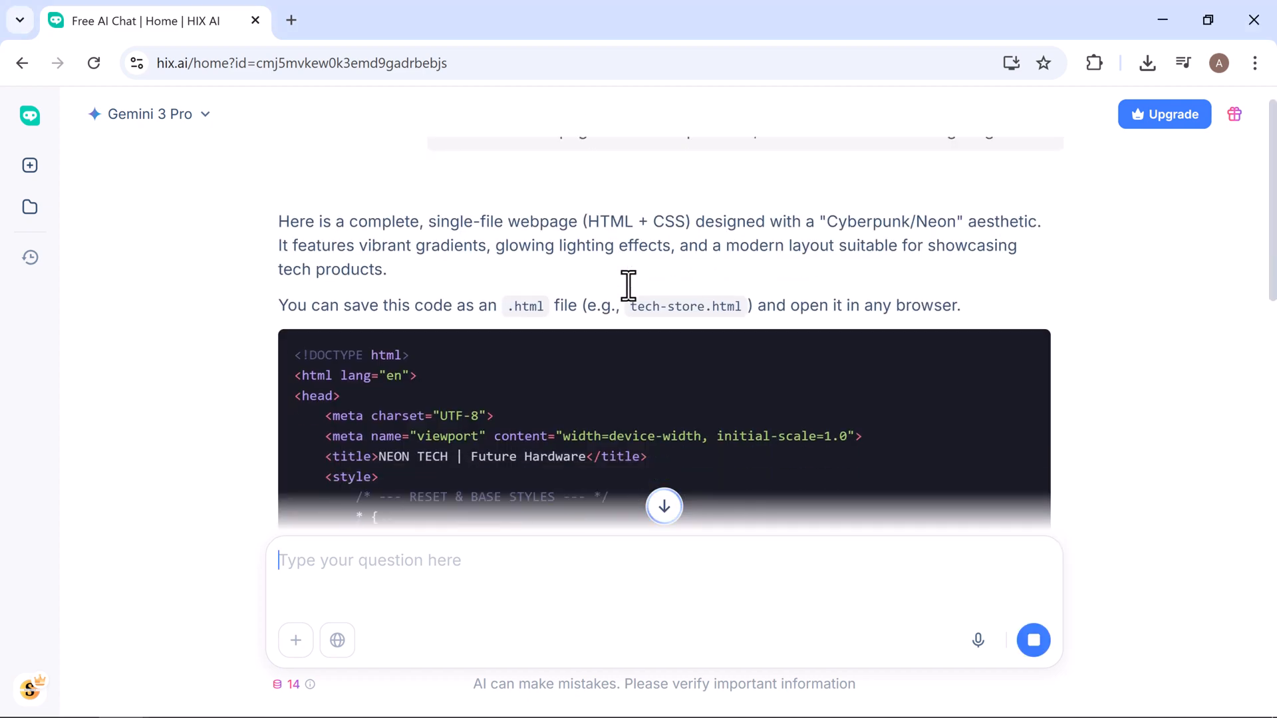
scroll(down, 3)
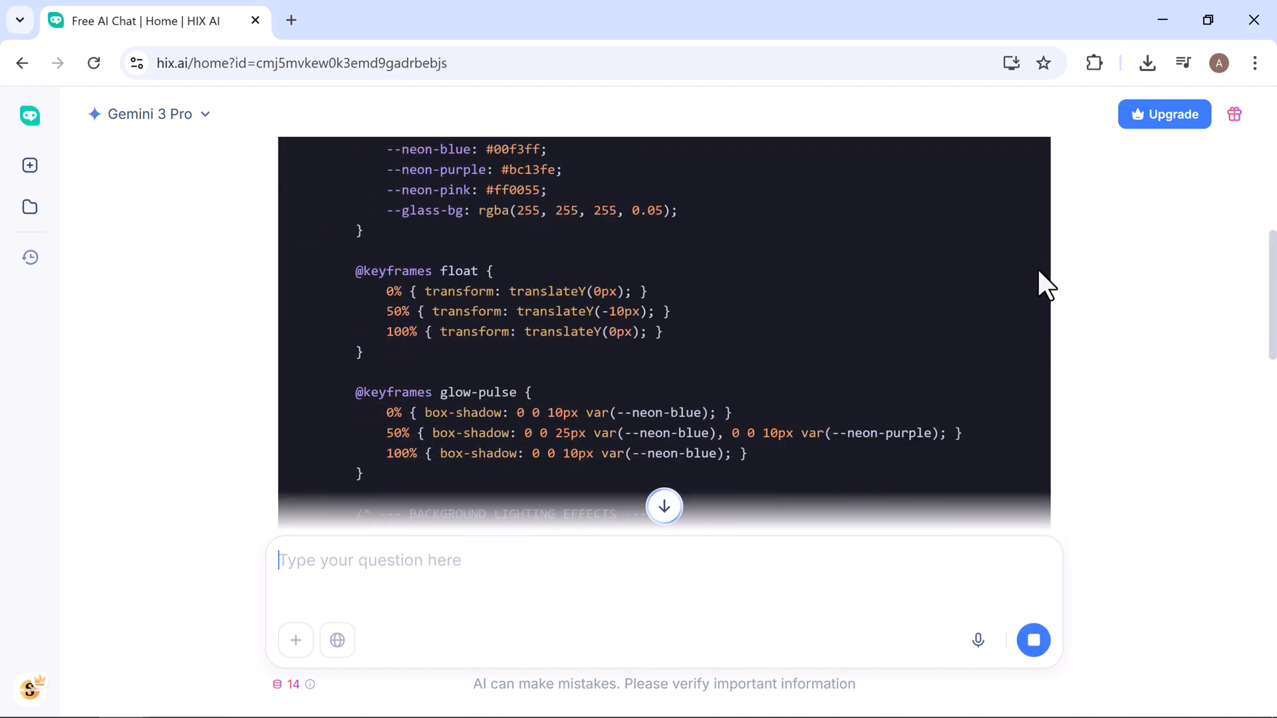
scroll(up, 3)
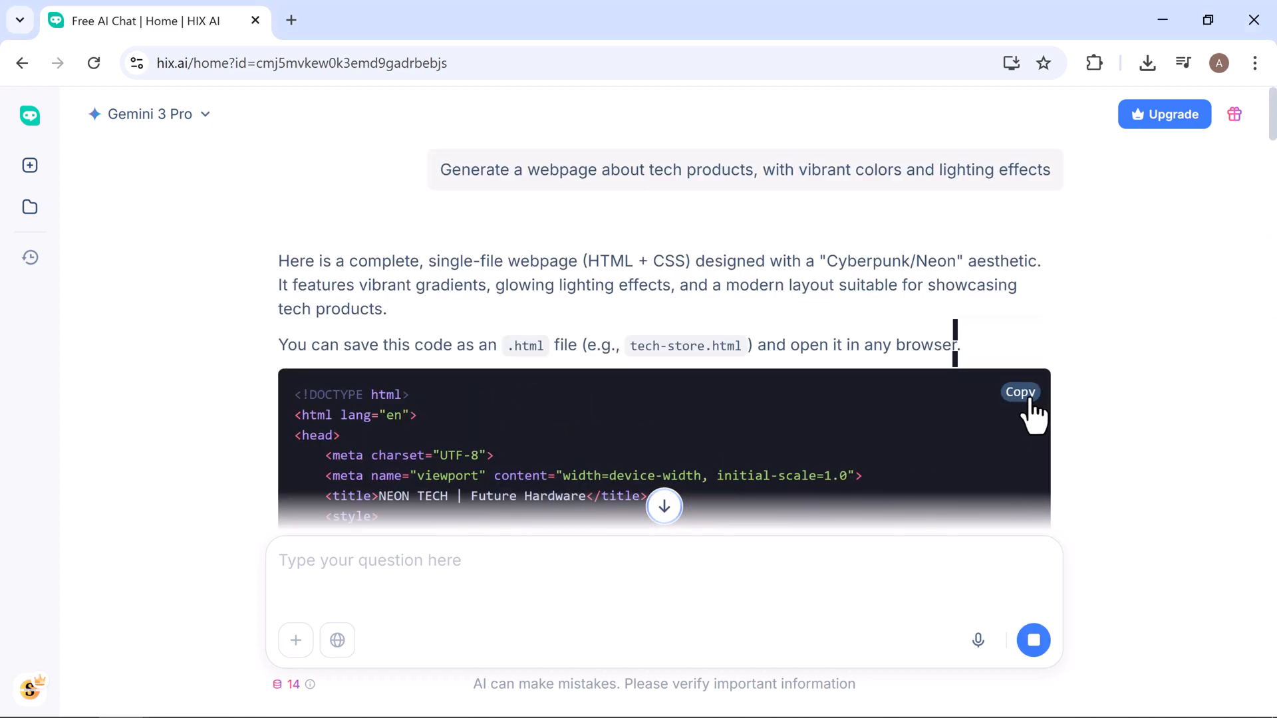
click(1021, 392)
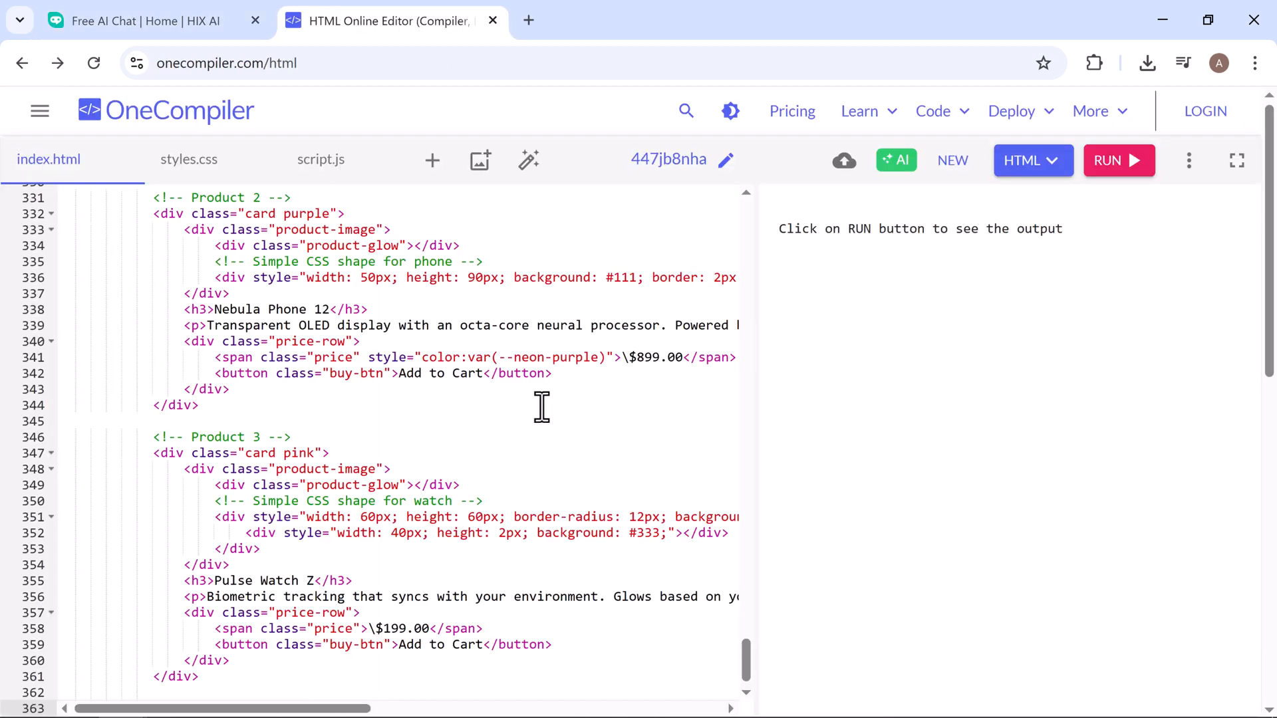
Run the pasted code in OneCompiler and scroll through the NEON TECH storefront preview
click(1118, 160)
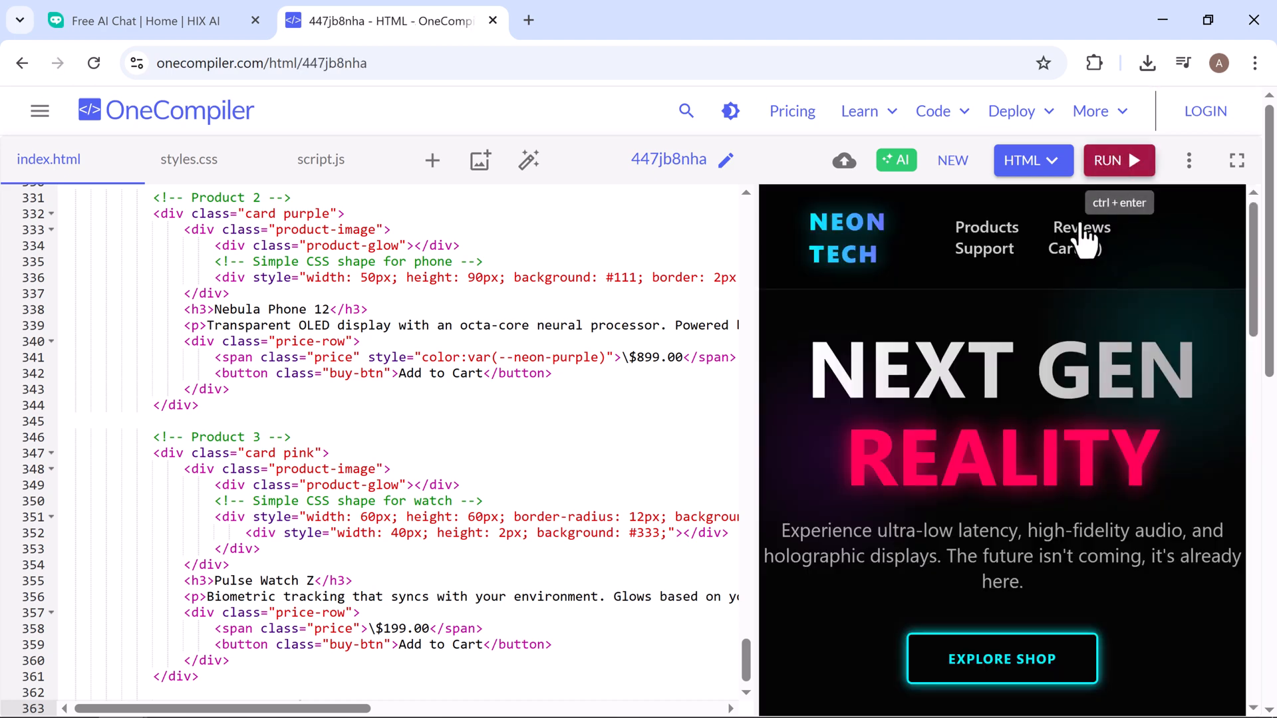
scroll(down, 3)
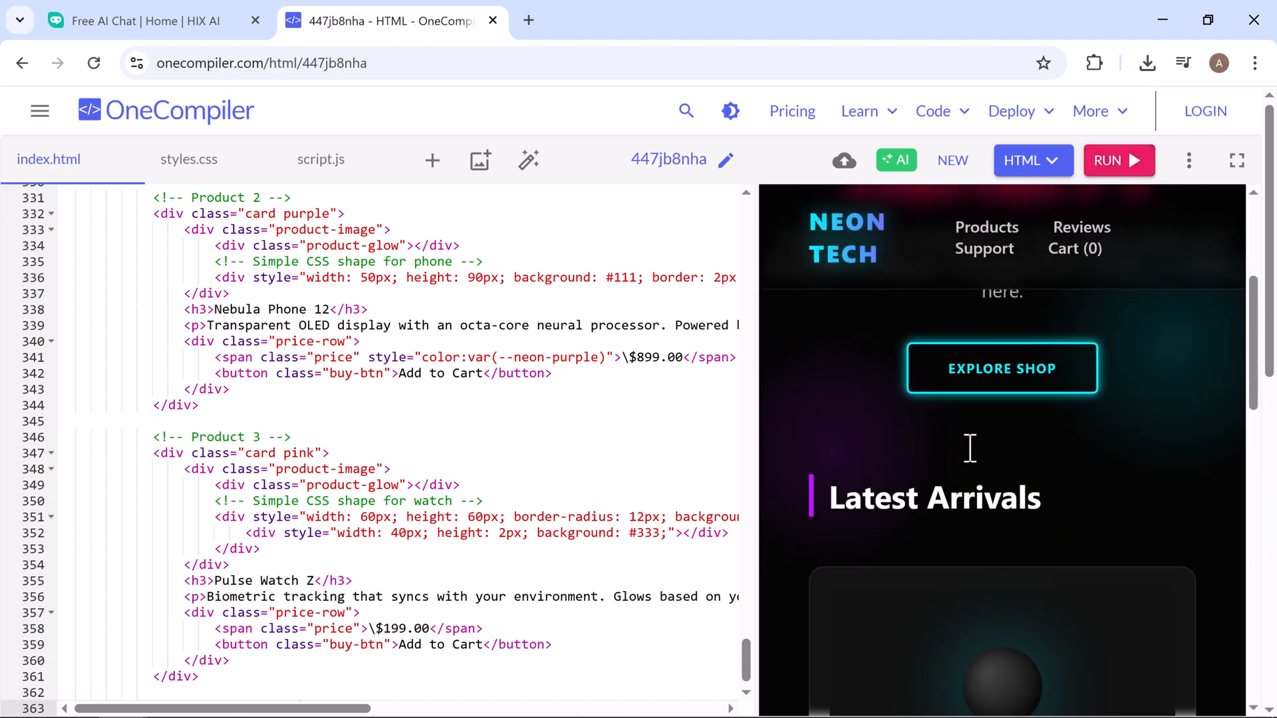
scroll(down, 3)
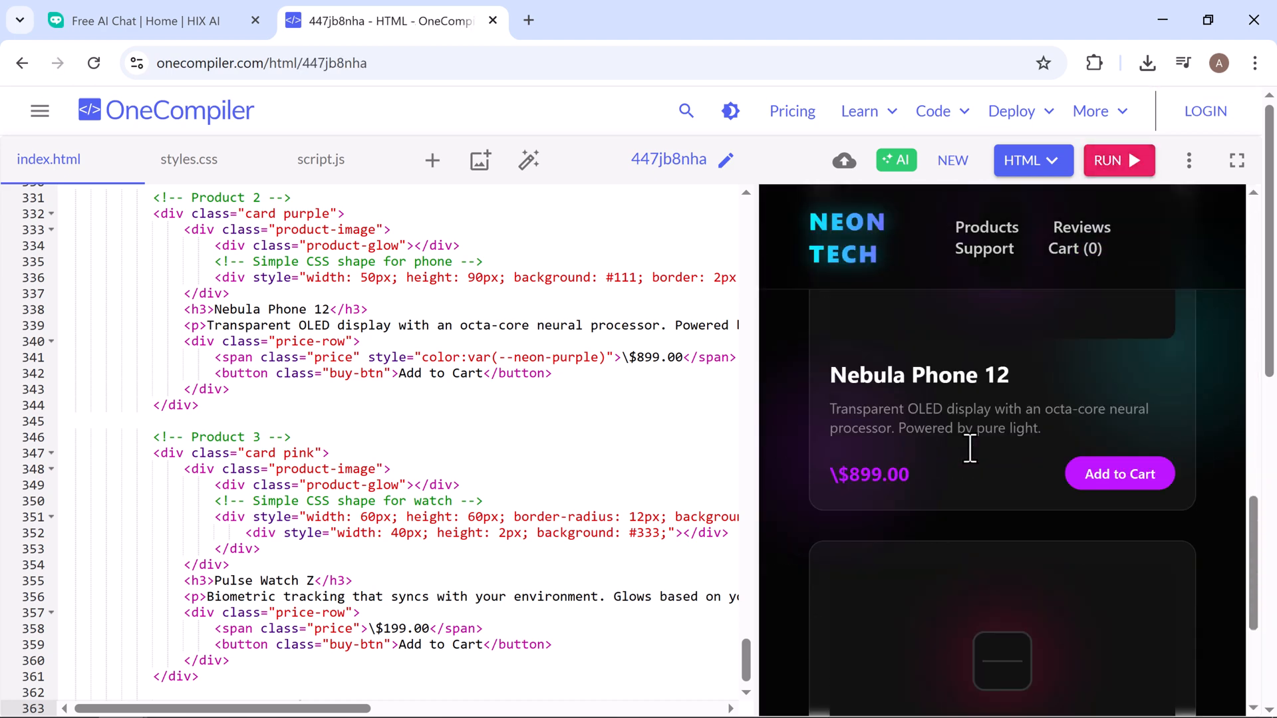
scroll(down, 3)
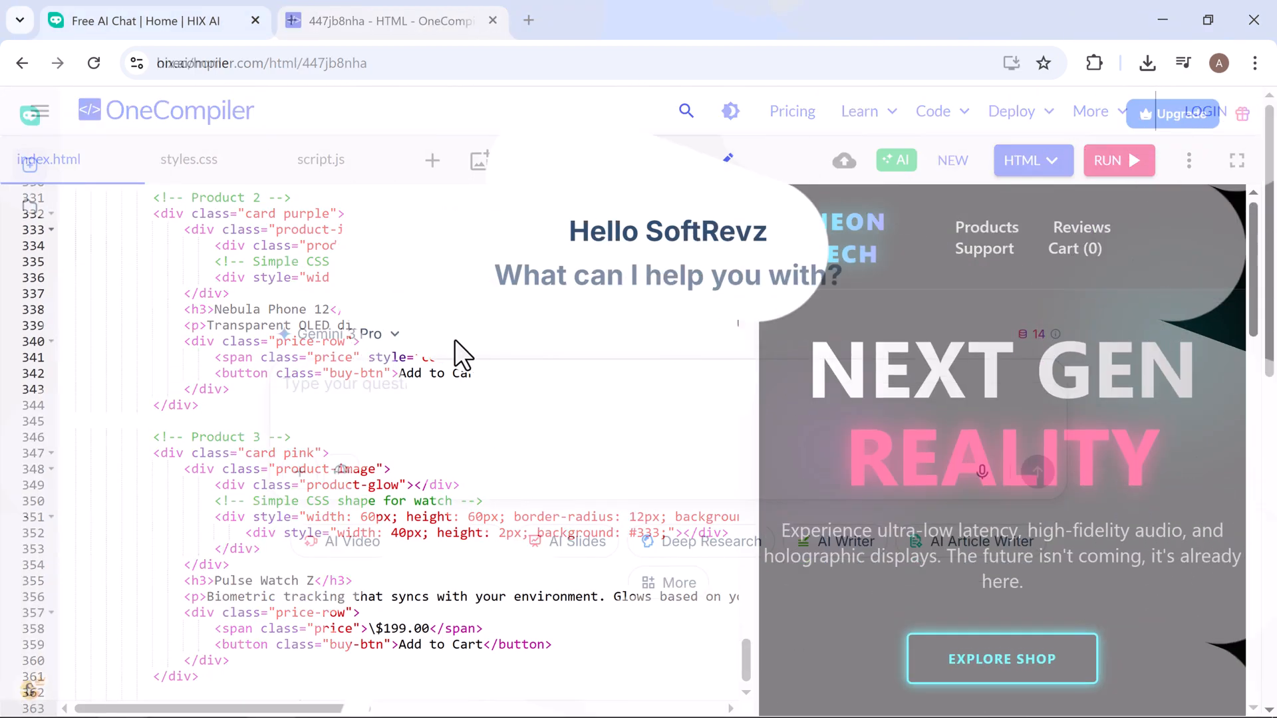
Send a prompt for a web-based Tetris with rotation, acceleration and scoring
click(493, 21)
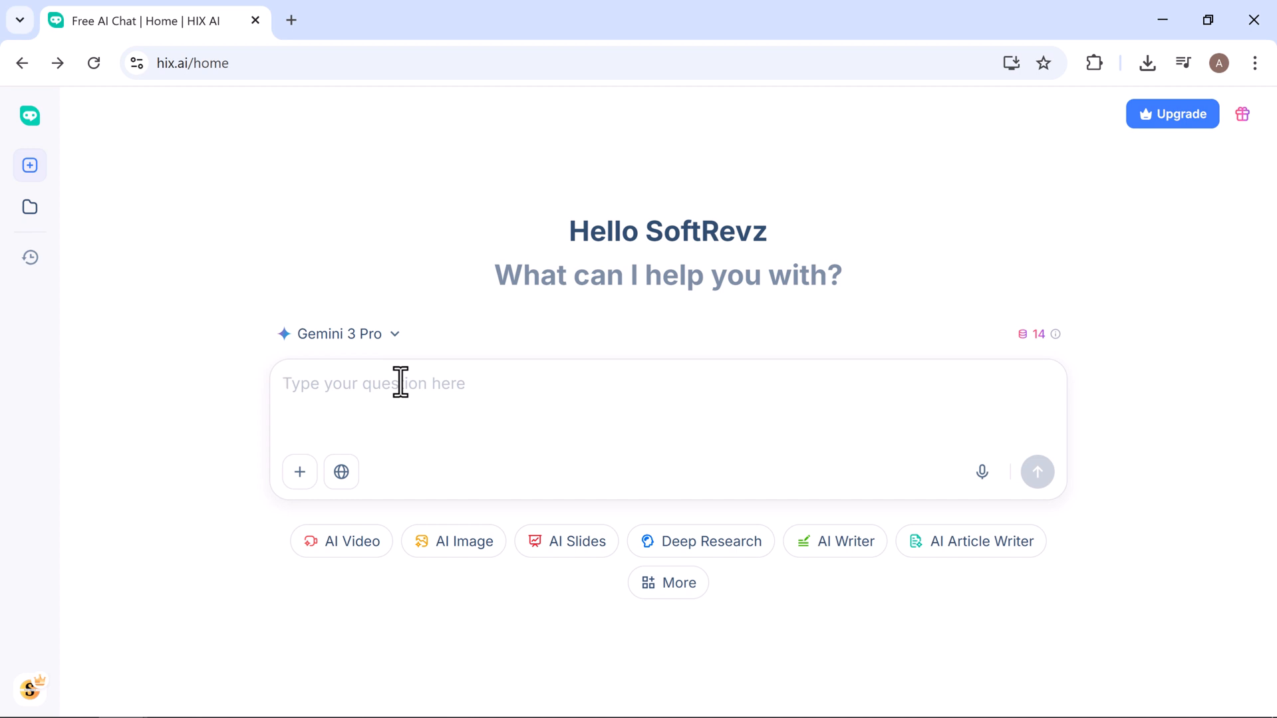
text(Create a web-based version of Tetris, featuring: rotation, acceleration, scoring system, preview window, background music, and game-over detection)
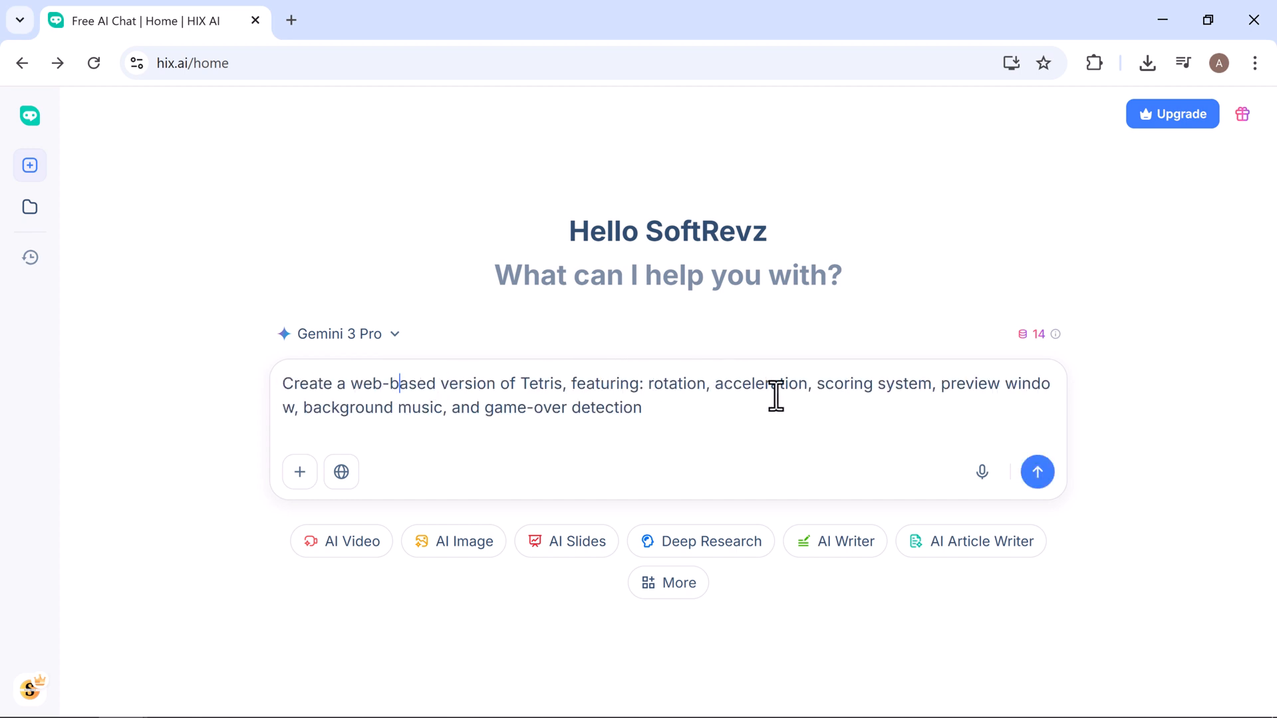
mouse_move(988, 383)
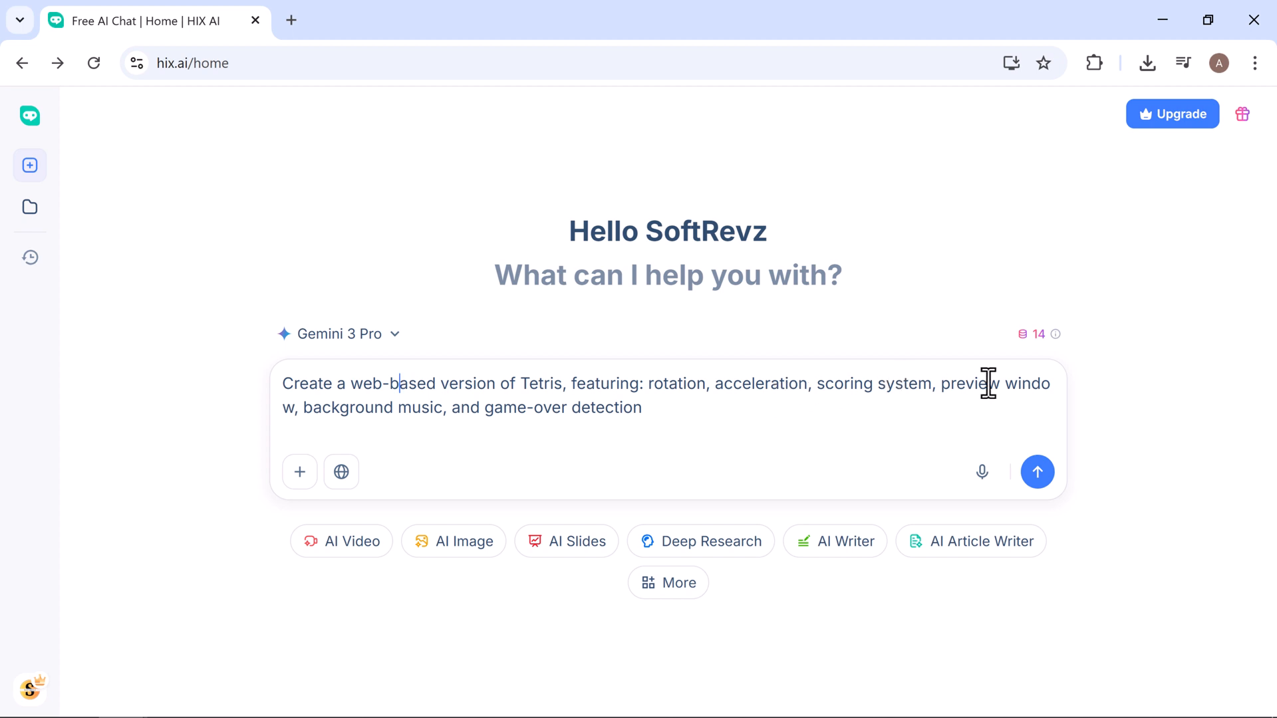
mouse_move(405, 407)
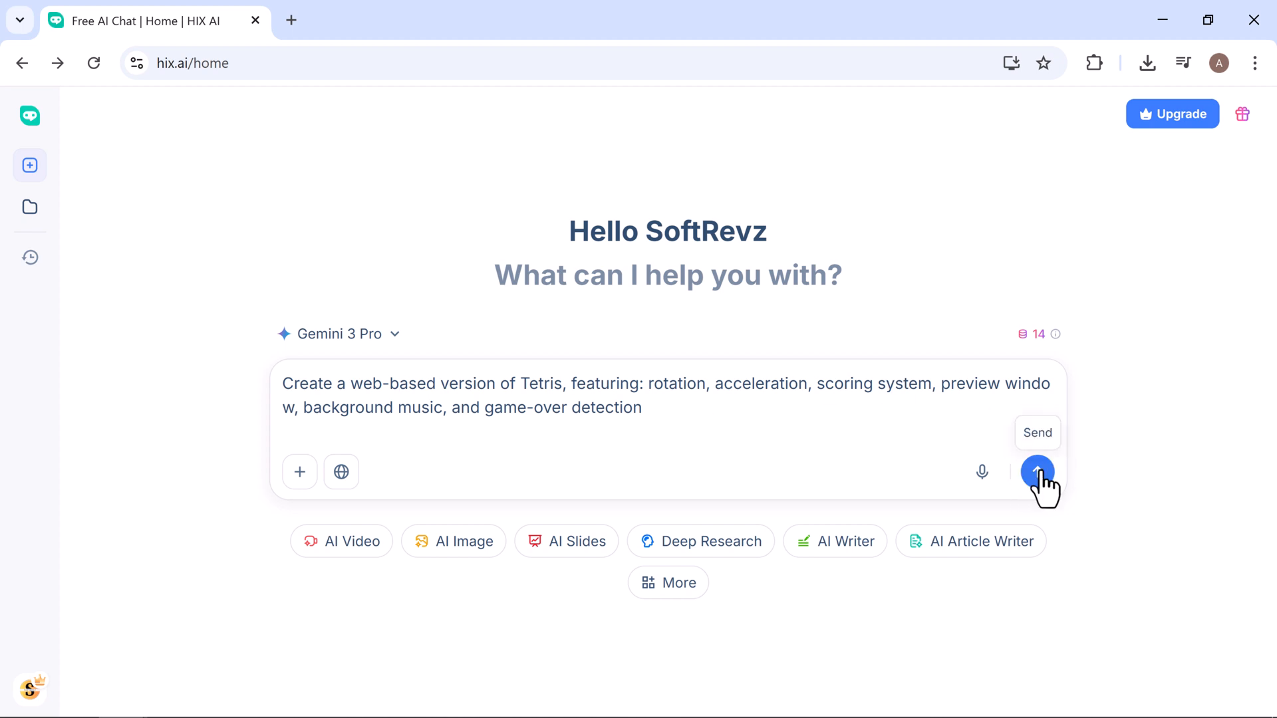
click(1037, 472)
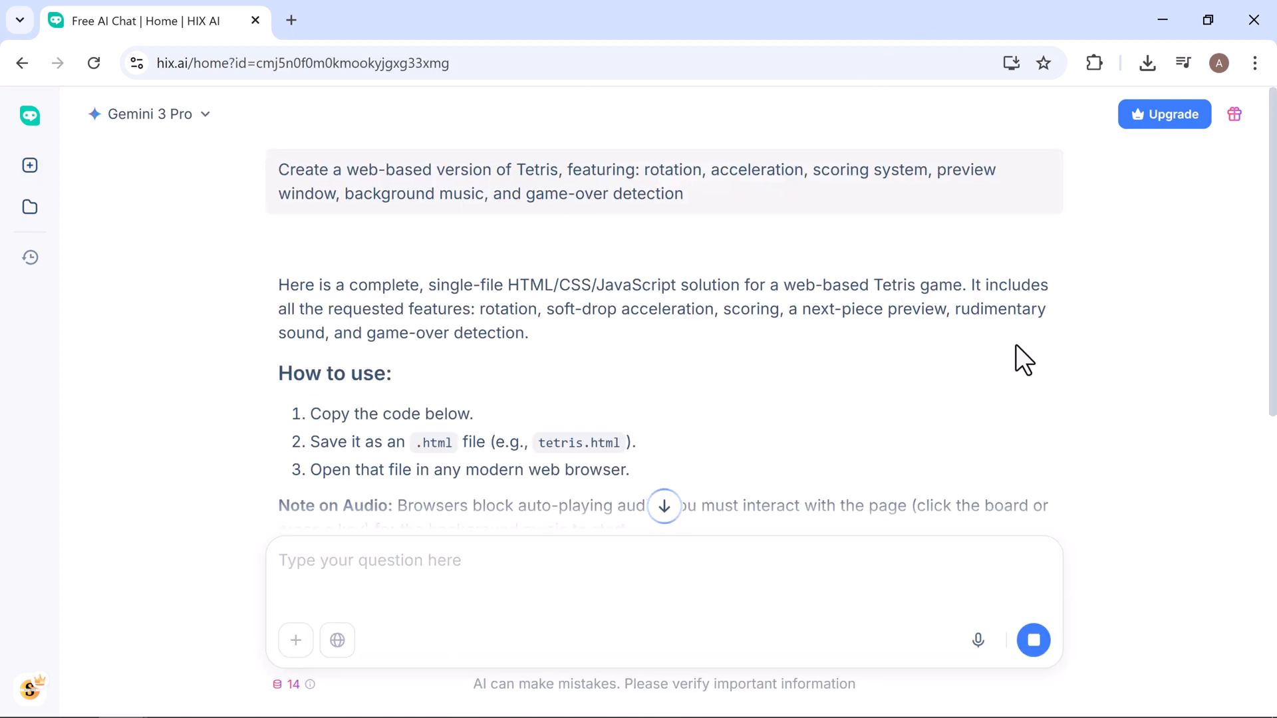
scroll(down, 3)
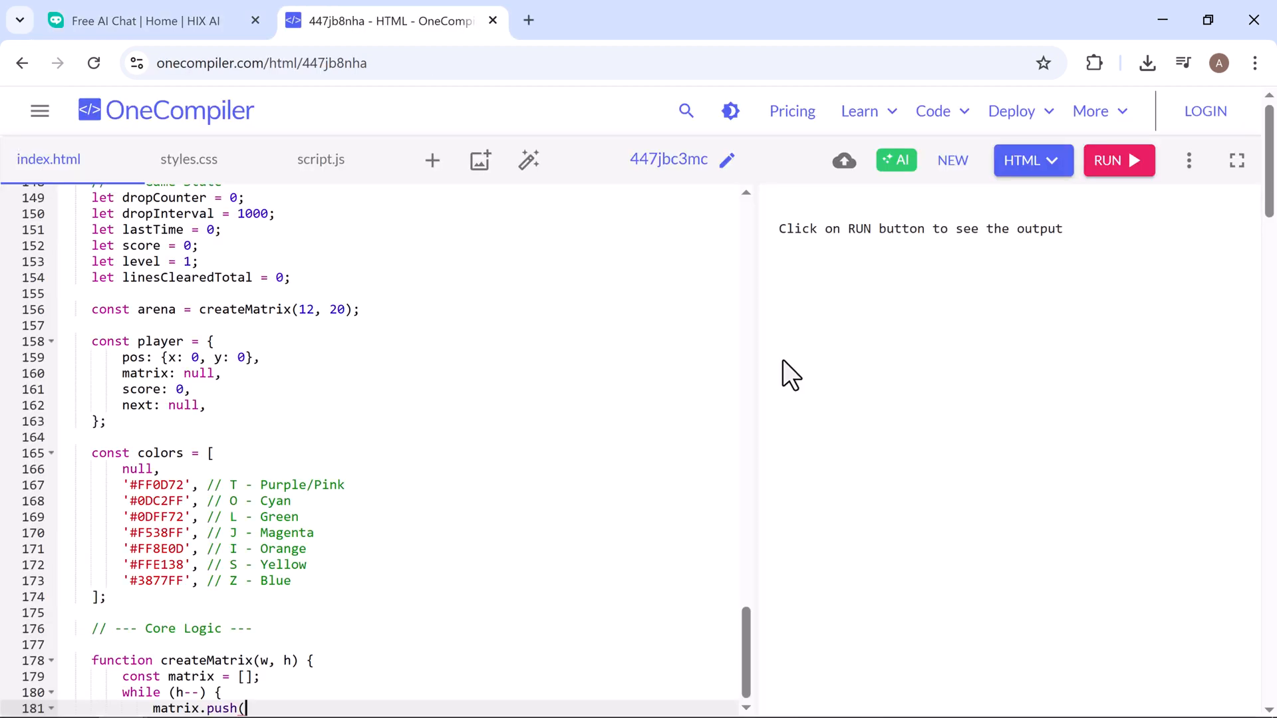
Click in the OneCompiler editor area holding the pasted Tetris code
click(1118, 160)
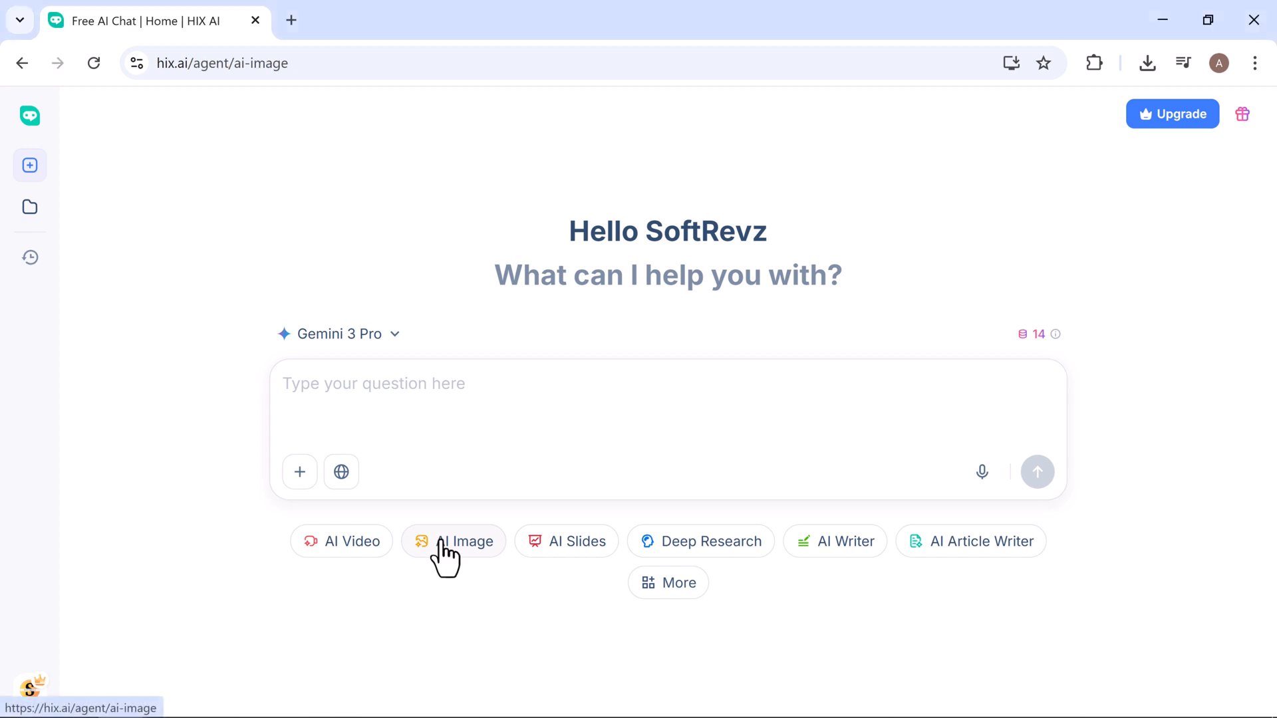
Generate two 4K images of 'a girl wearing red dress for poses on stage' with an enhanced prompt
click(454, 541)
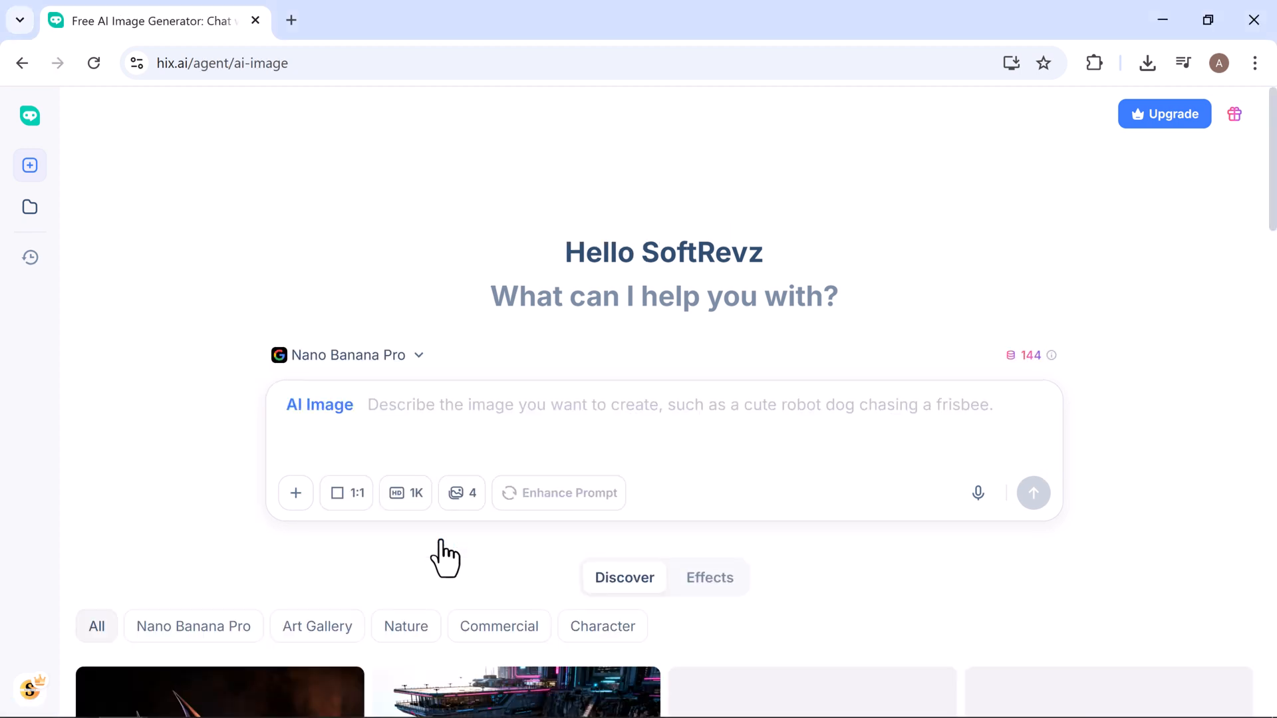
text(a girl wearing red dress for poses on stage)
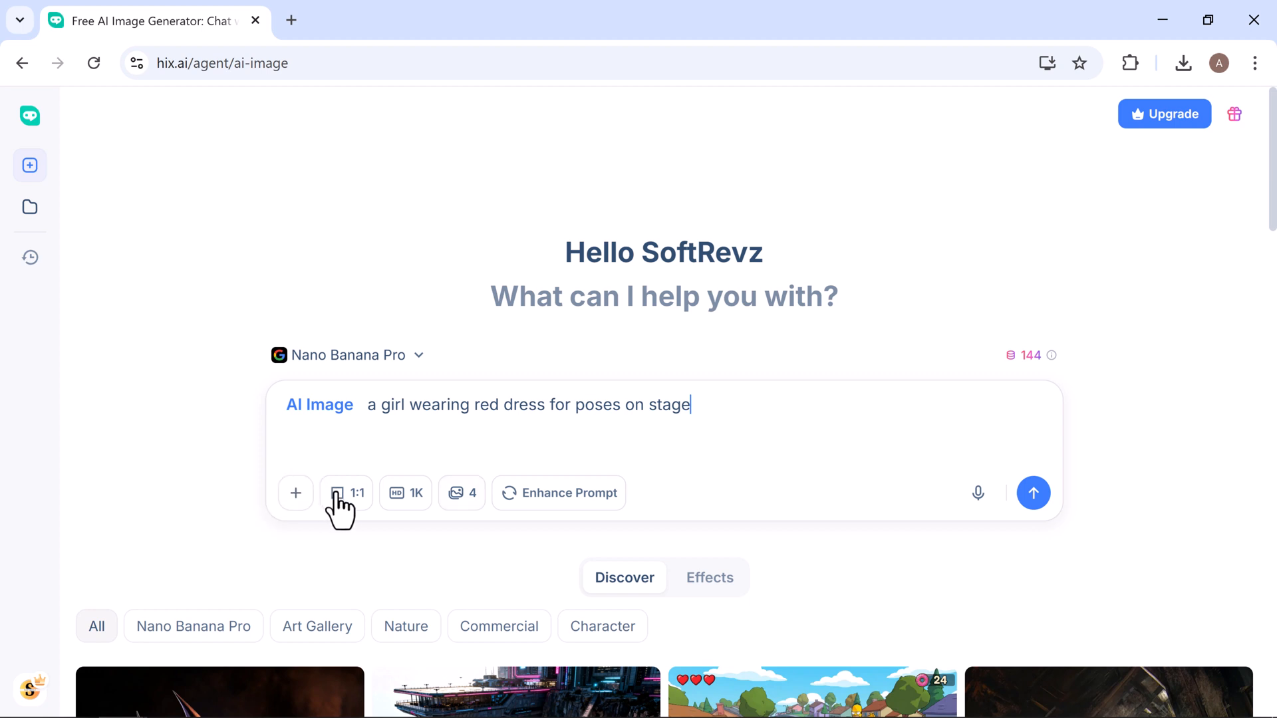
click(346, 493)
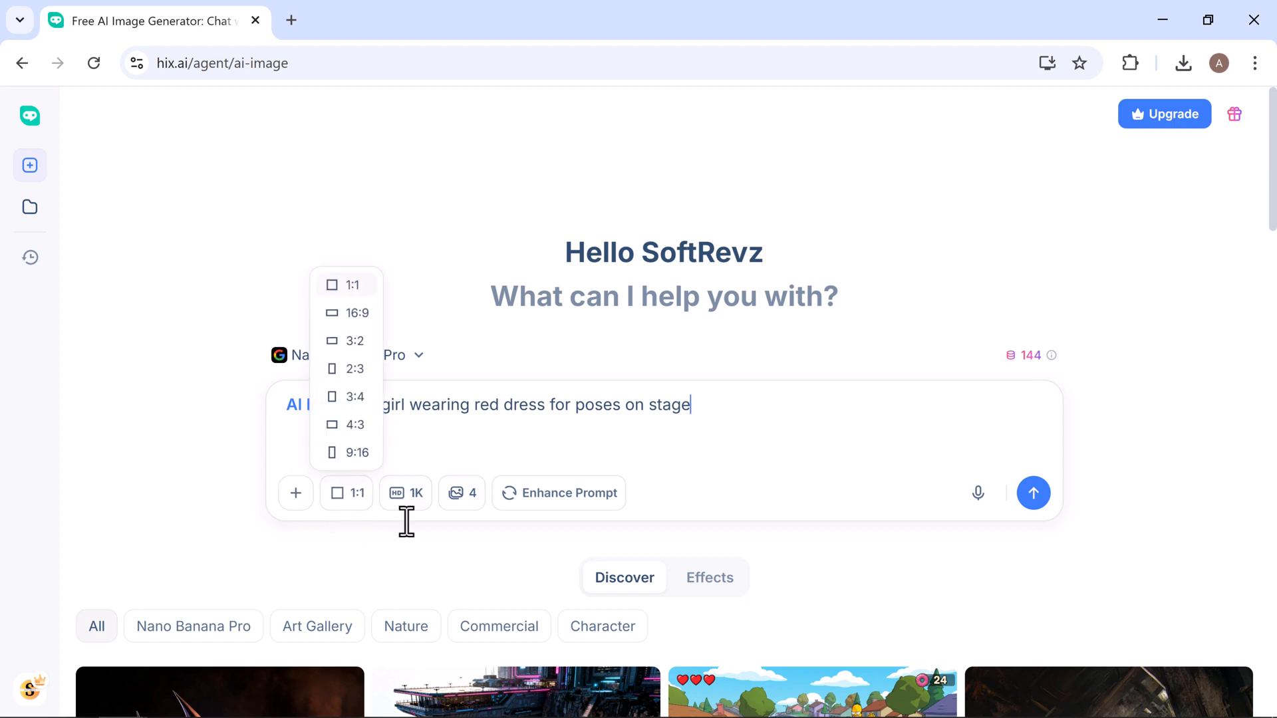
click(355, 453)
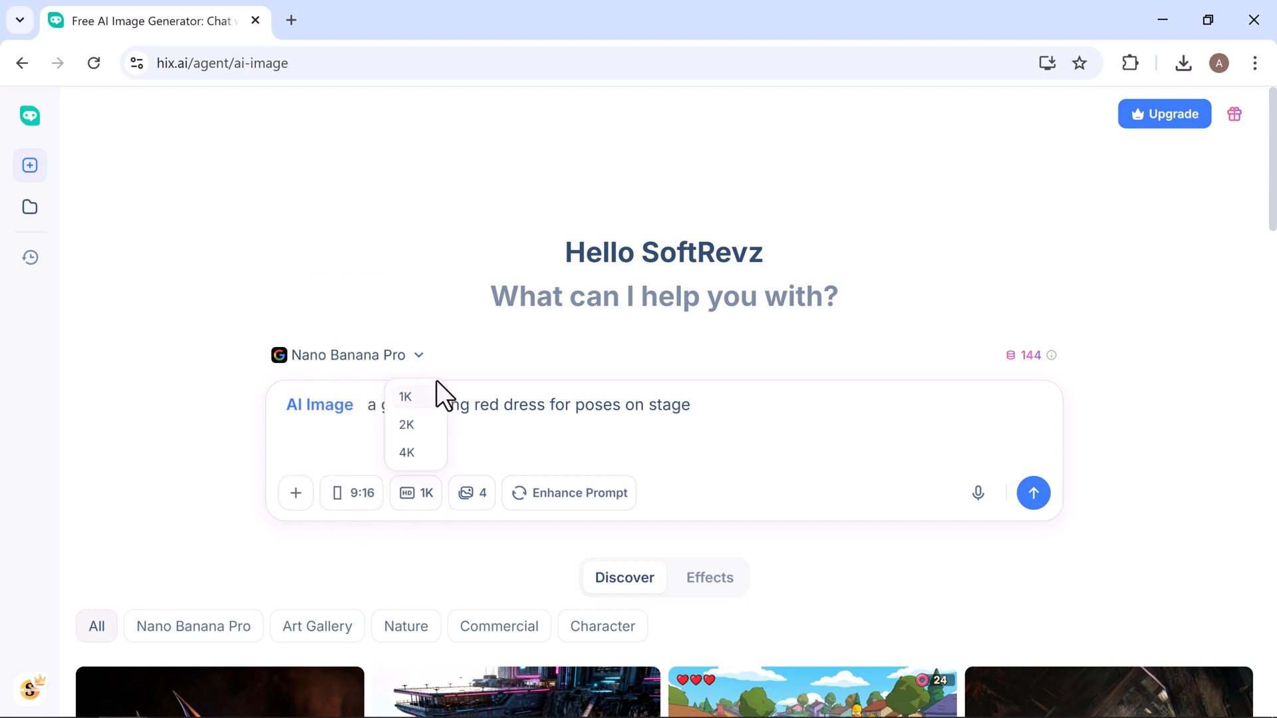
click(406, 453)
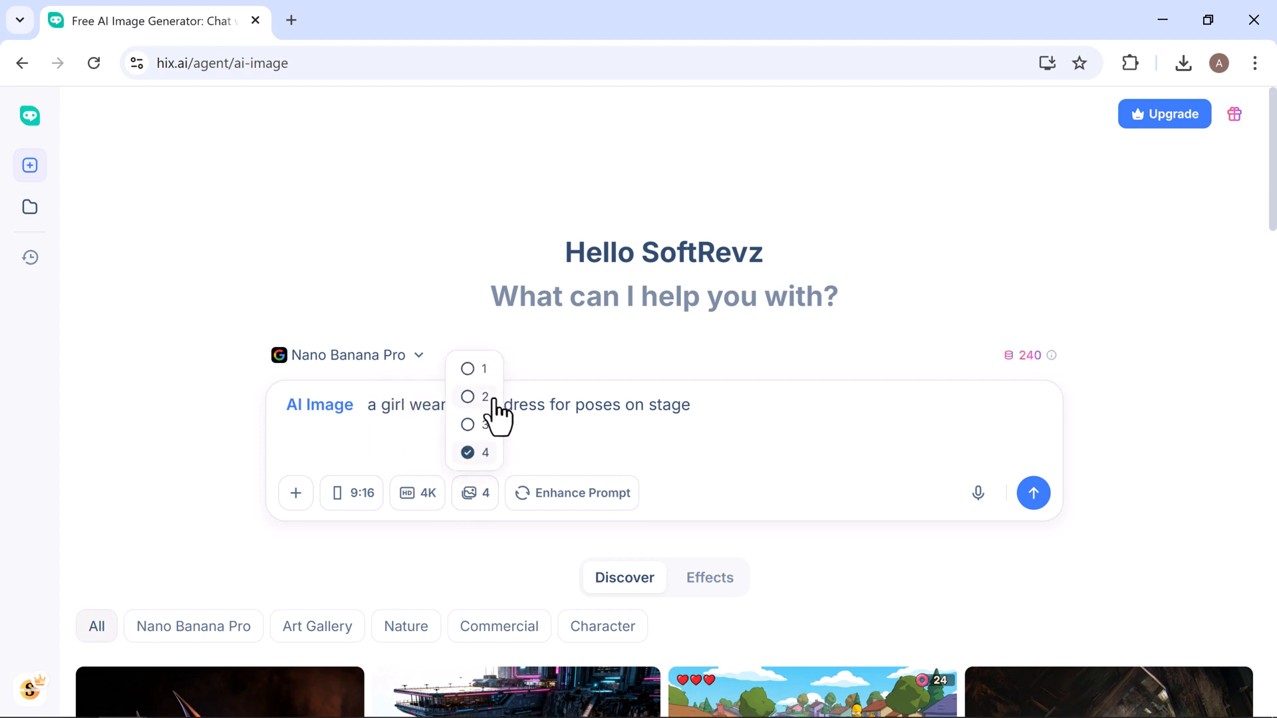
click(485, 396)
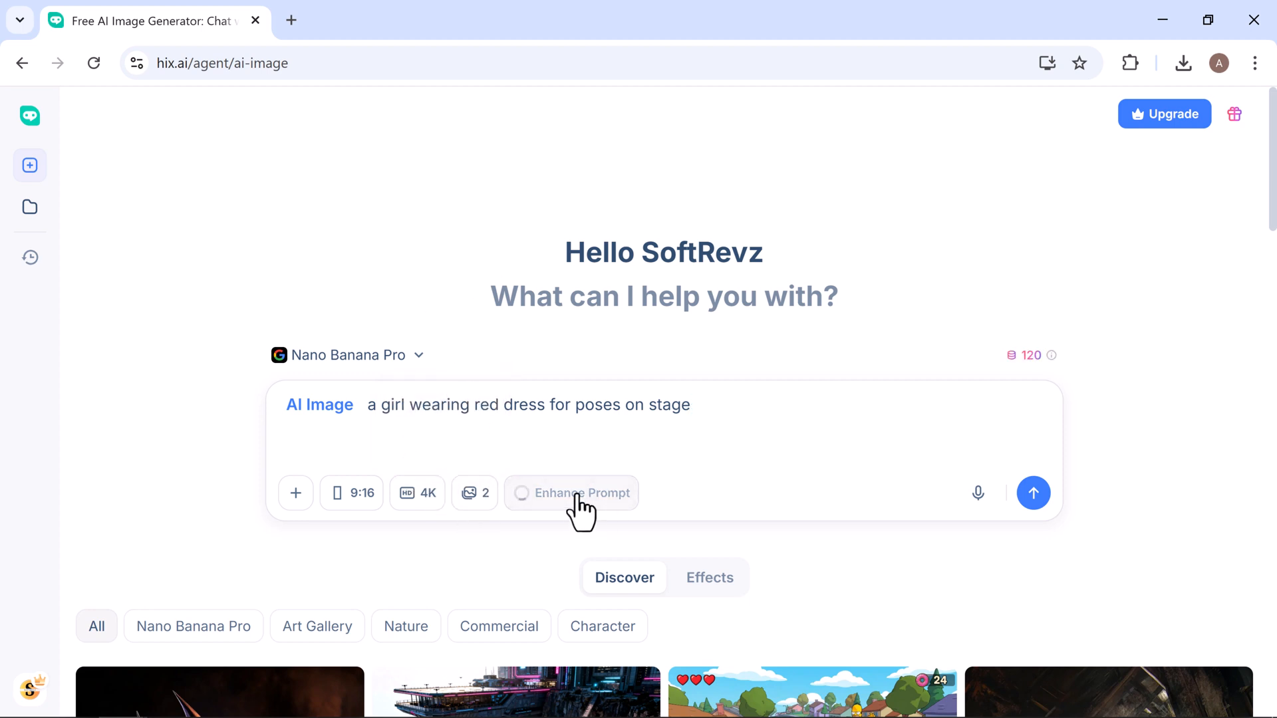
click(571, 493)
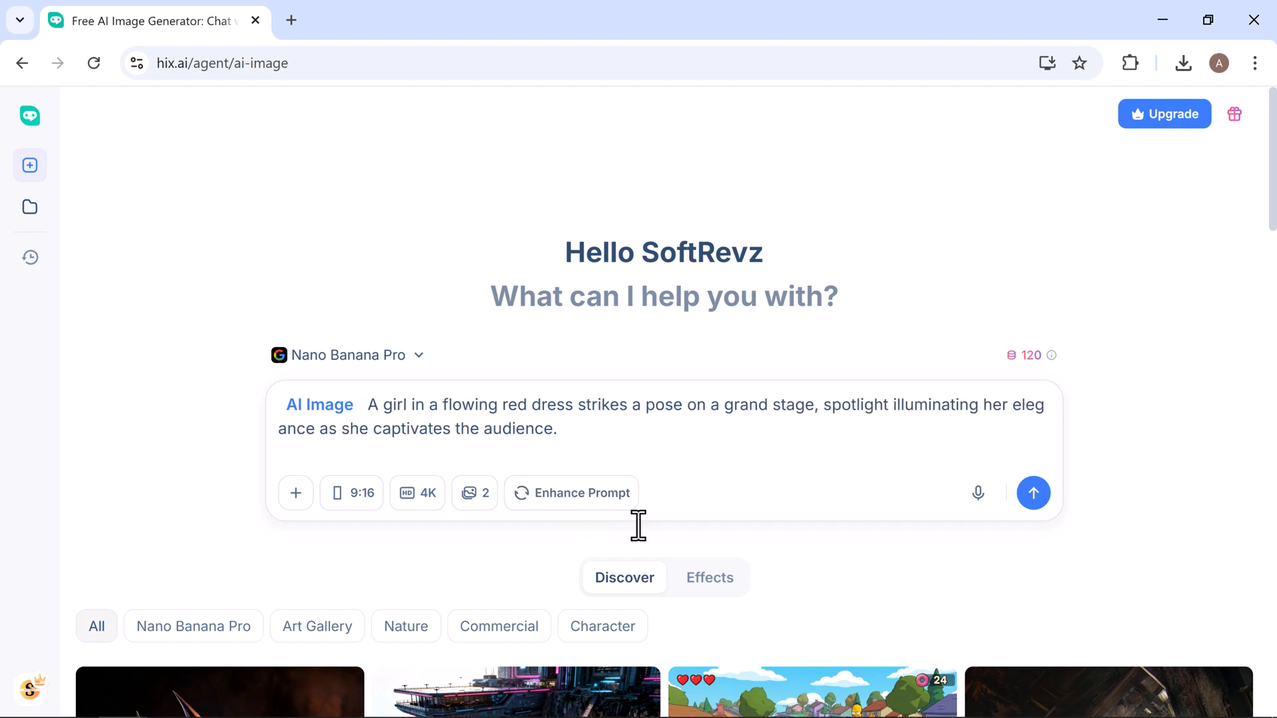
click(1033, 493)
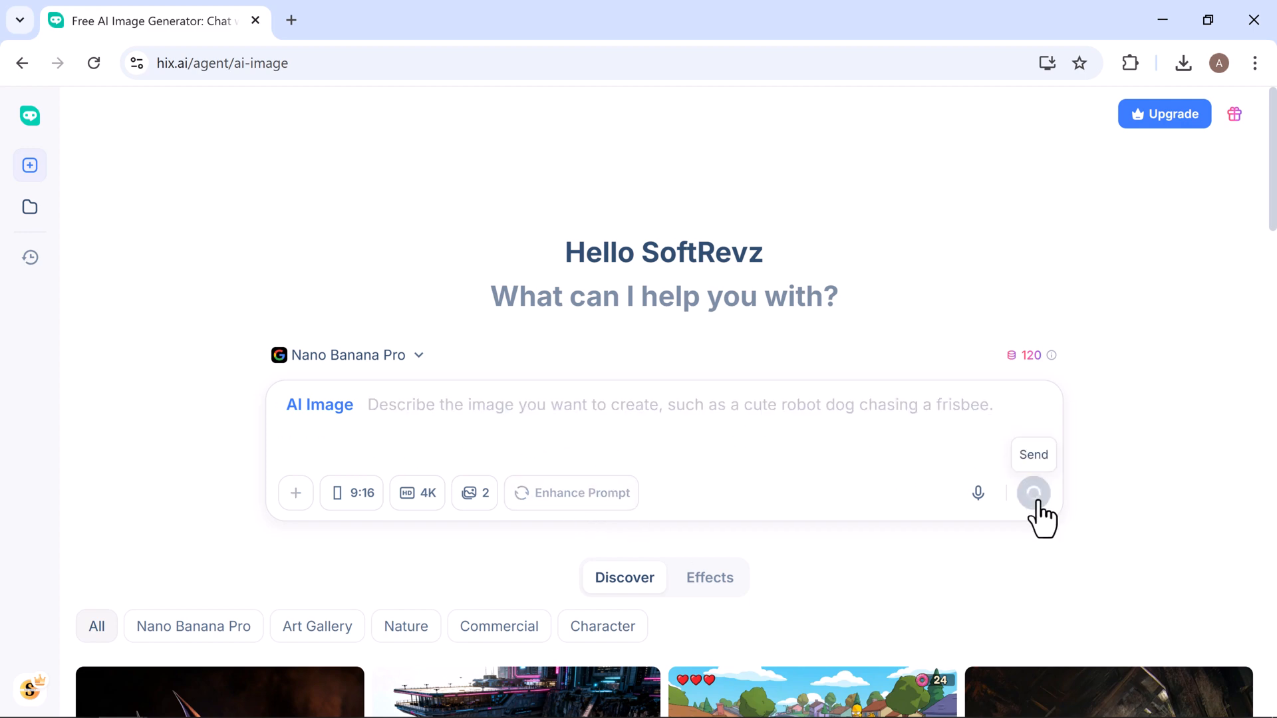
Open the red-dress results and send a follow-up asking to change her dress
click(1033, 493)
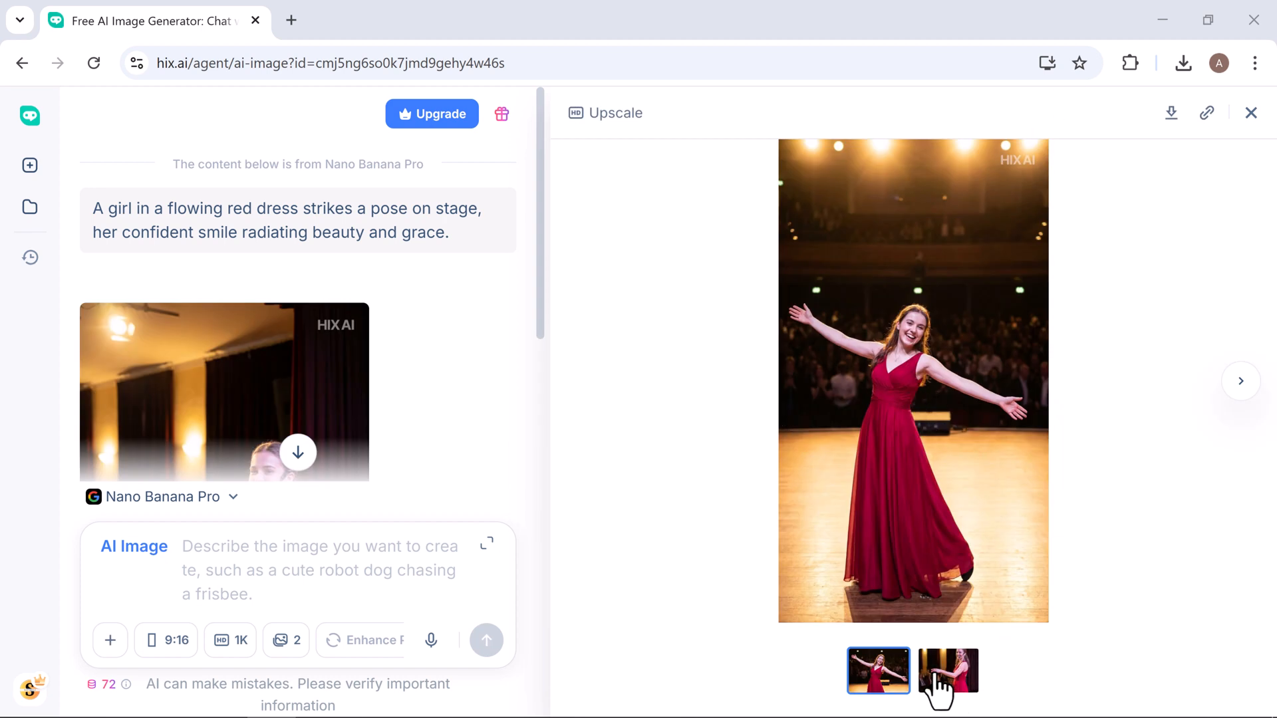
click(948, 671)
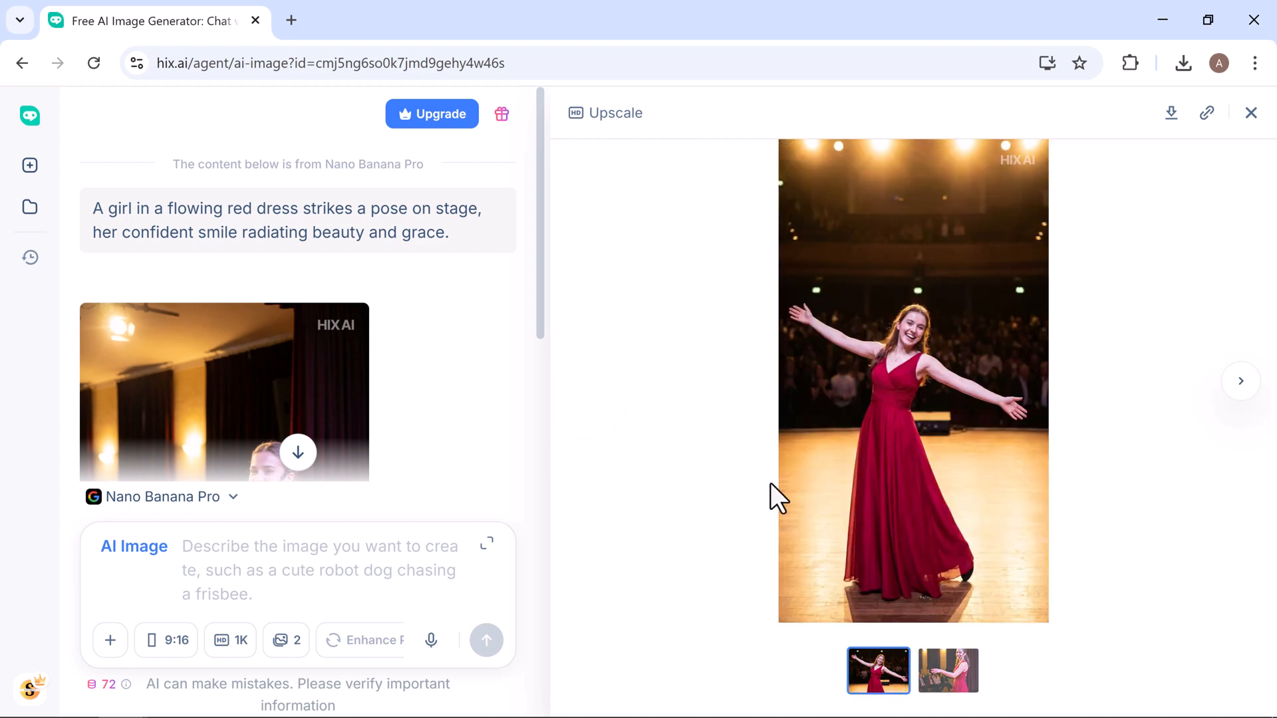
text(Ch)
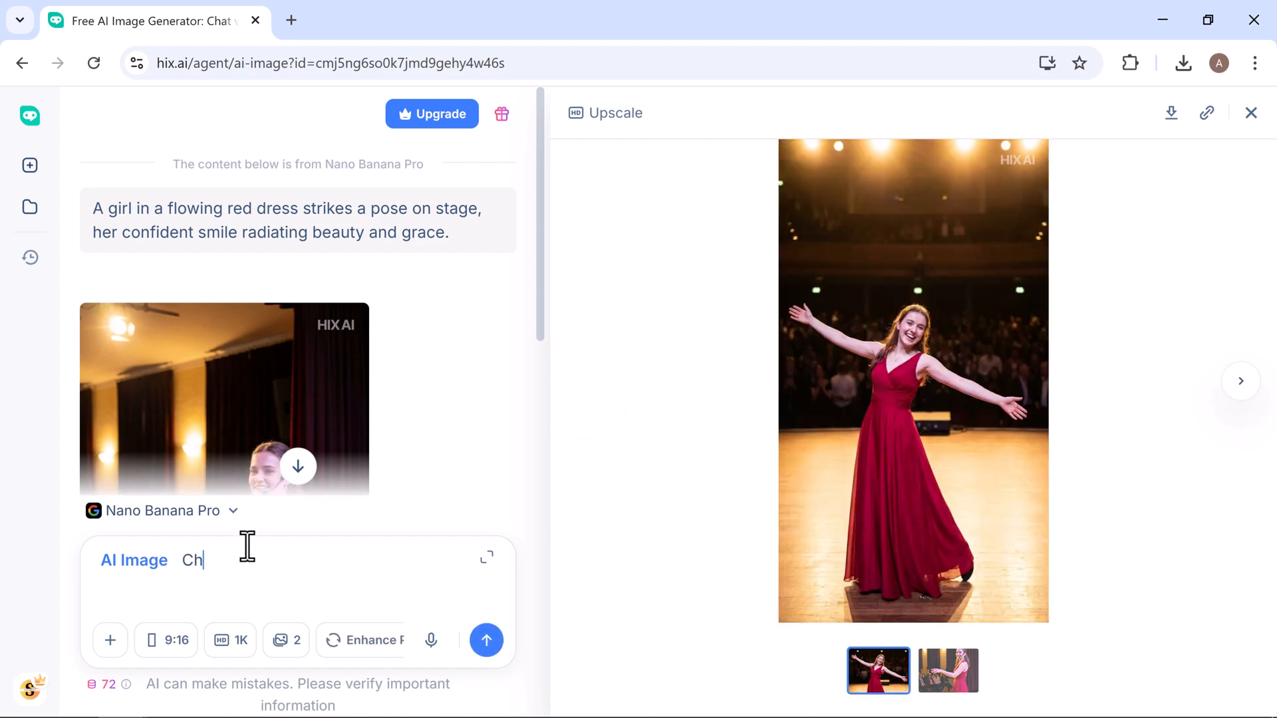
text(ange her dress to)
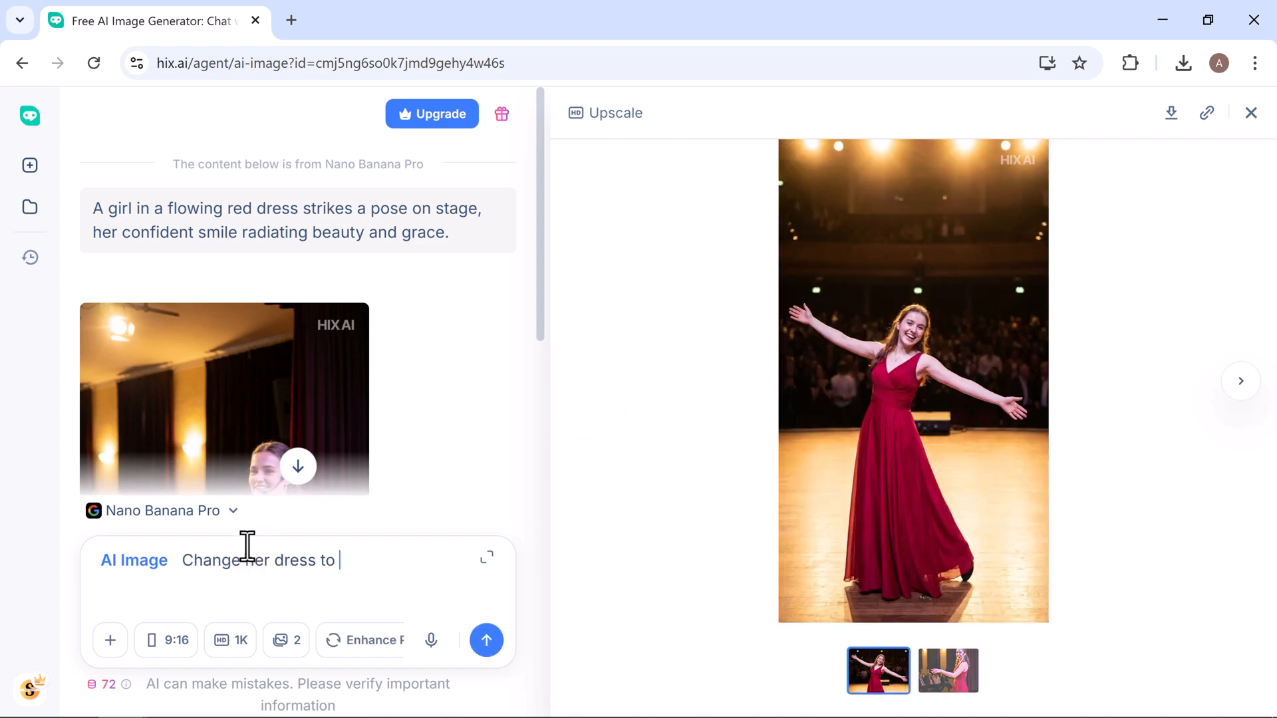
click(487, 640)
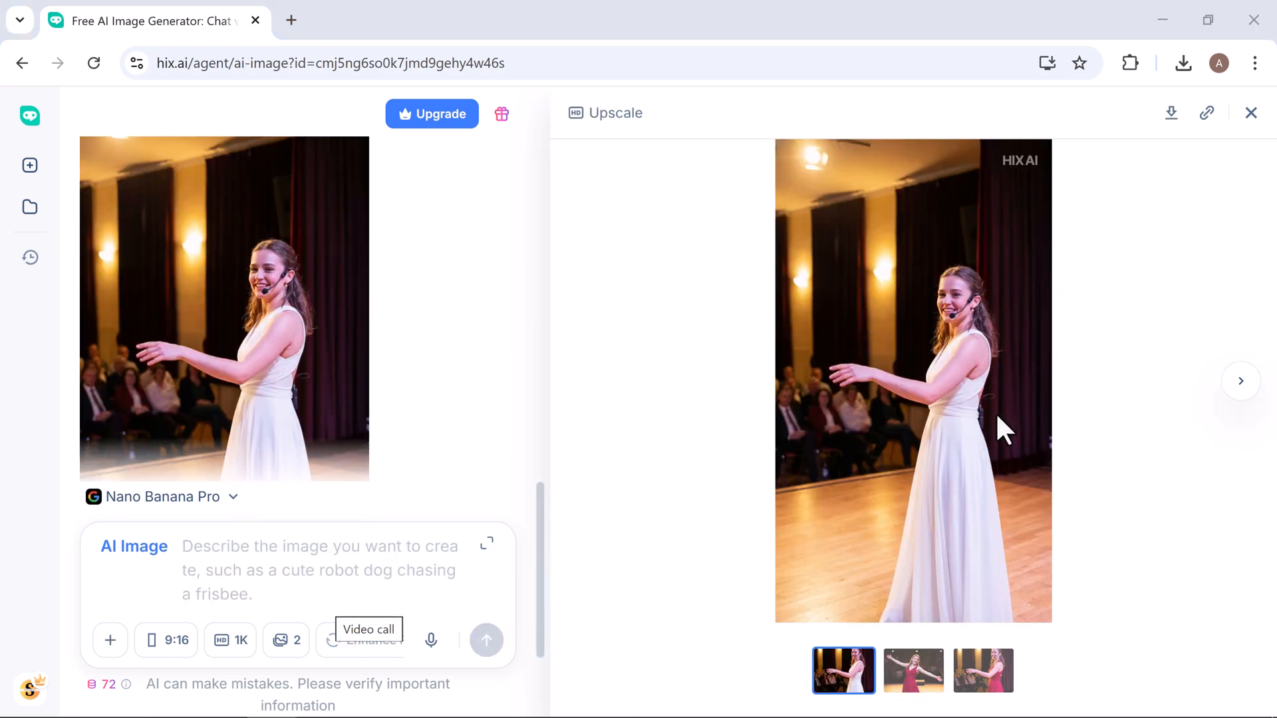
Type more follow-up text and browse the two white-dress image variations
text(change theres)
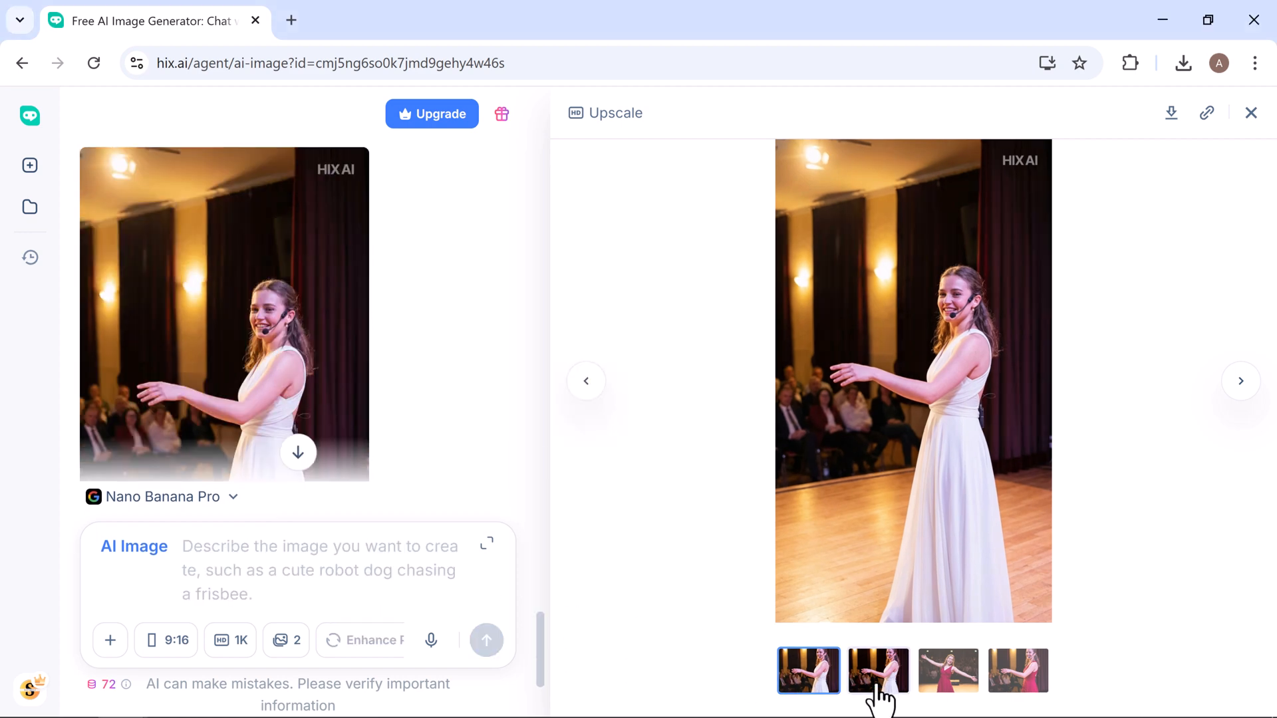
click(878, 670)
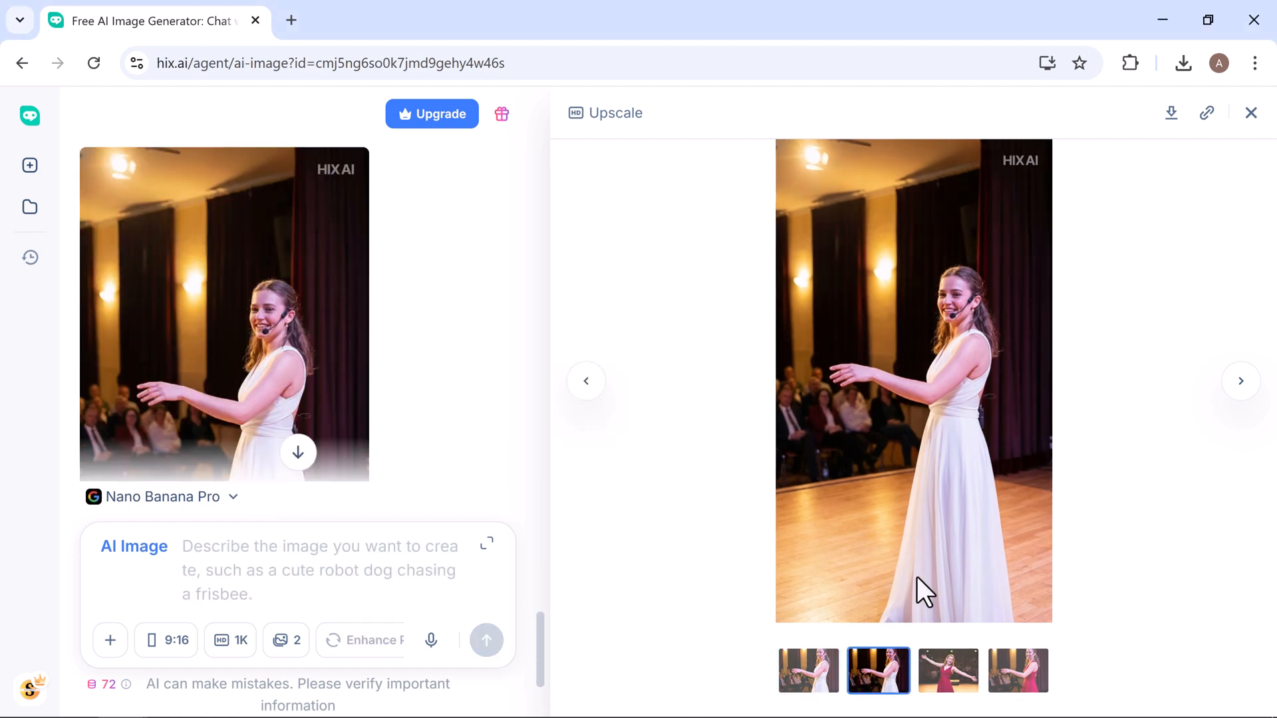
mouse_move(880, 544)
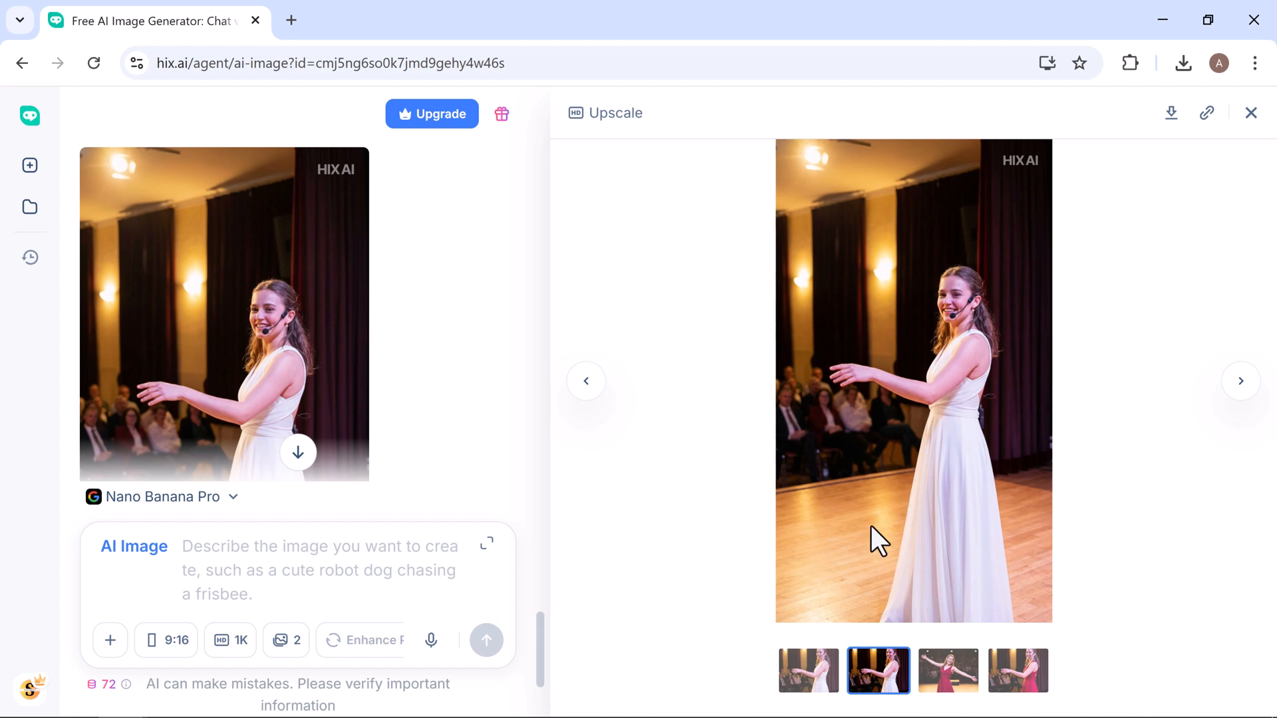
click(809, 671)
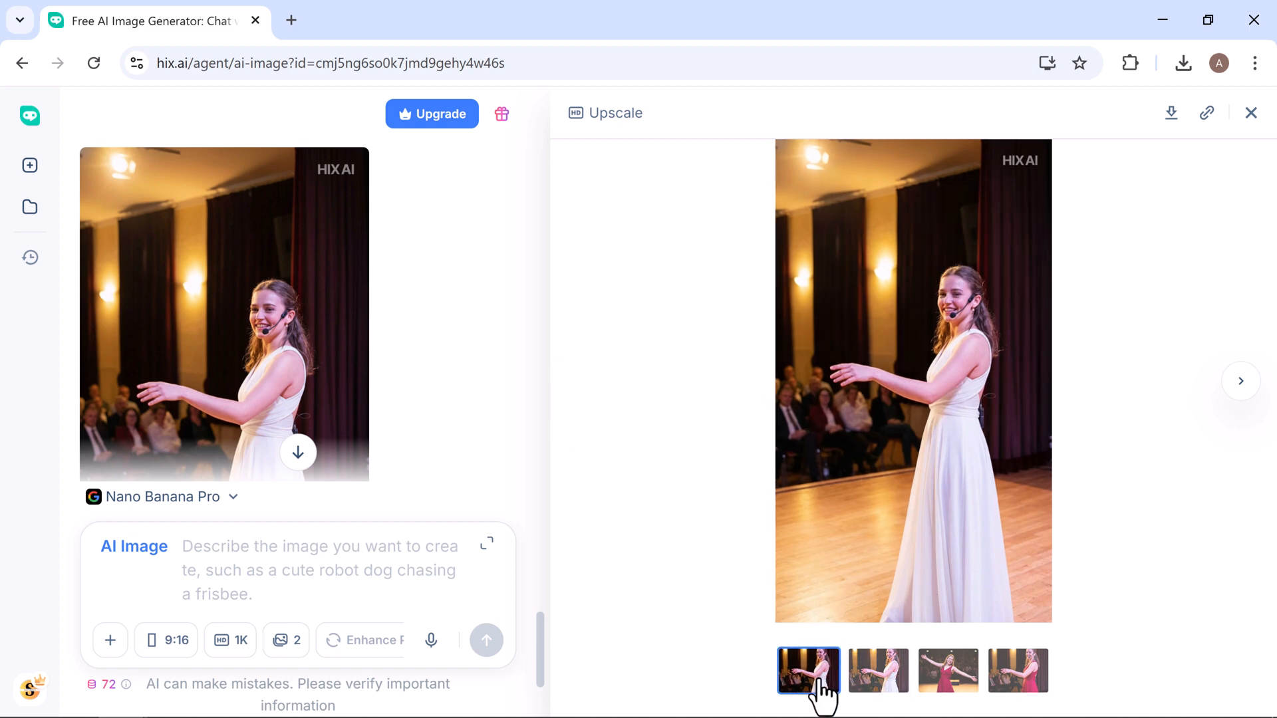
mouse_move(994, 377)
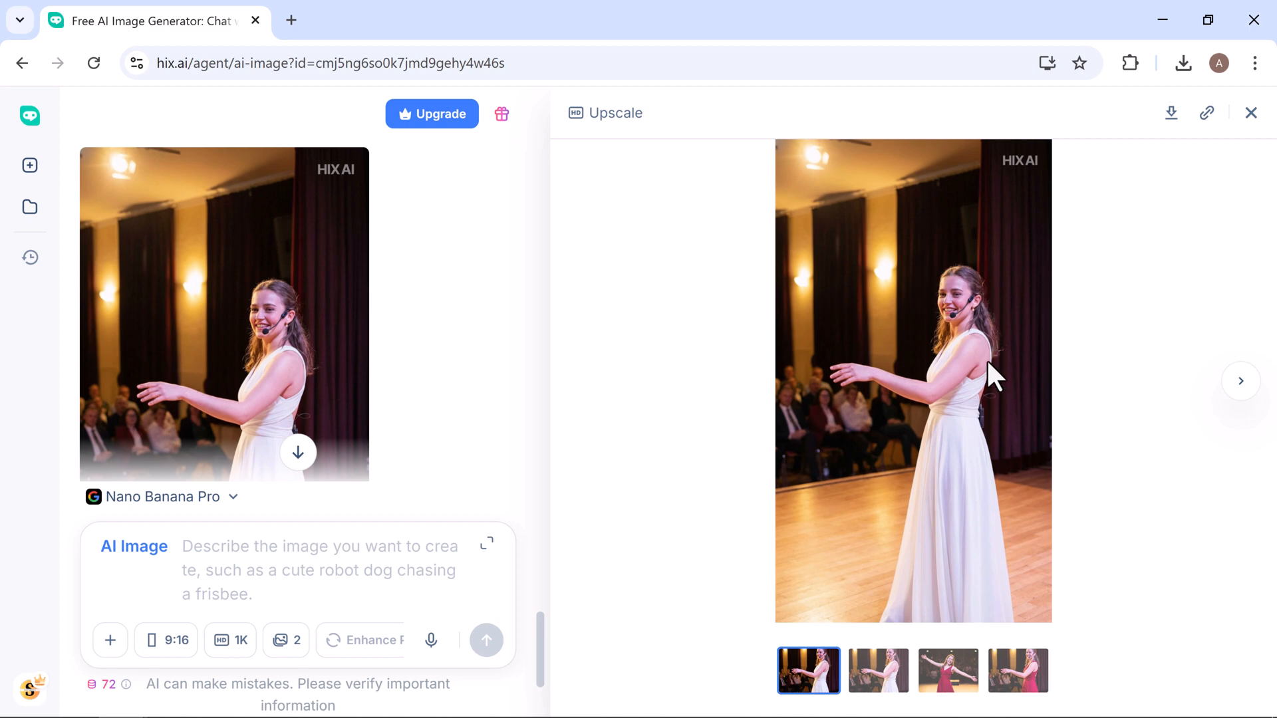
mouse_move(666, 420)
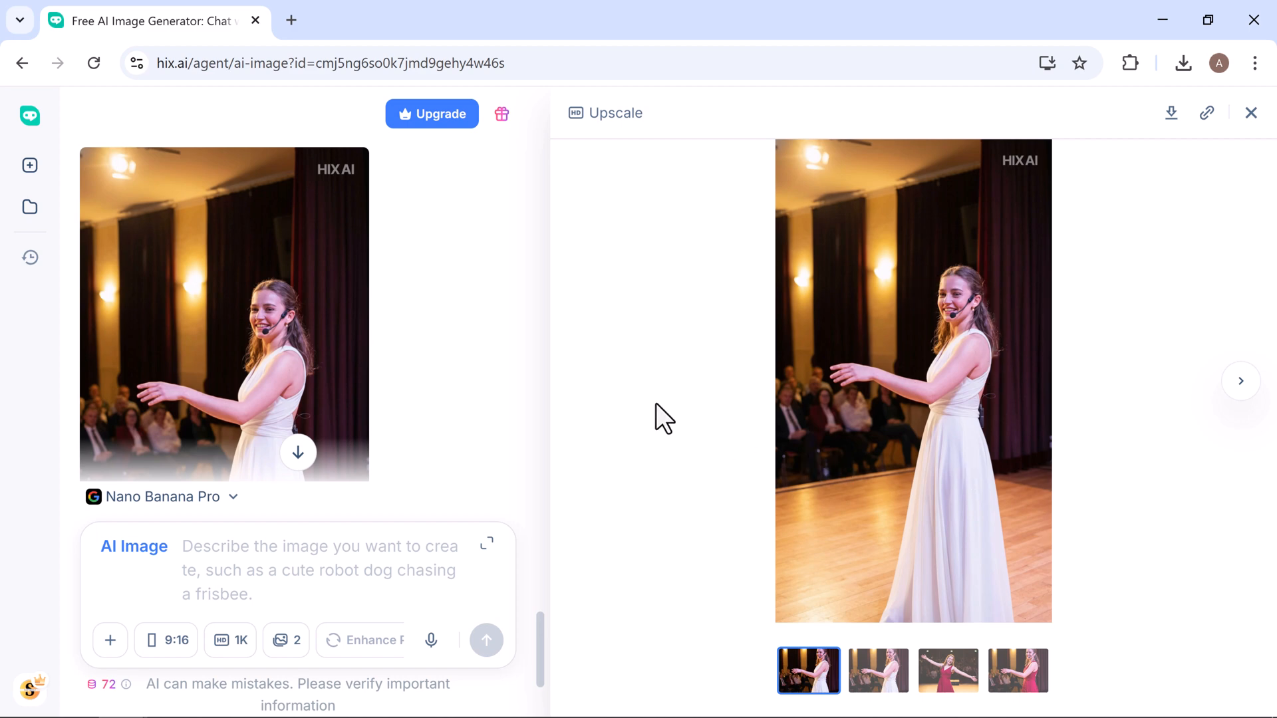
Upscale the white-dress stage image 8x and download the upscaled copy
click(605, 112)
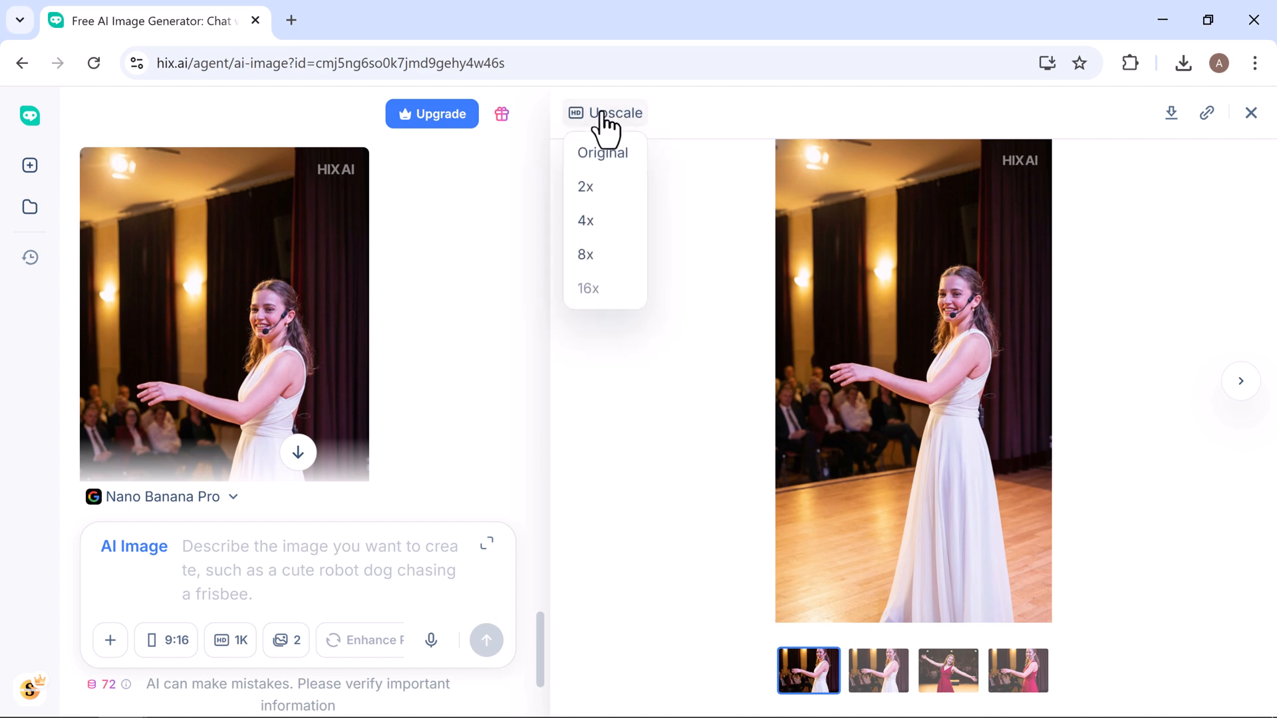
mouse_move(587, 288)
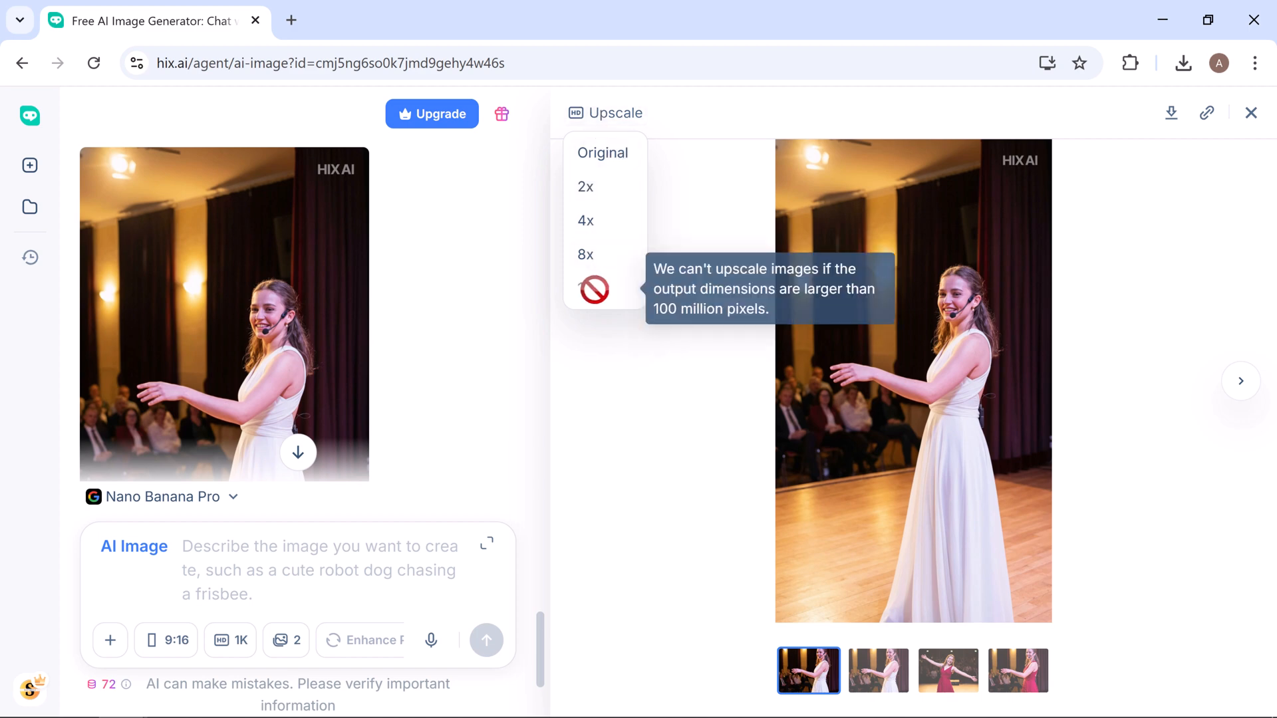
mouse_move(591, 260)
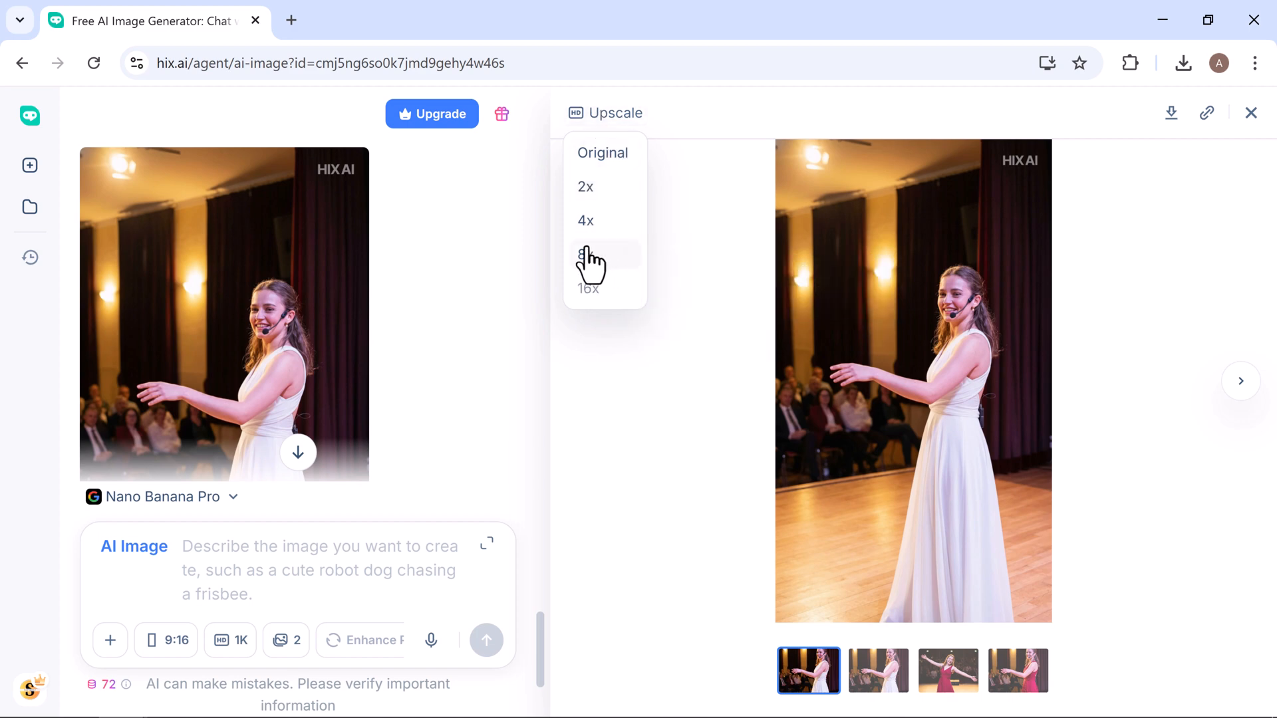
click(588, 254)
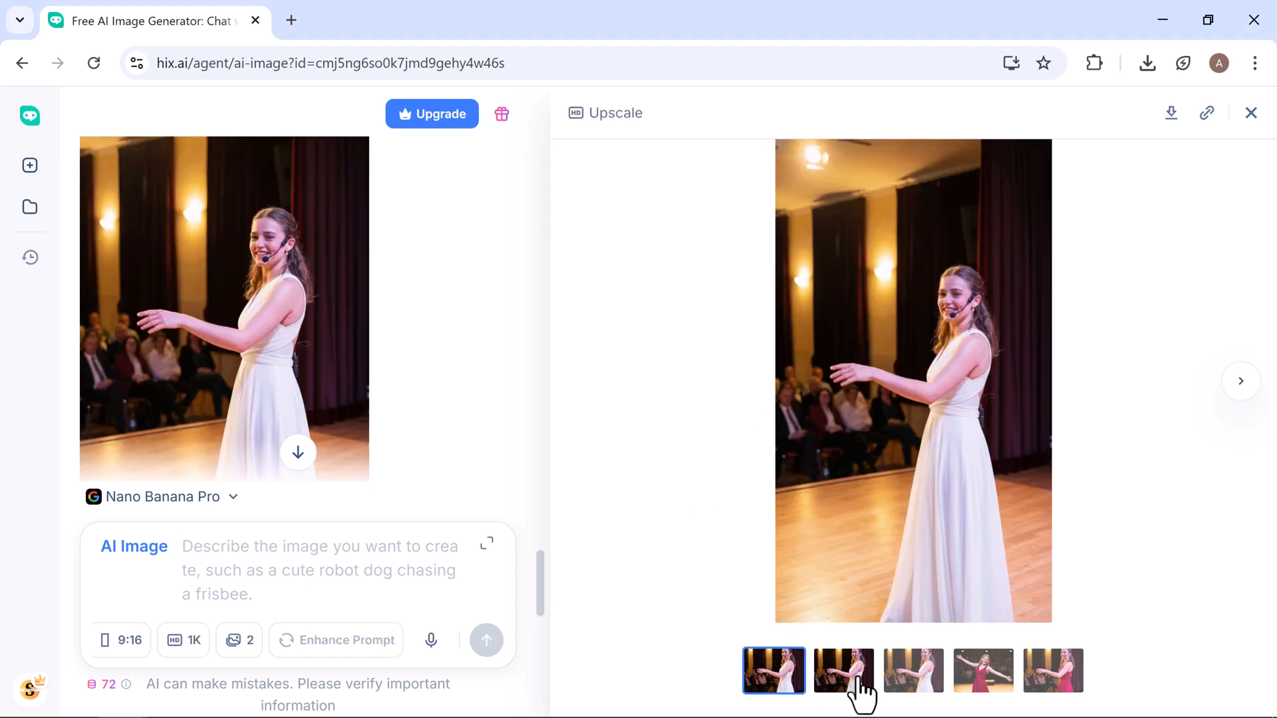
mouse_move(1172, 112)
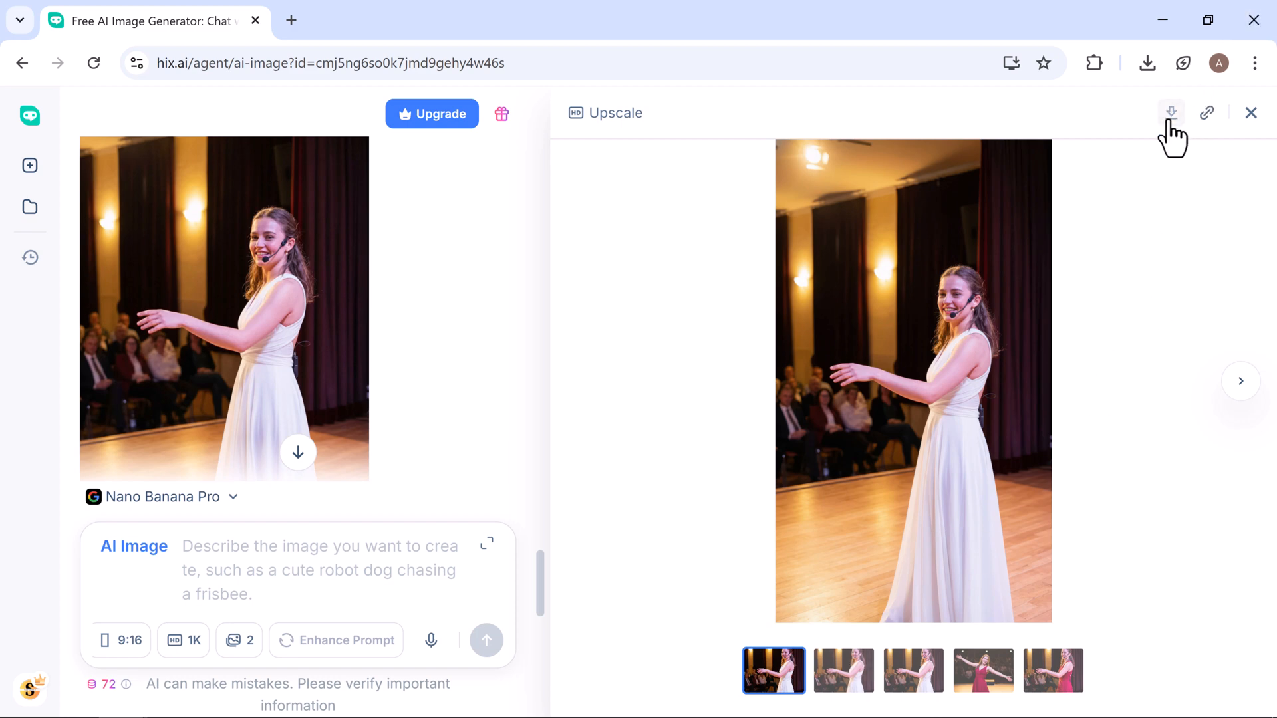
click(1206, 112)
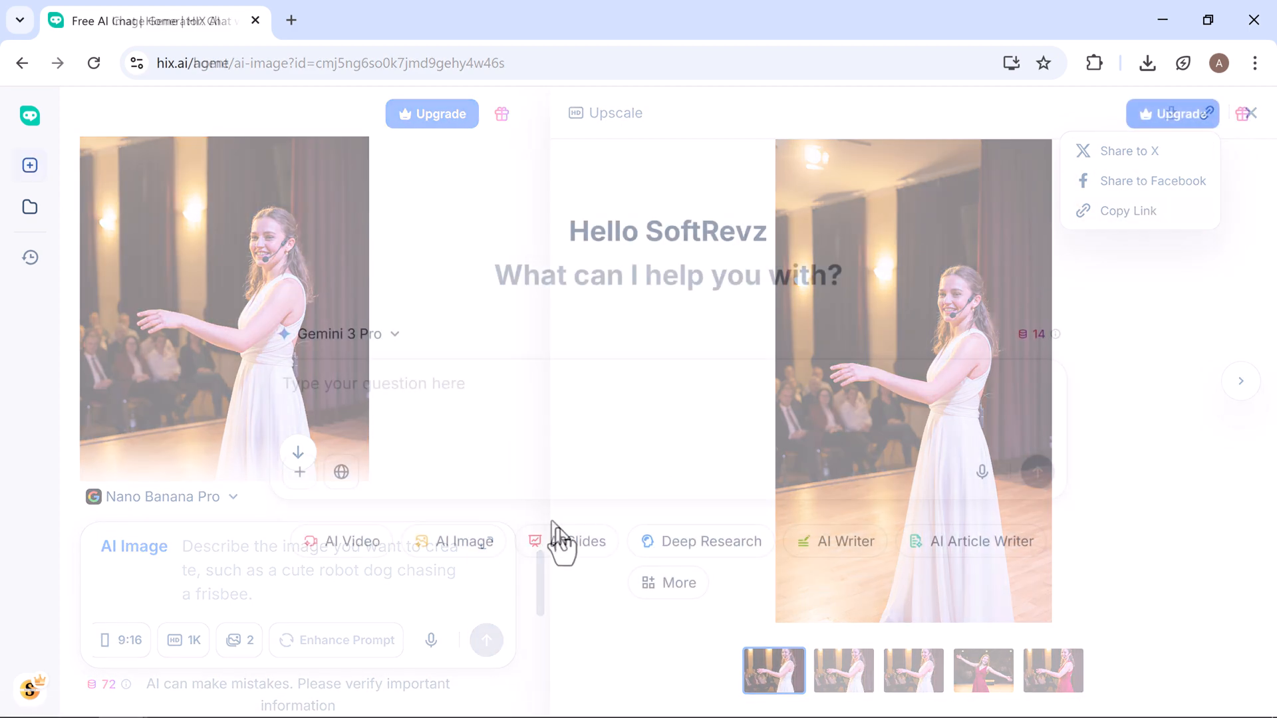
Enter the iced coffee pouring video prompt at 16:9 aspect and 1080P resolution
click(352, 542)
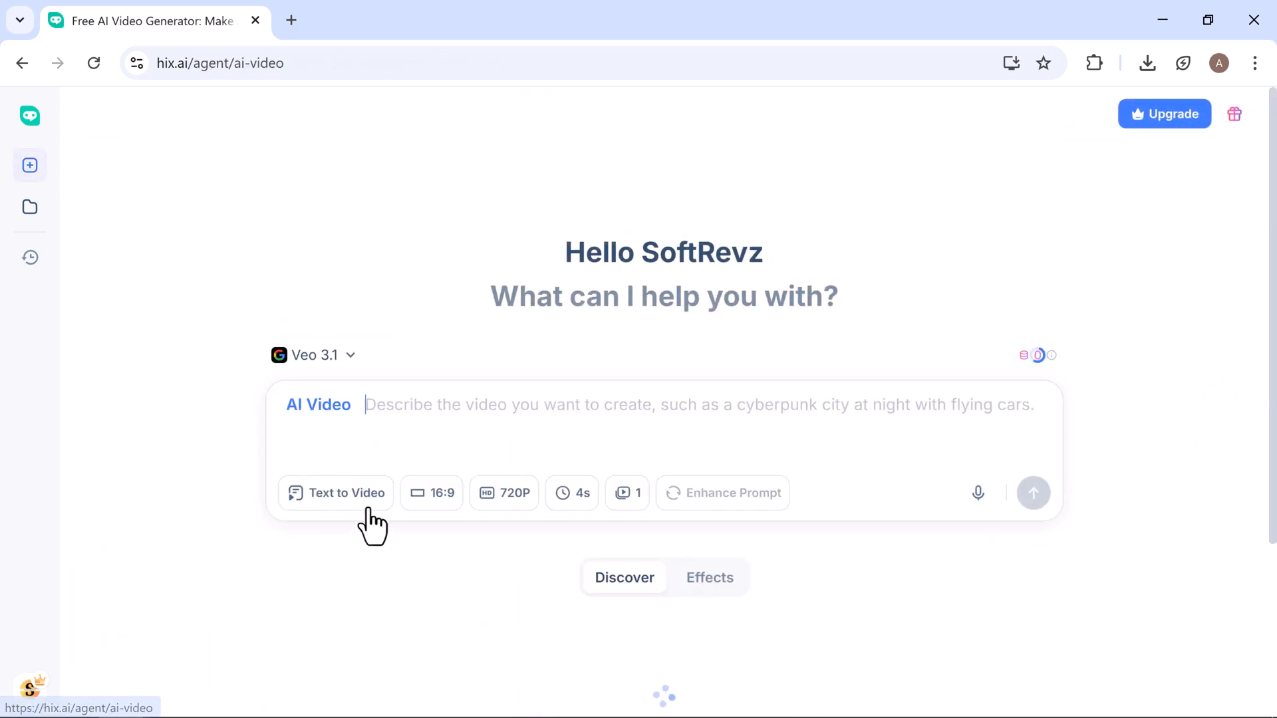
click(336, 493)
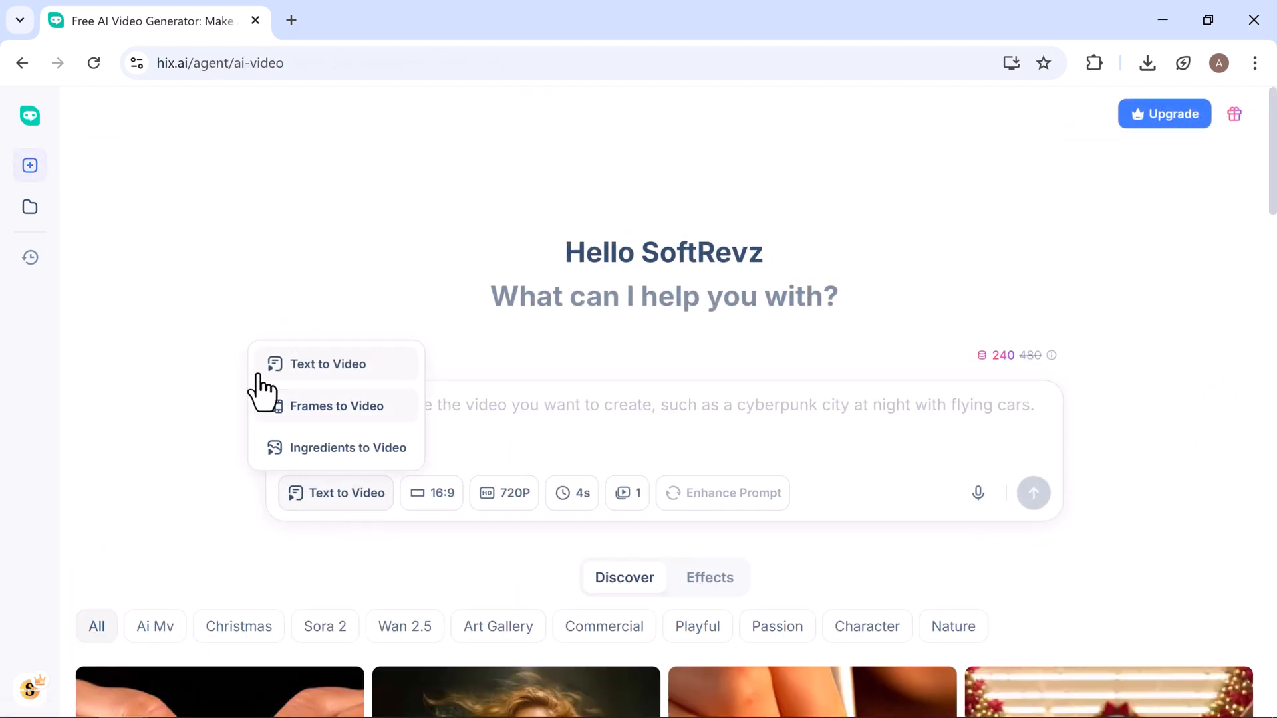
mouse_move(335, 447)
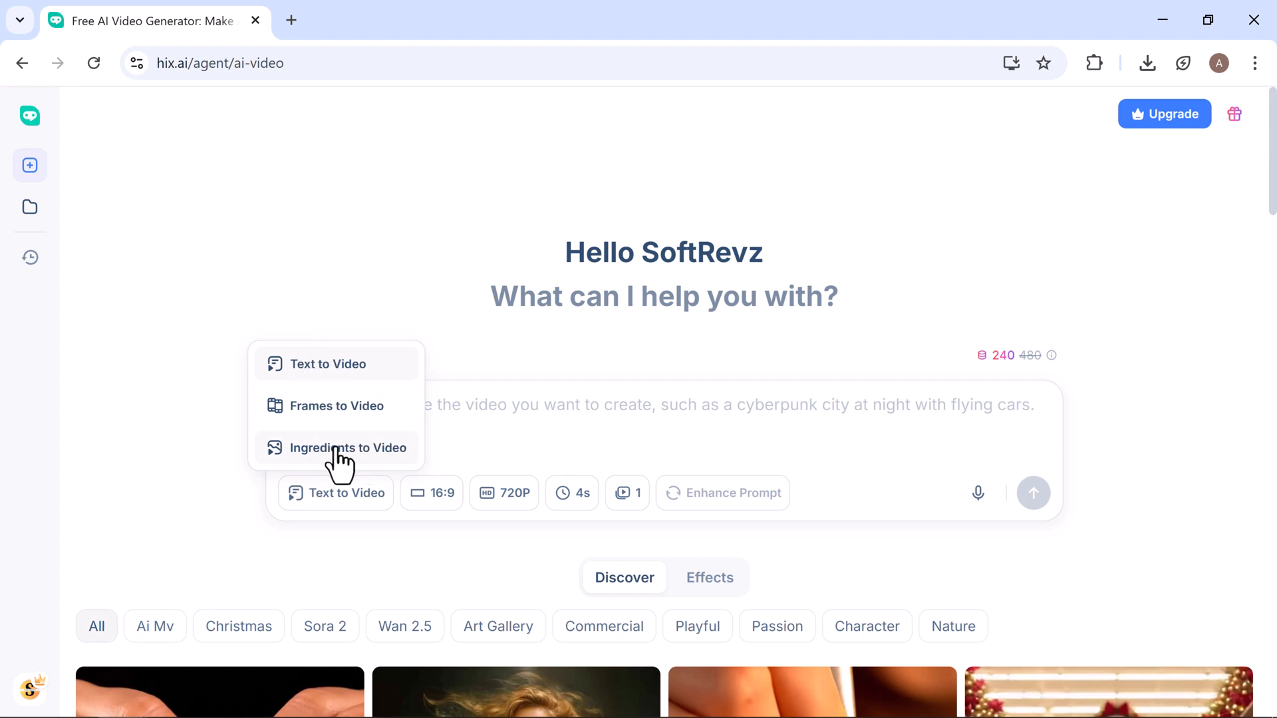
mouse_move(378, 475)
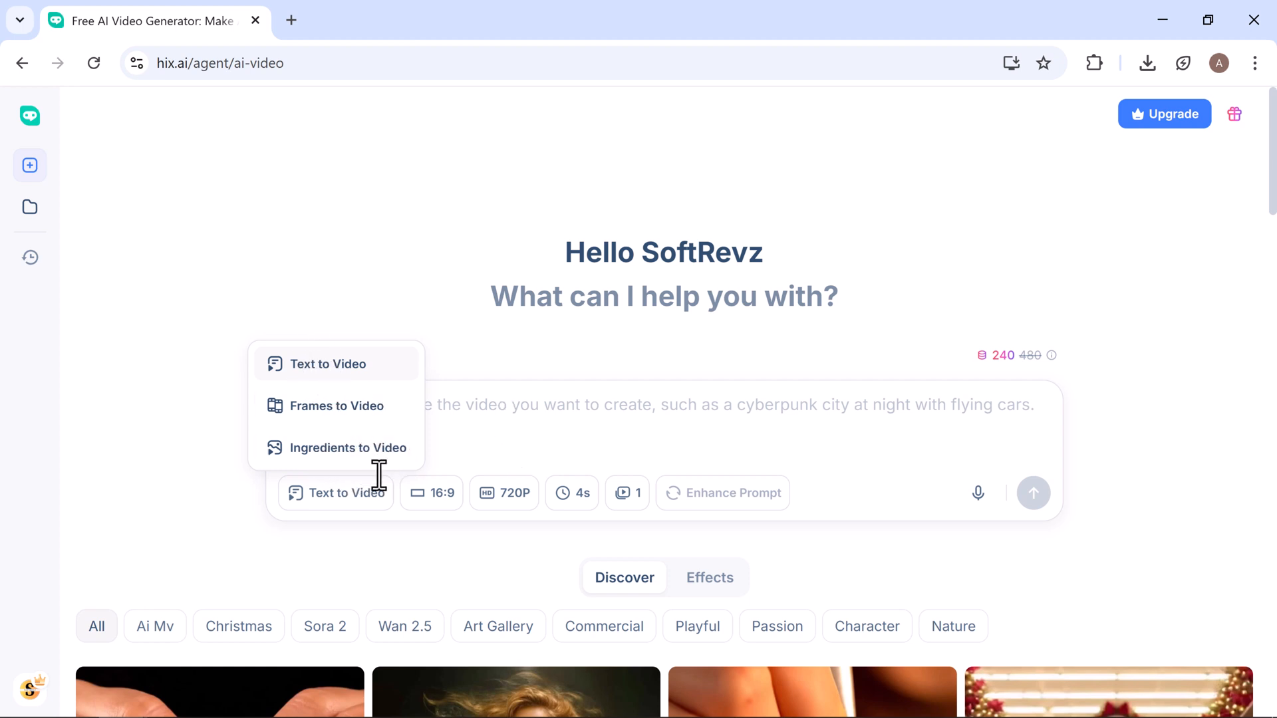
click(327, 364)
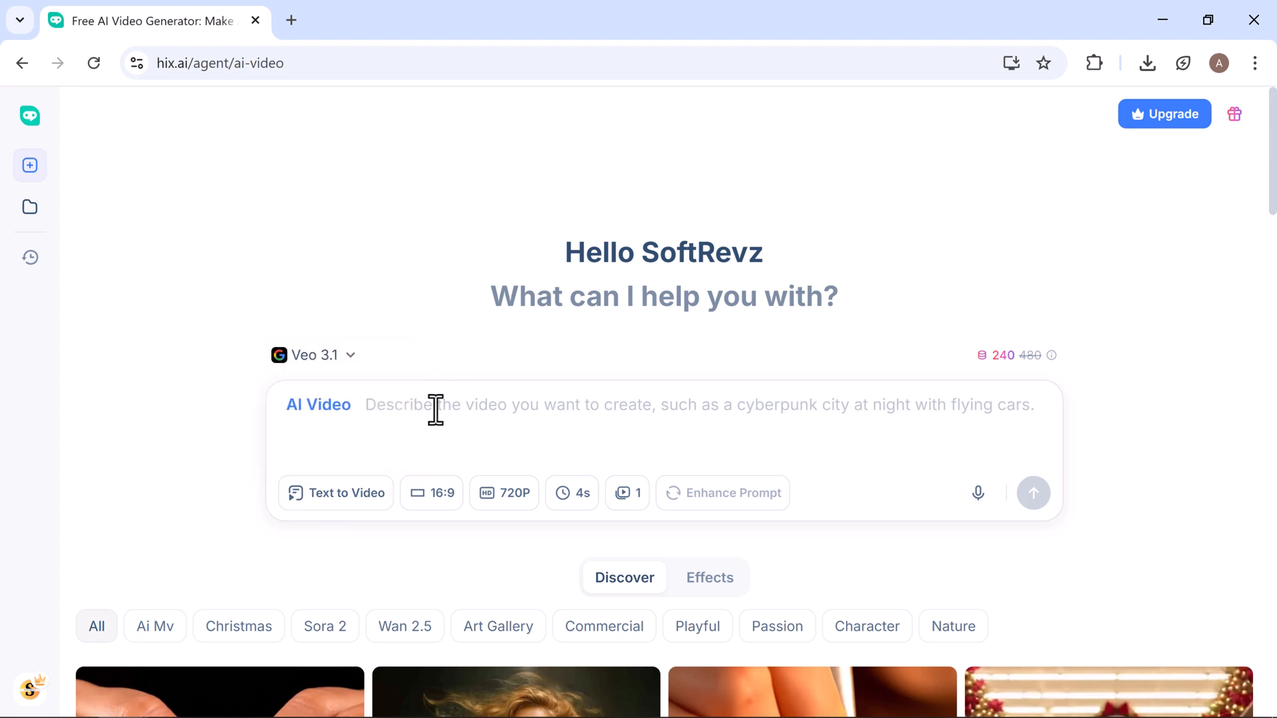
text(iced coffee being poured into a glass, ice clinking, condensation forming, bright natural lighting, cozy café aesthetic, slow motion splash, satisfying ASMR vibe.)
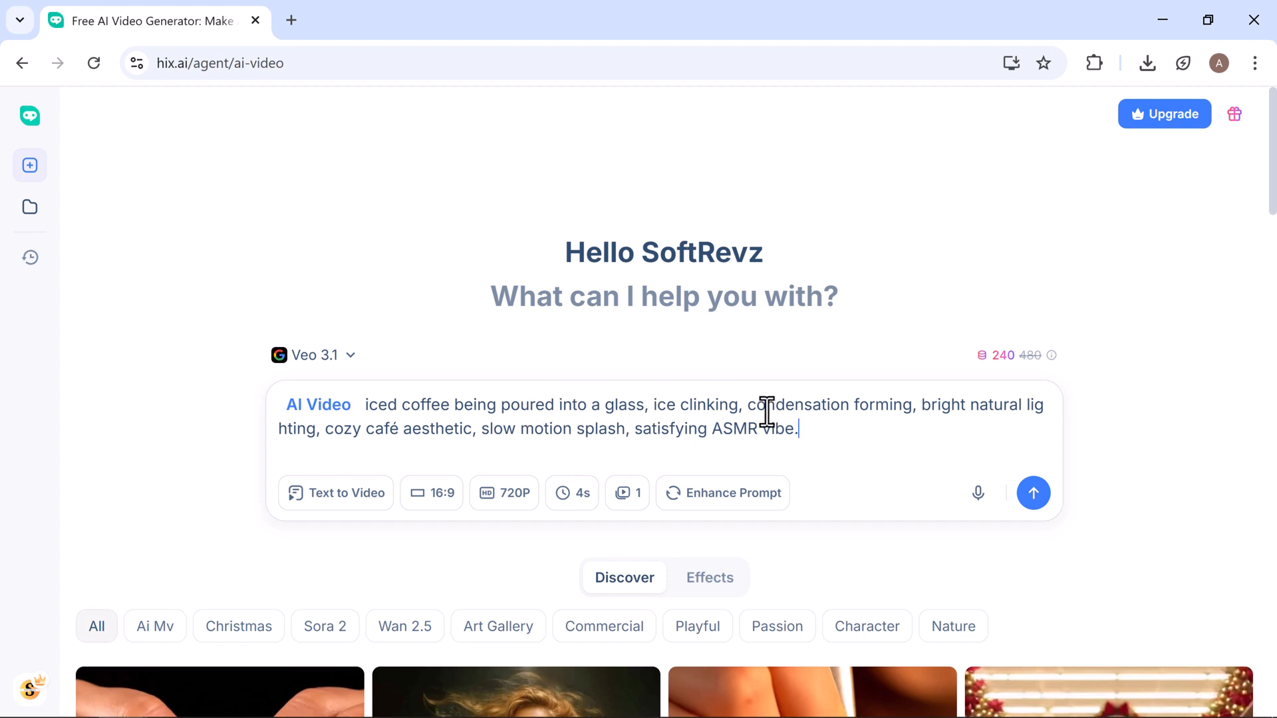
mouse_move(1067, 399)
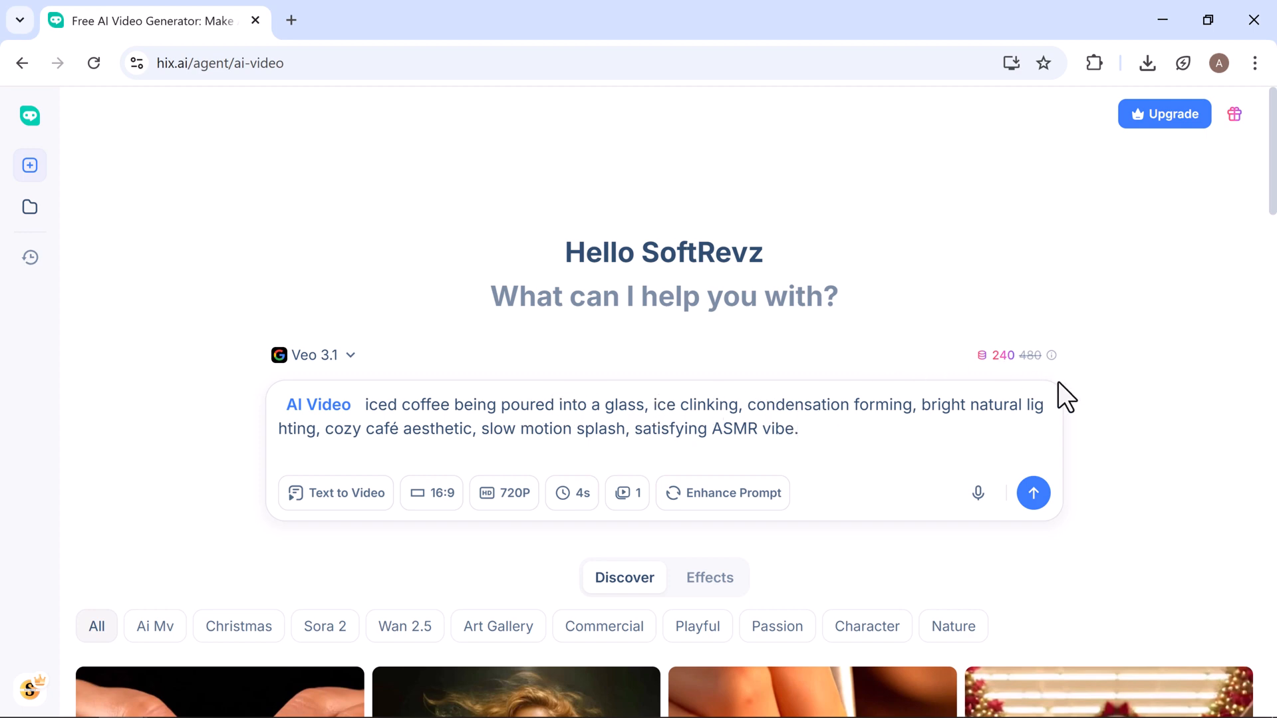
mouse_move(258, 470)
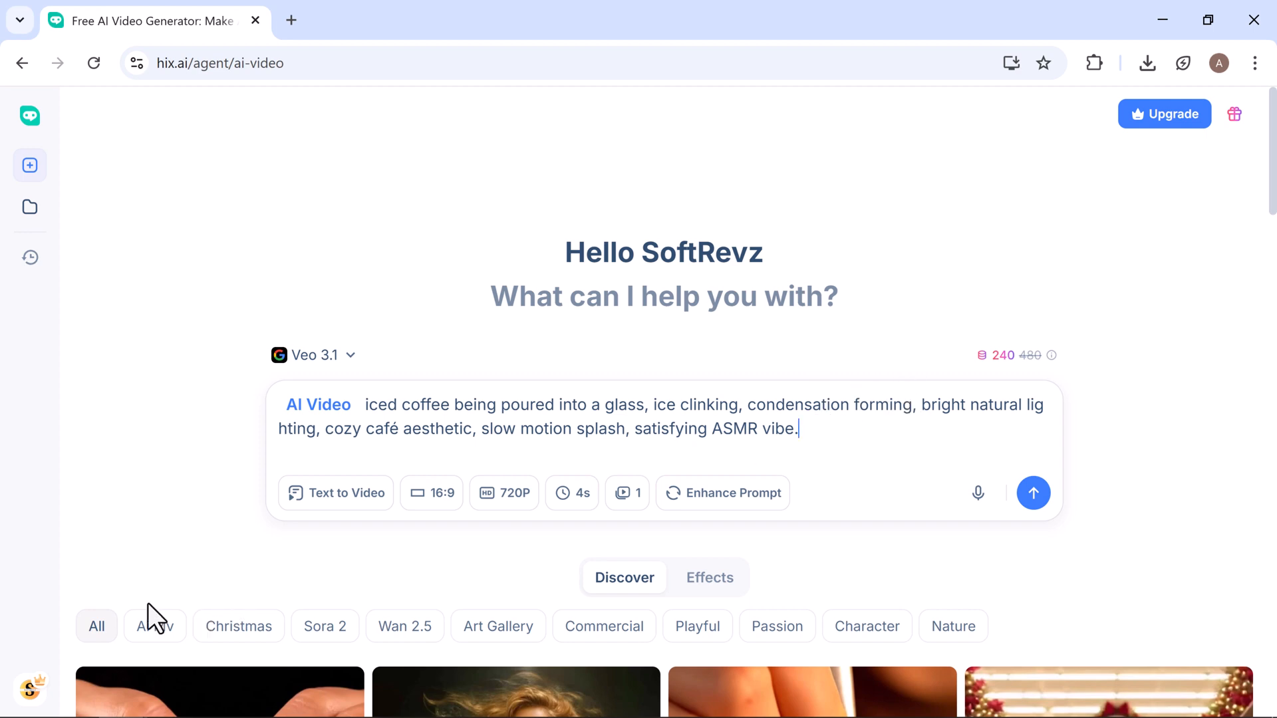
mouse_move(405, 472)
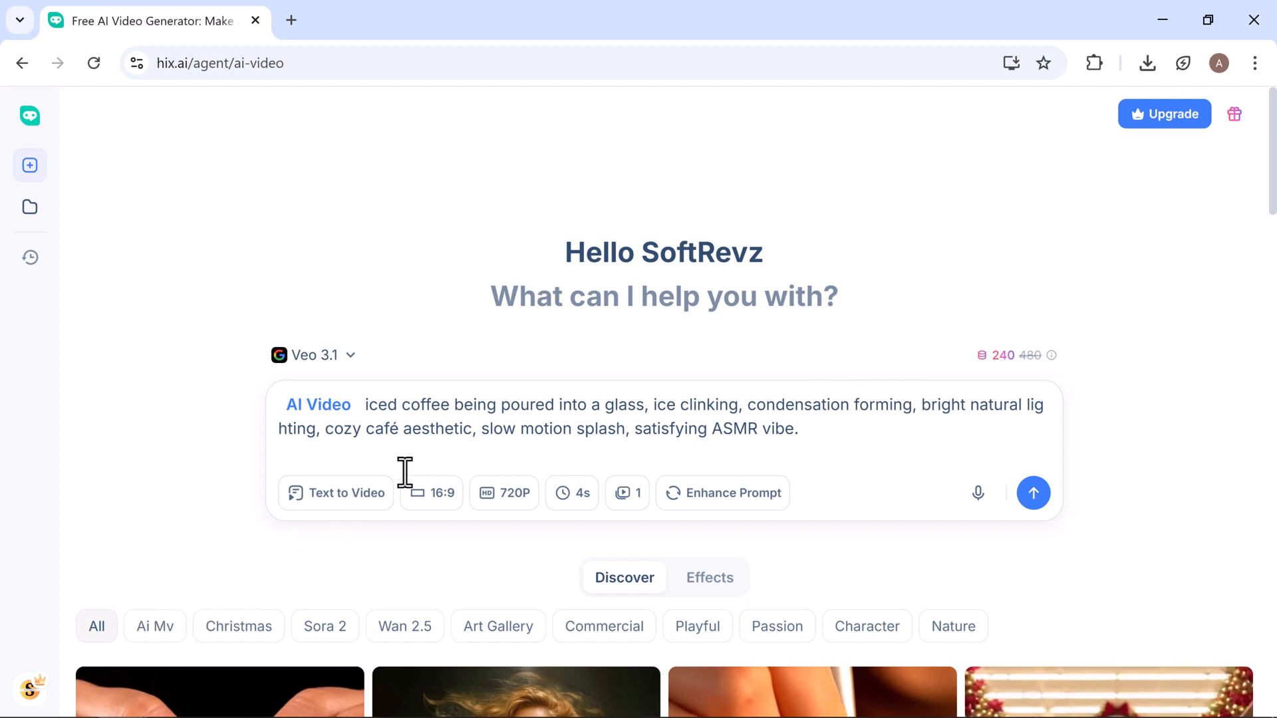
click(431, 493)
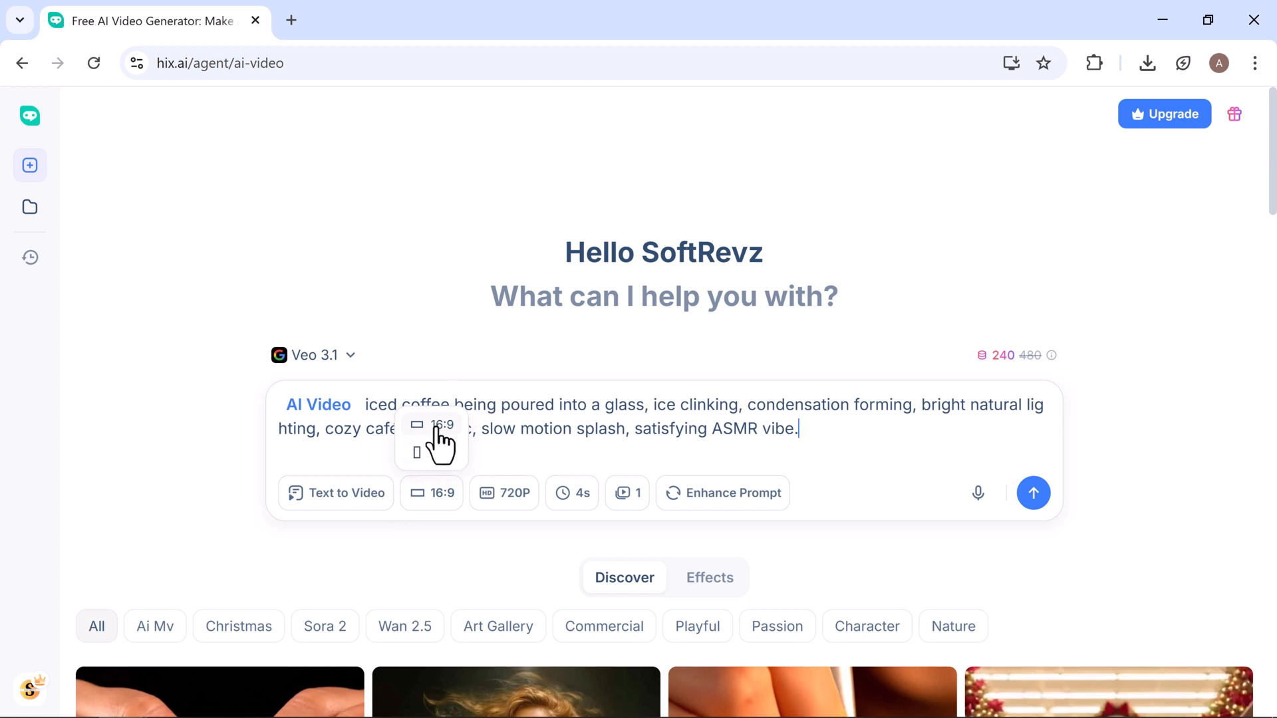
click(572, 493)
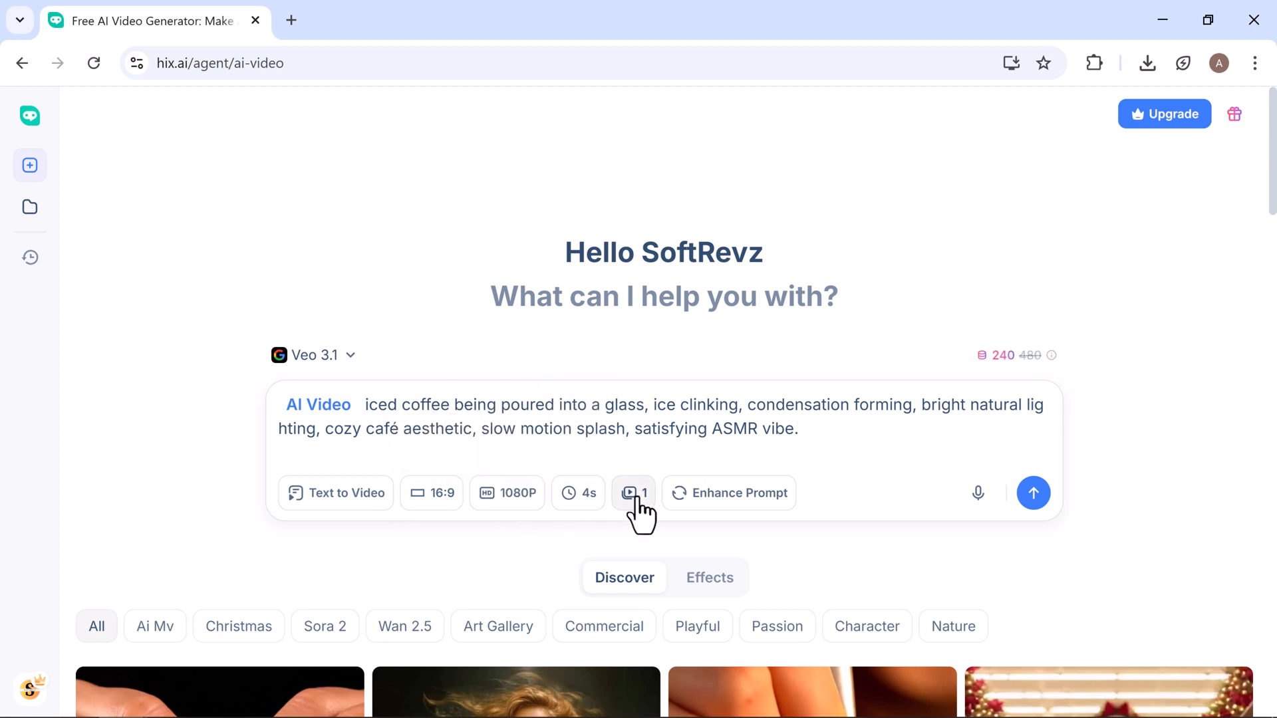
mouse_move(758, 505)
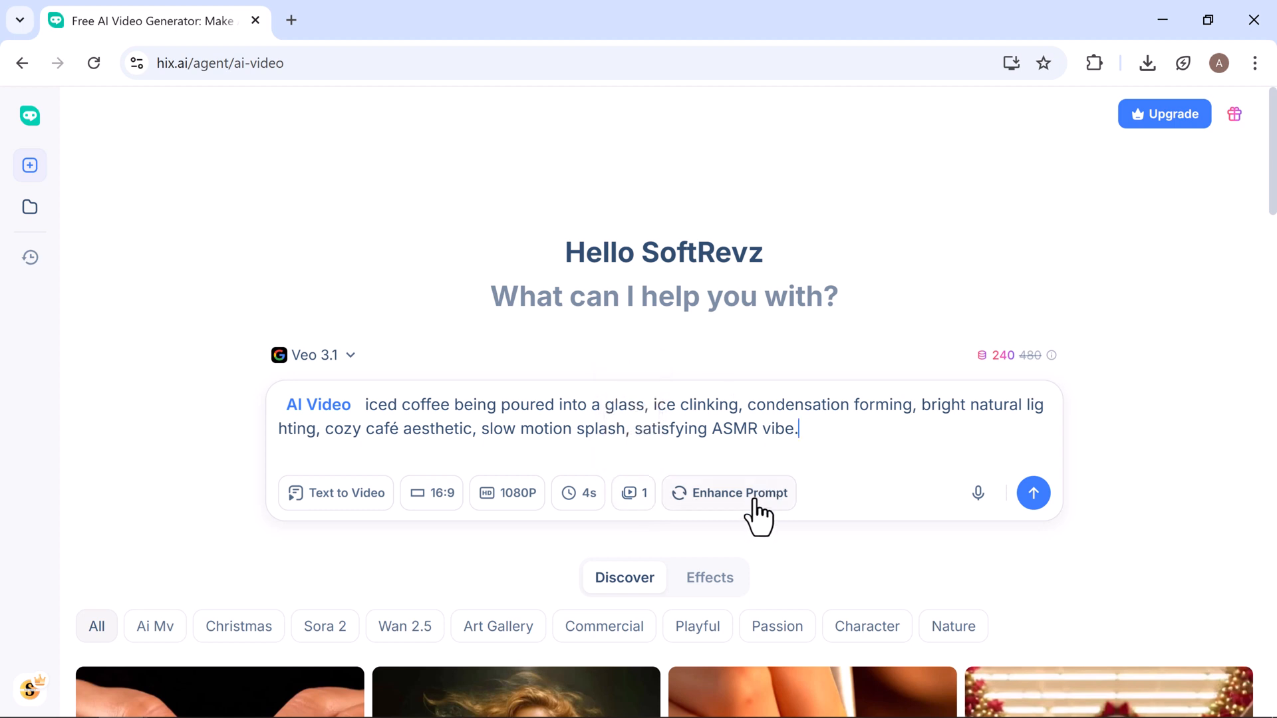
mouse_move(1033, 493)
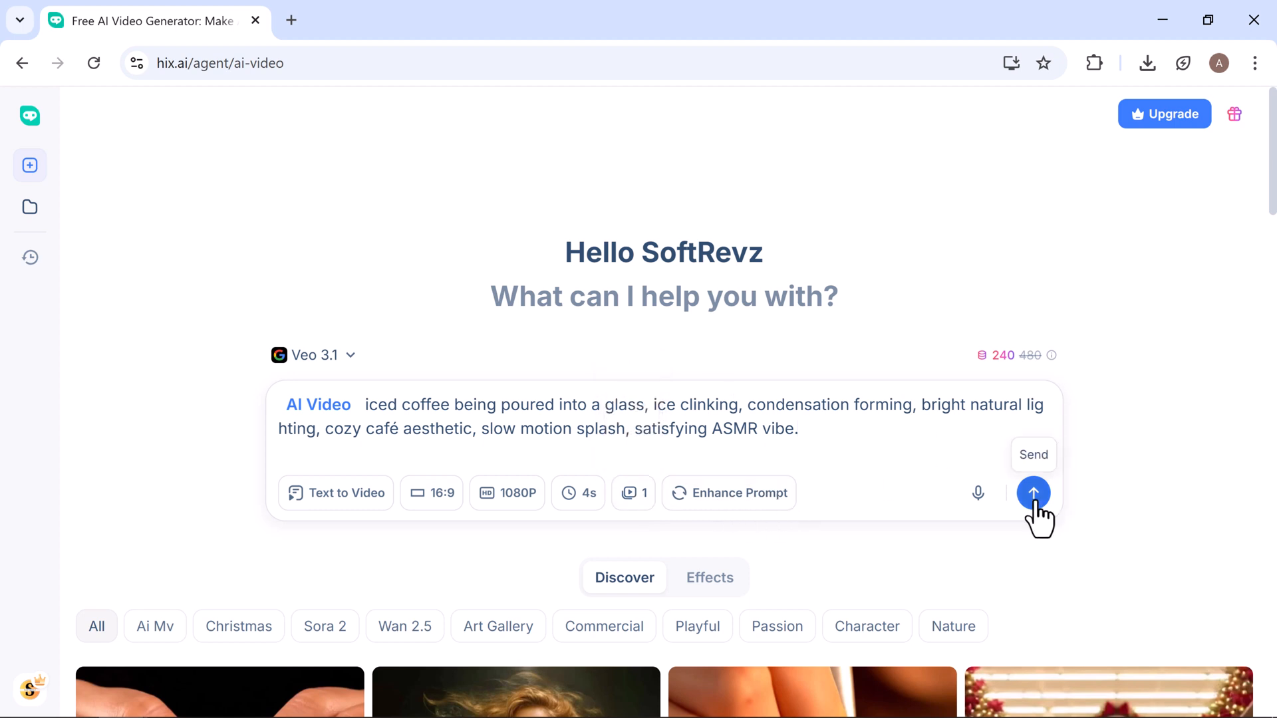
Generate the iced coffee clip on Veo 3.1 and download it
click(1033, 492)
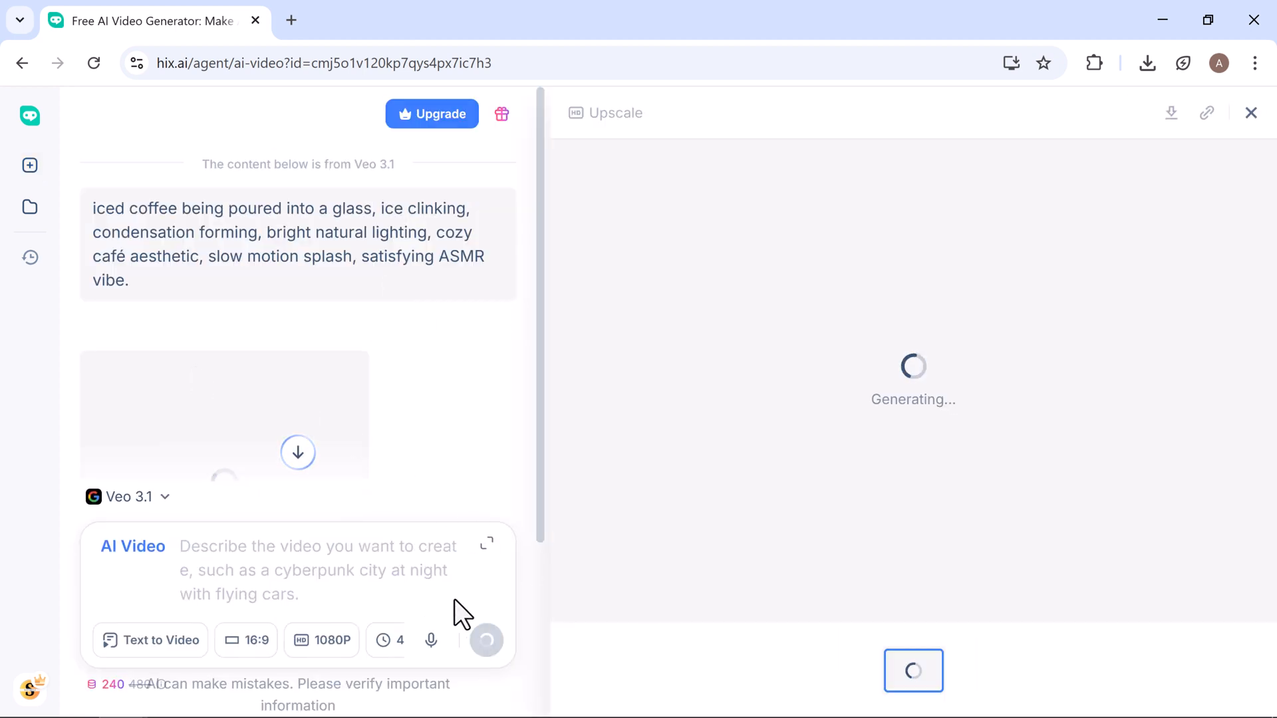
mouse_move(1092, 55)
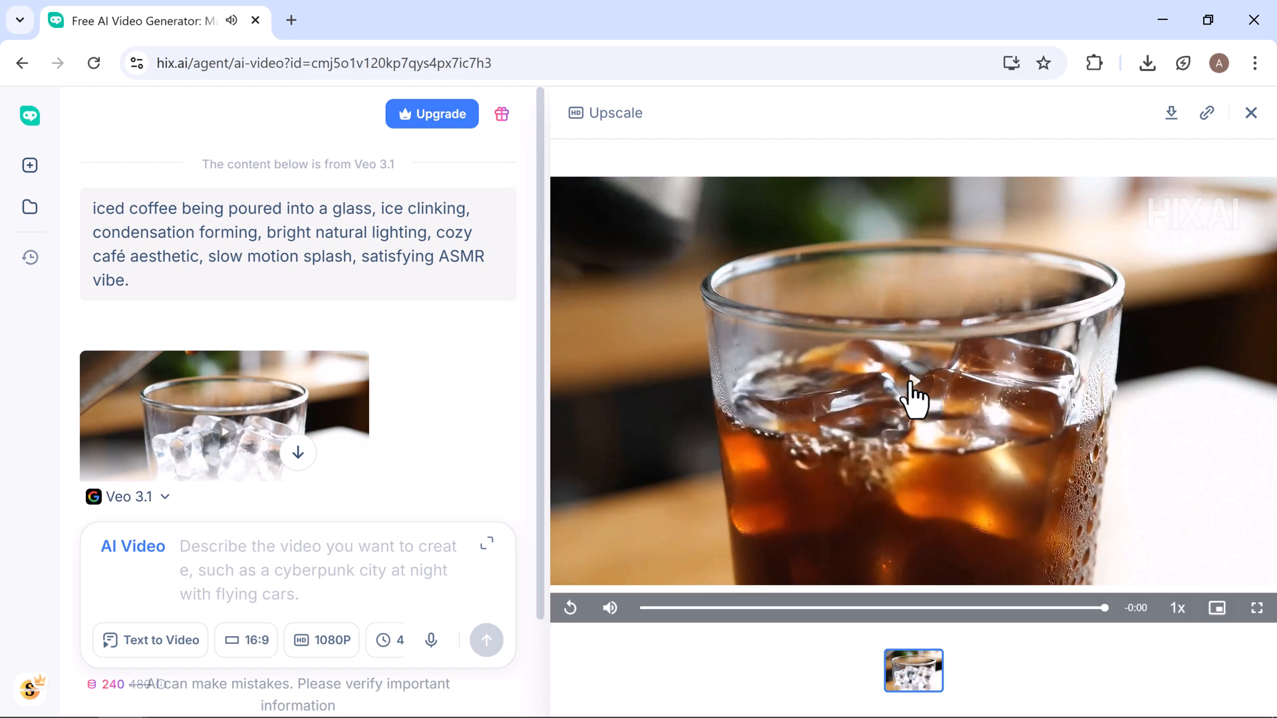
mouse_move(788, 491)
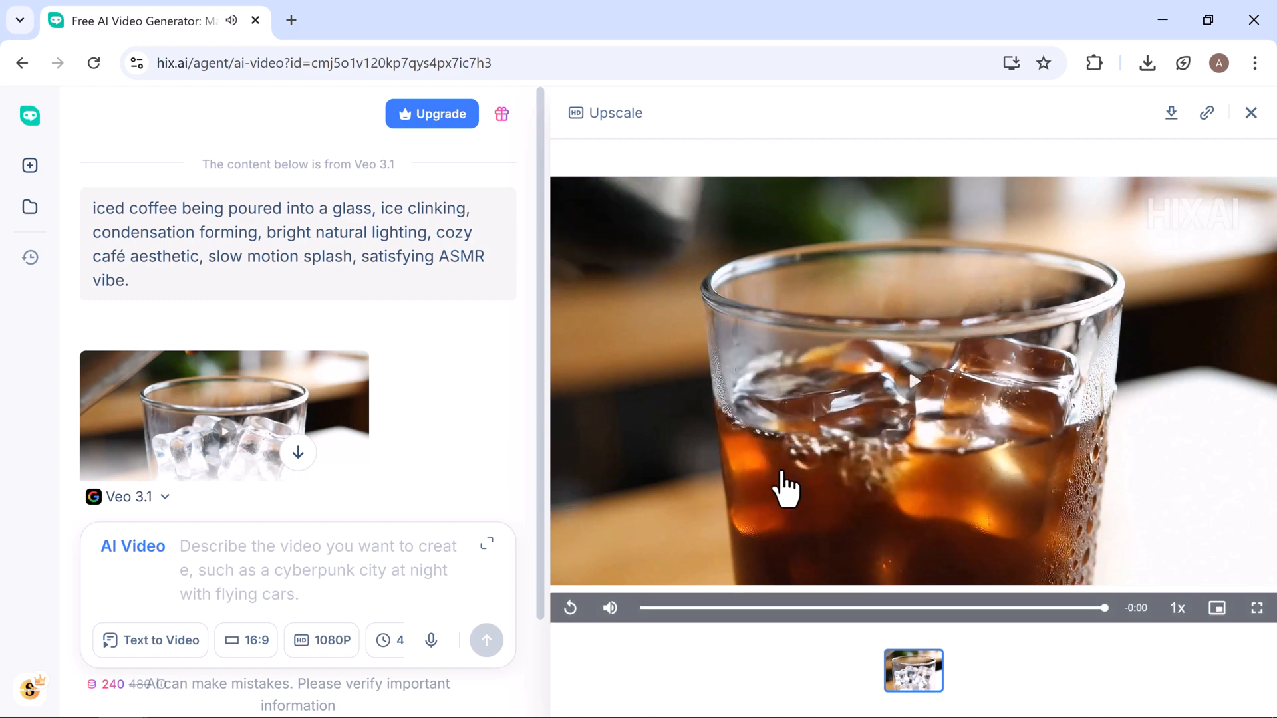
mouse_move(708, 167)
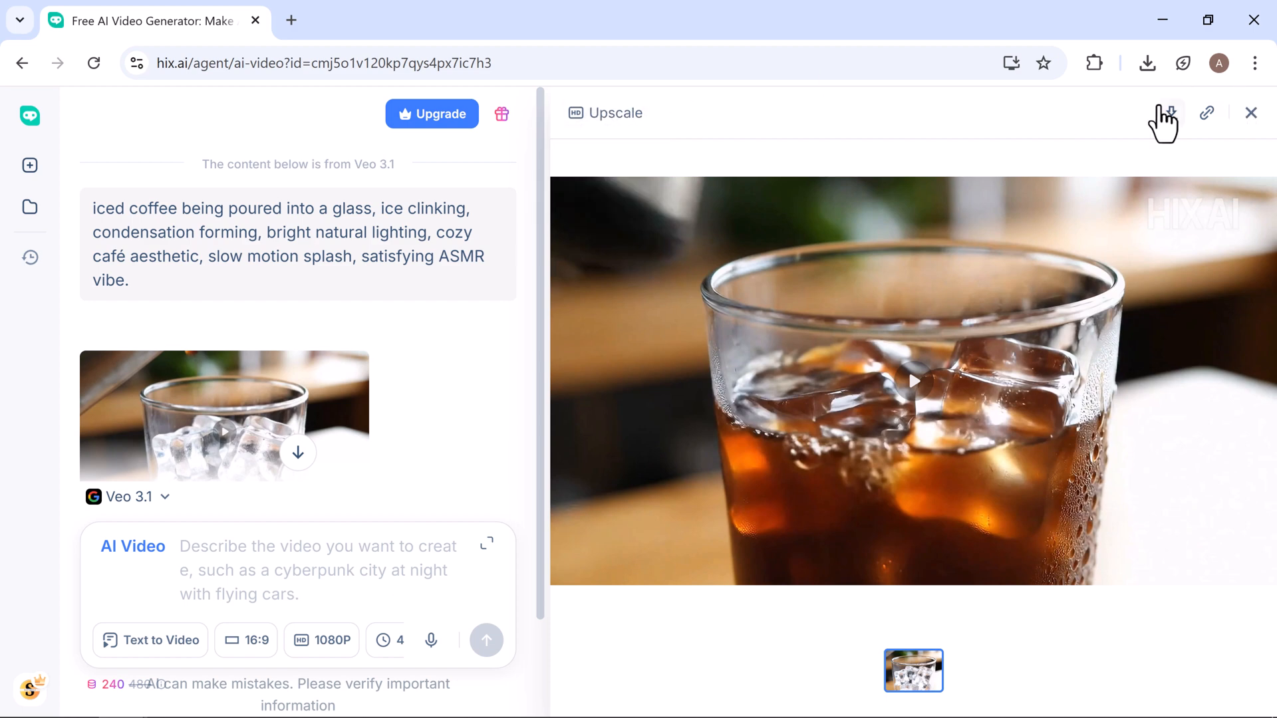
click(1206, 112)
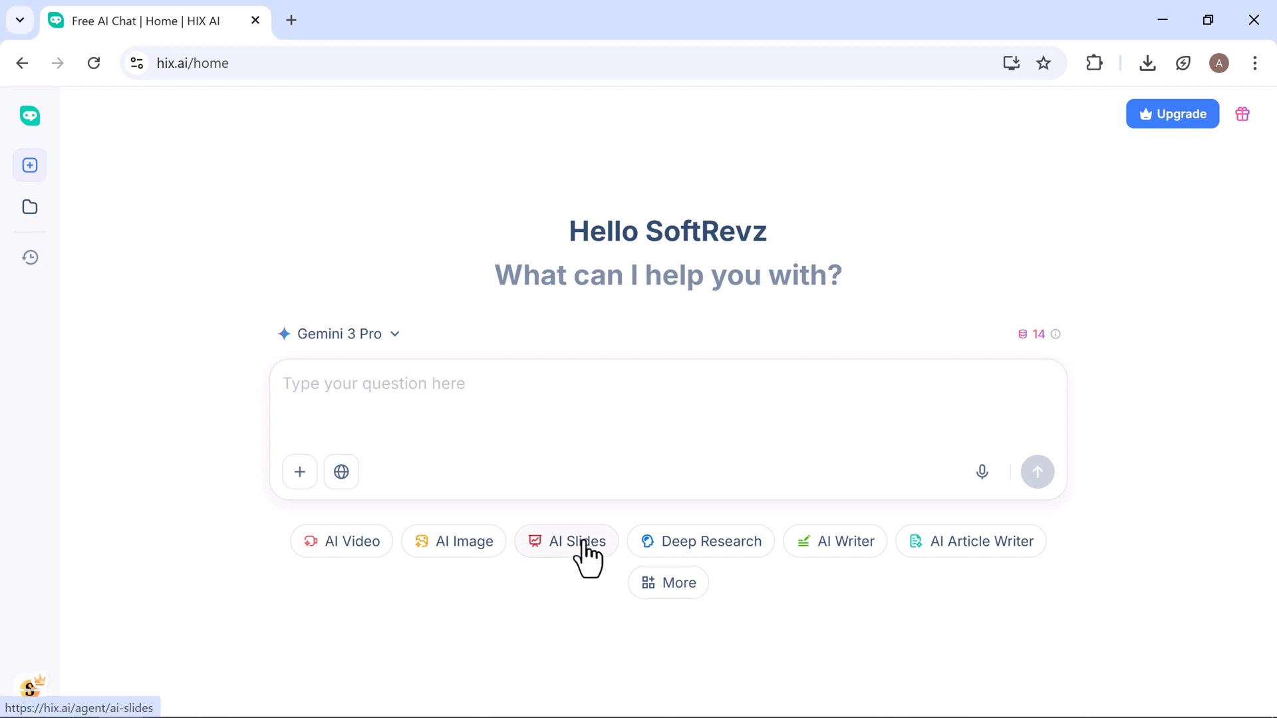
Submit 'Role of Teachers in Shaping the Future' as the AI Slides topic
click(576, 541)
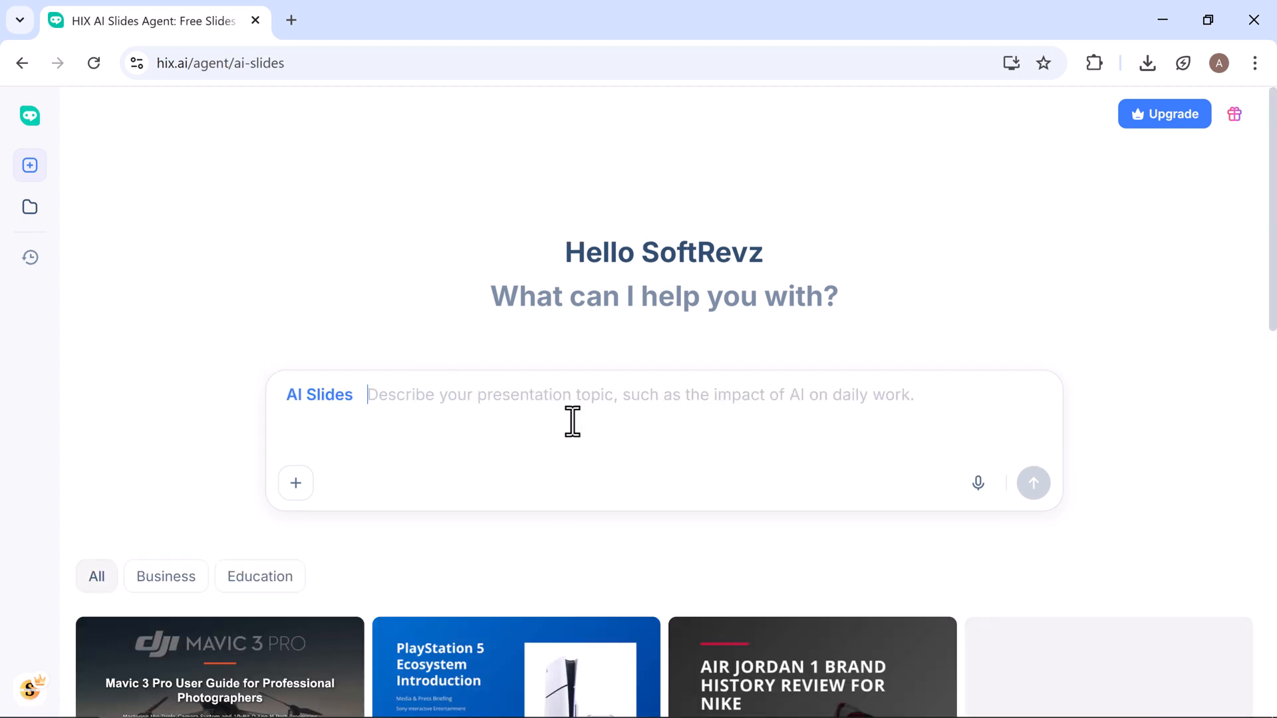
text(Role of Teachers in Shaping the Future)
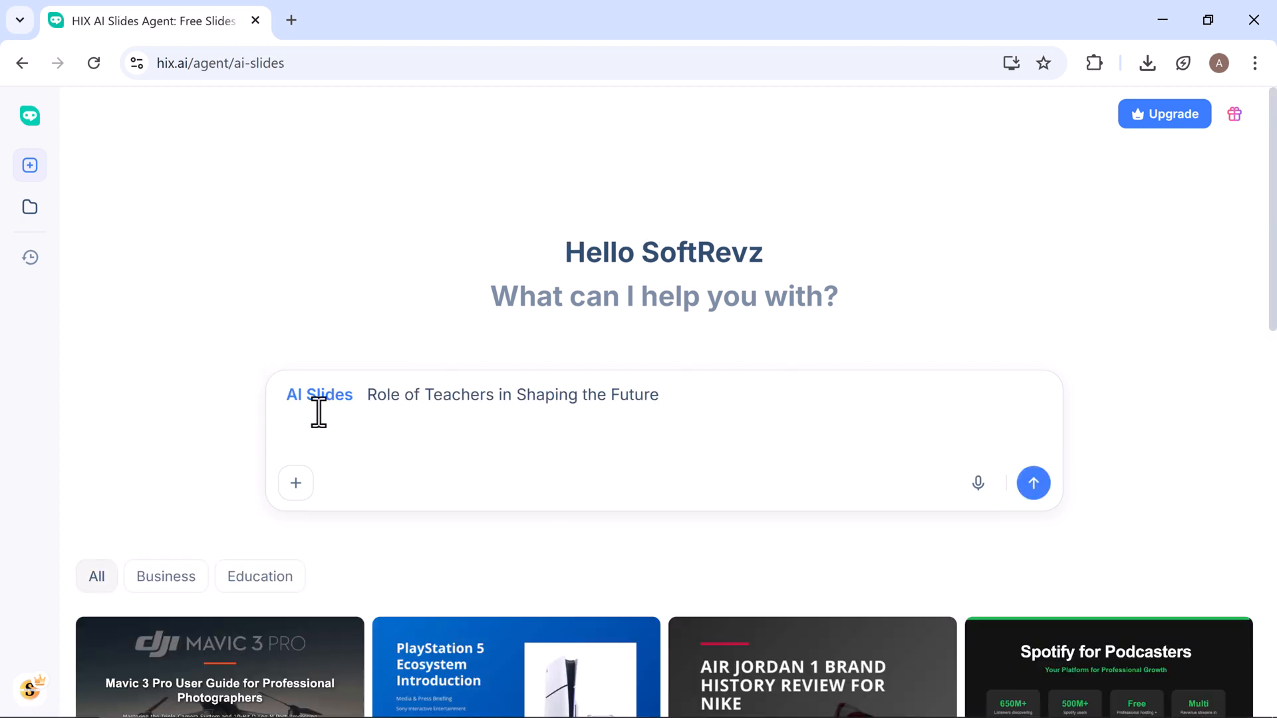
mouse_move(1065, 481)
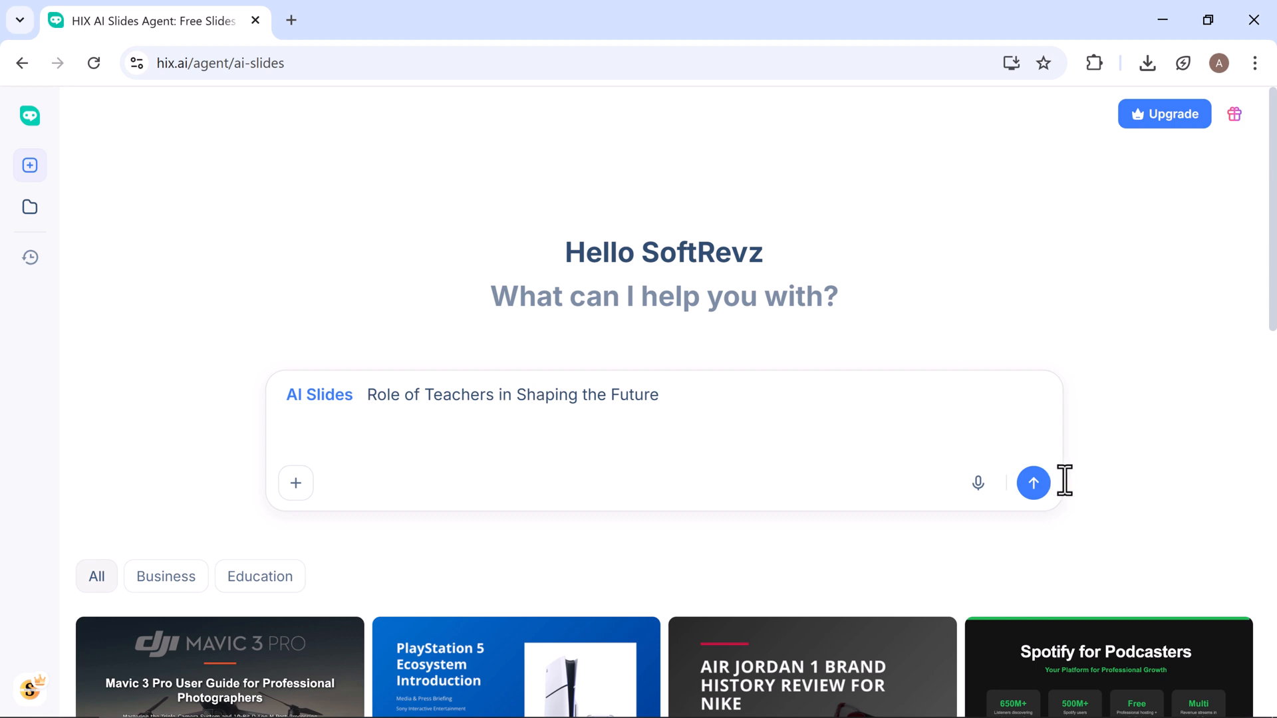
click(1033, 482)
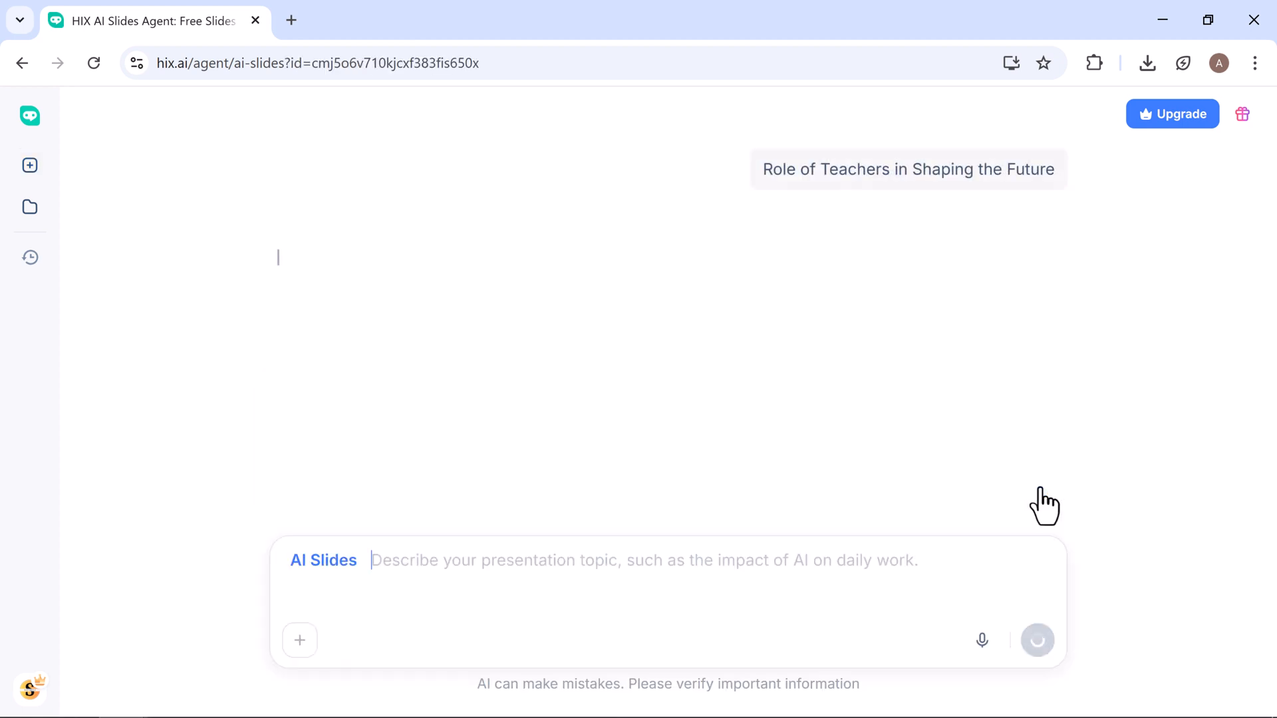
Change the slide count from 10 to five and confirm the requirements
click(1038, 640)
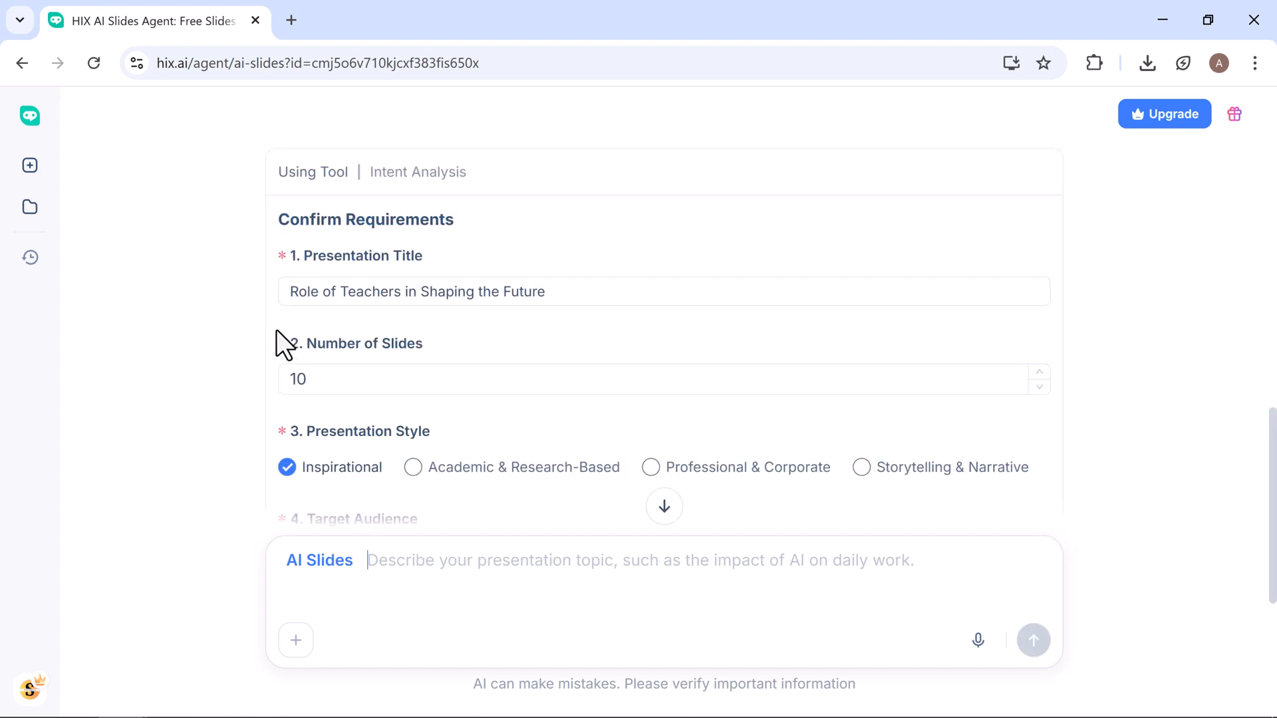
scroll(down, 3)
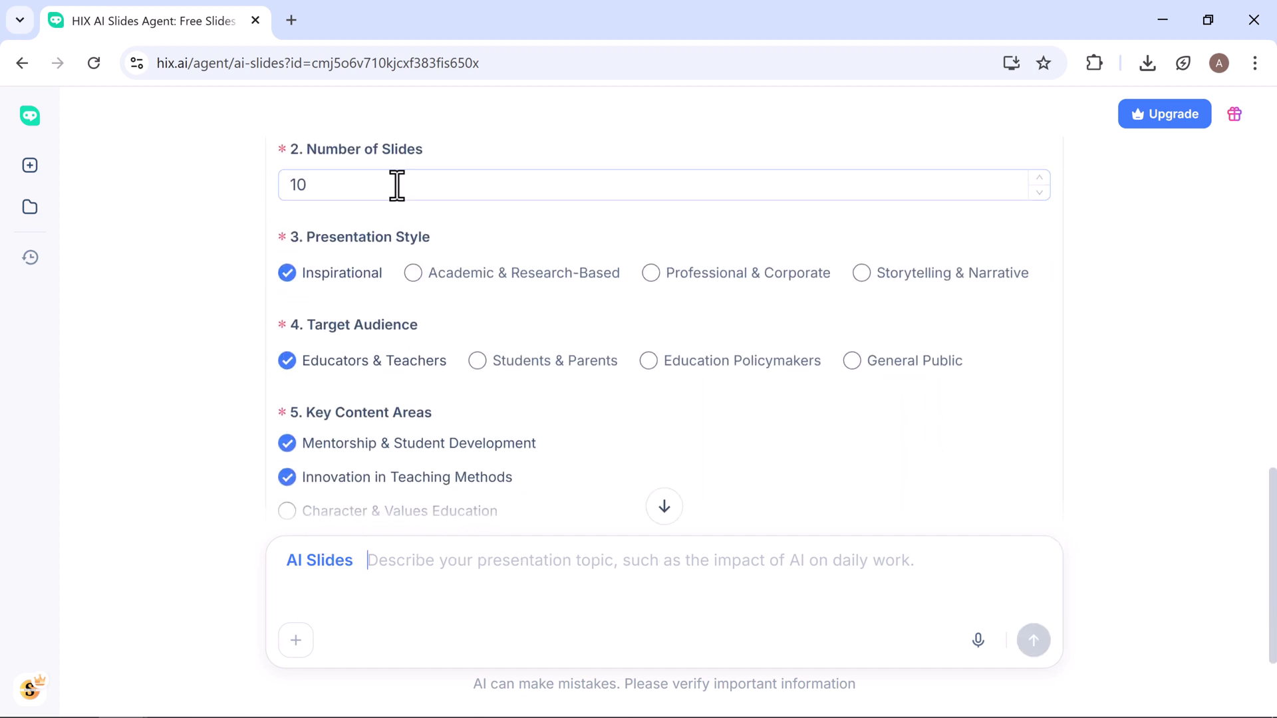
key(Backspace)
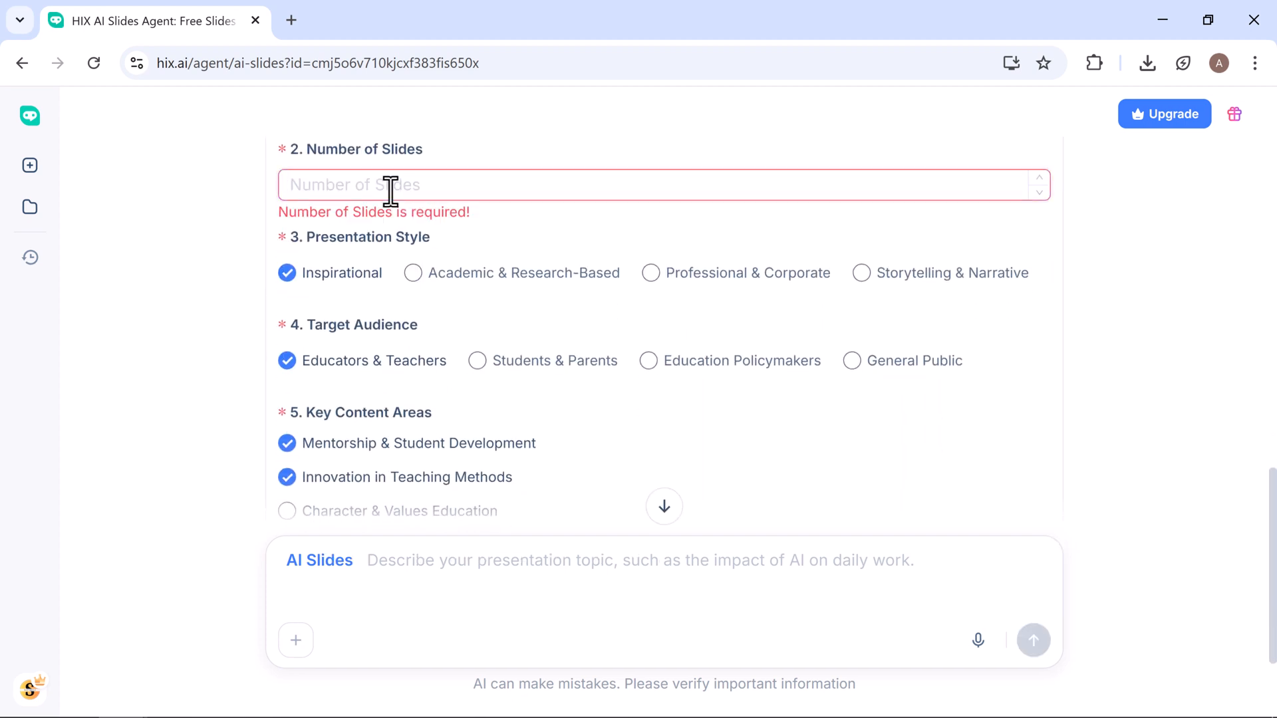
scroll(down, 3)
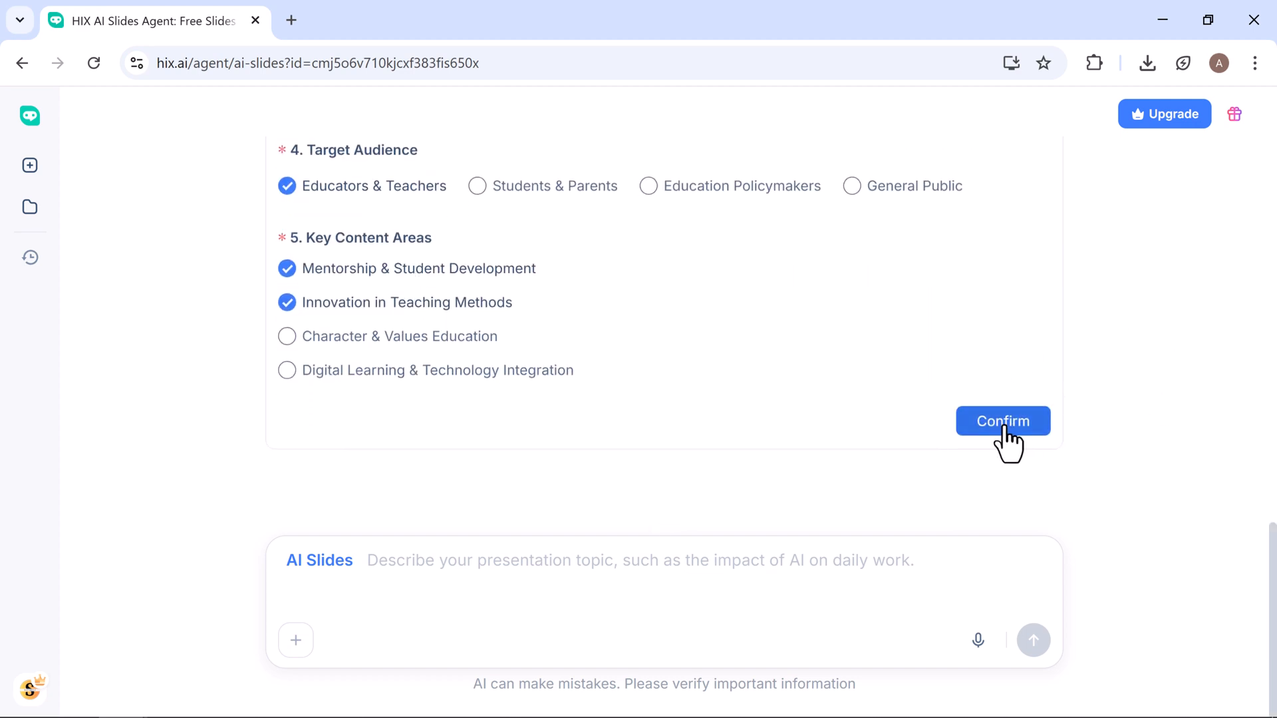
click(1002, 421)
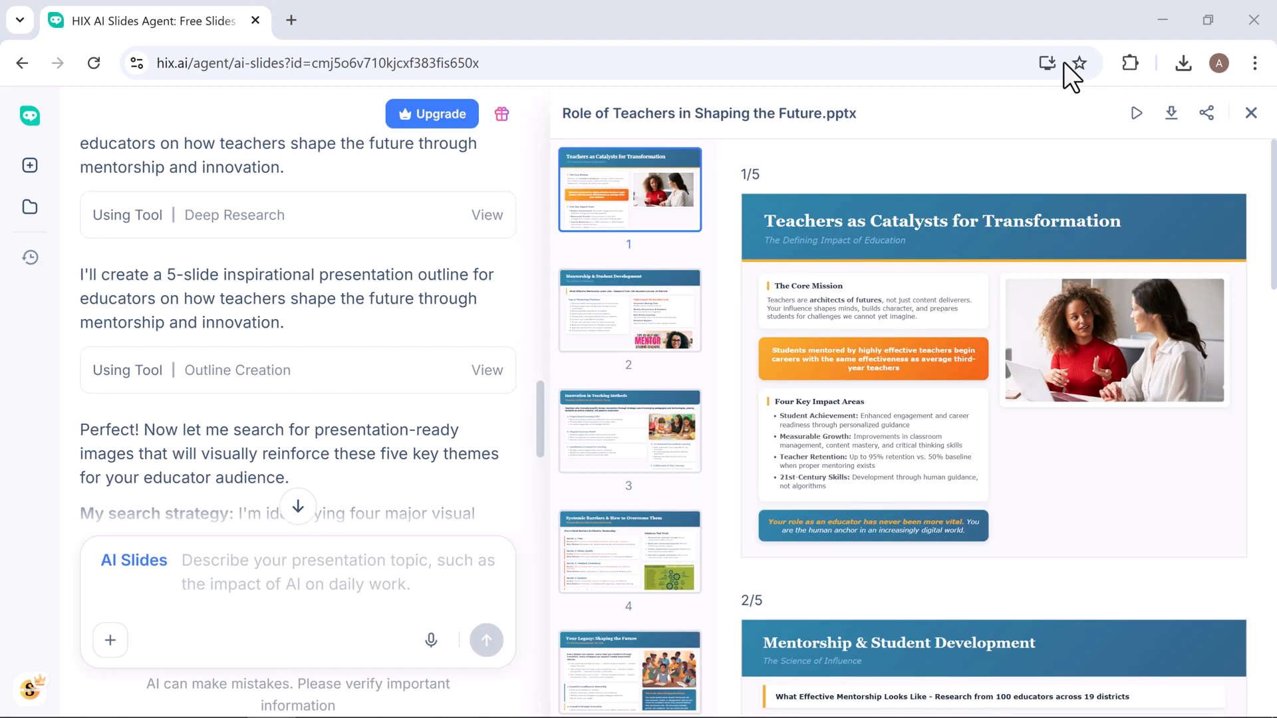
Review all five teacher slides and download the presentation file
scroll(down, 3)
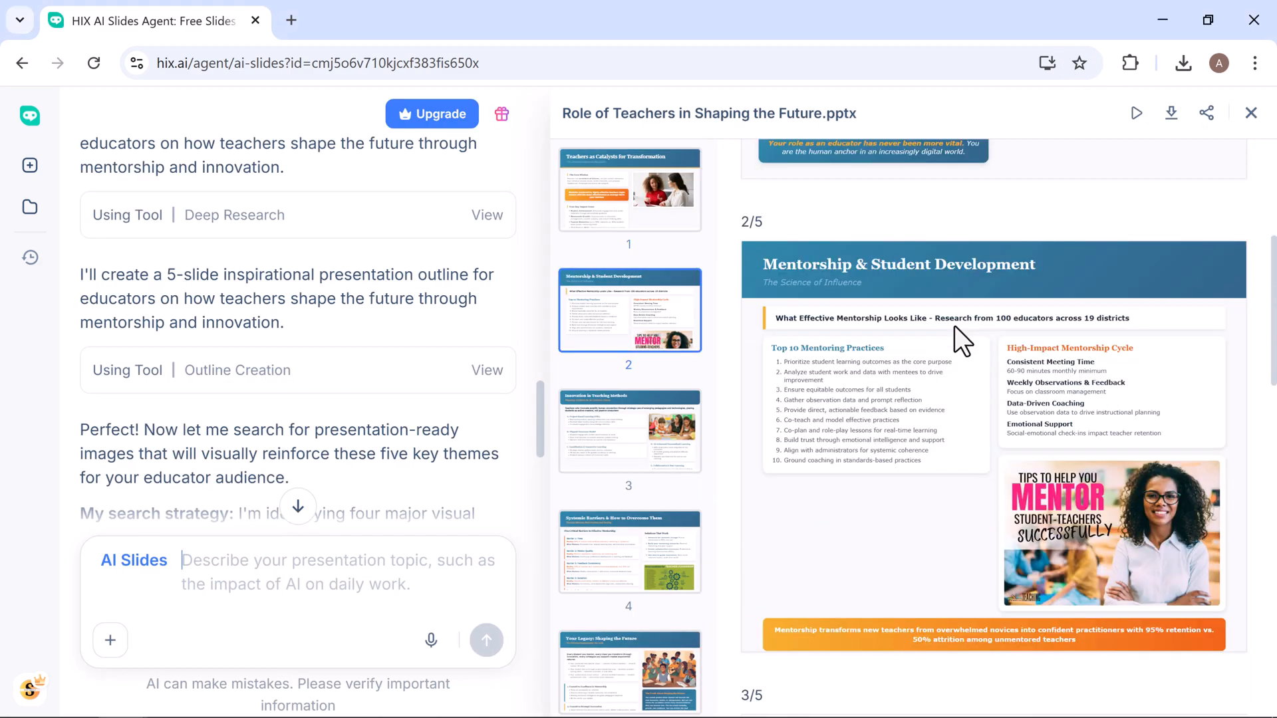
scroll(down, 3)
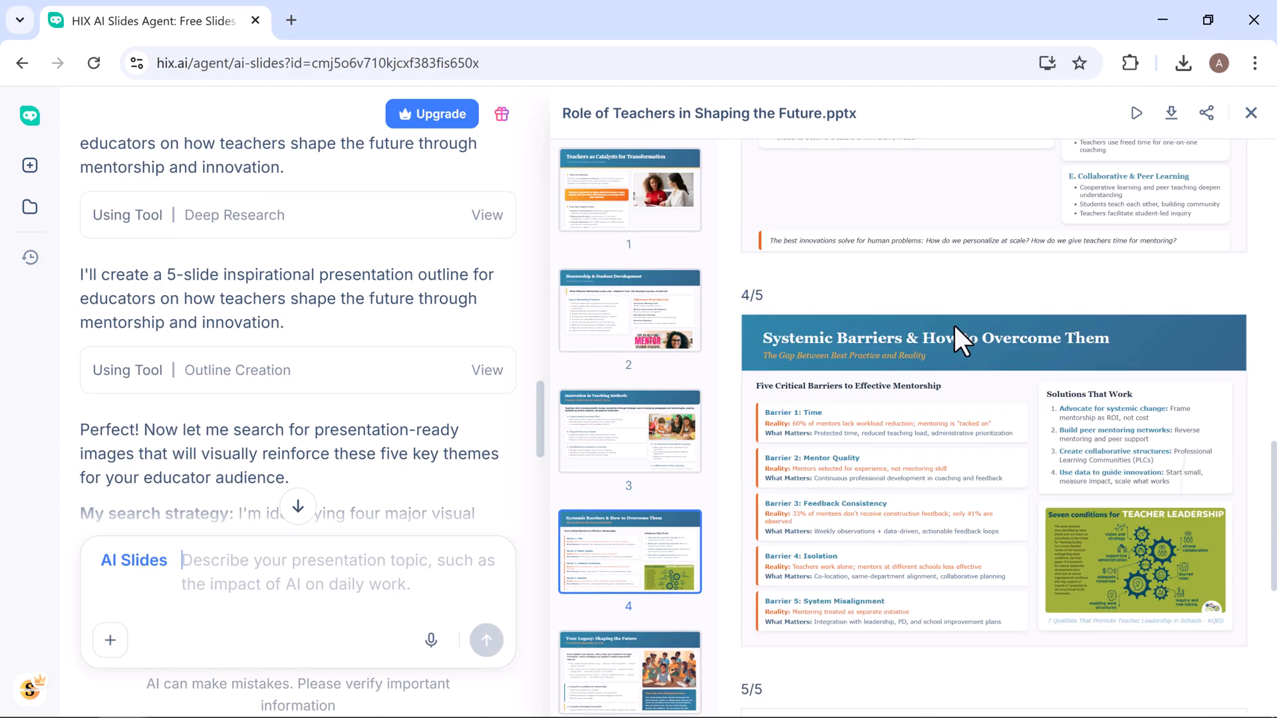
scroll(down, 3)
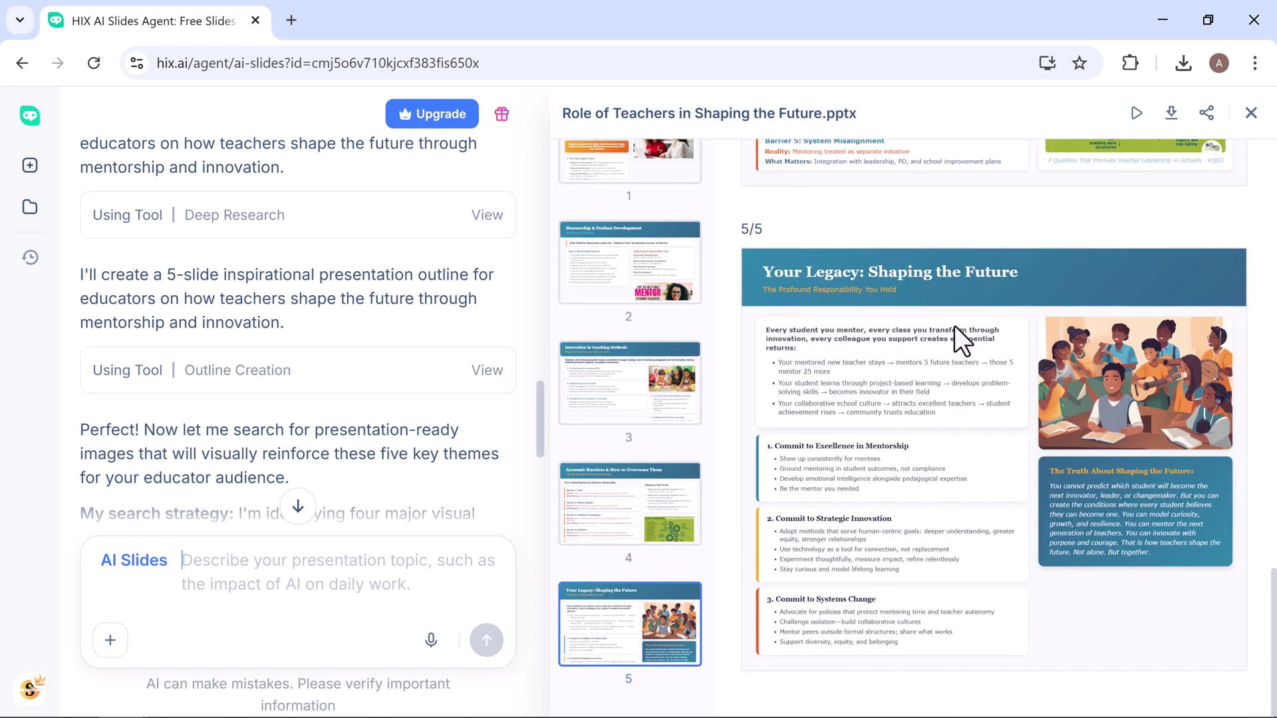
mouse_move(1133, 222)
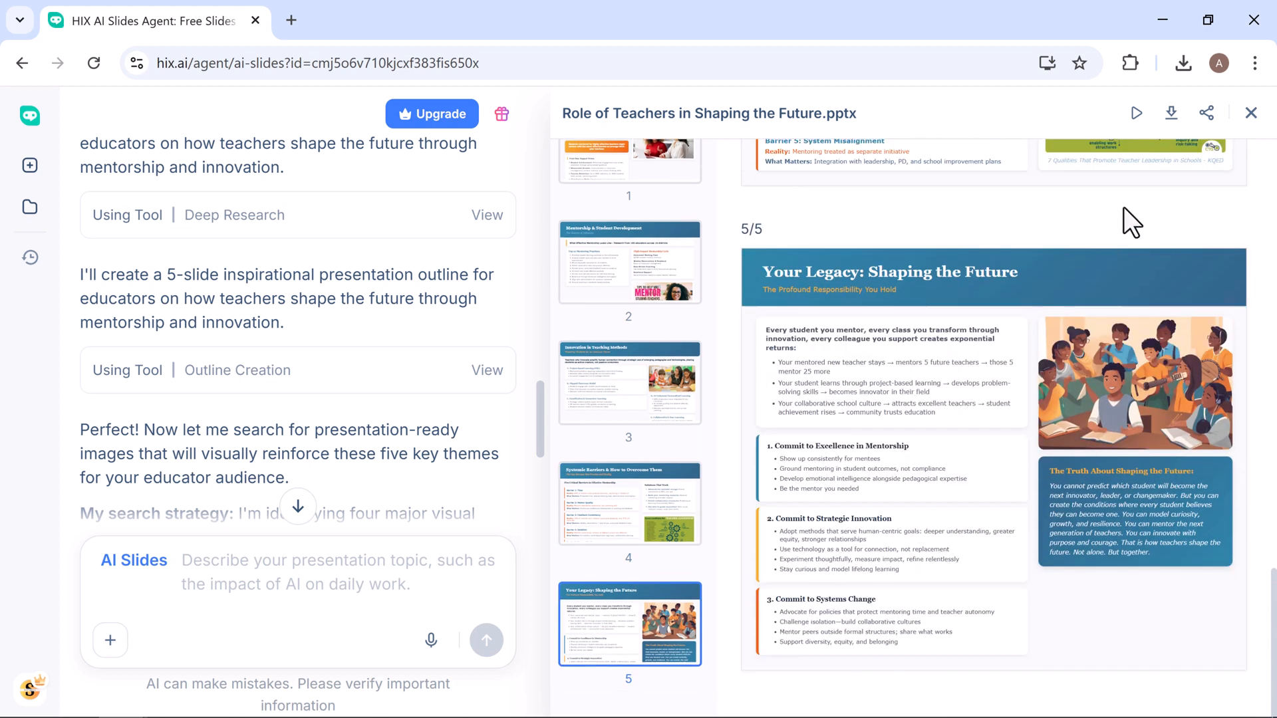
click(1172, 113)
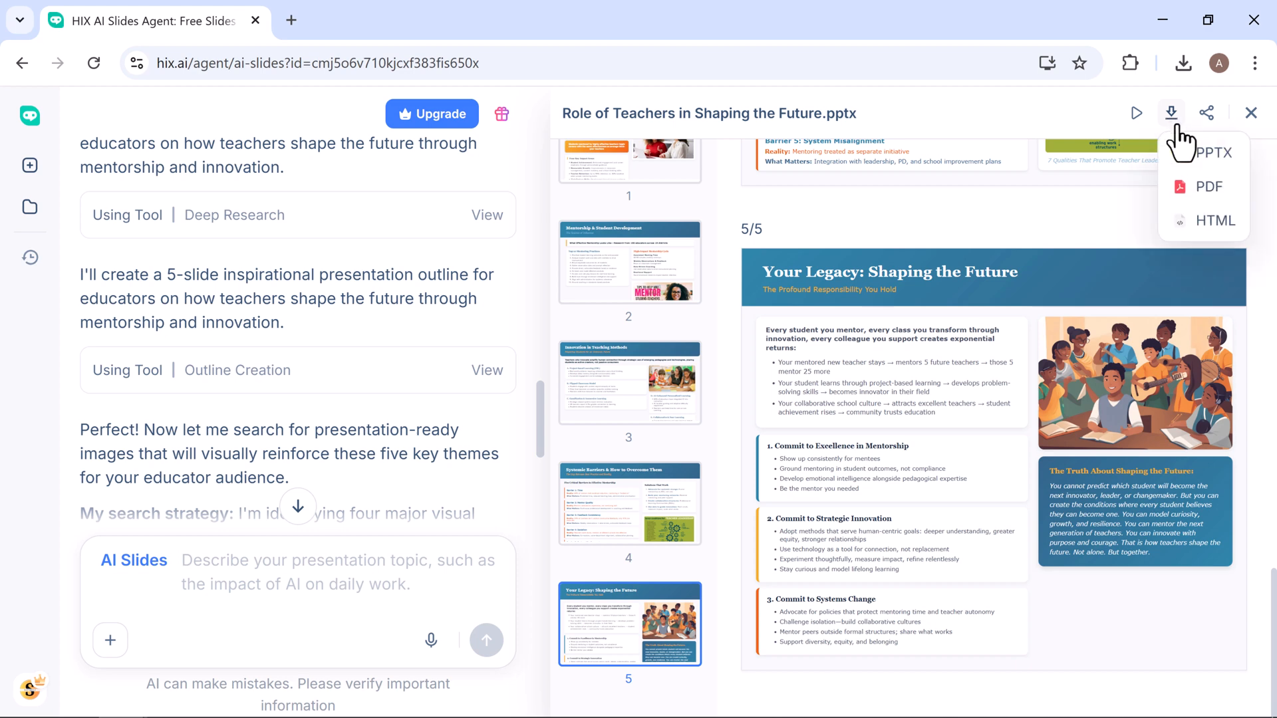
mouse_move(1238, 163)
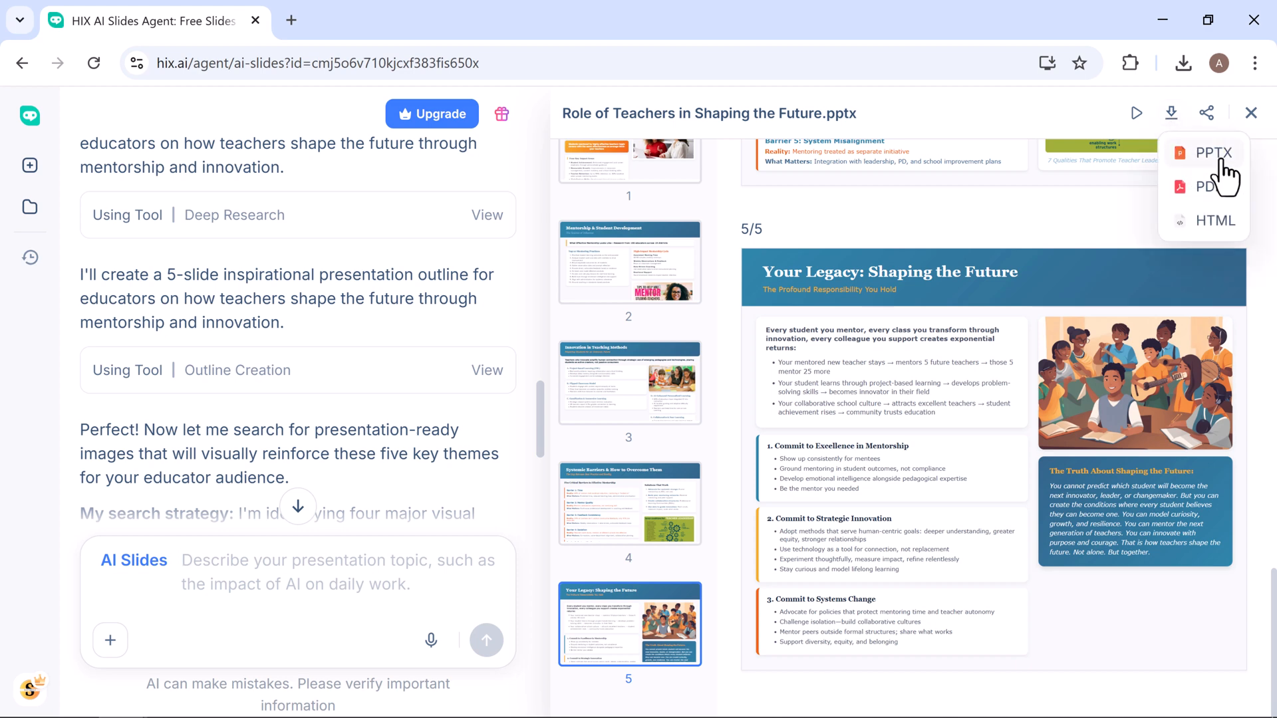
mouse_move(1215, 221)
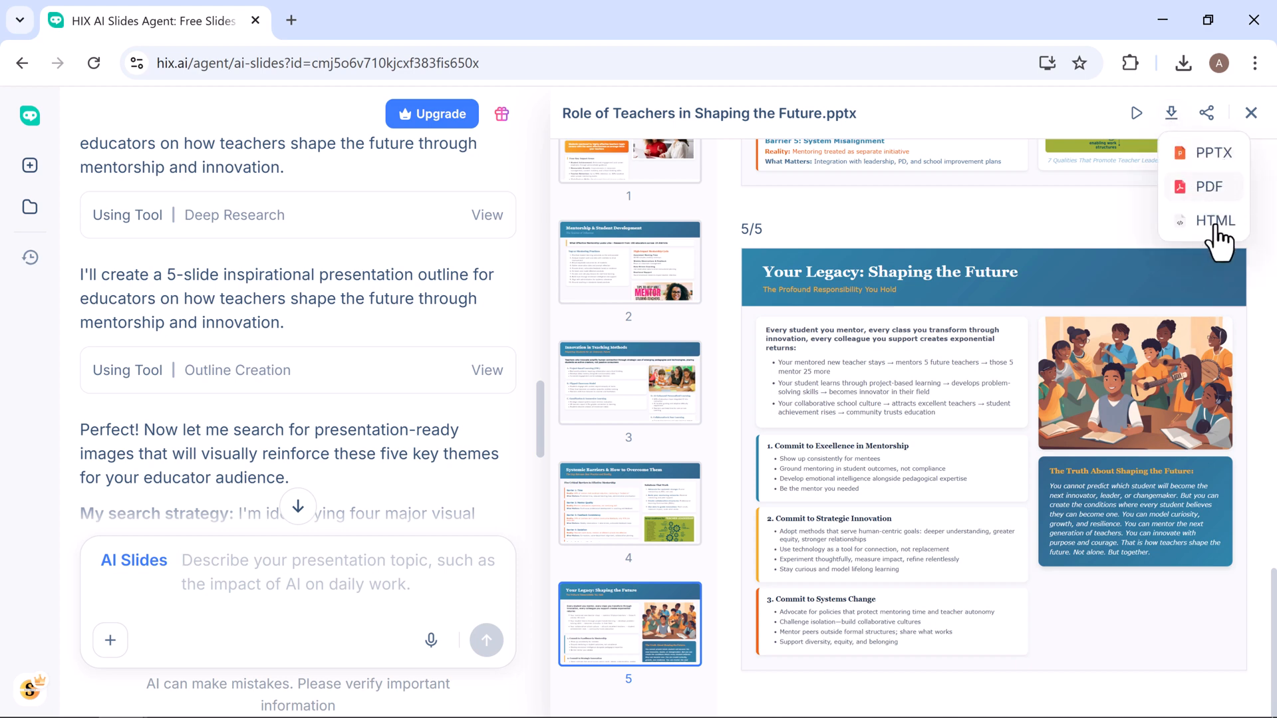
click(1206, 113)
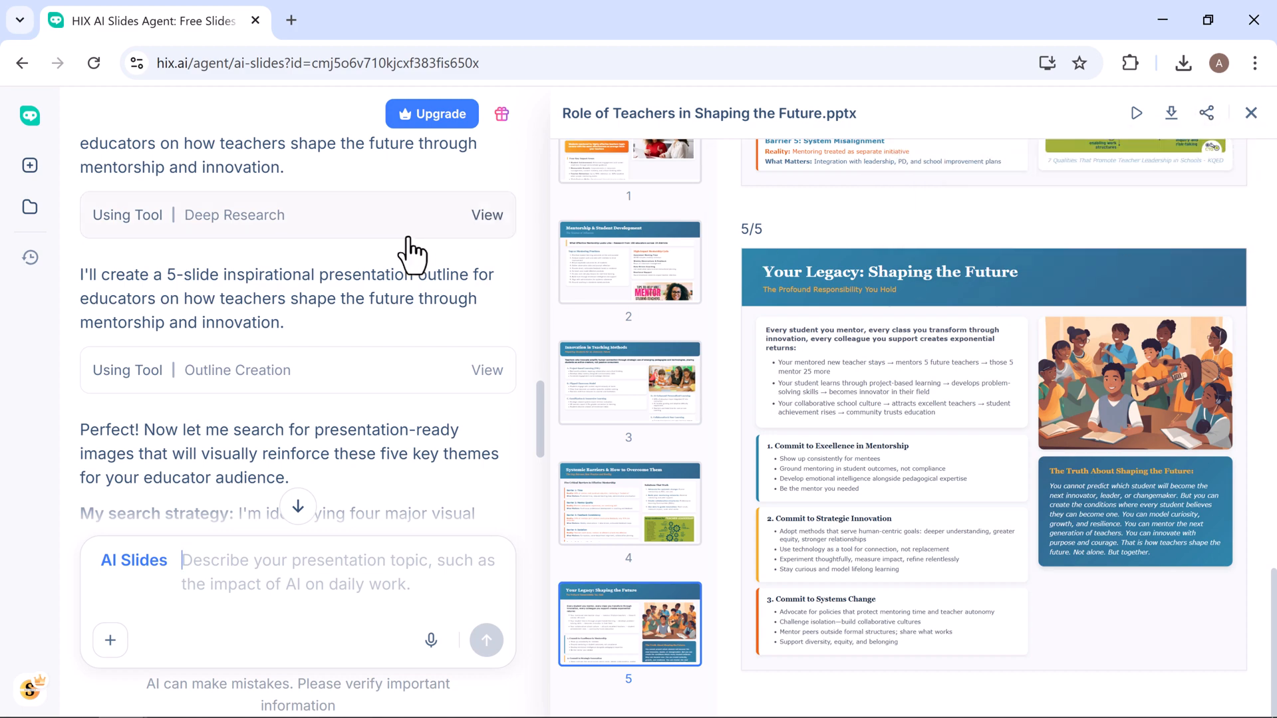
Start a Deep Research report on 'Economic Impact of Artificial Intelligence on Employment'
click(30, 166)
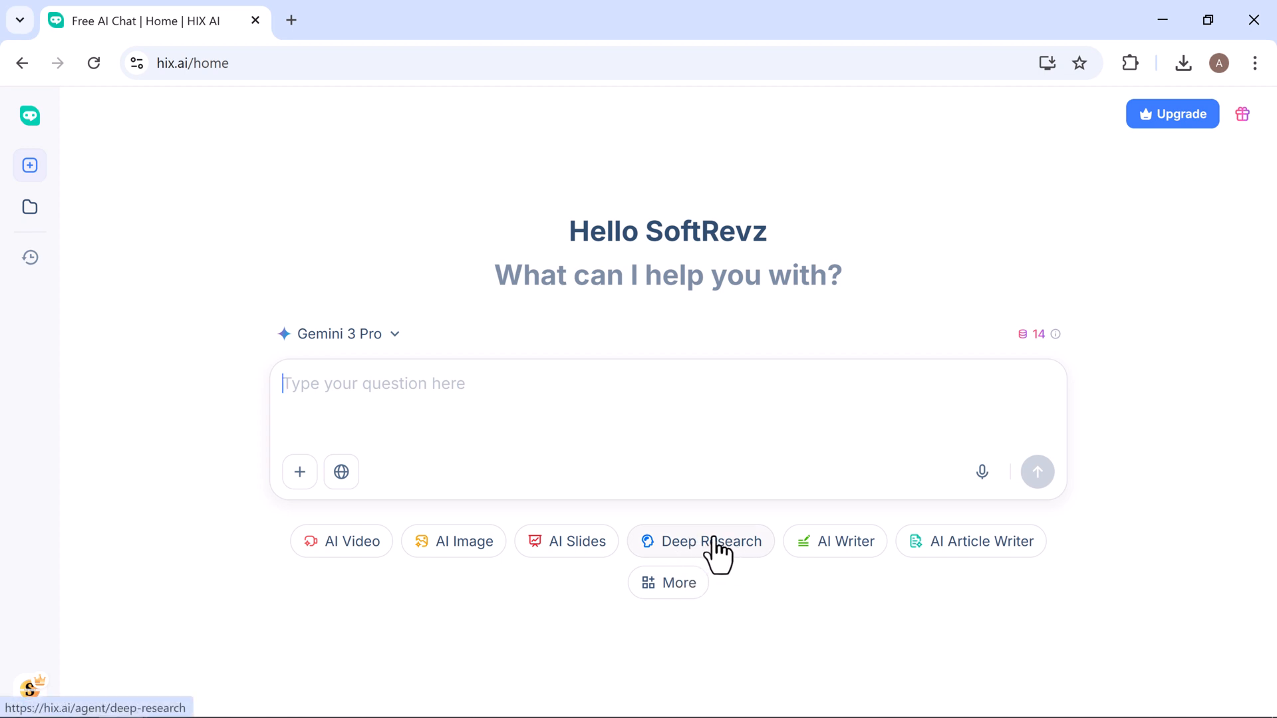
click(710, 542)
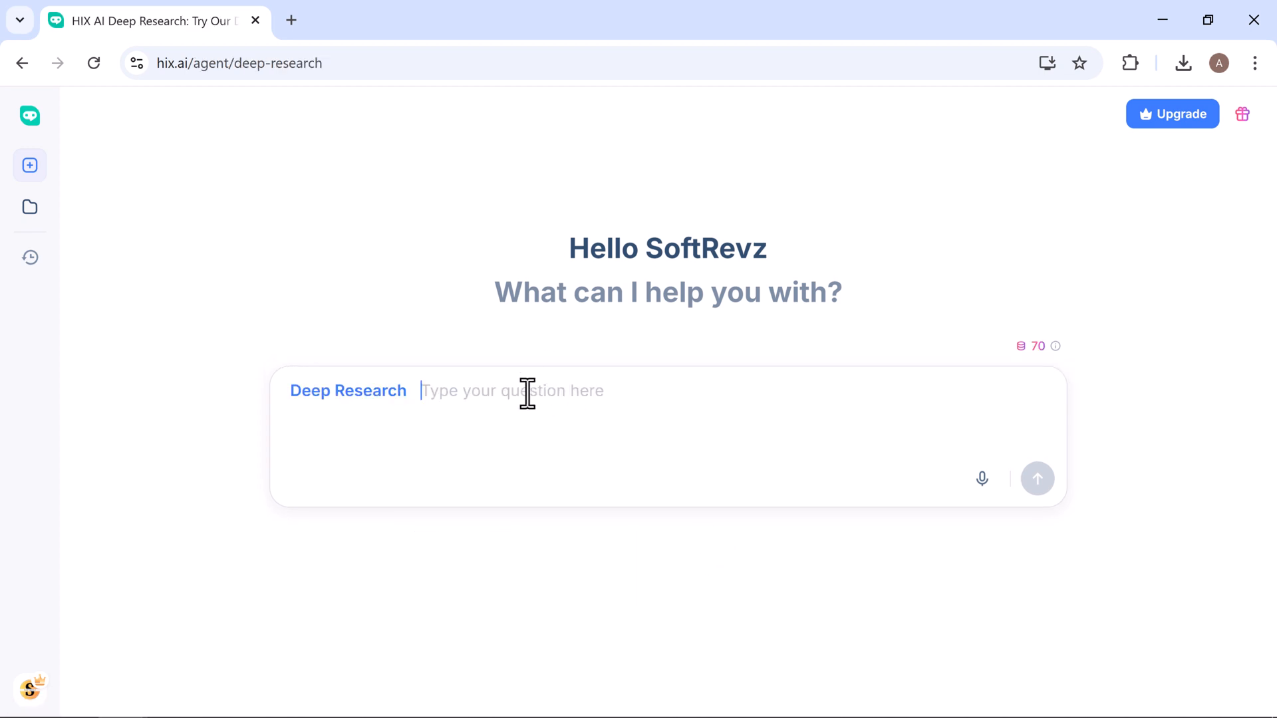
text(Economic Impact of Artificial Intelligence on Employment)
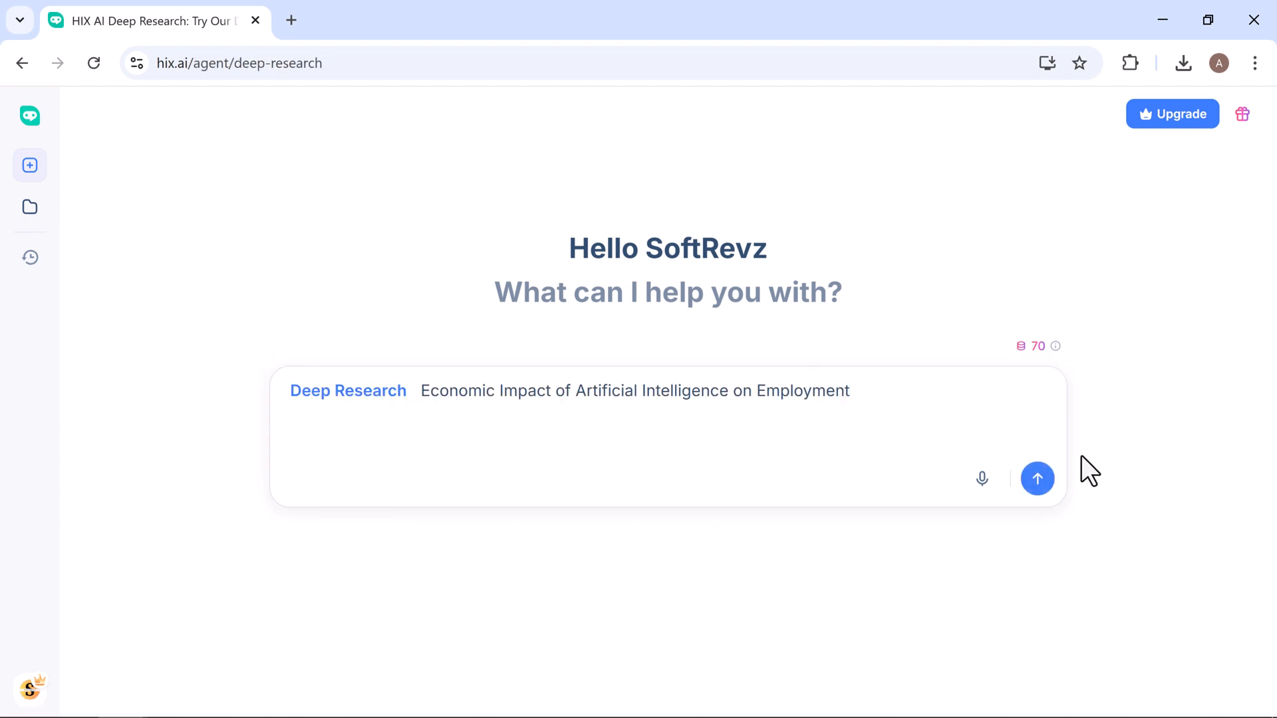
click(1037, 479)
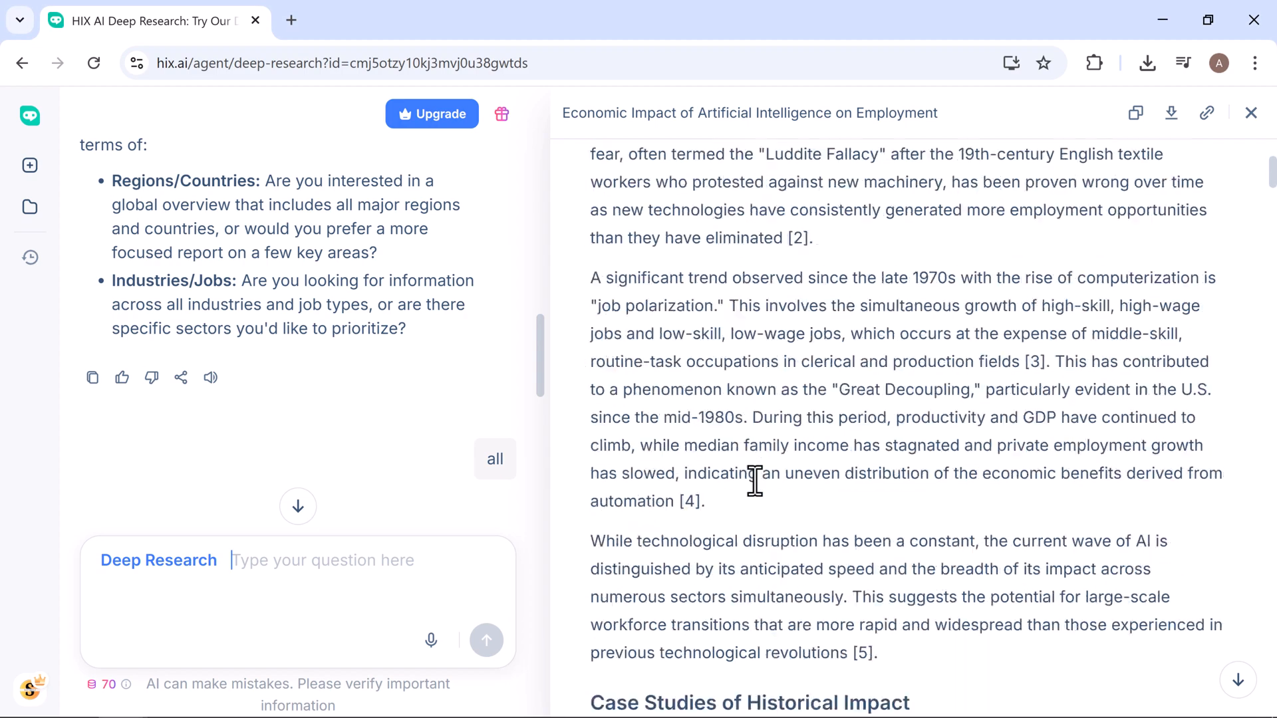
scroll(down, 3)
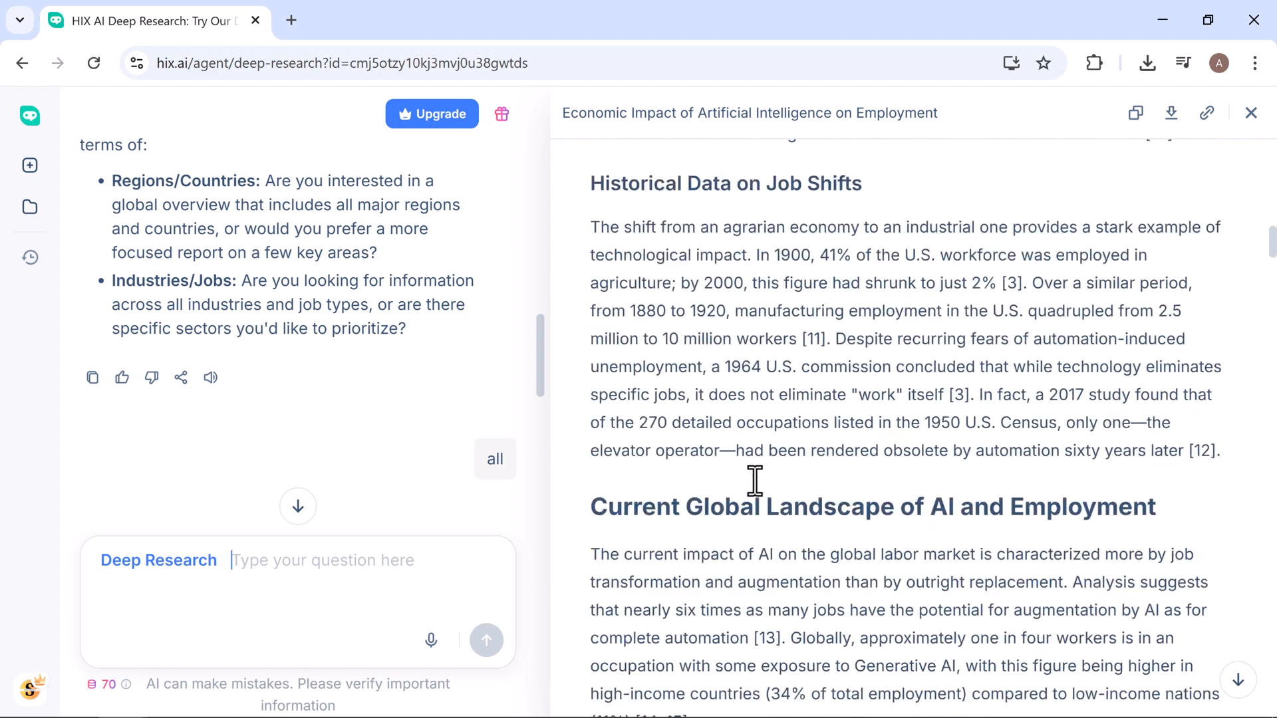
scroll(down, 3)
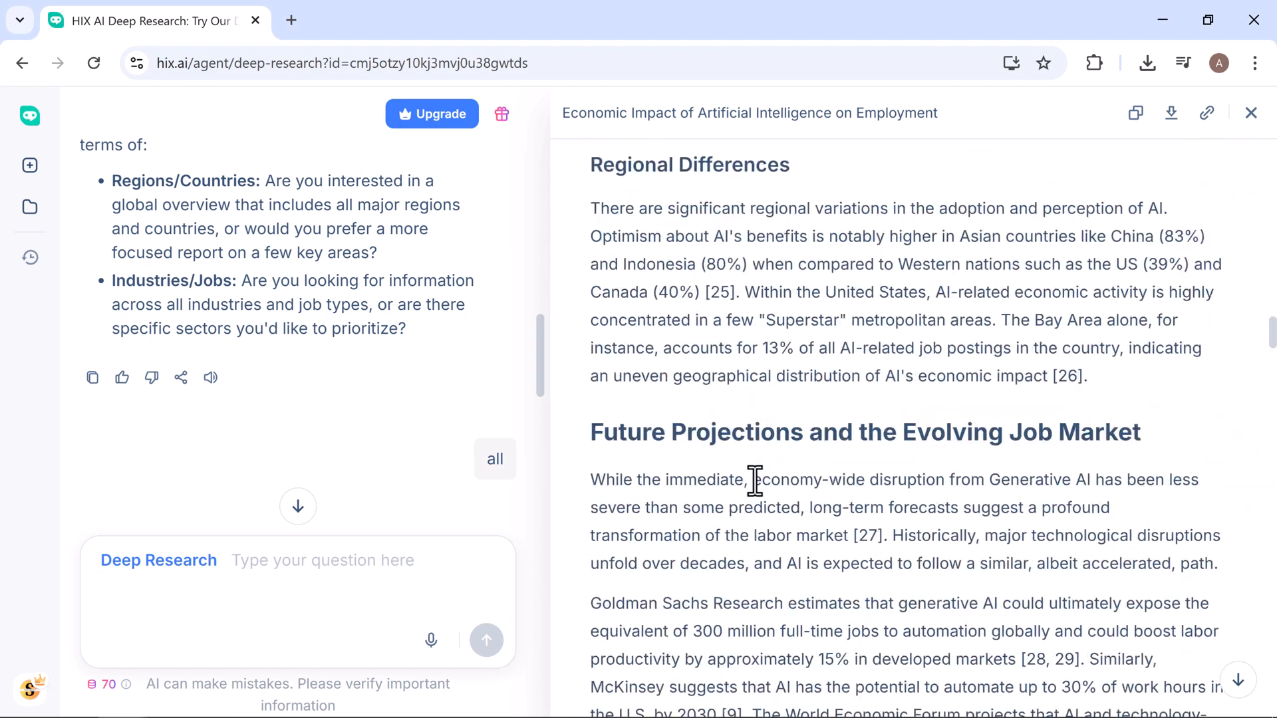
scroll(down, 3)
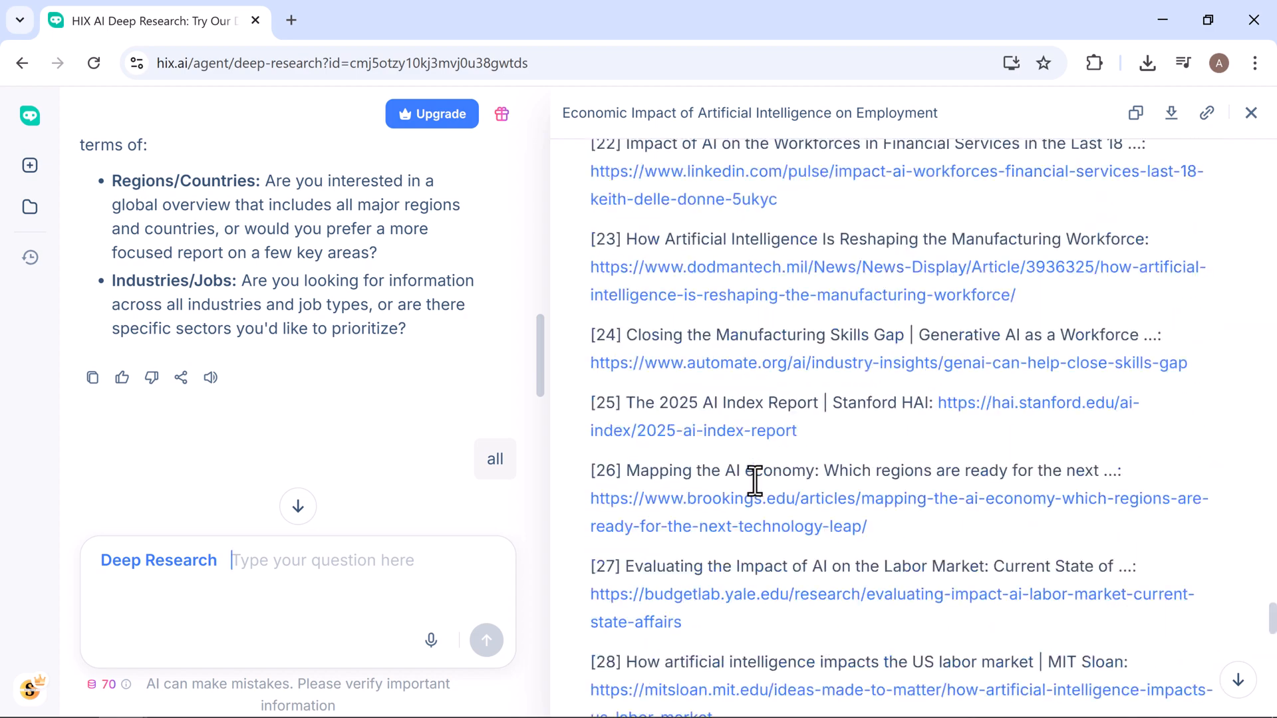
scroll(down, 3)
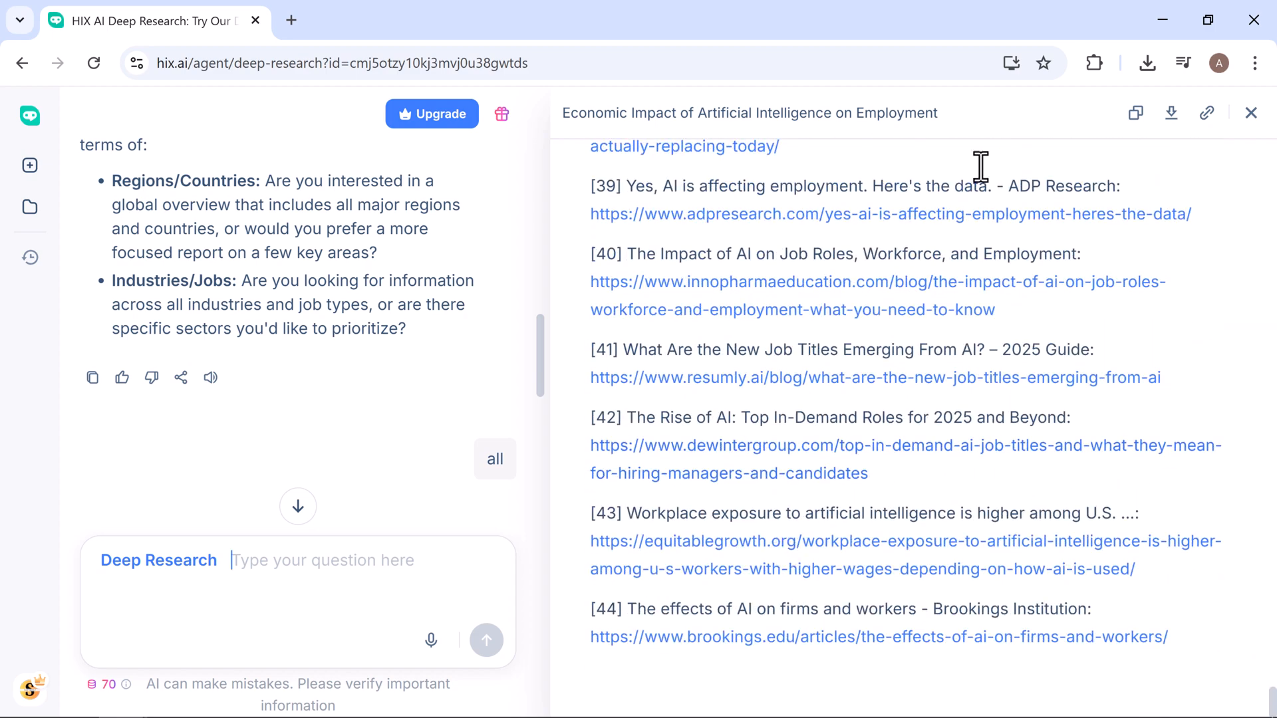
click(1171, 113)
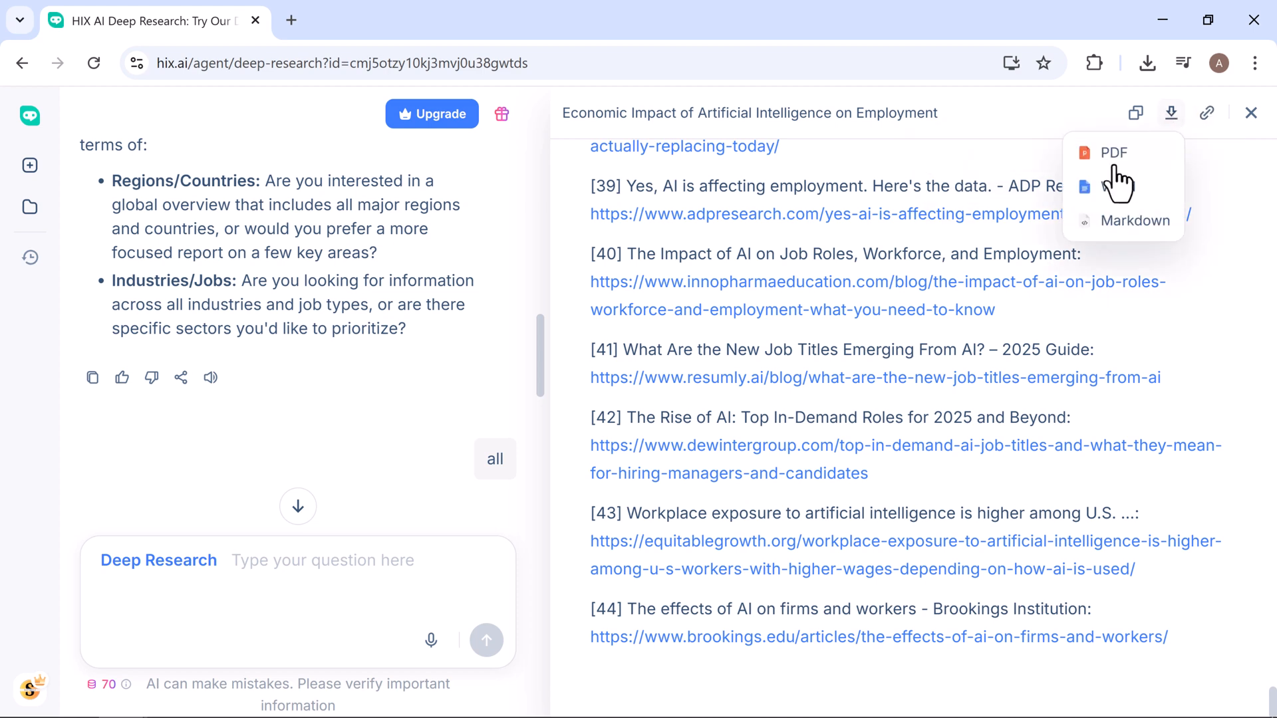
click(1206, 113)
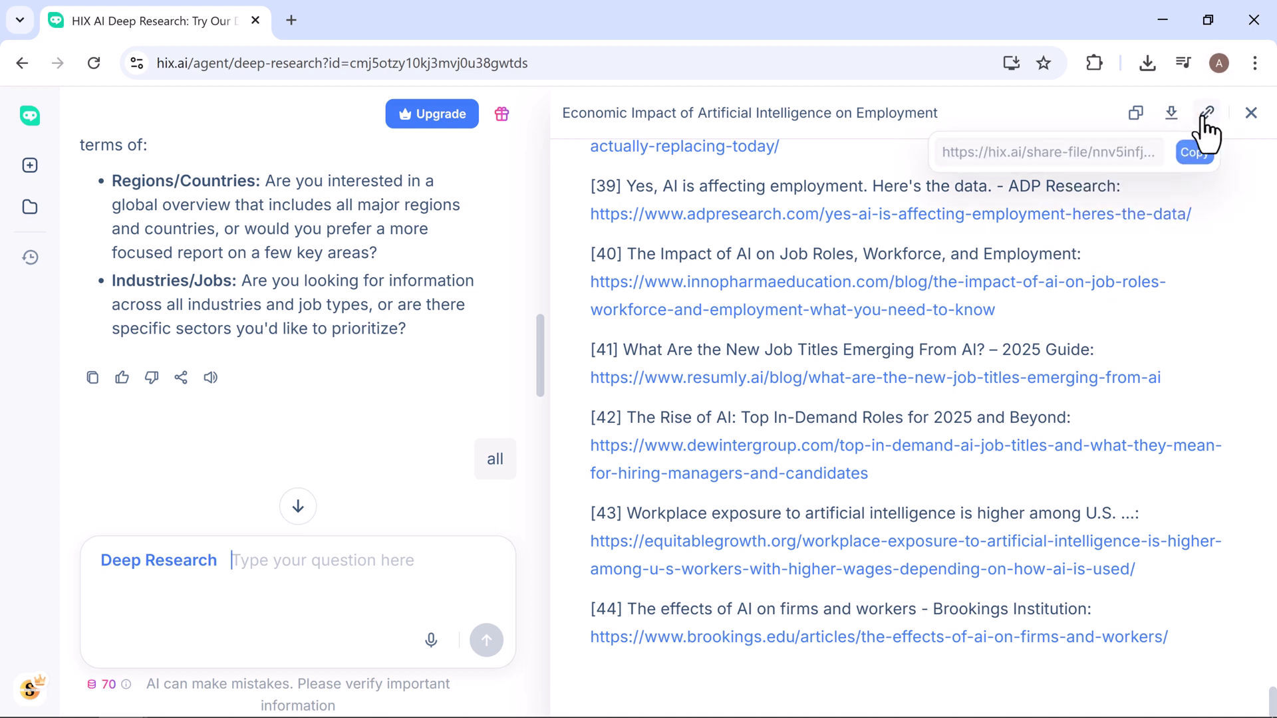
mouse_move(415, 273)
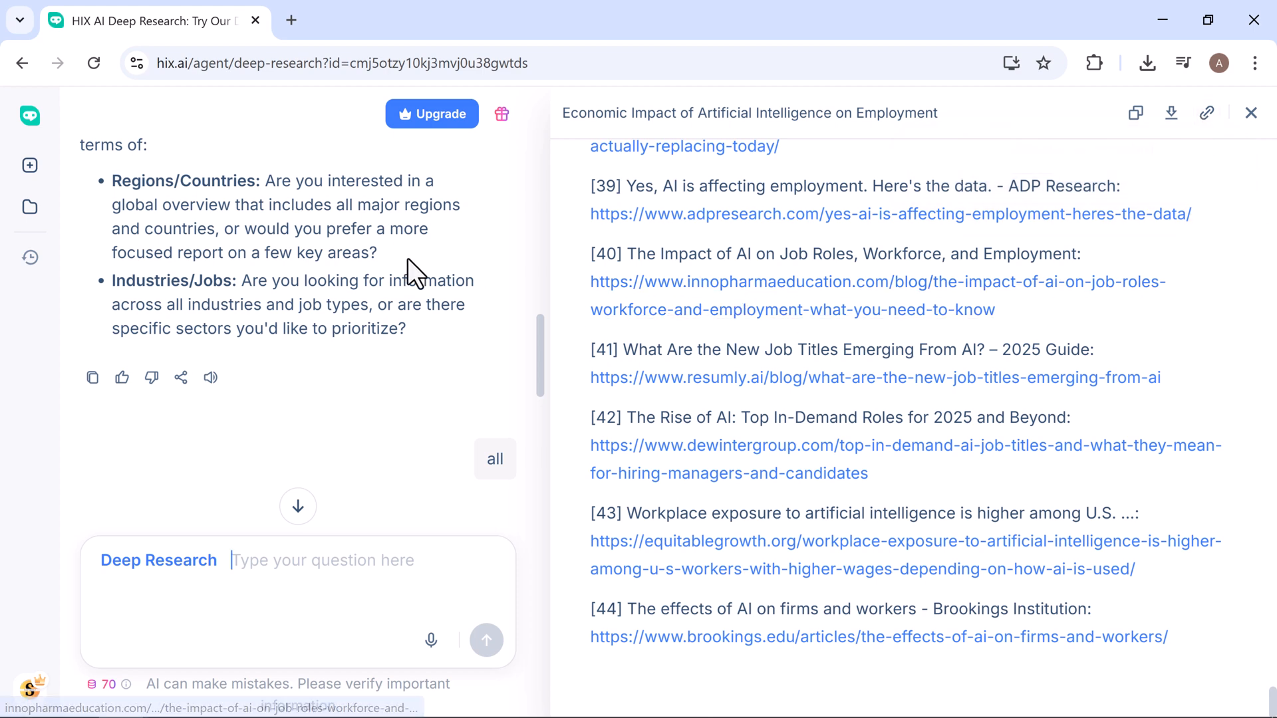
mouse_move(47, 65)
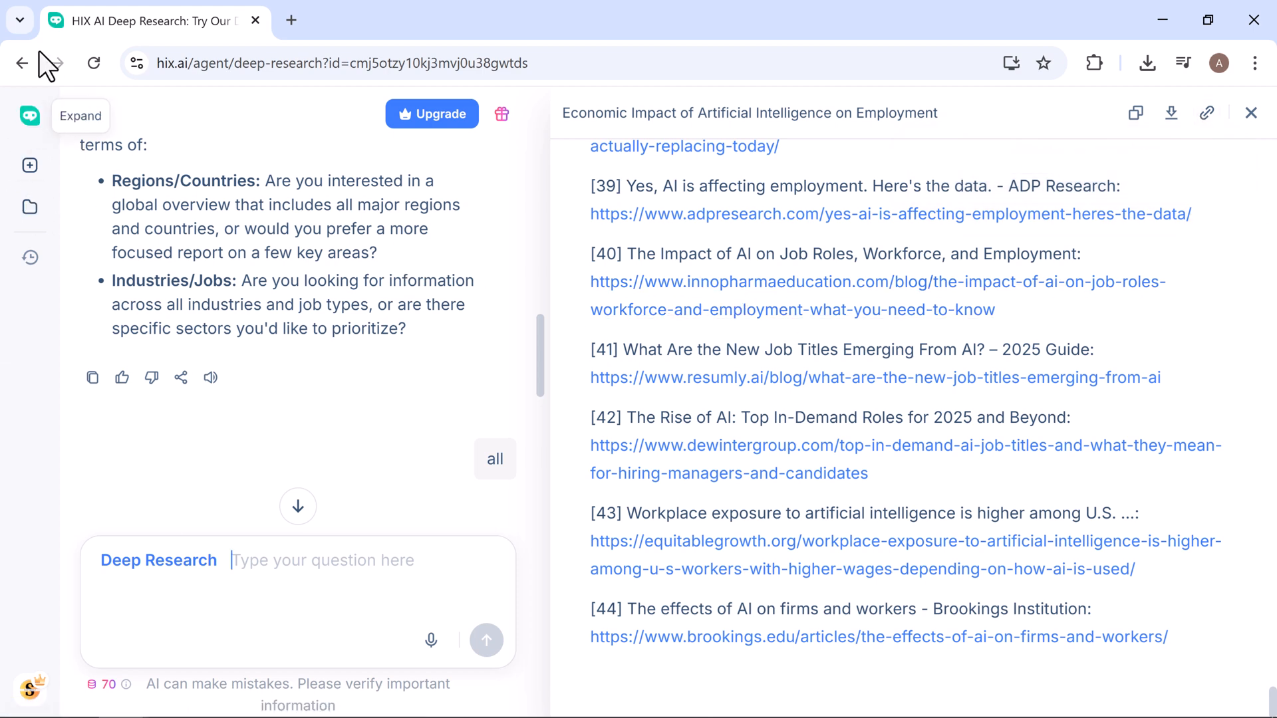
Leave Deep Research for general chat and expand the past-tasks sidebar
click(30, 166)
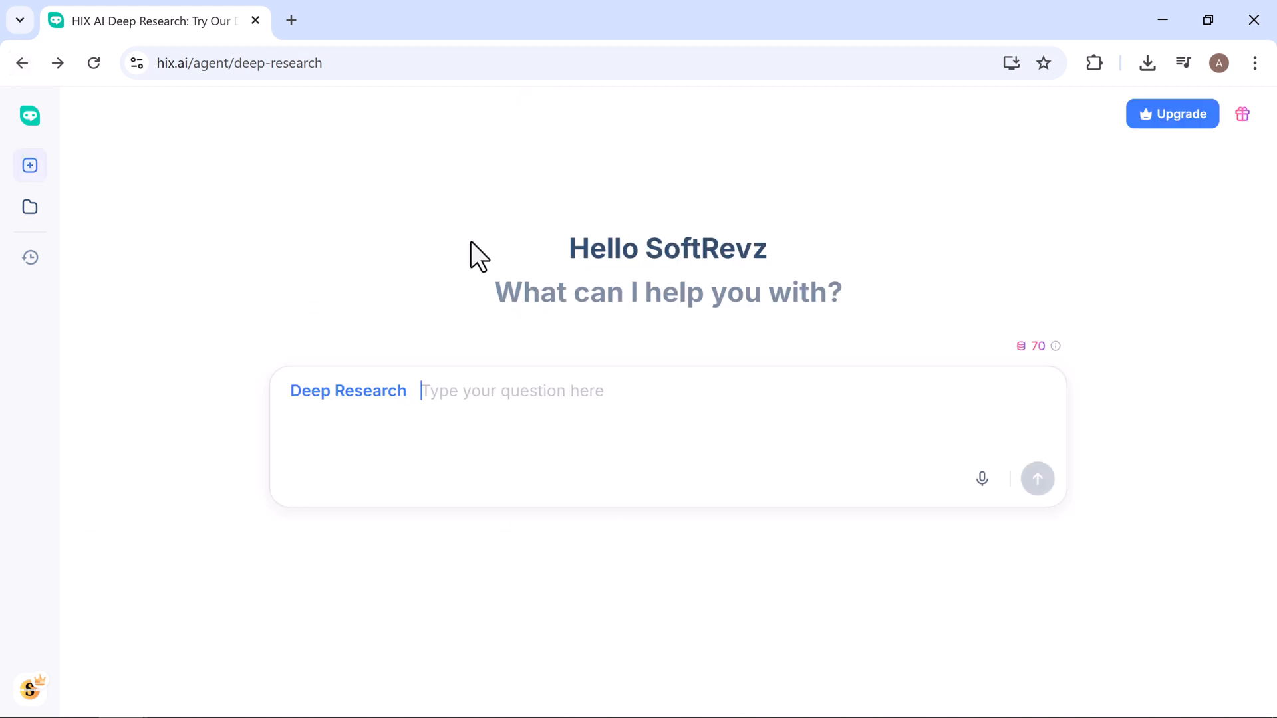
mouse_move(742, 472)
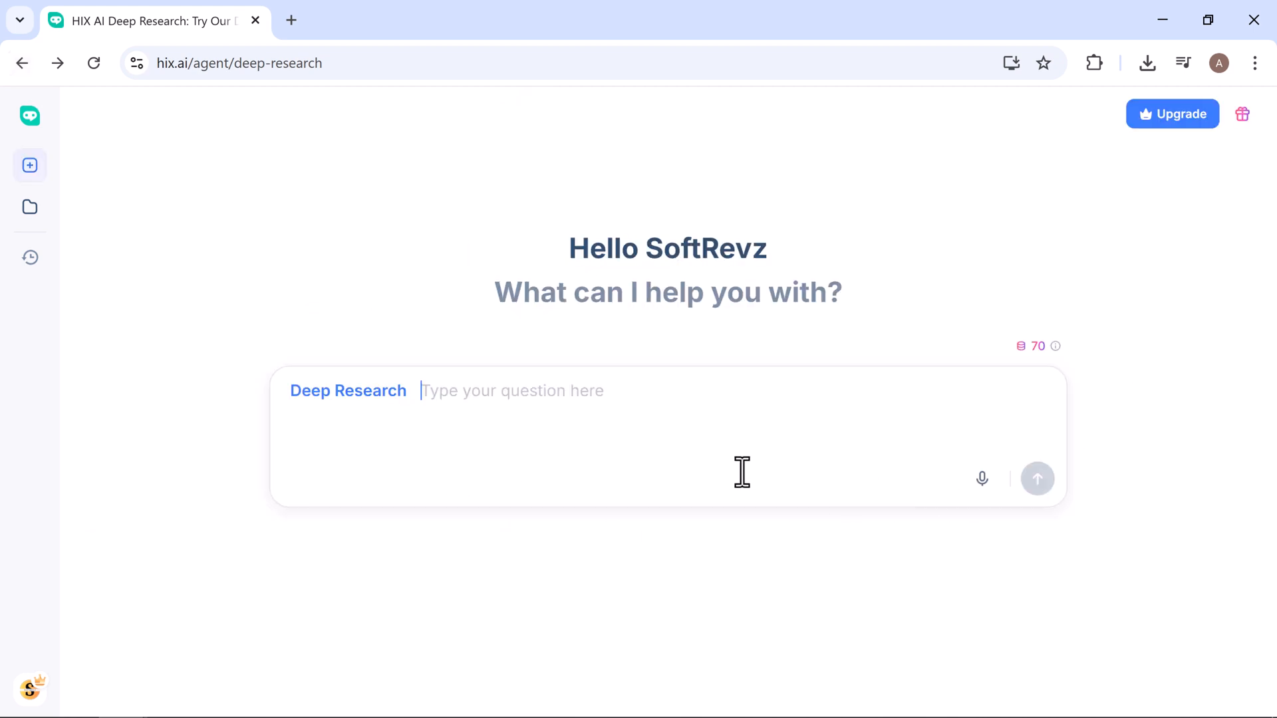
mouse_move(414, 400)
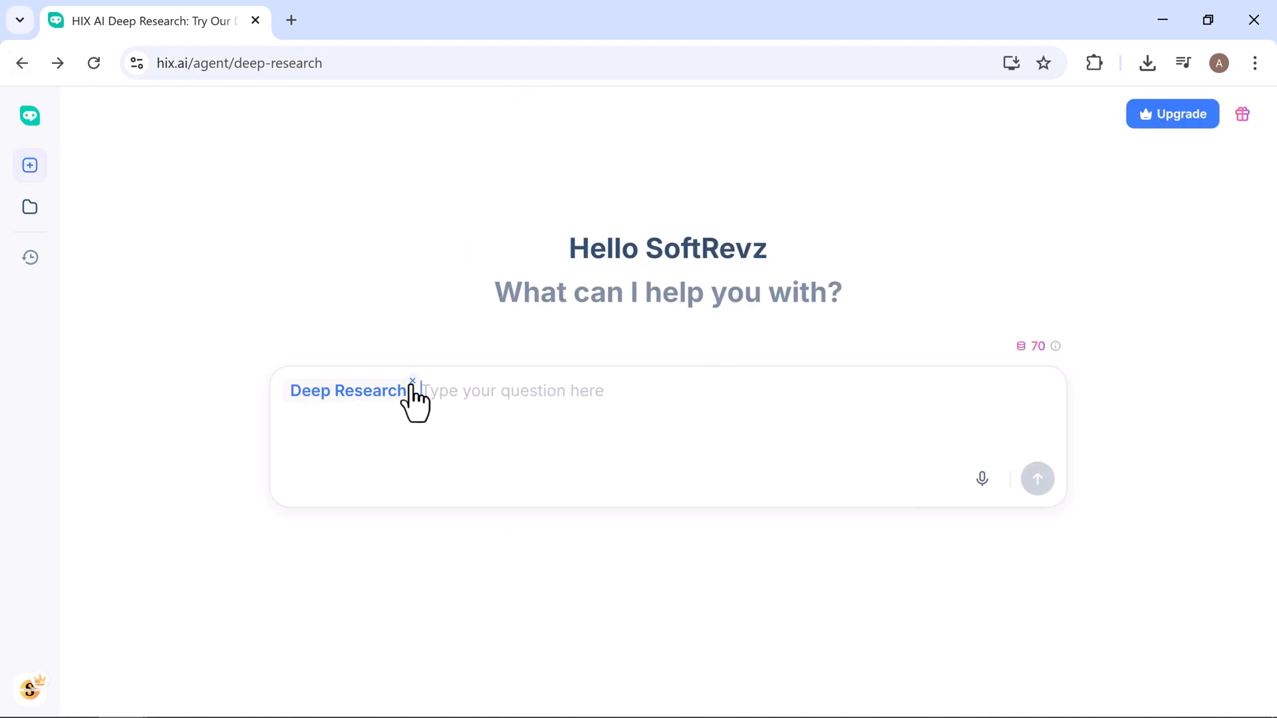
click(413, 384)
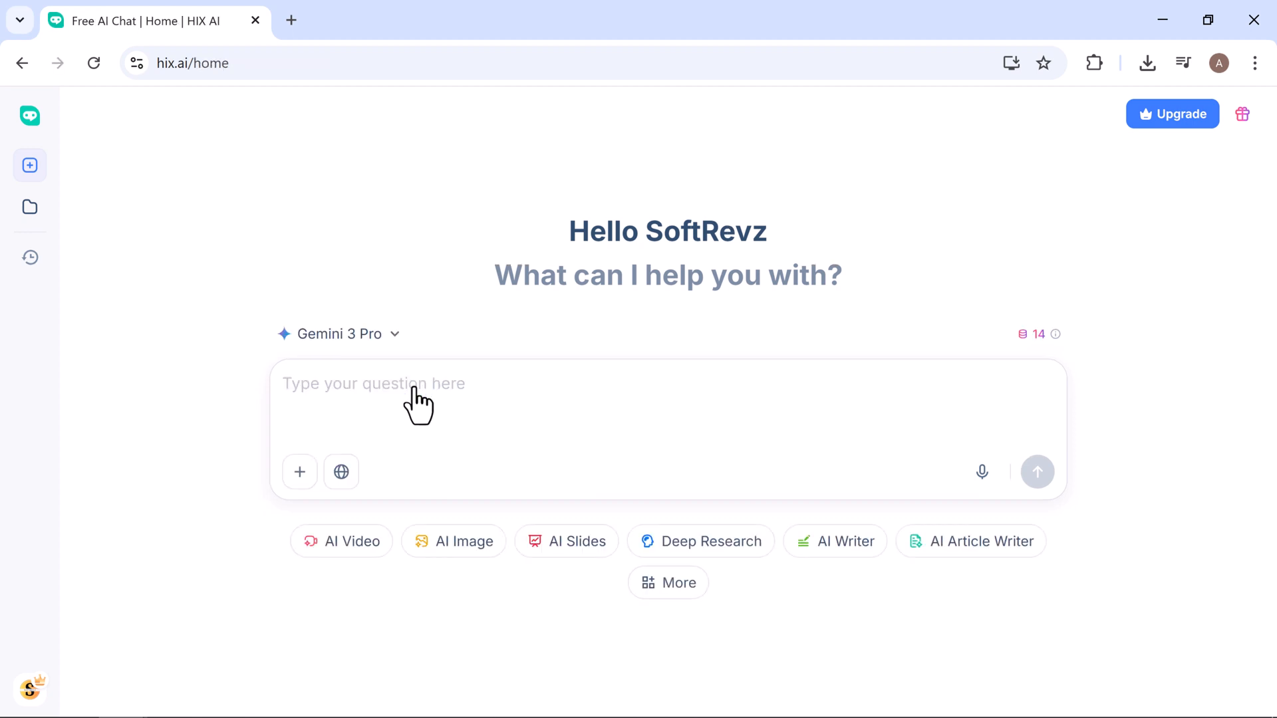
mouse_move(30, 116)
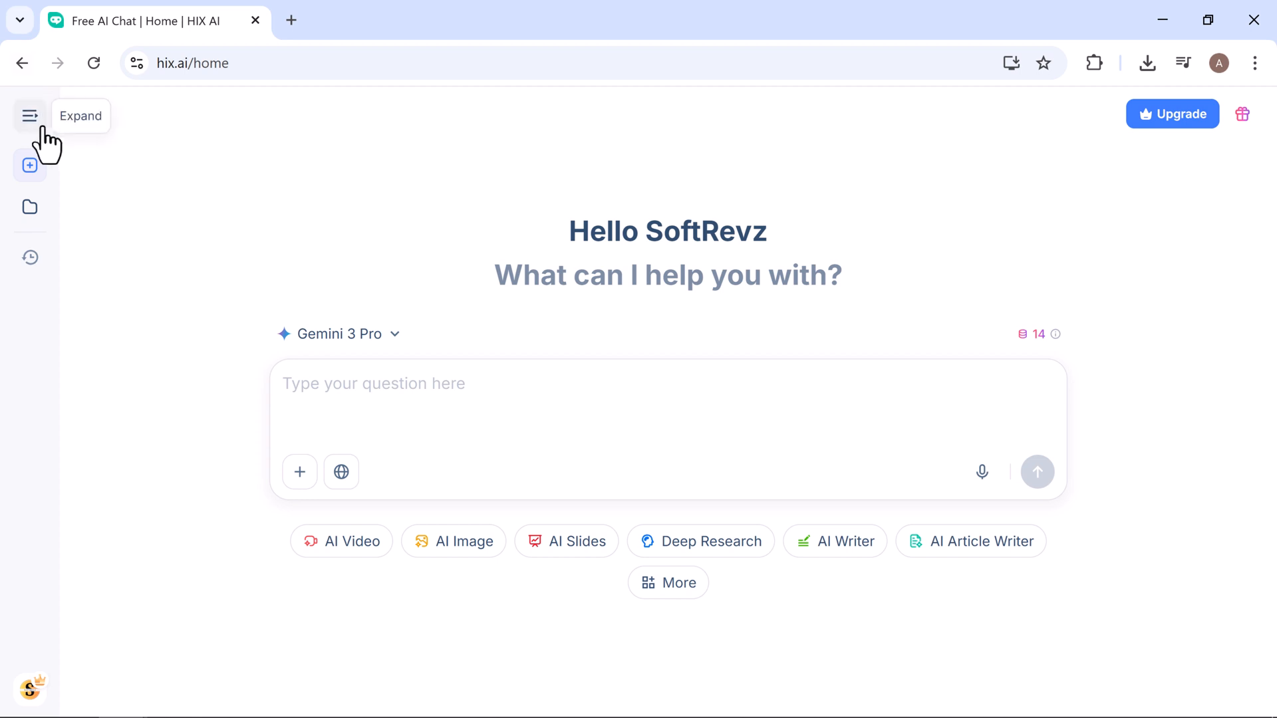
click(30, 115)
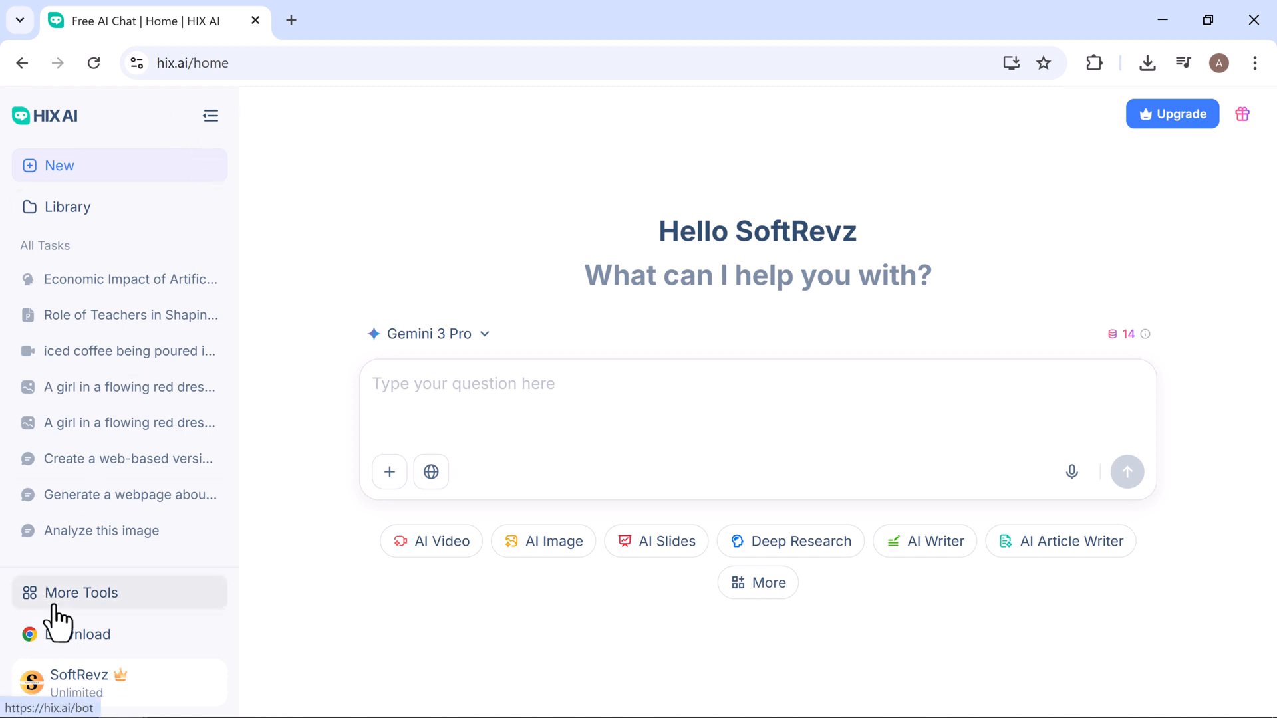
Open More Tools and browse the AI Chatbot Library down to Others
click(80, 592)
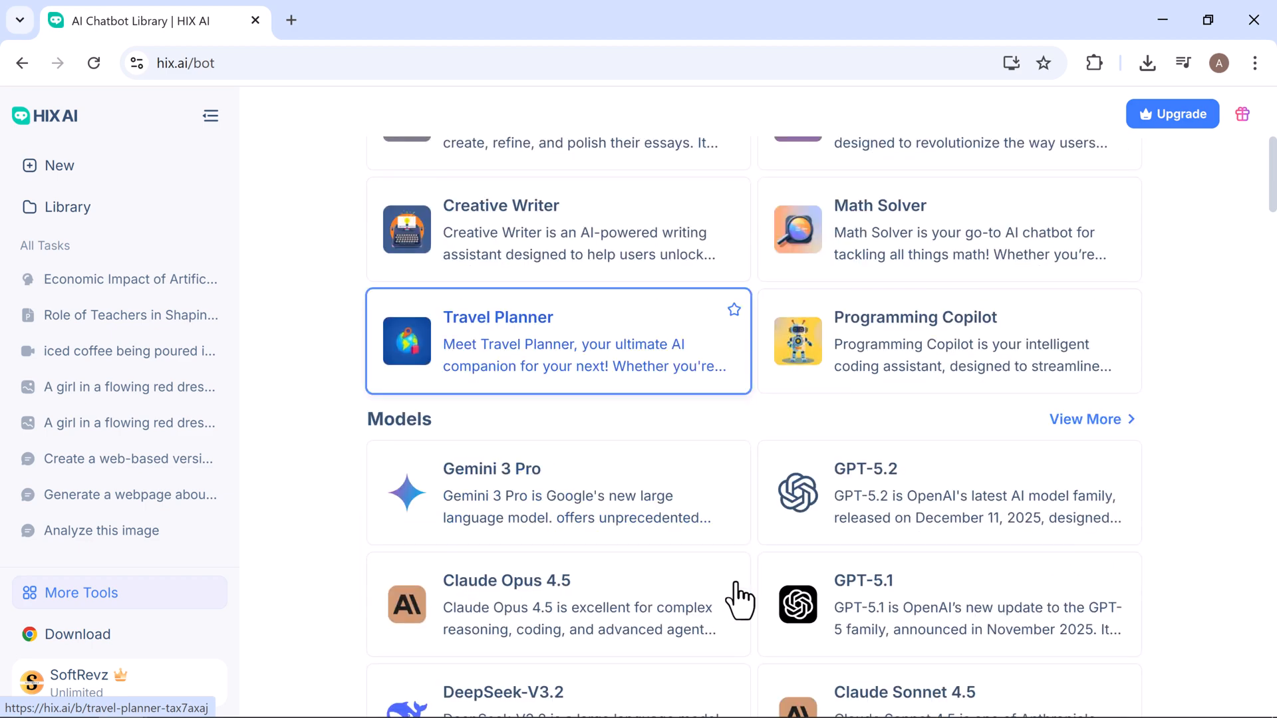
scroll(down, 3)
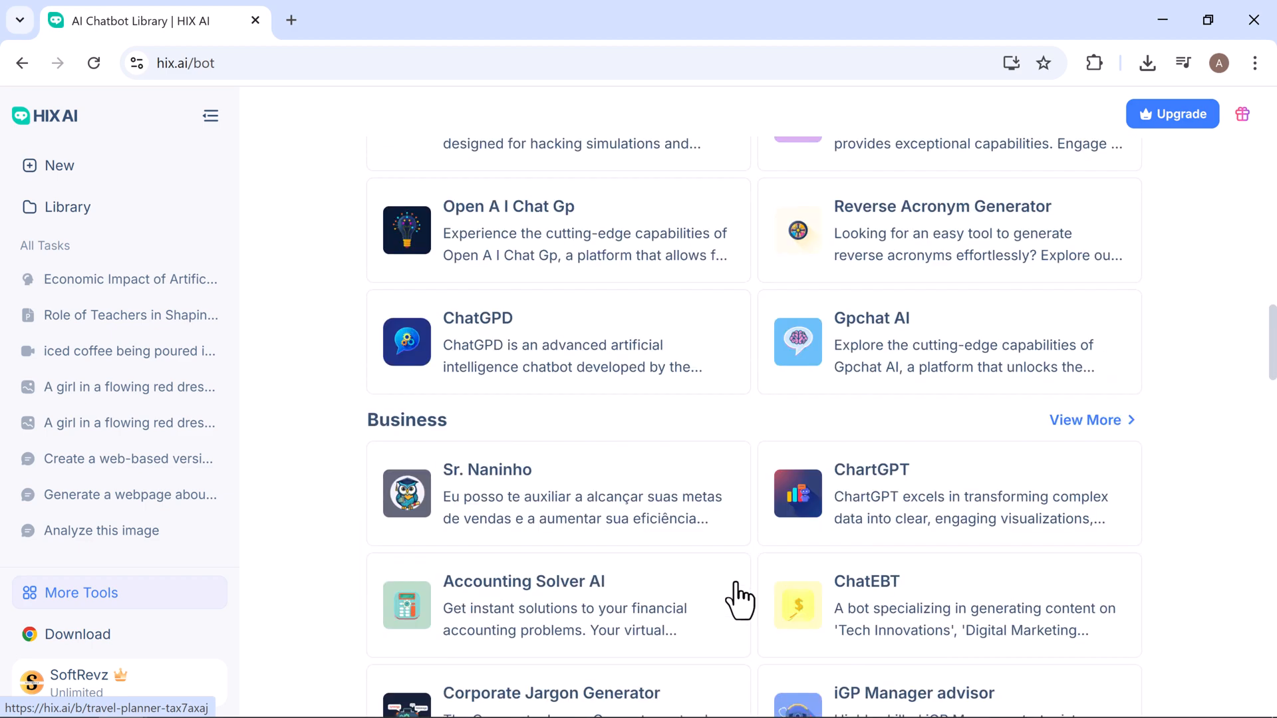
scroll(down, 3)
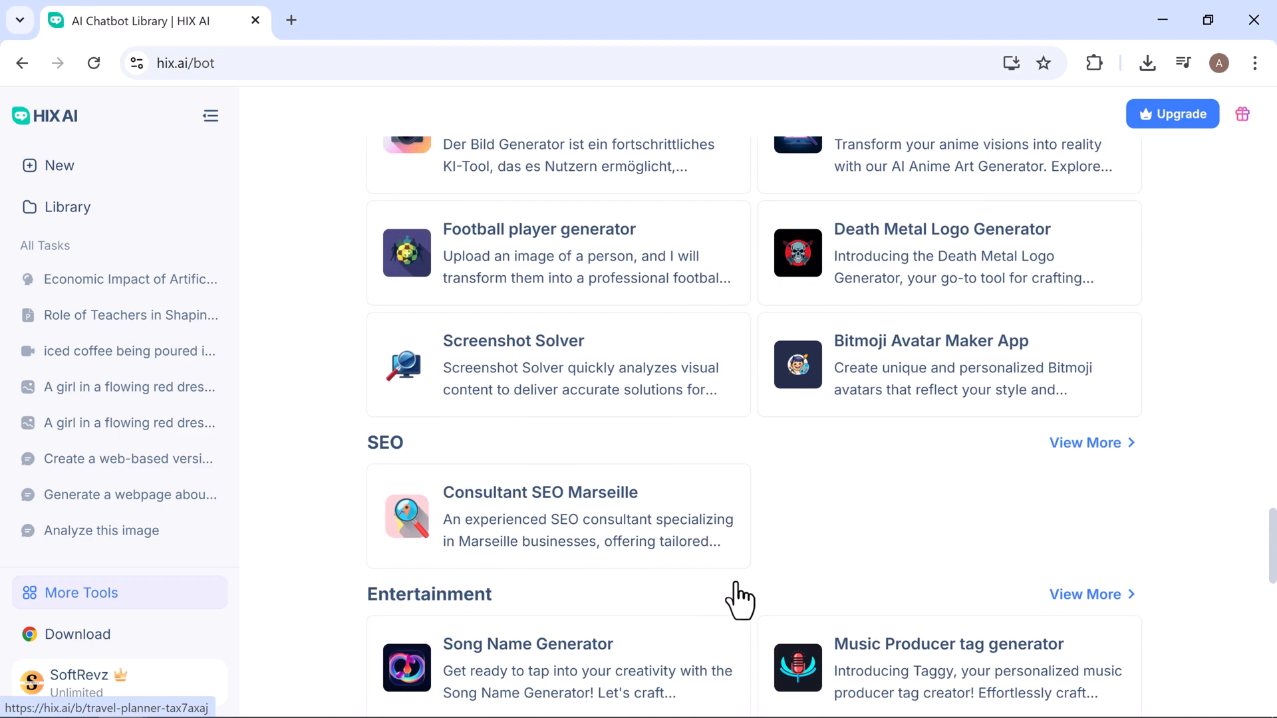
scroll(down, 3)
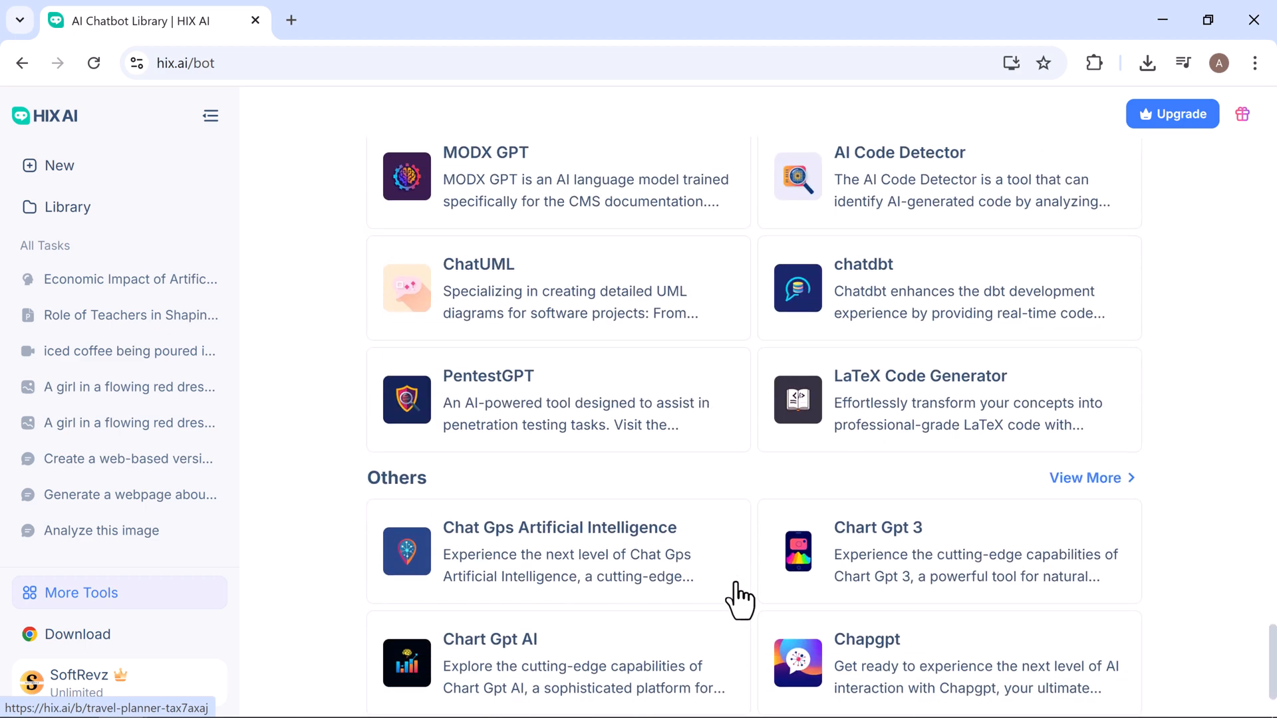
scroll(down, 3)
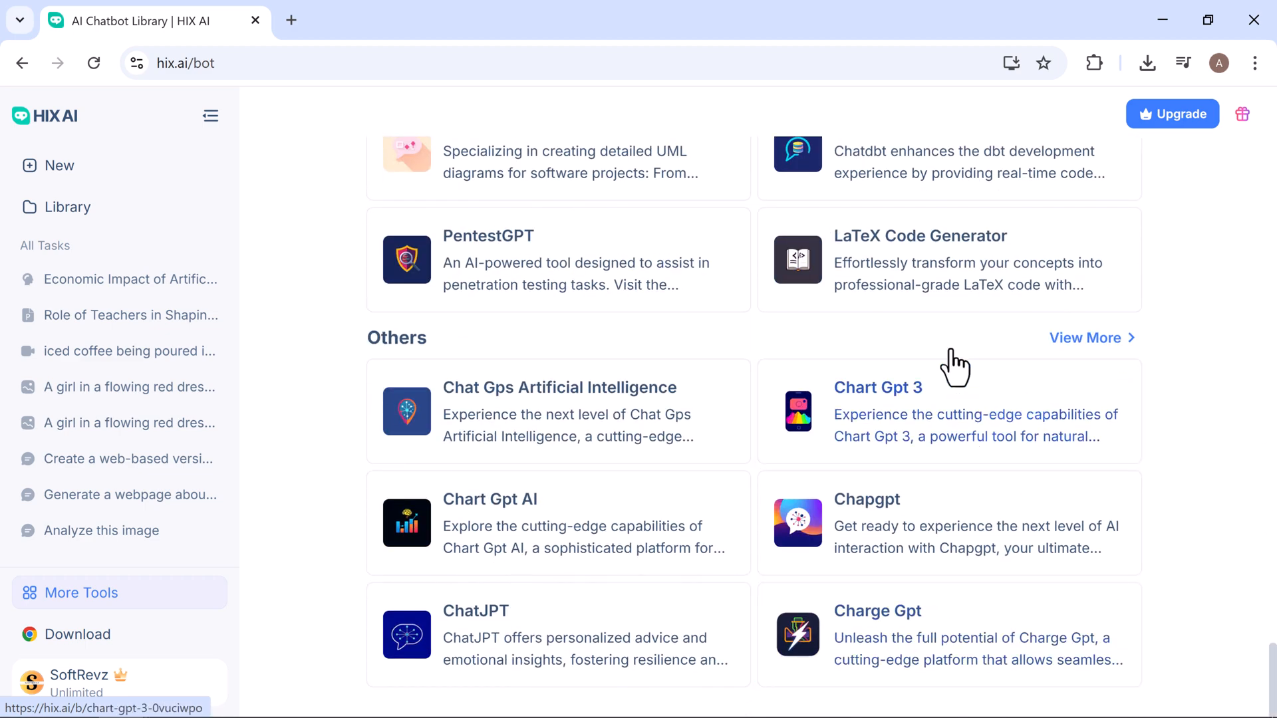